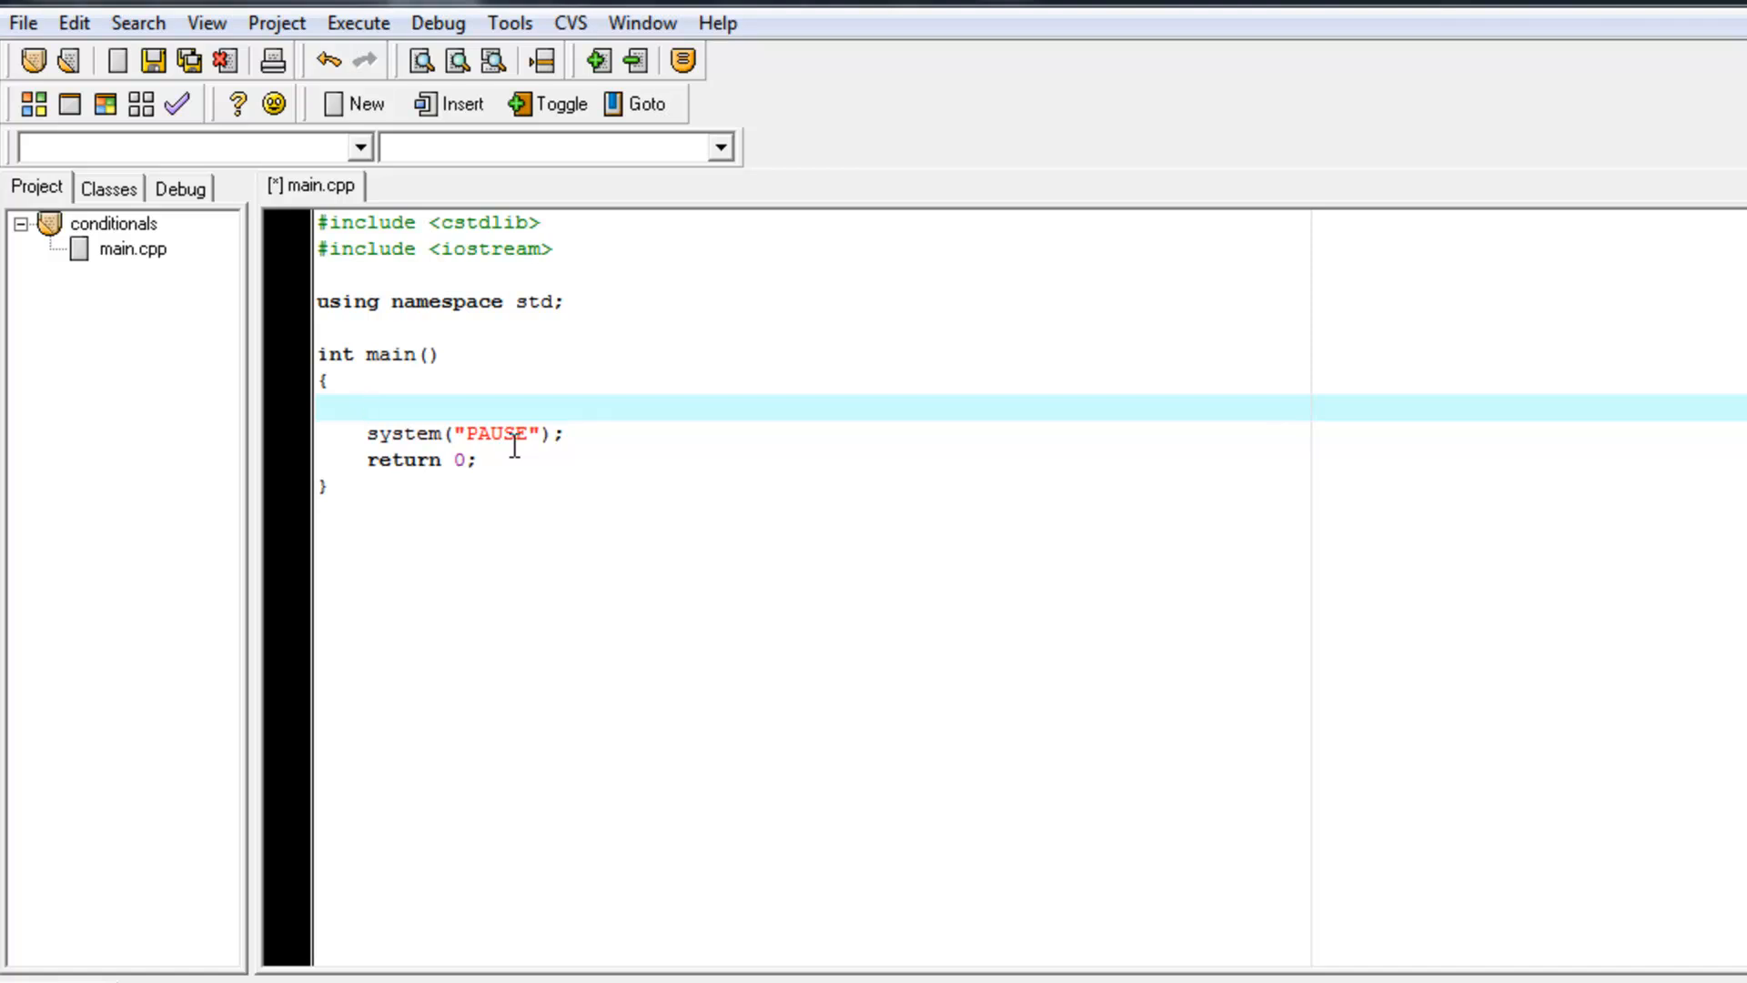
Step: Declare 'bool trueOrFalse = true;' as the first statement in main
{"action": "type", "text": "b"}
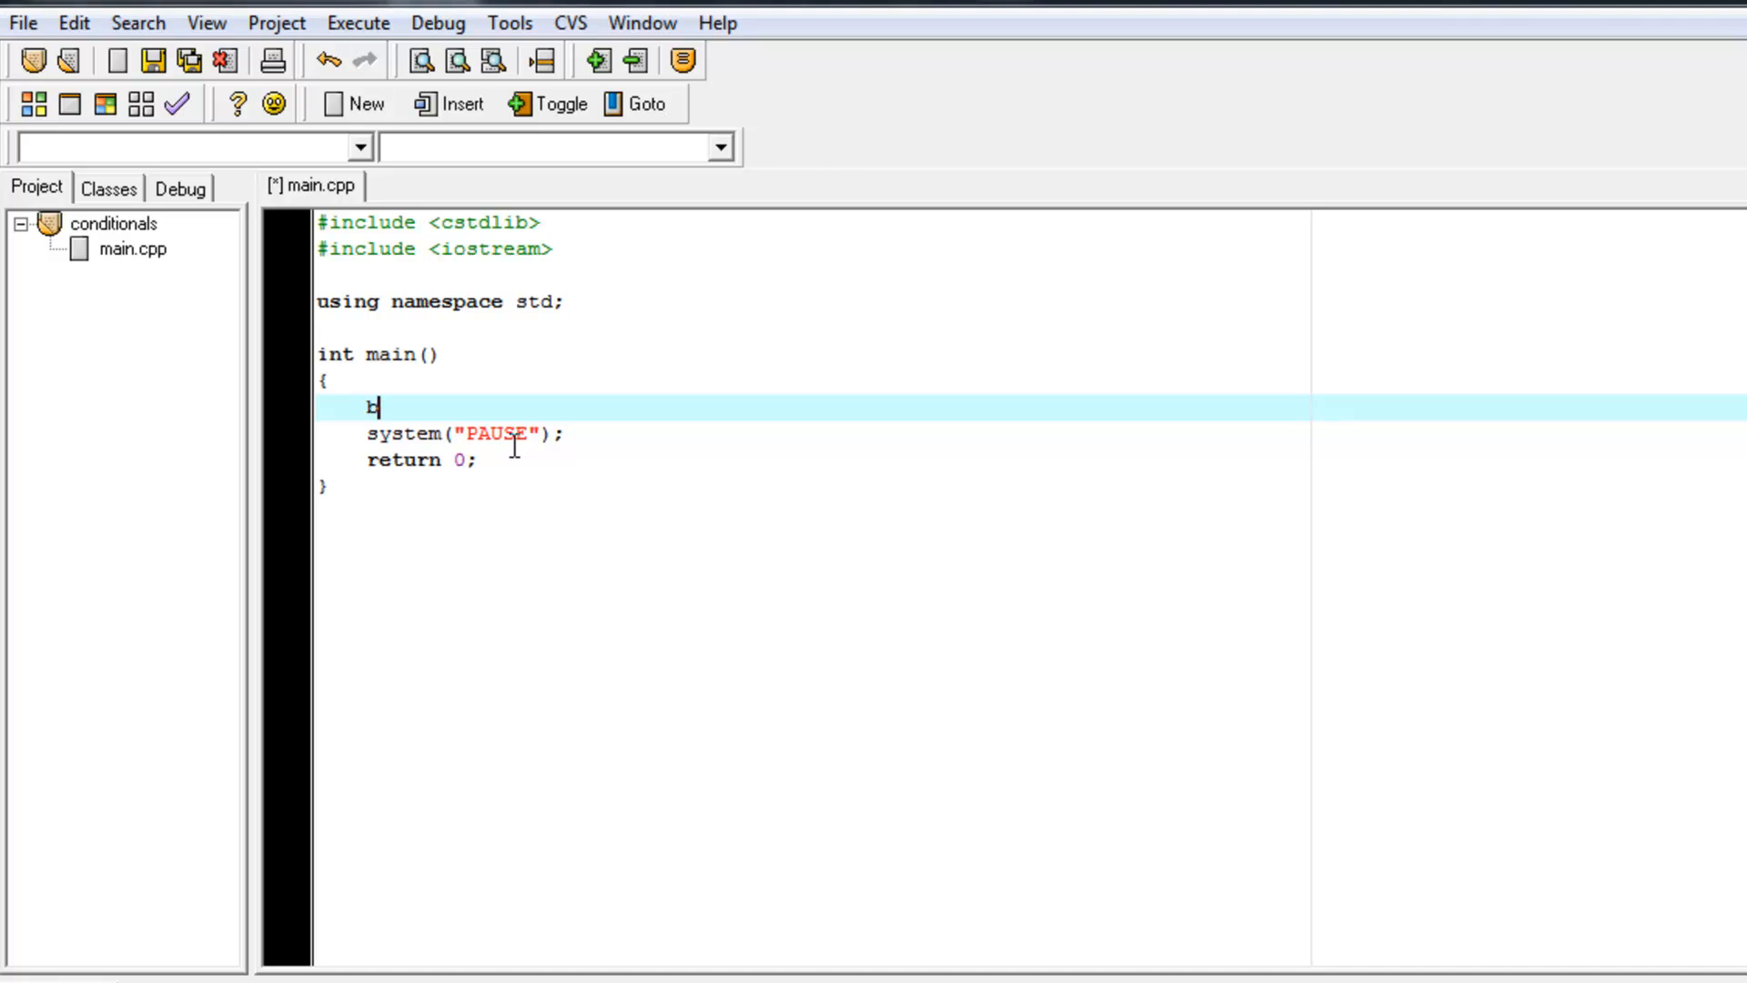
{"action": "type", "text": "ool"}
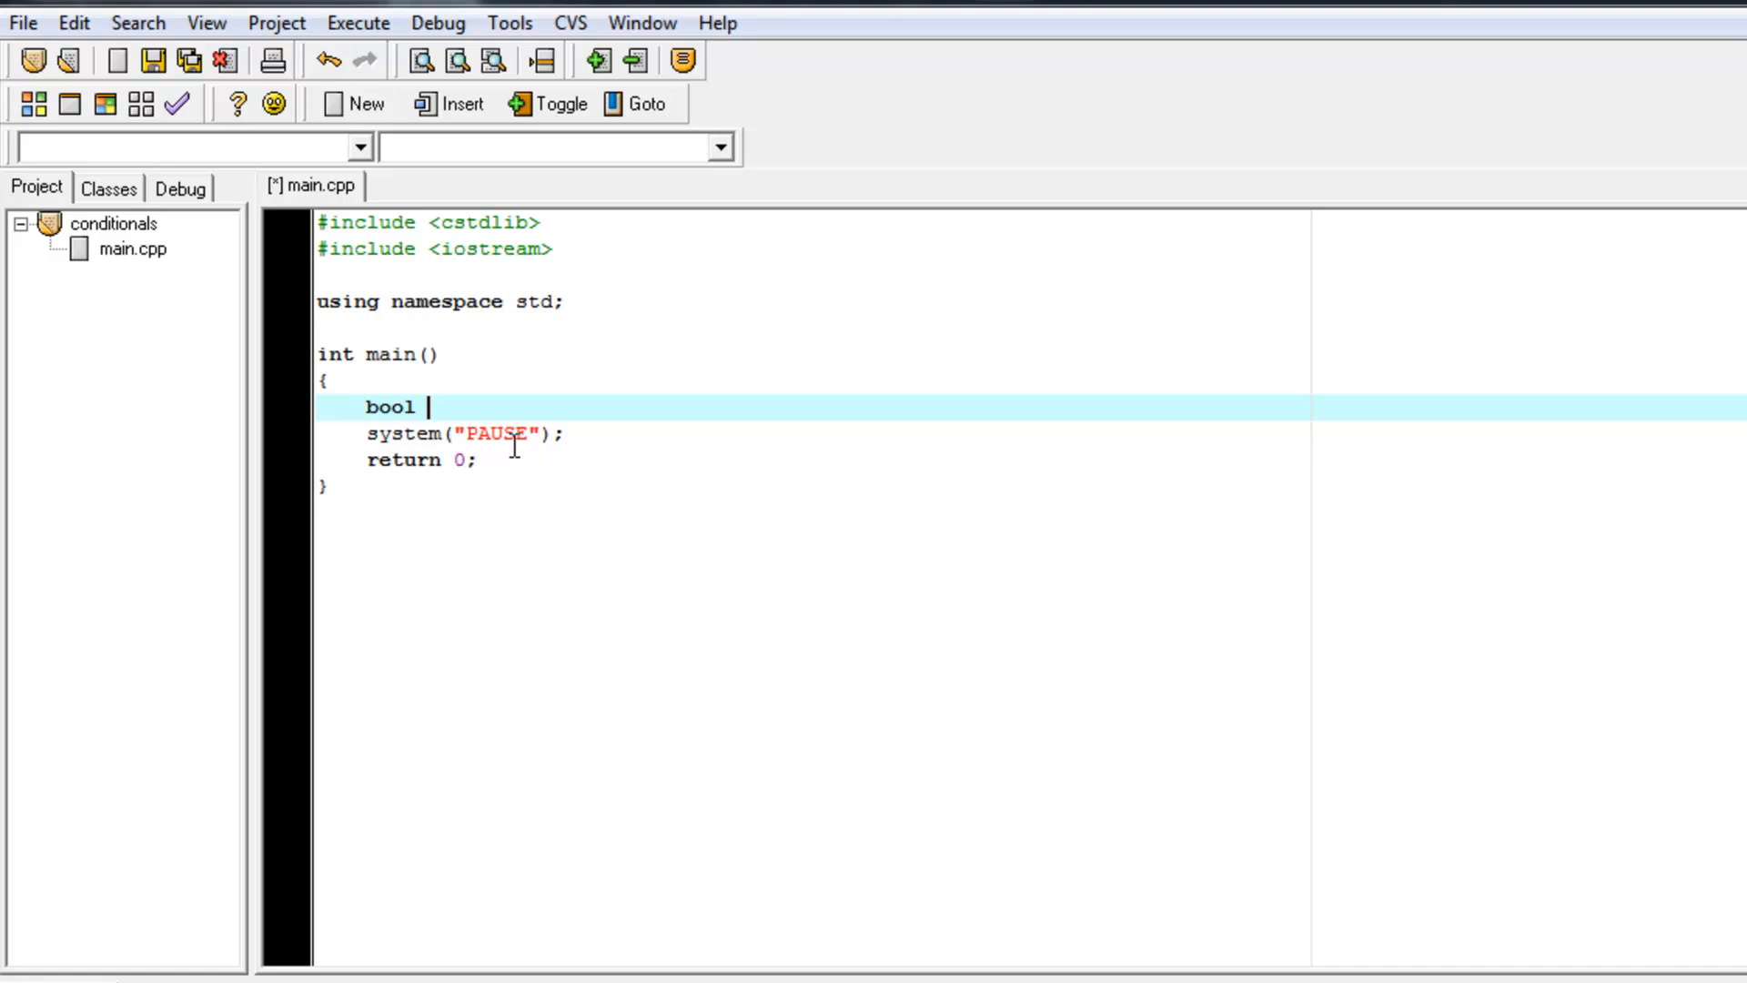
{"action": "type", "text": "tr"}
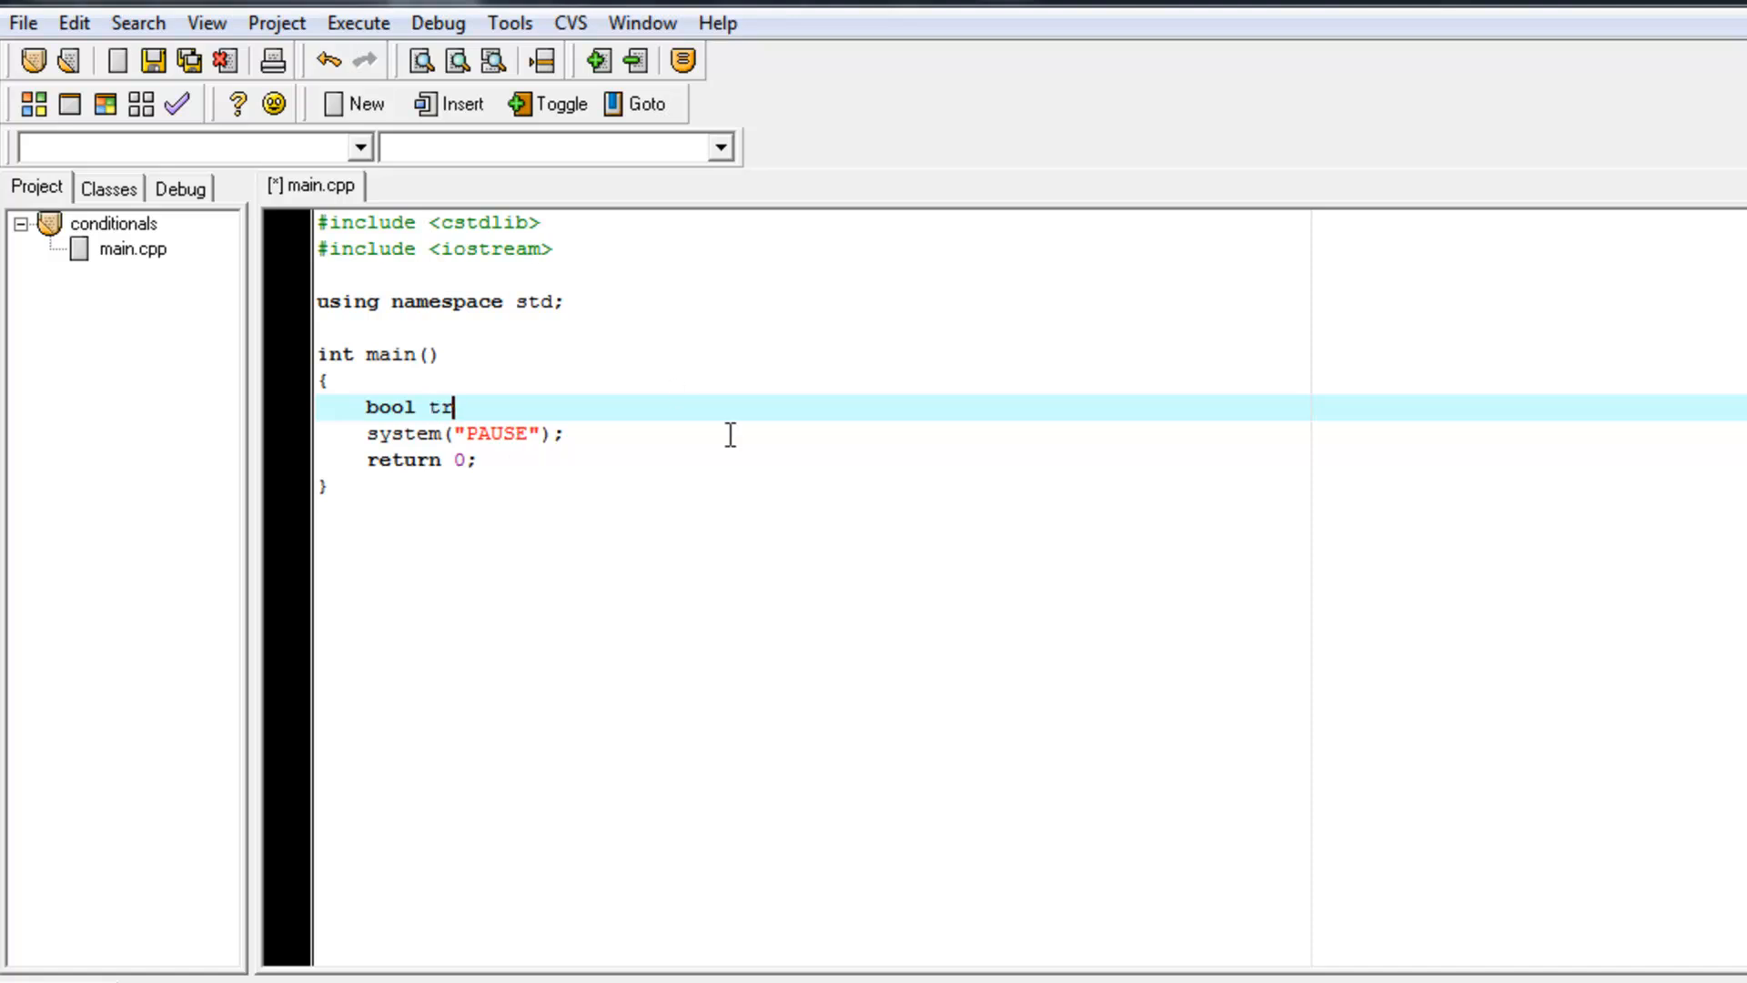
{"action": "type", "text": "ueOrFas"}
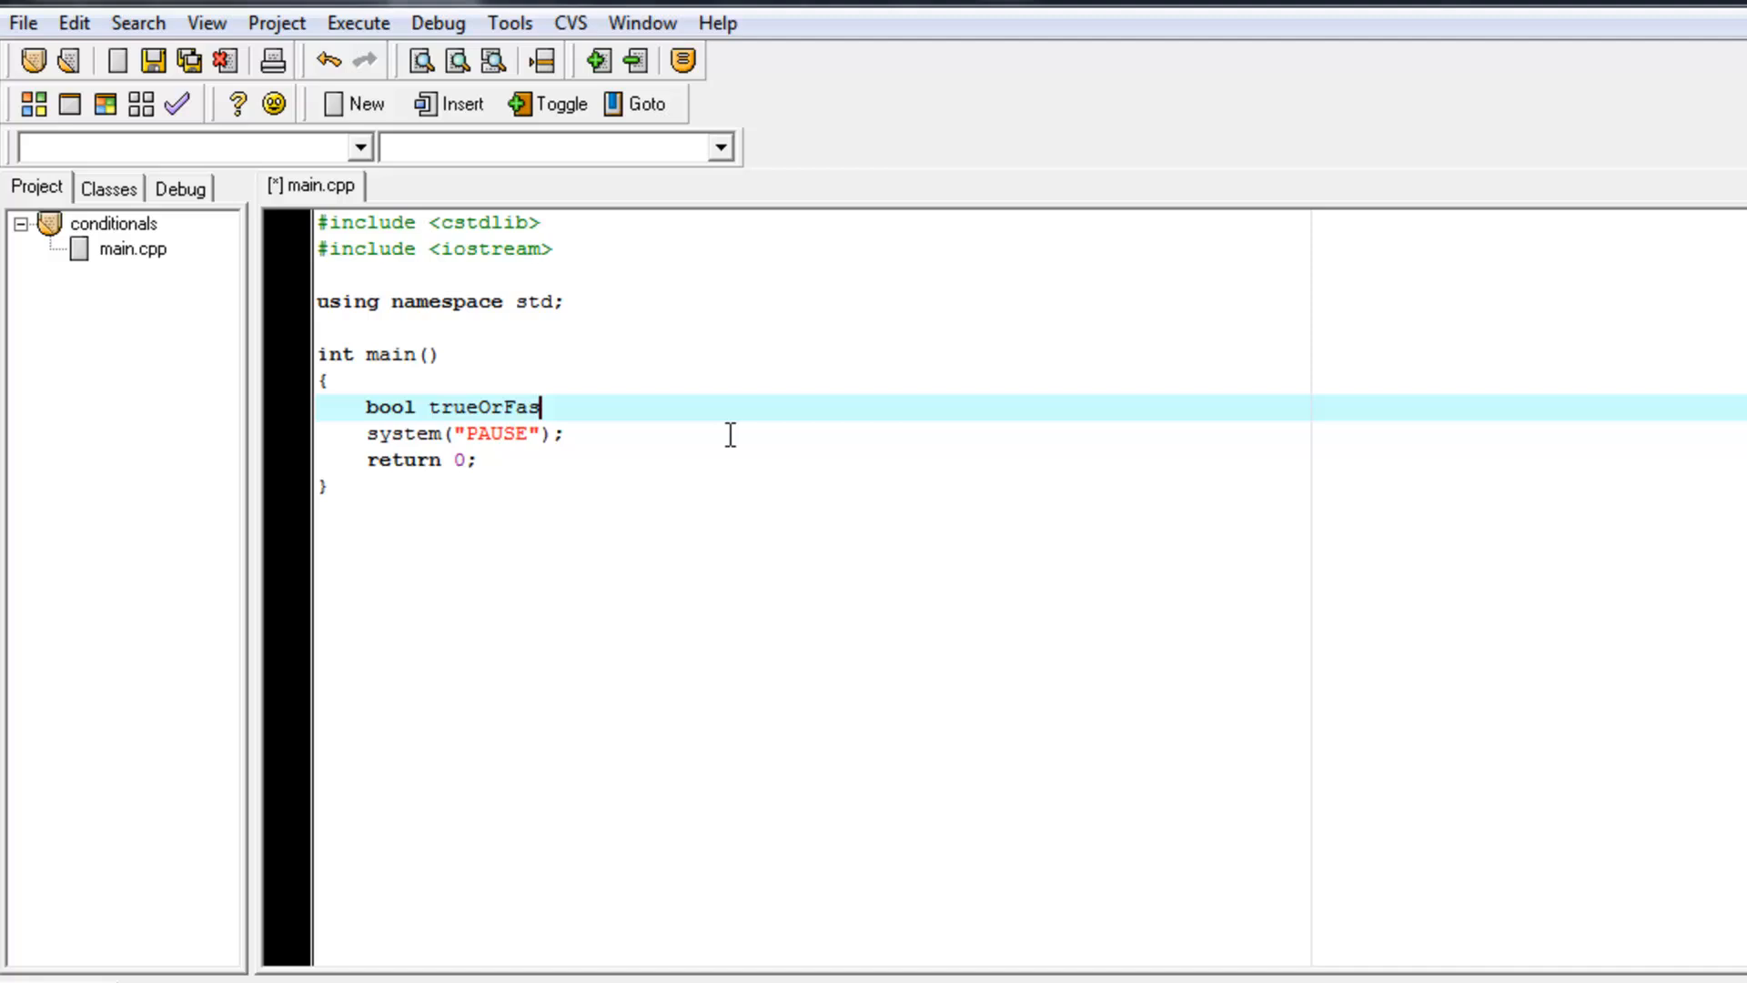
{"action": "type", "text": "lse"}
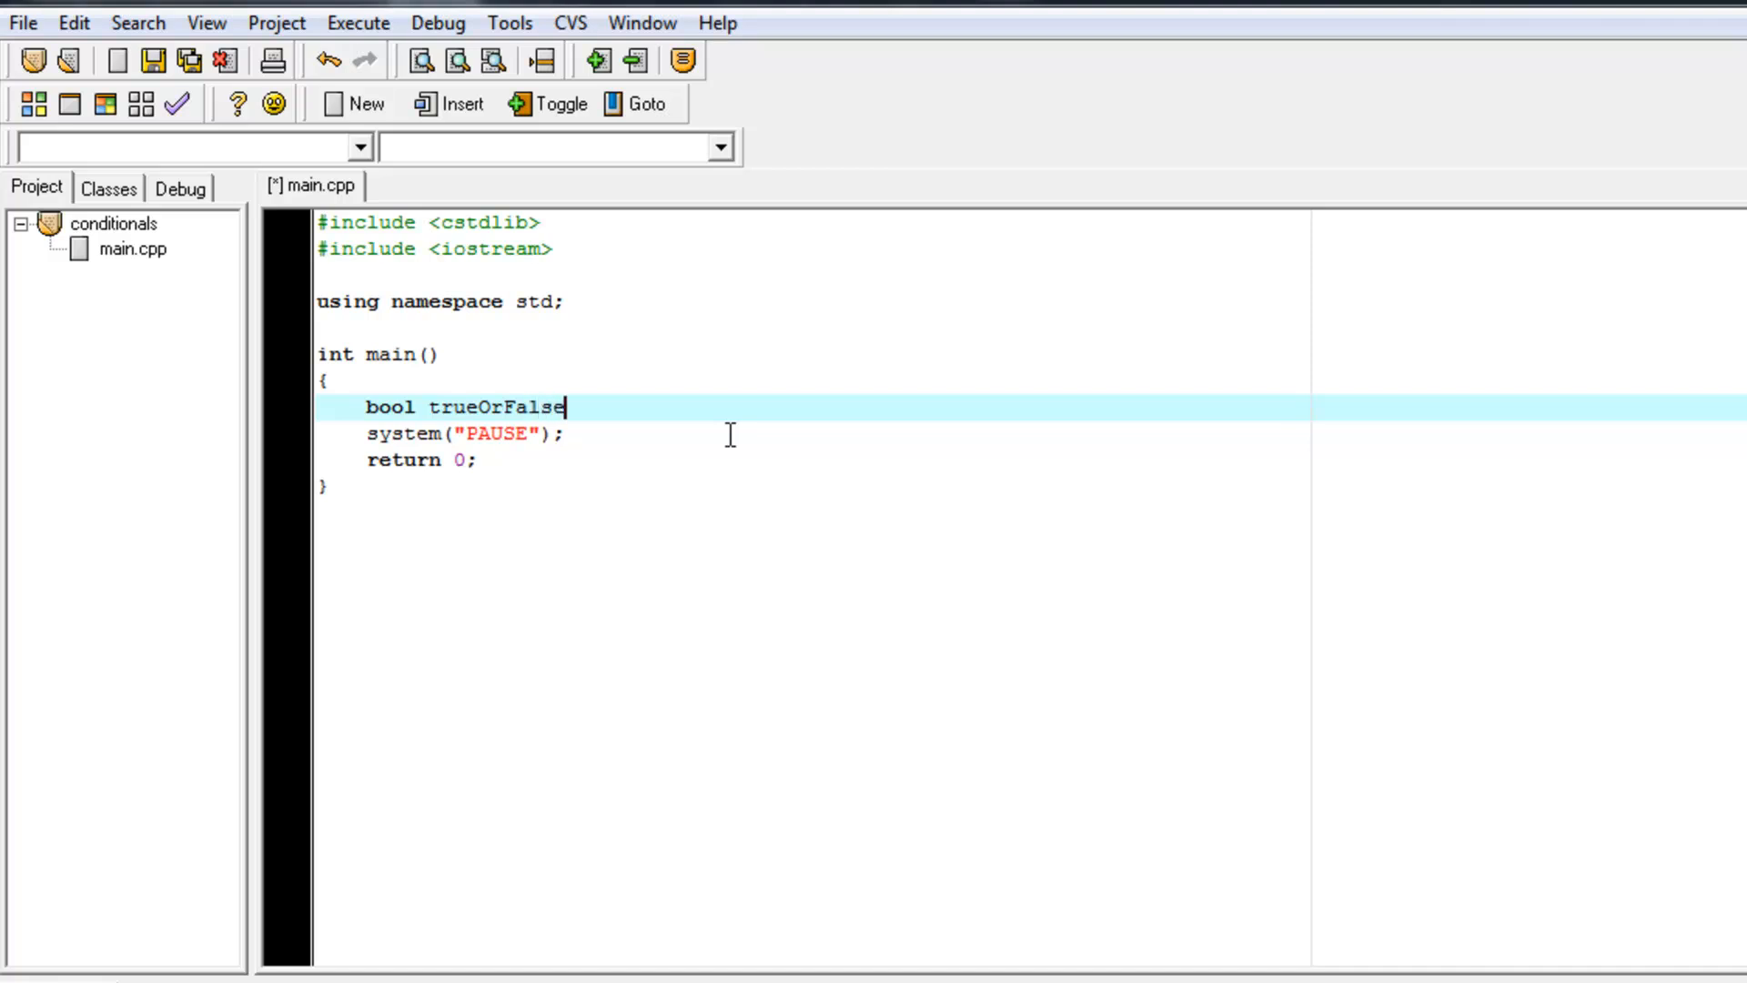
{"action": "type", "text": "= true"}
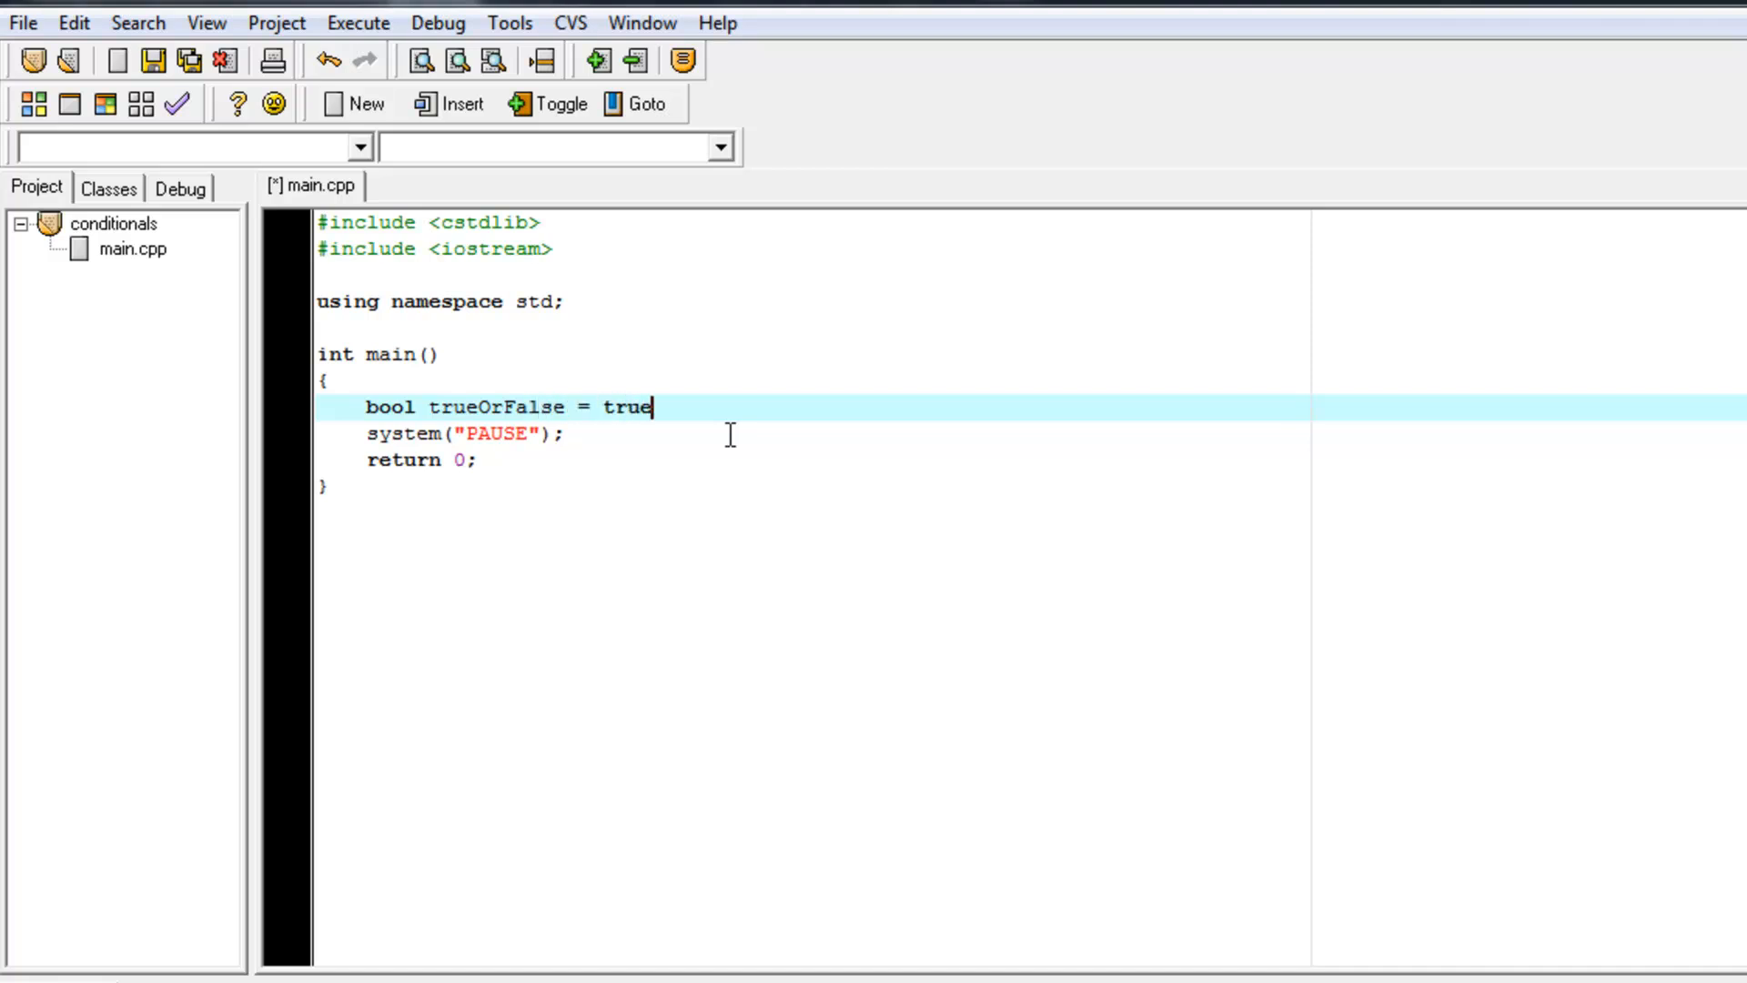
{"action": "type", "text": ";"}
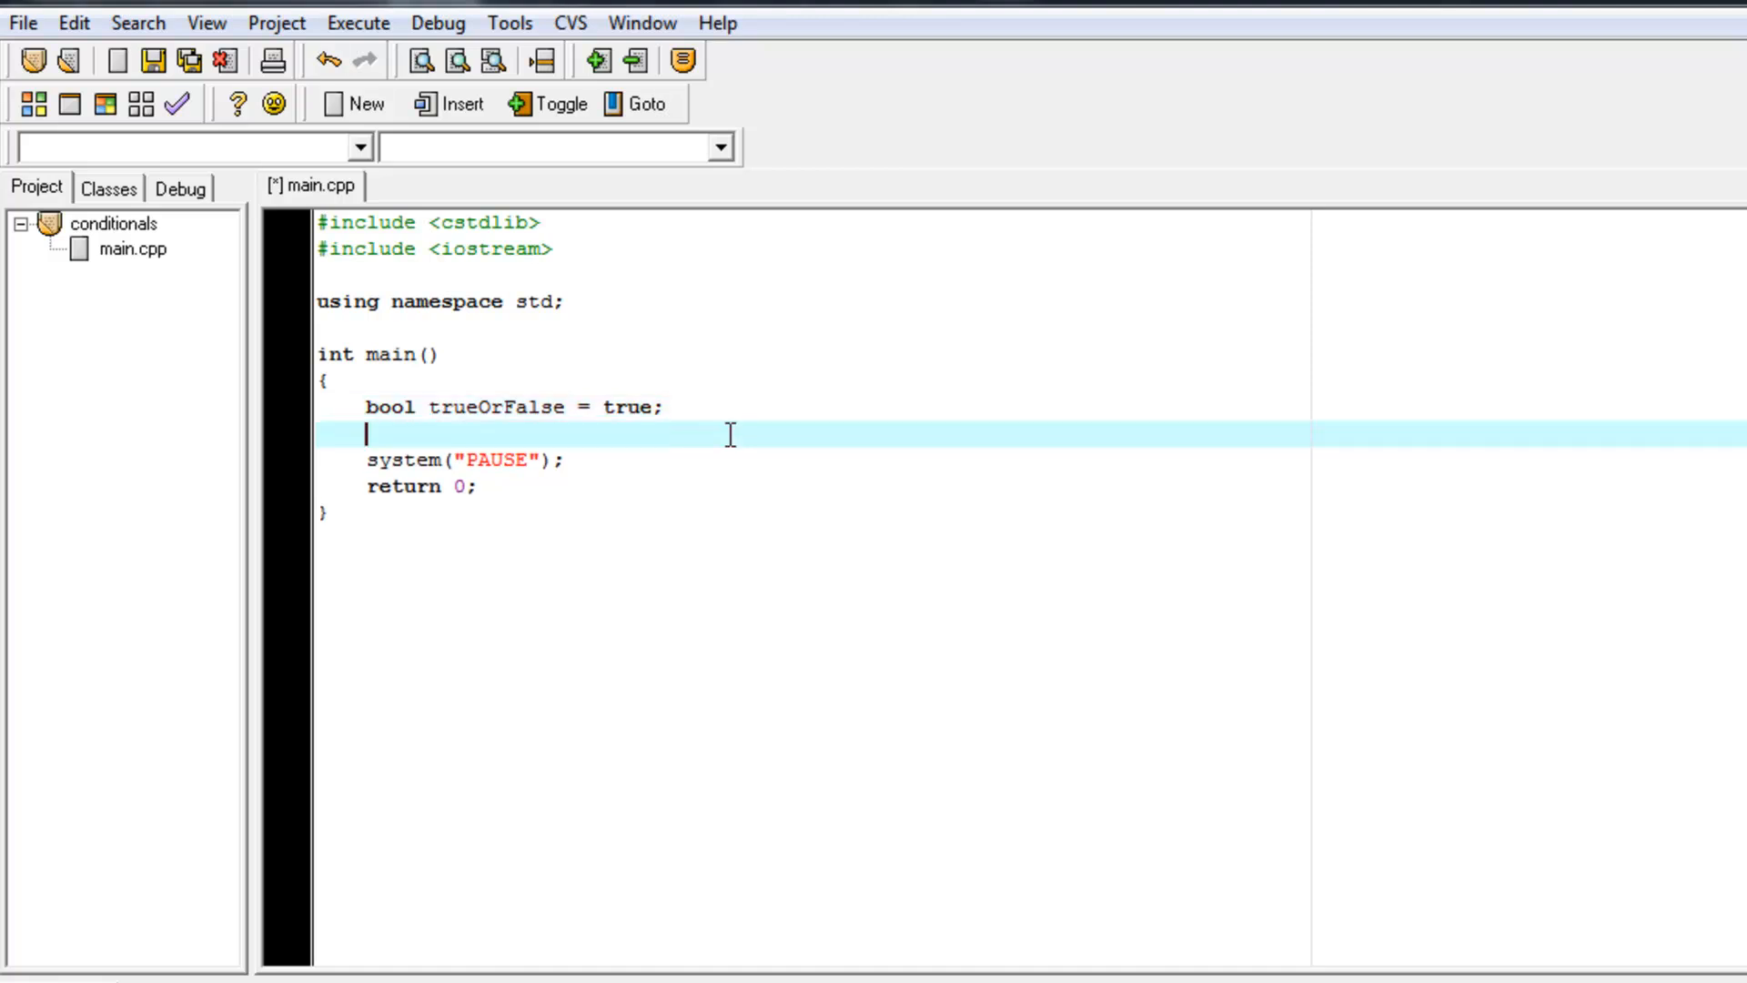
Step: Add an empty if() block followed by an empty else block below the declaration
{"action": "type", "text": "if("}
{"action": "type", "text": "{"}
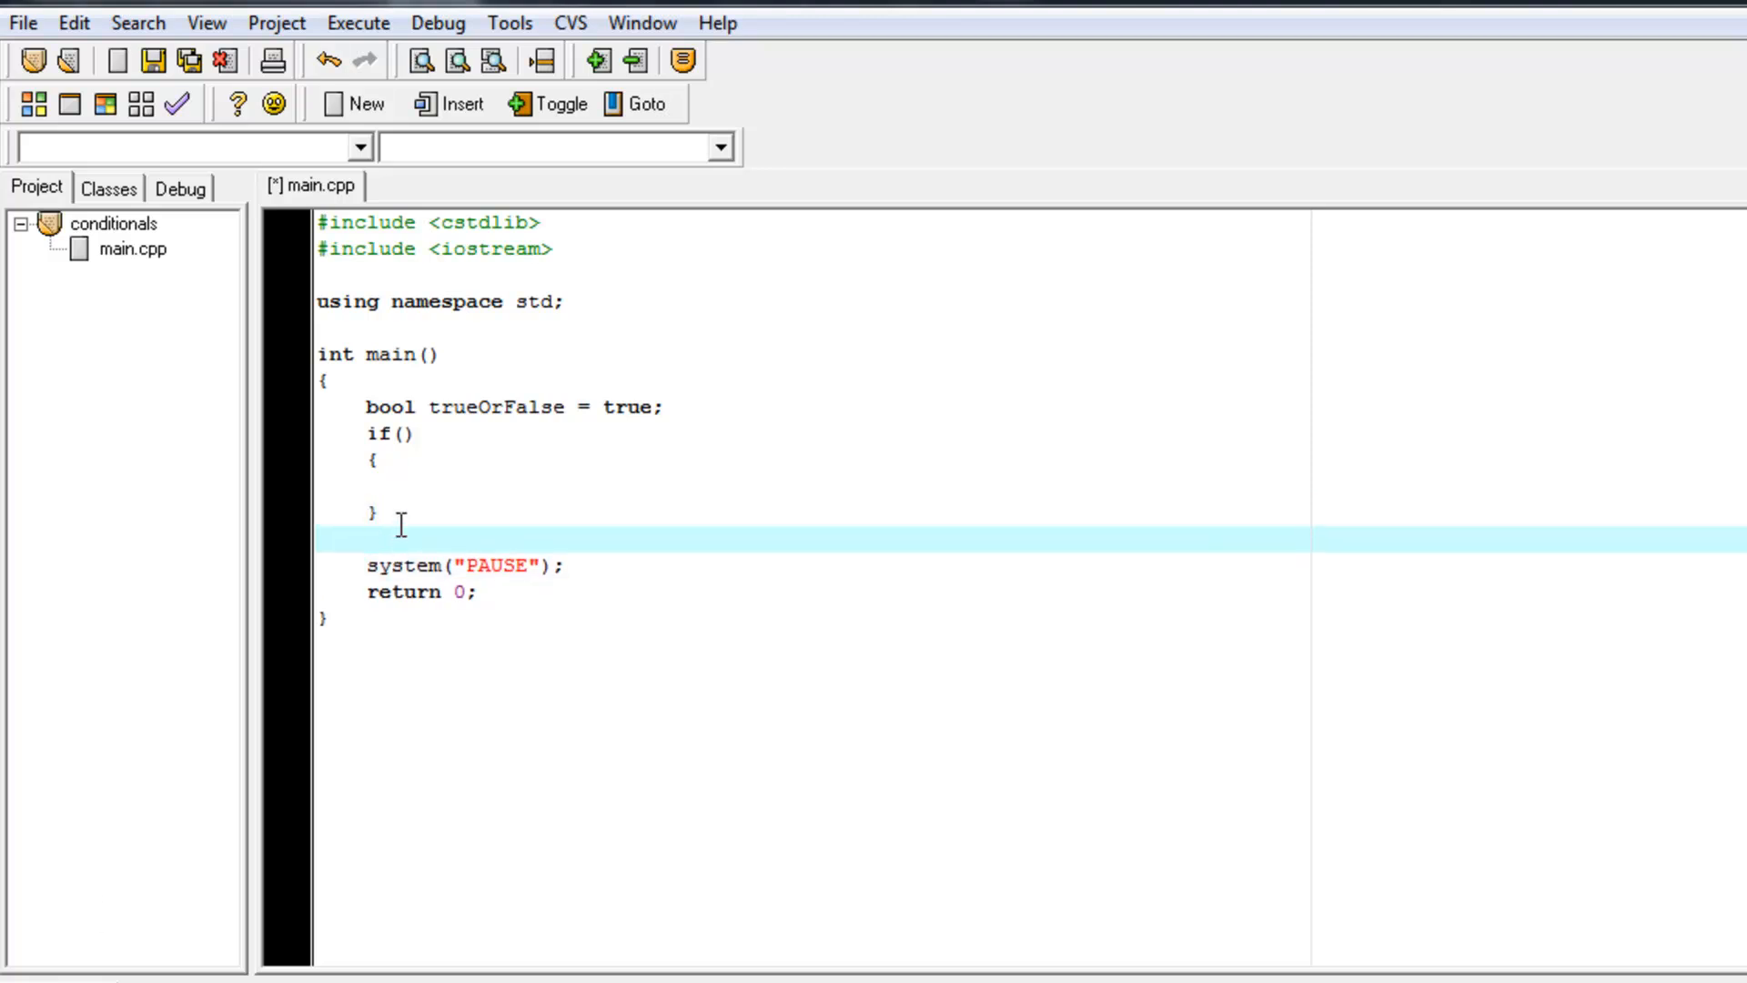
{"action": "type", "text": "else"}
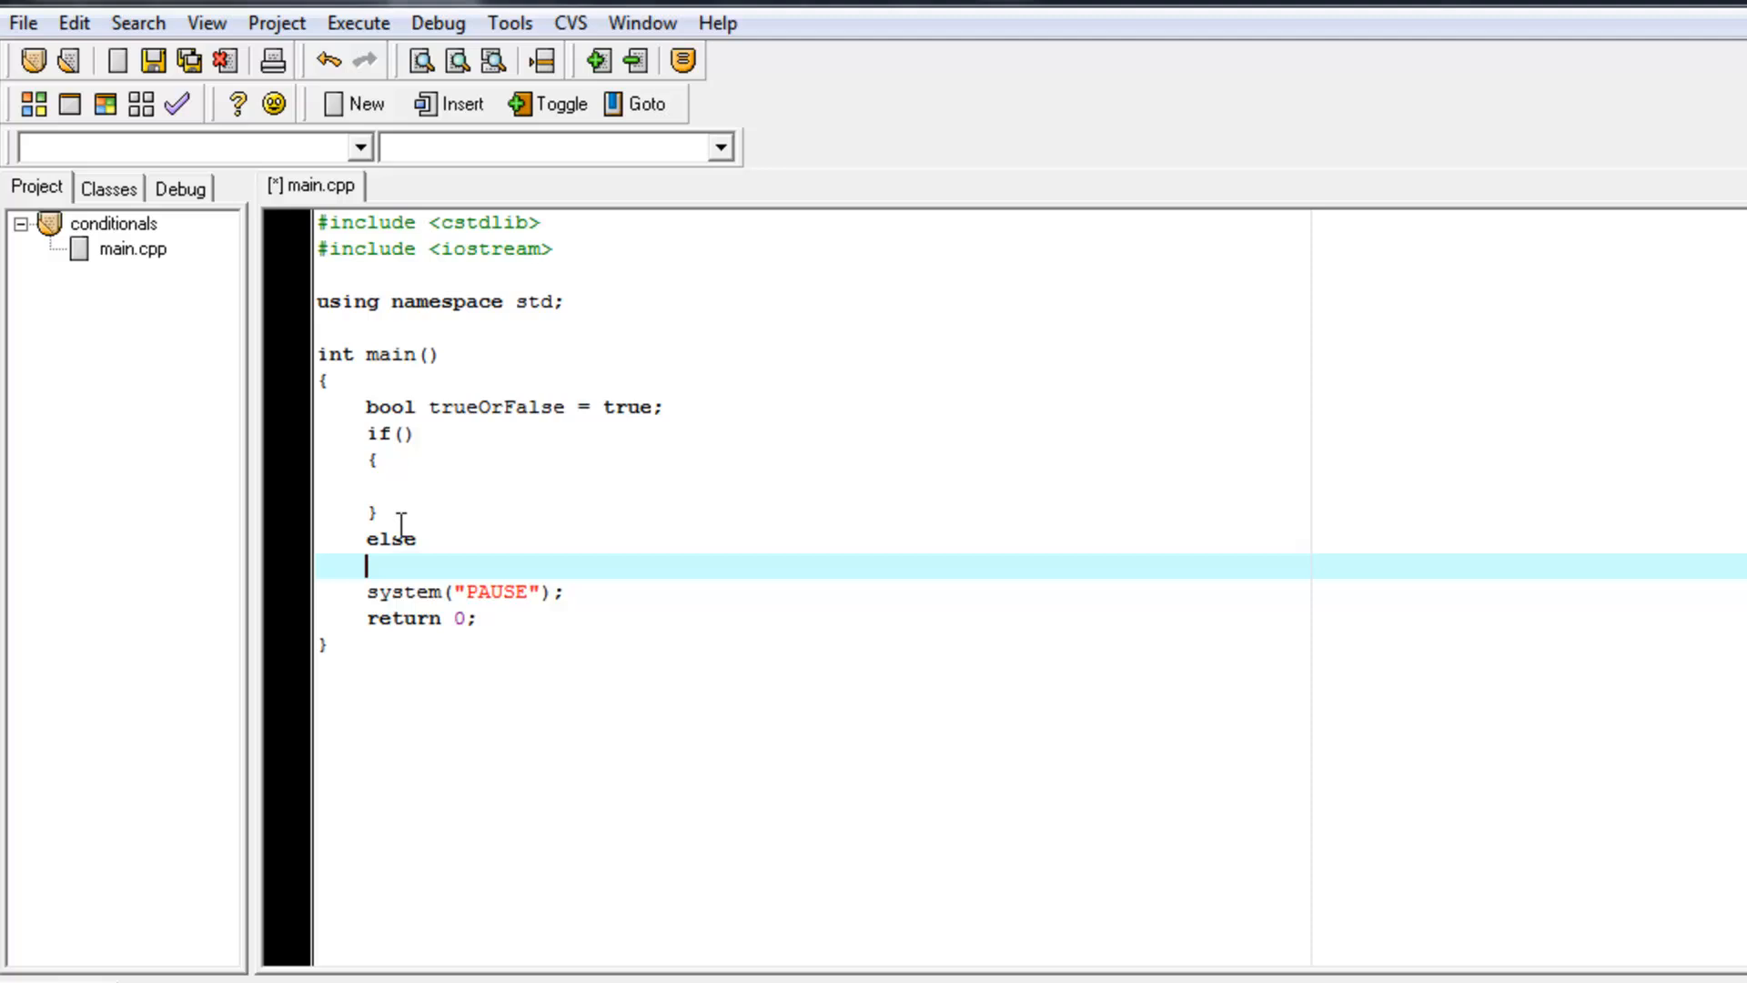
{"action": "type", "text": "{"}
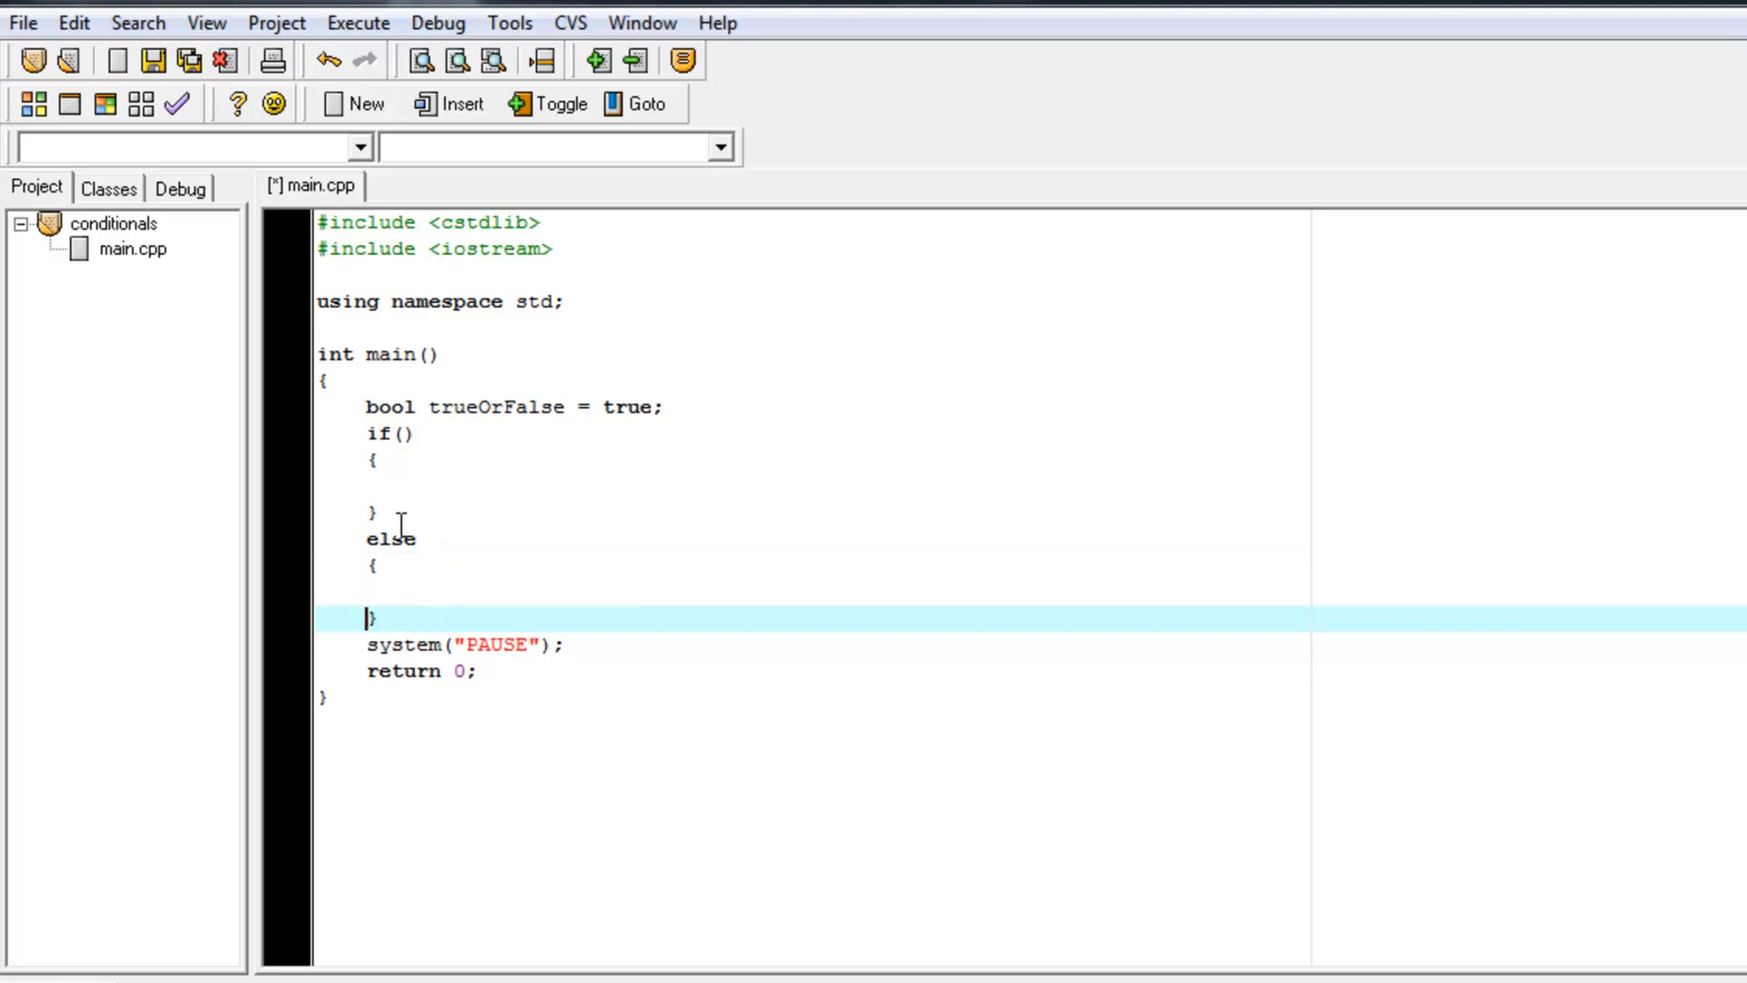
{"action": "double_click", "coordinate": [496, 406]}
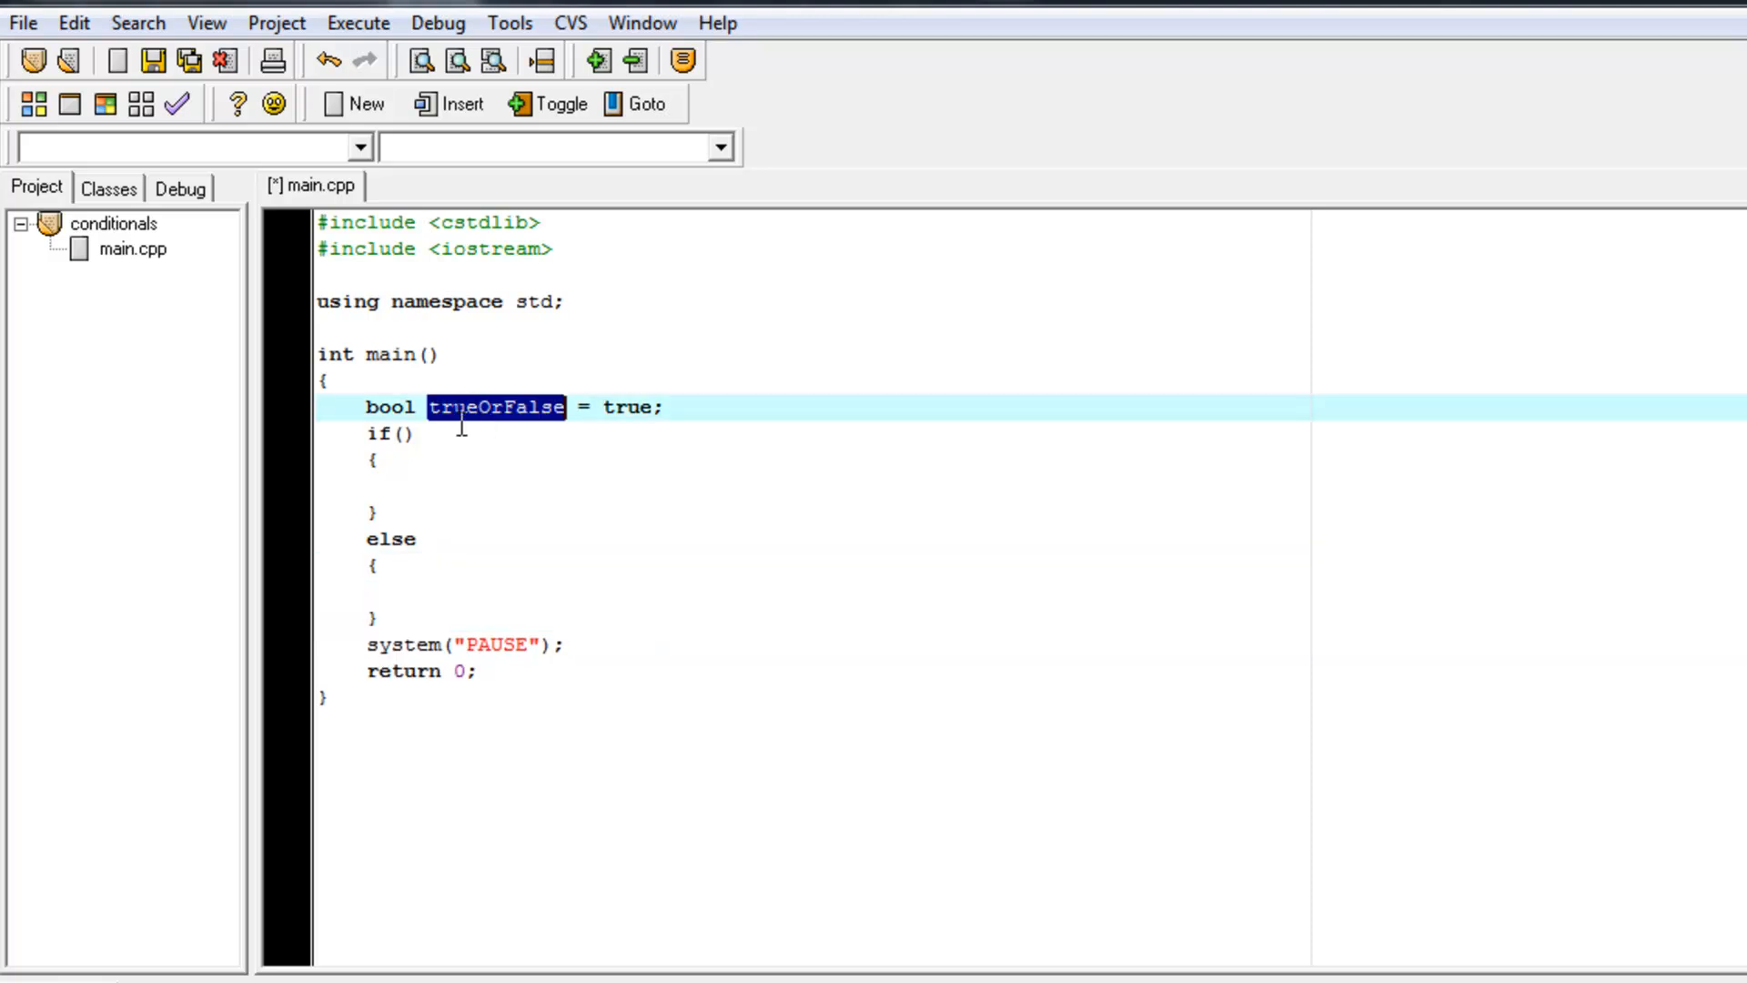
Step: Make trueOrFalse the condition of the if statement
{"action": "type", "text": "trueOrFalse"}
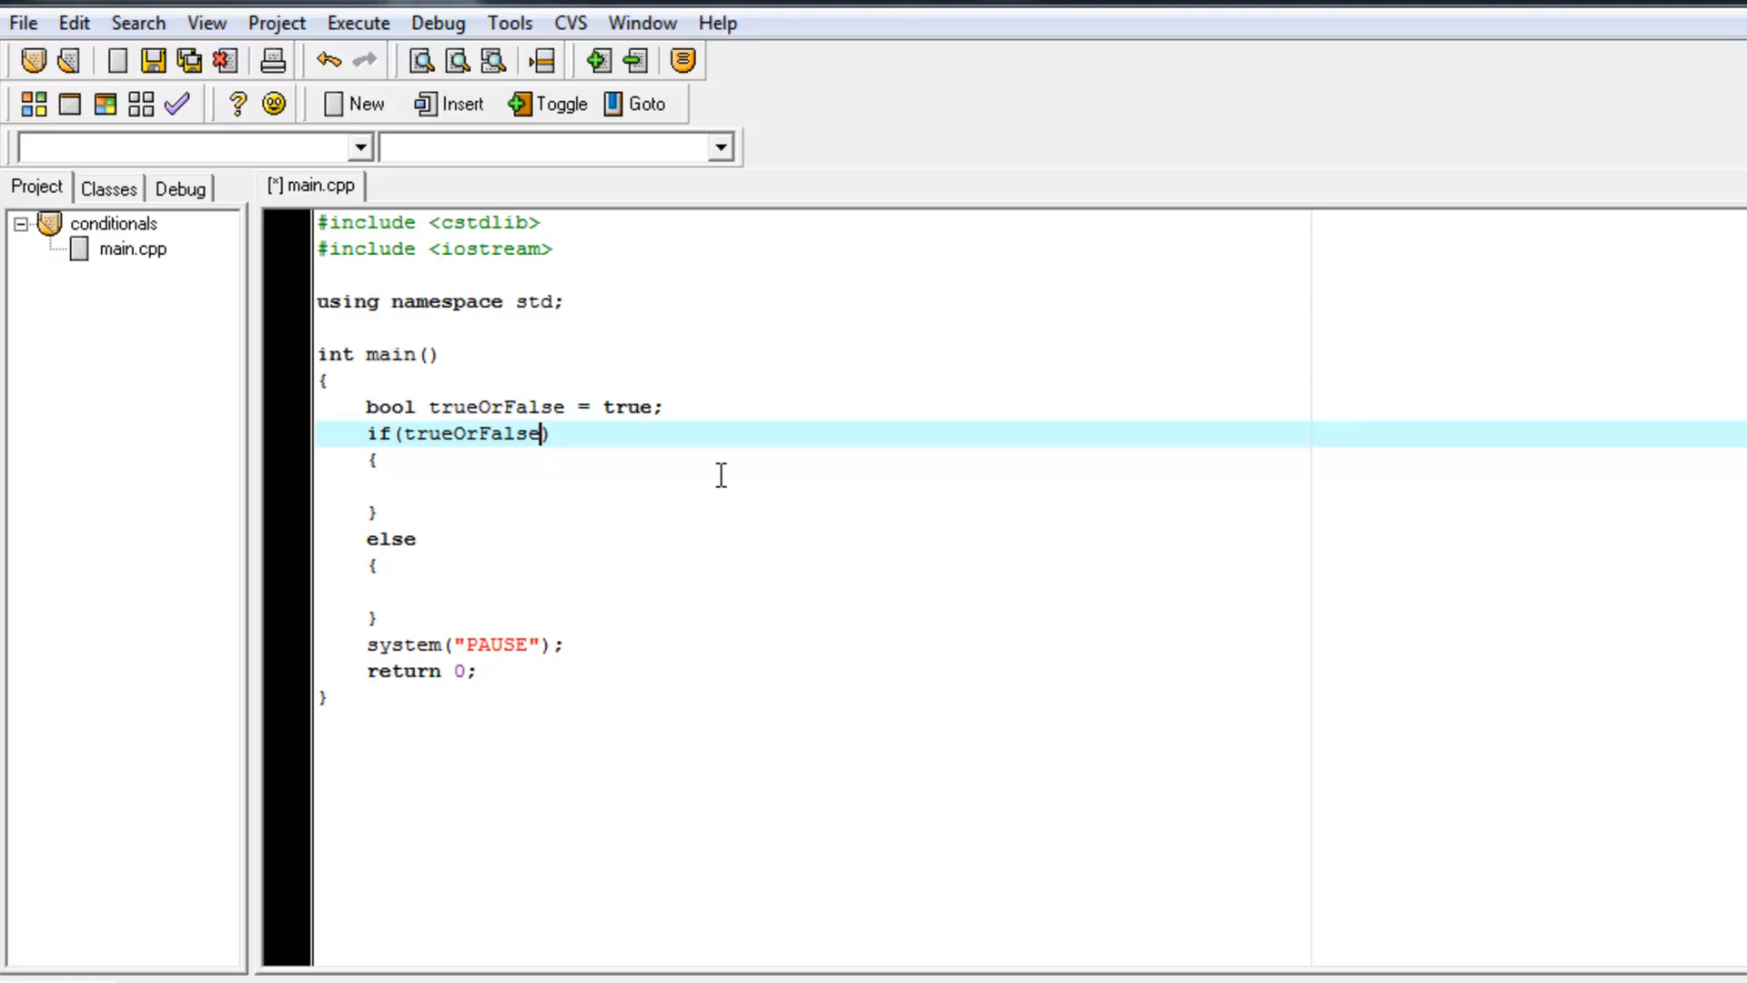
{"action": "mouse_move", "coordinate": [683, 418]}
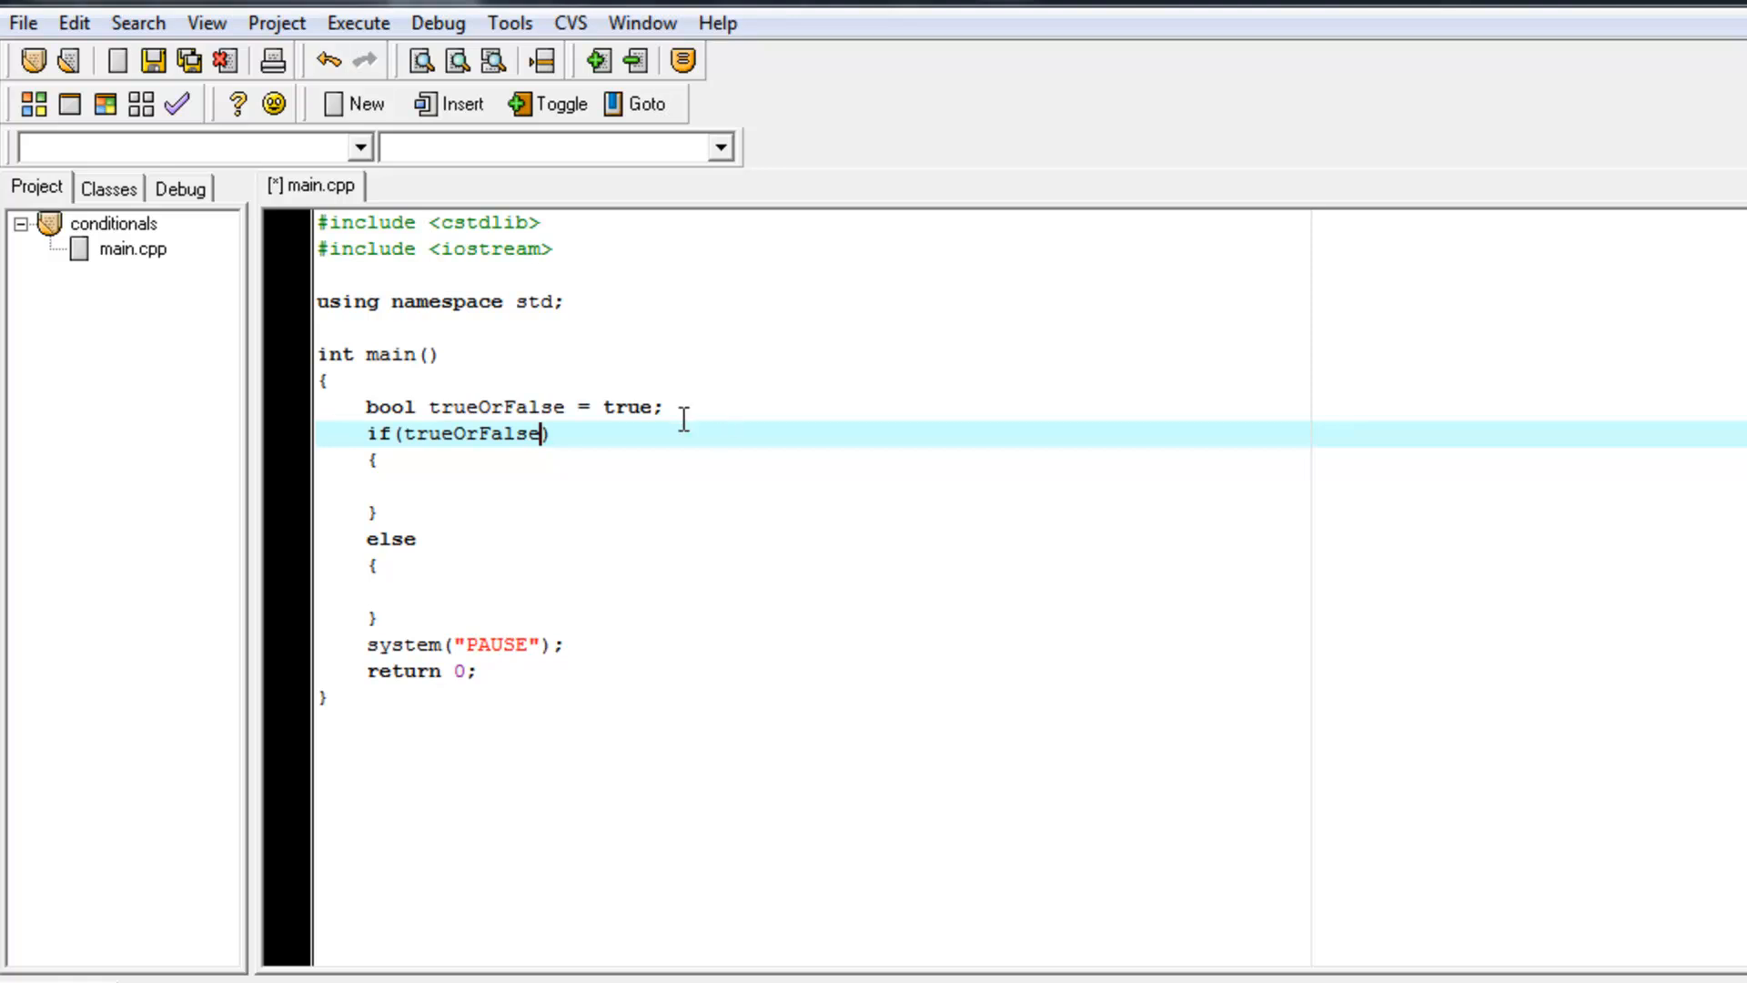
{"action": "double_click", "coordinate": [473, 433]}
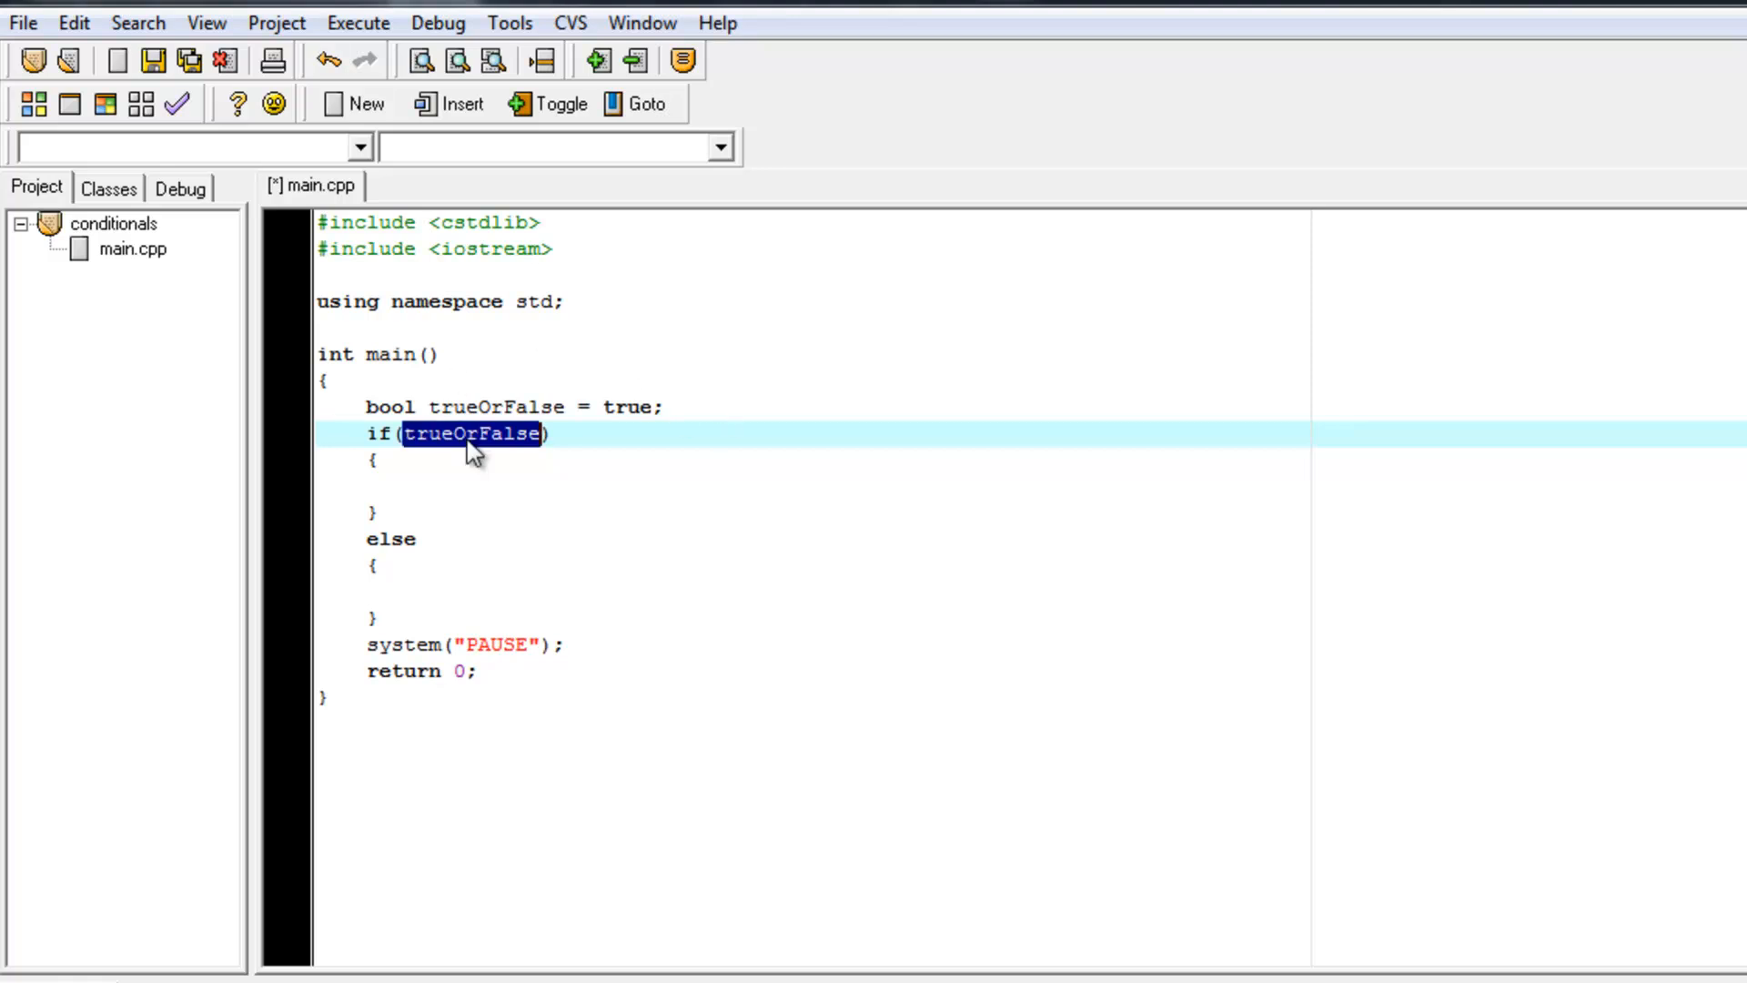
{"action": "double_click", "coordinate": [629, 406]}
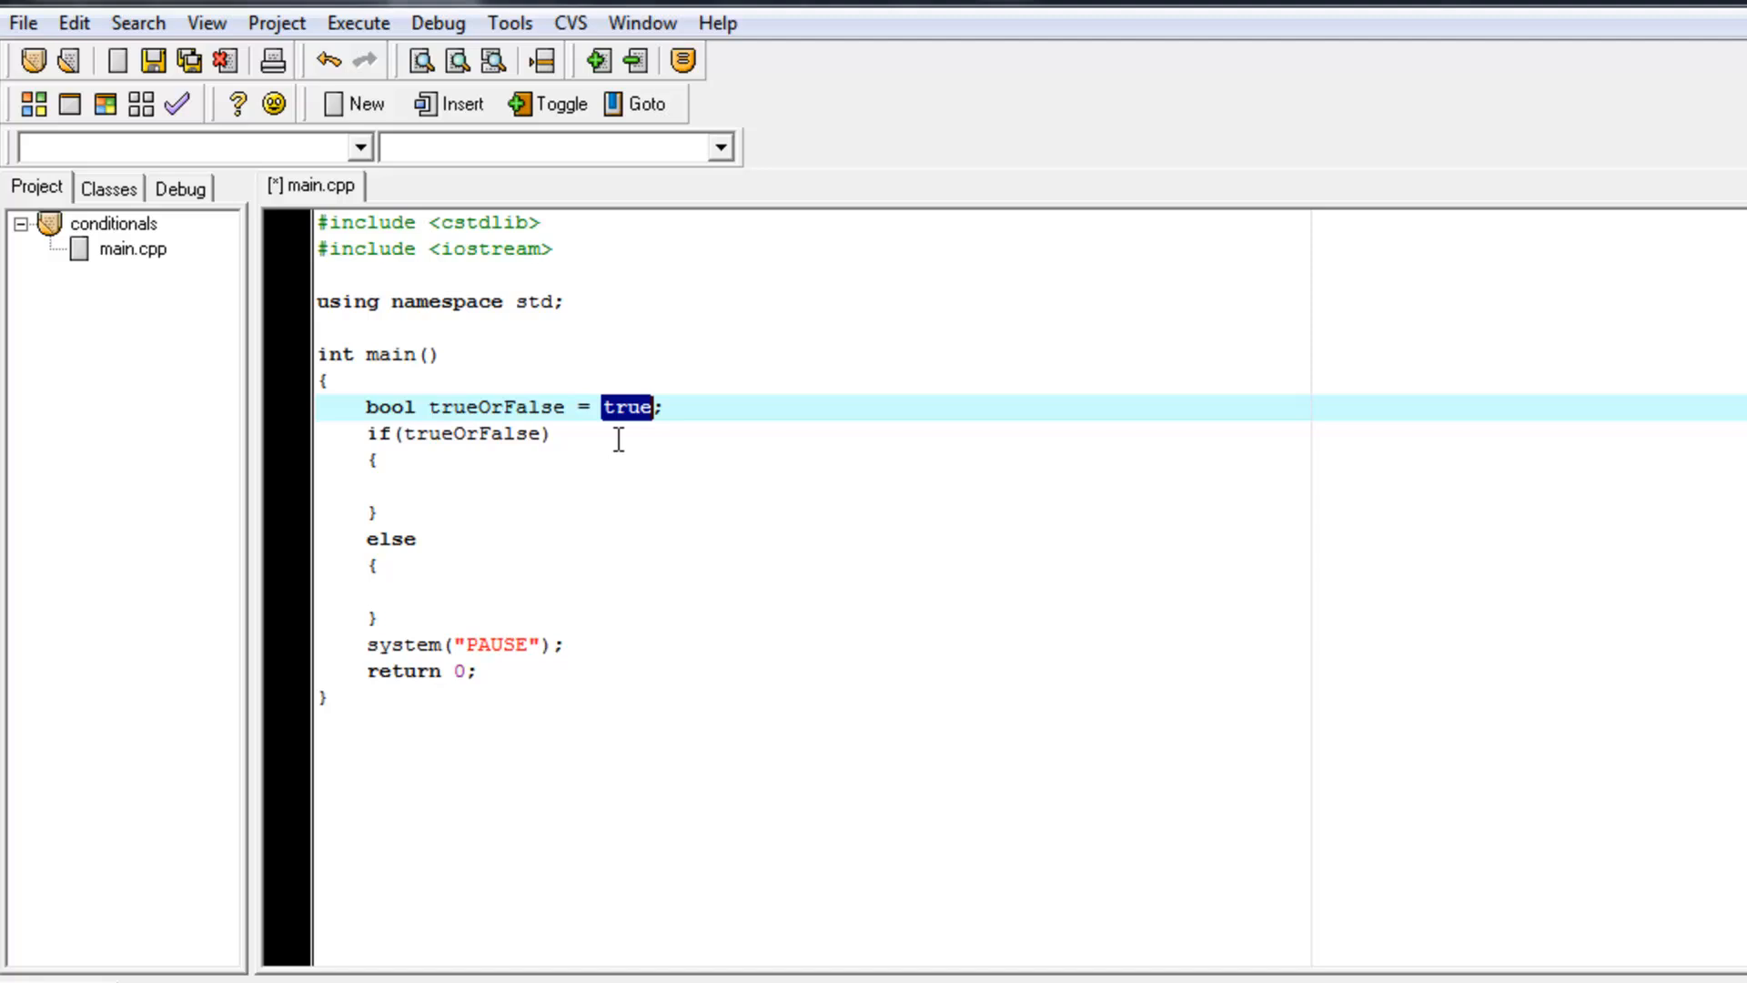
{"action": "left_click", "coordinate": [631, 433]}
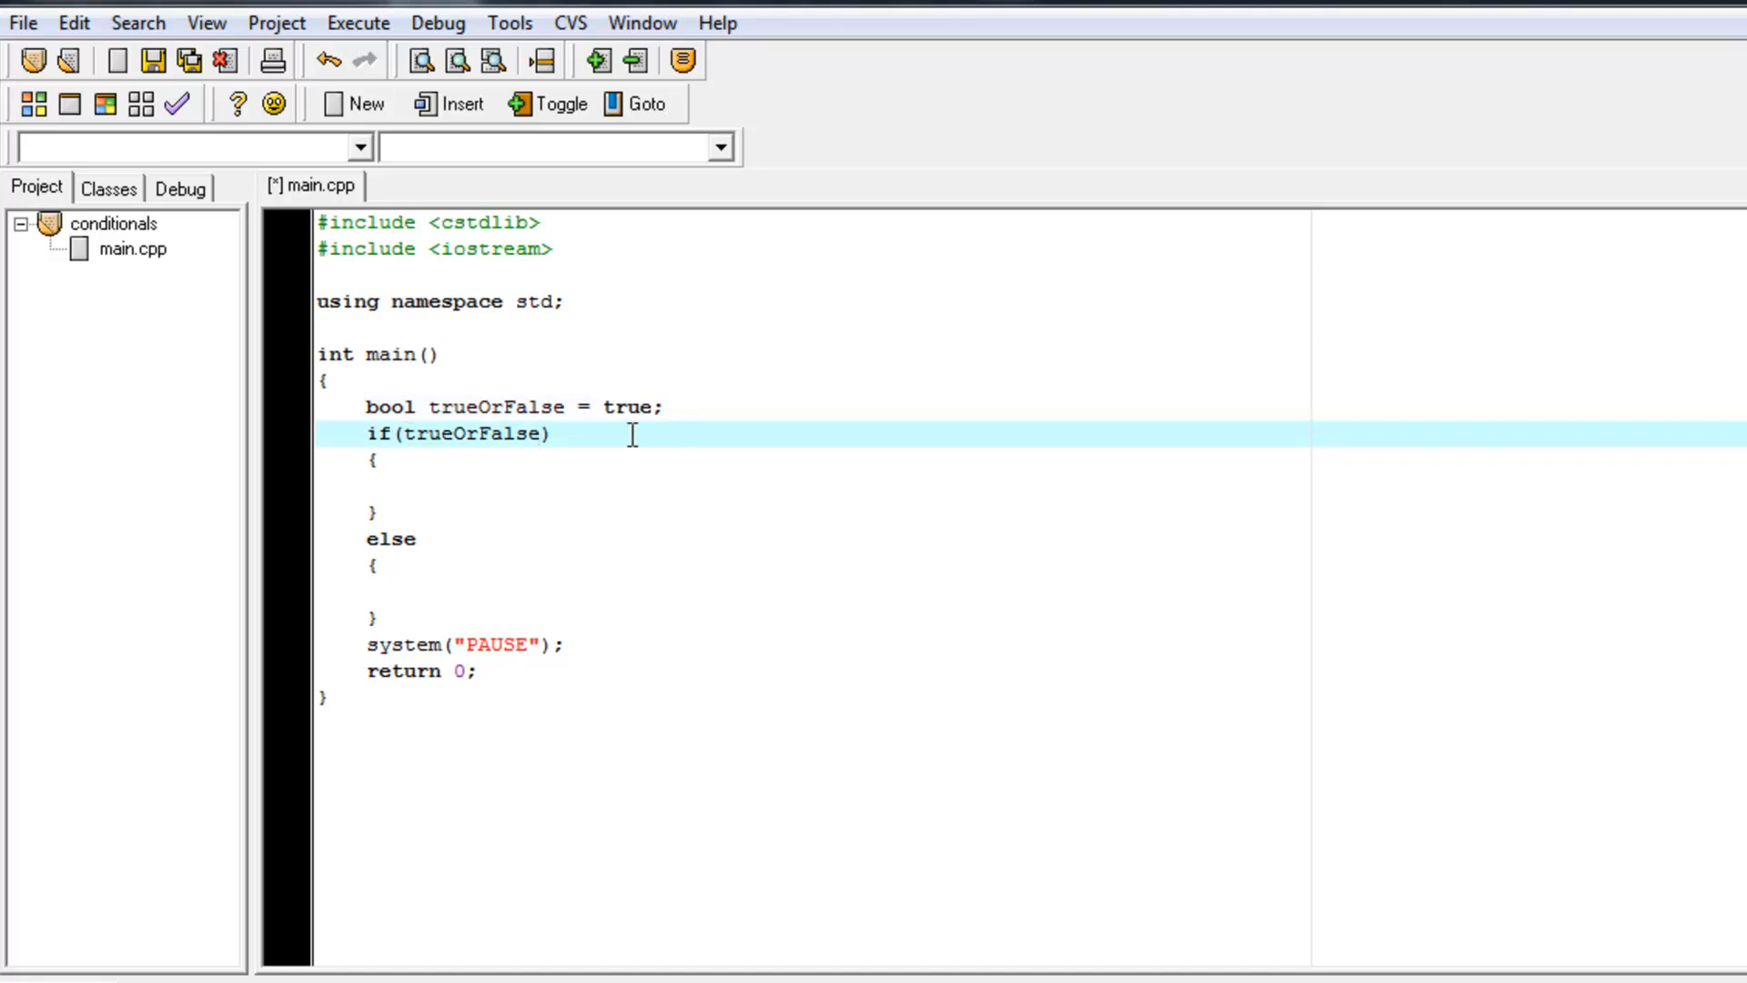
Step: Add a temporary '--> if(true)' note after the condition, then remove it
{"action": "type", "text": "-->"}
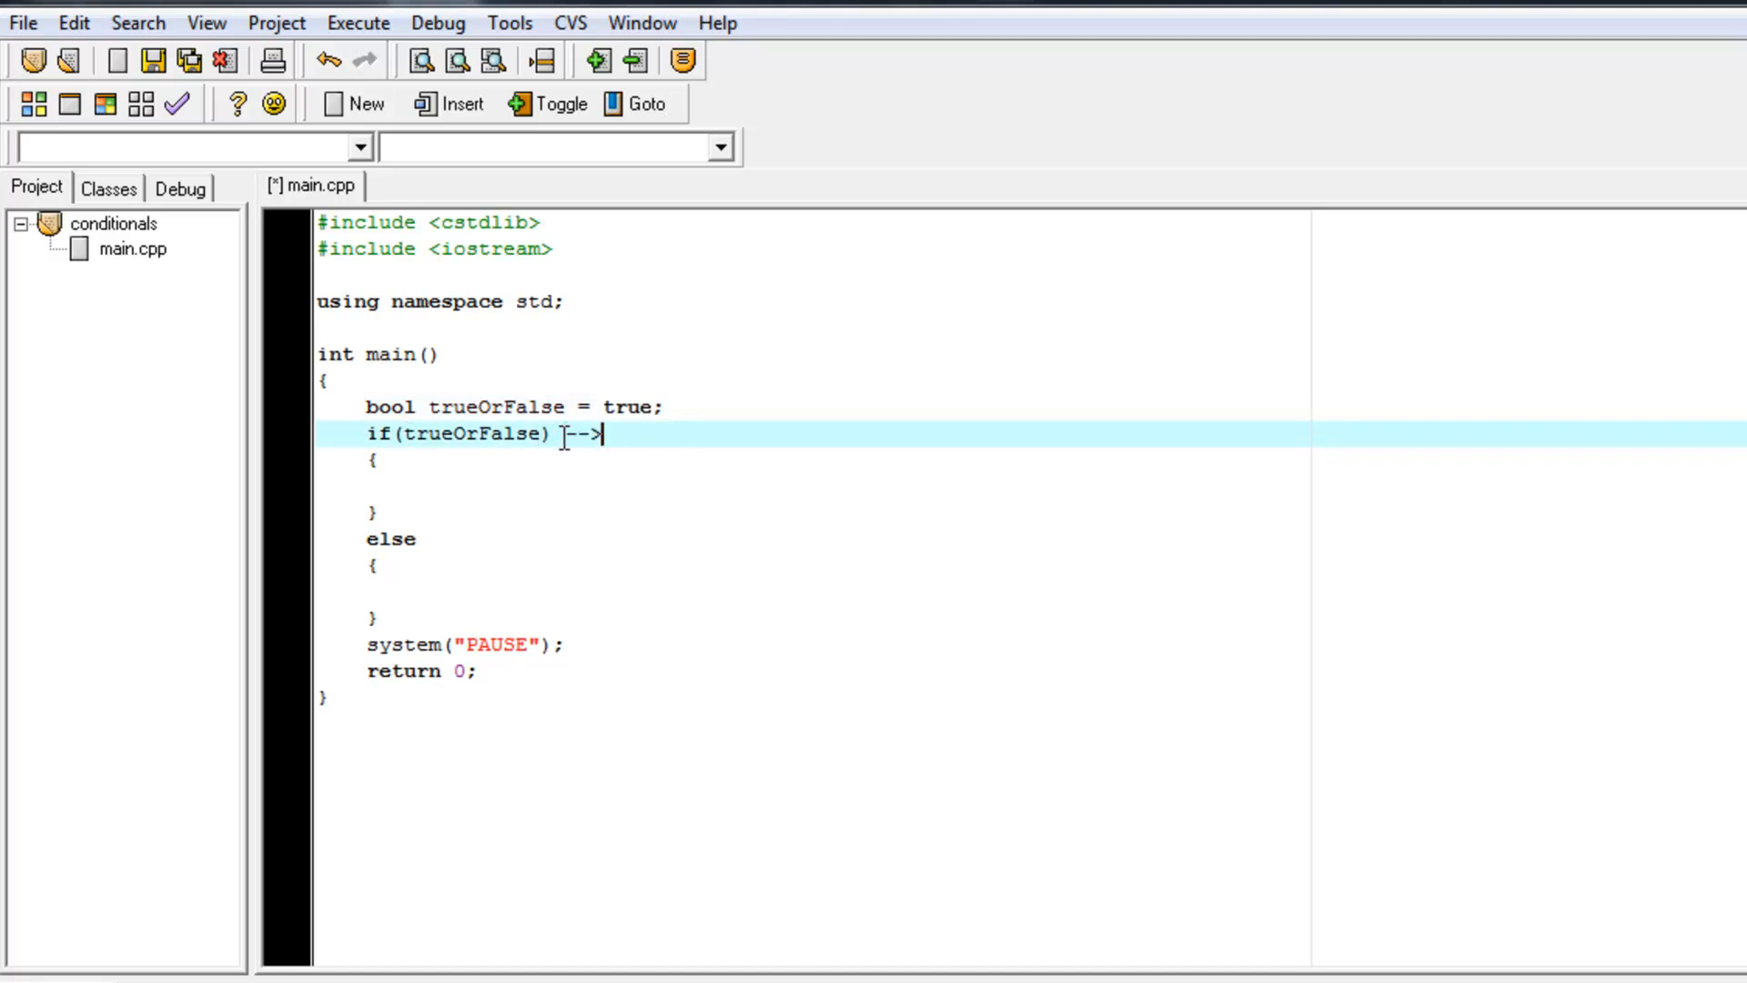
{"action": "type", "text": "if(t"}
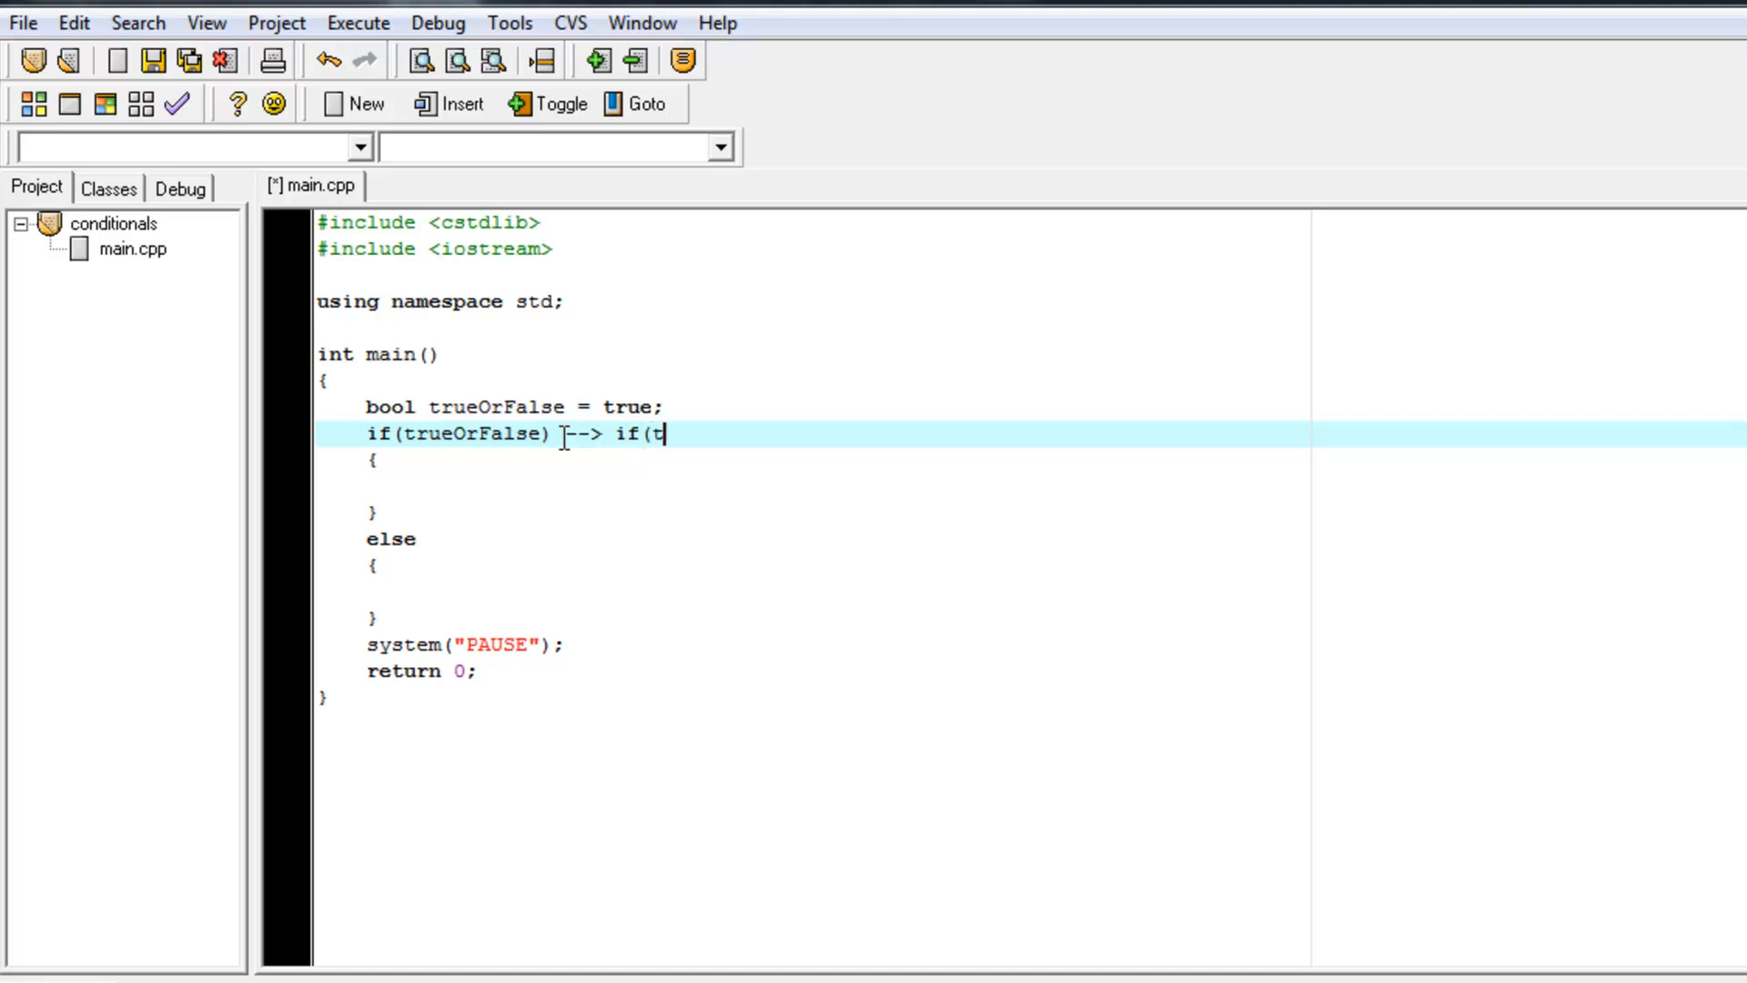
{"action": "type", "text": "rue)"}
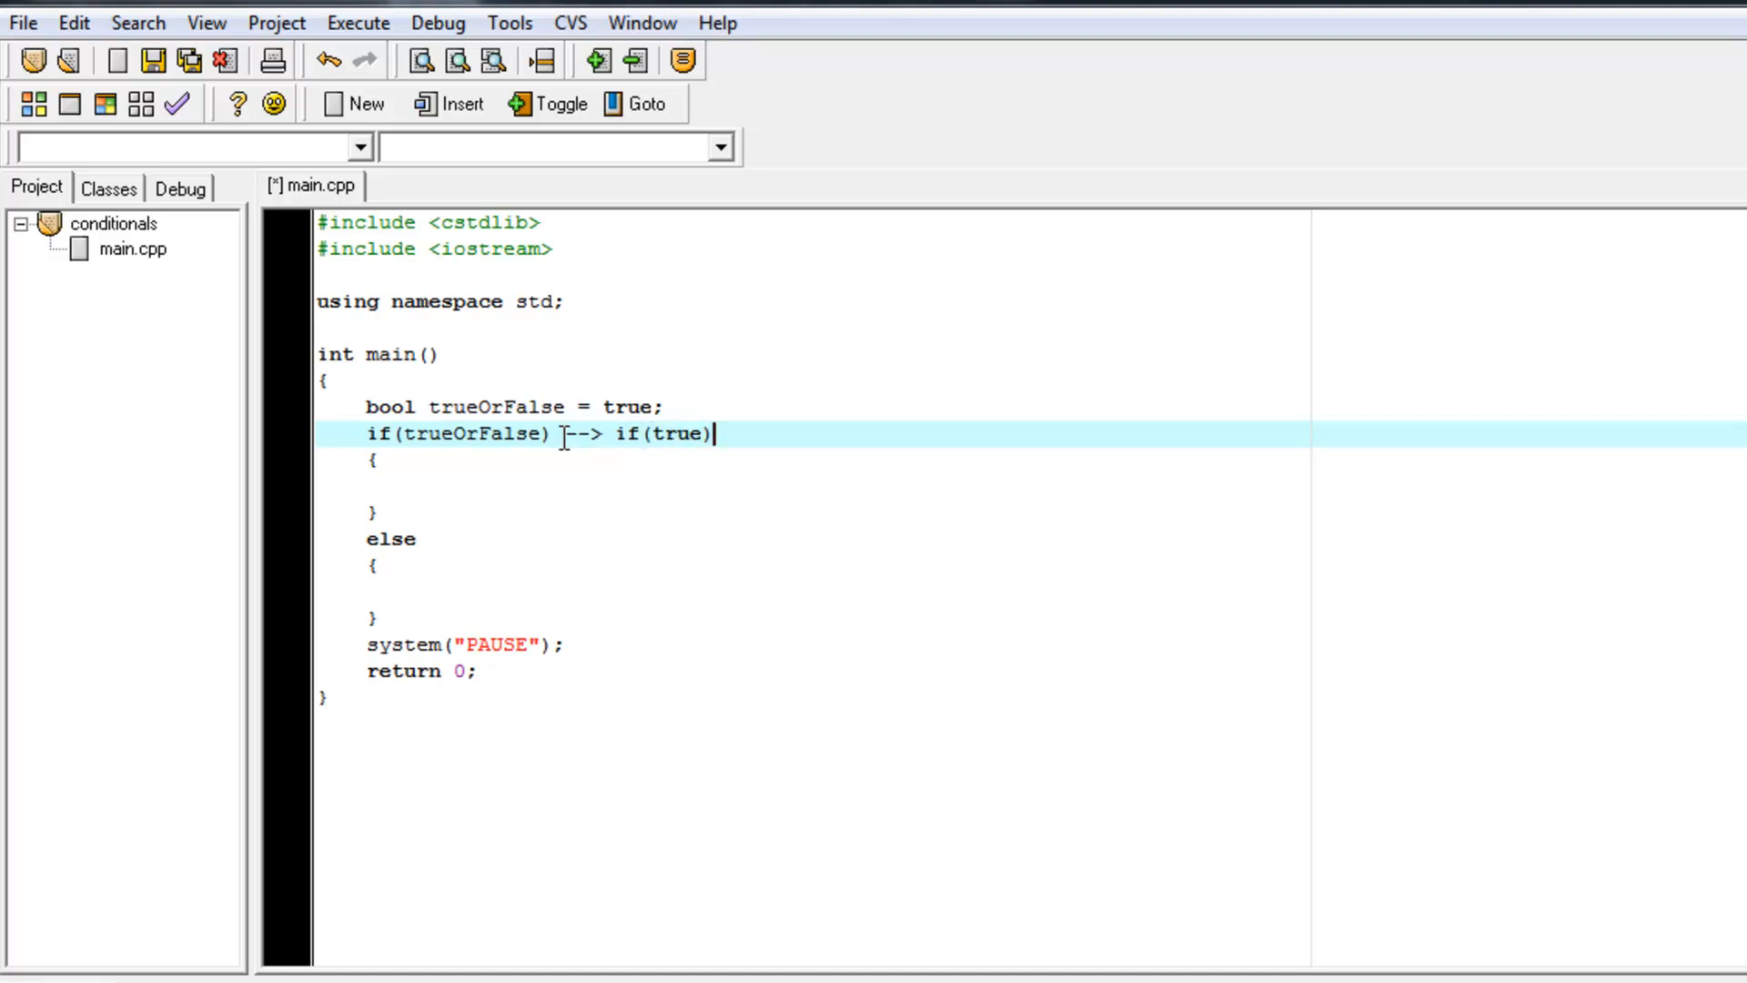
{"action": "left_click", "coordinate": [757, 461]}
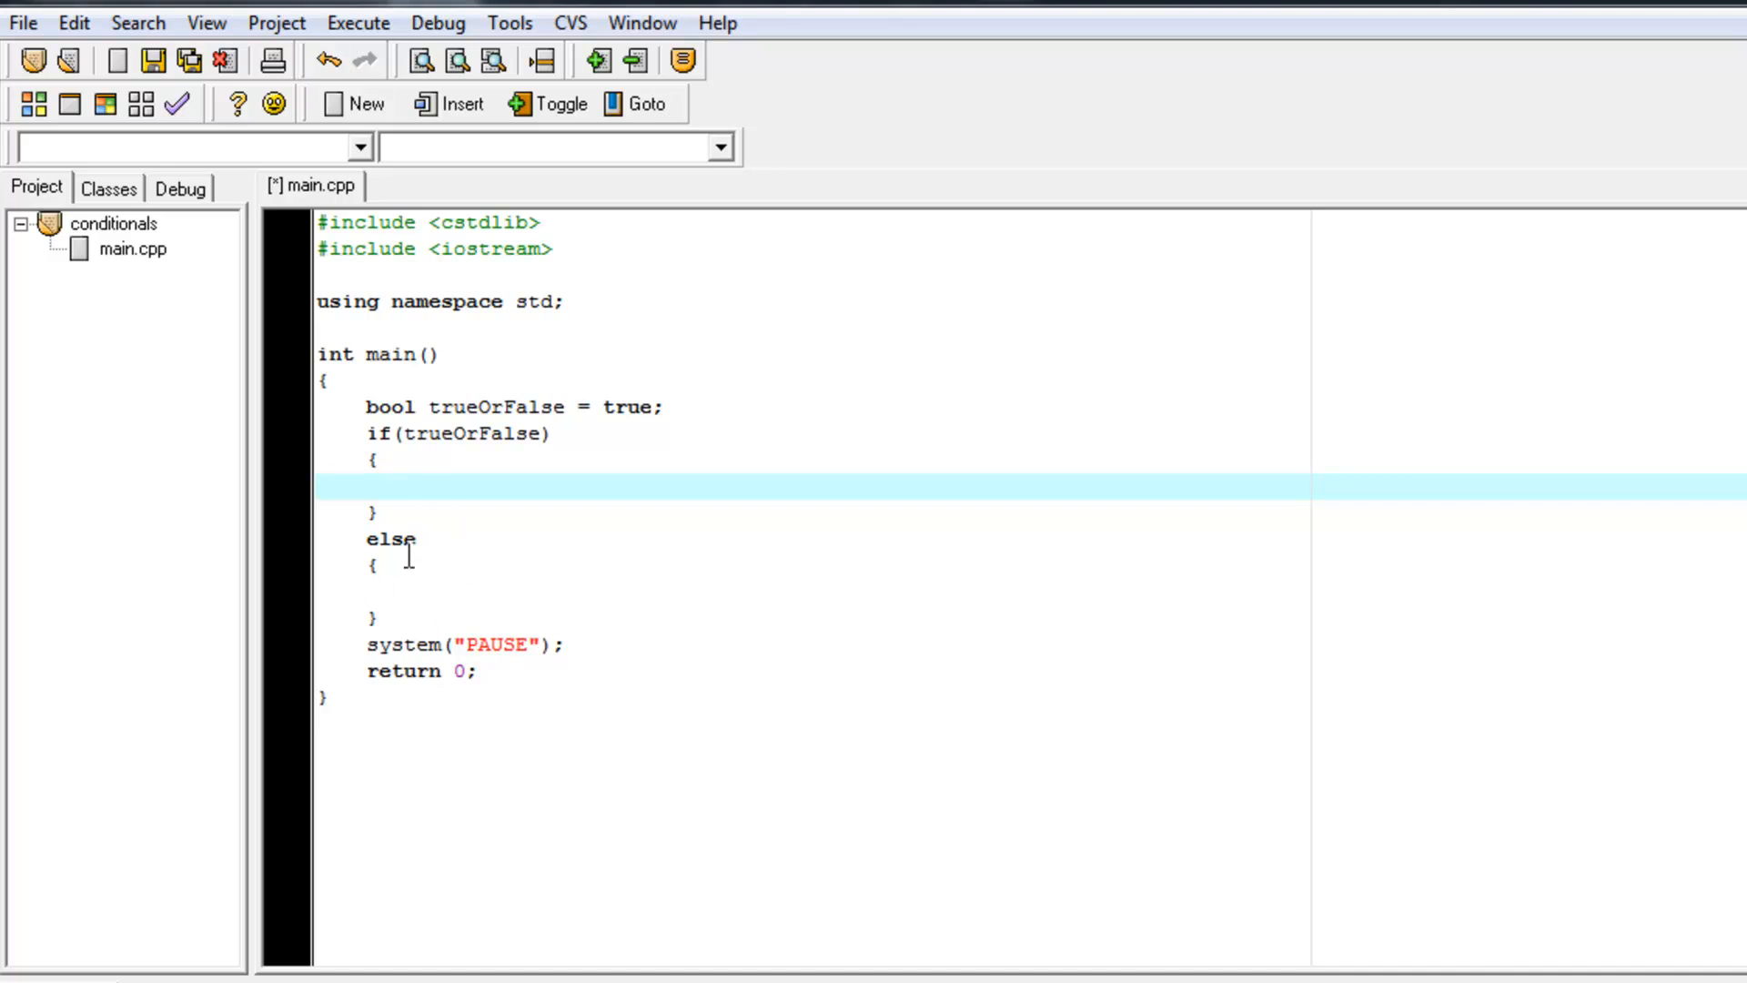
Step: Have the if body output "True \n" with cout
{"action": "type", "text": "cout <<"}
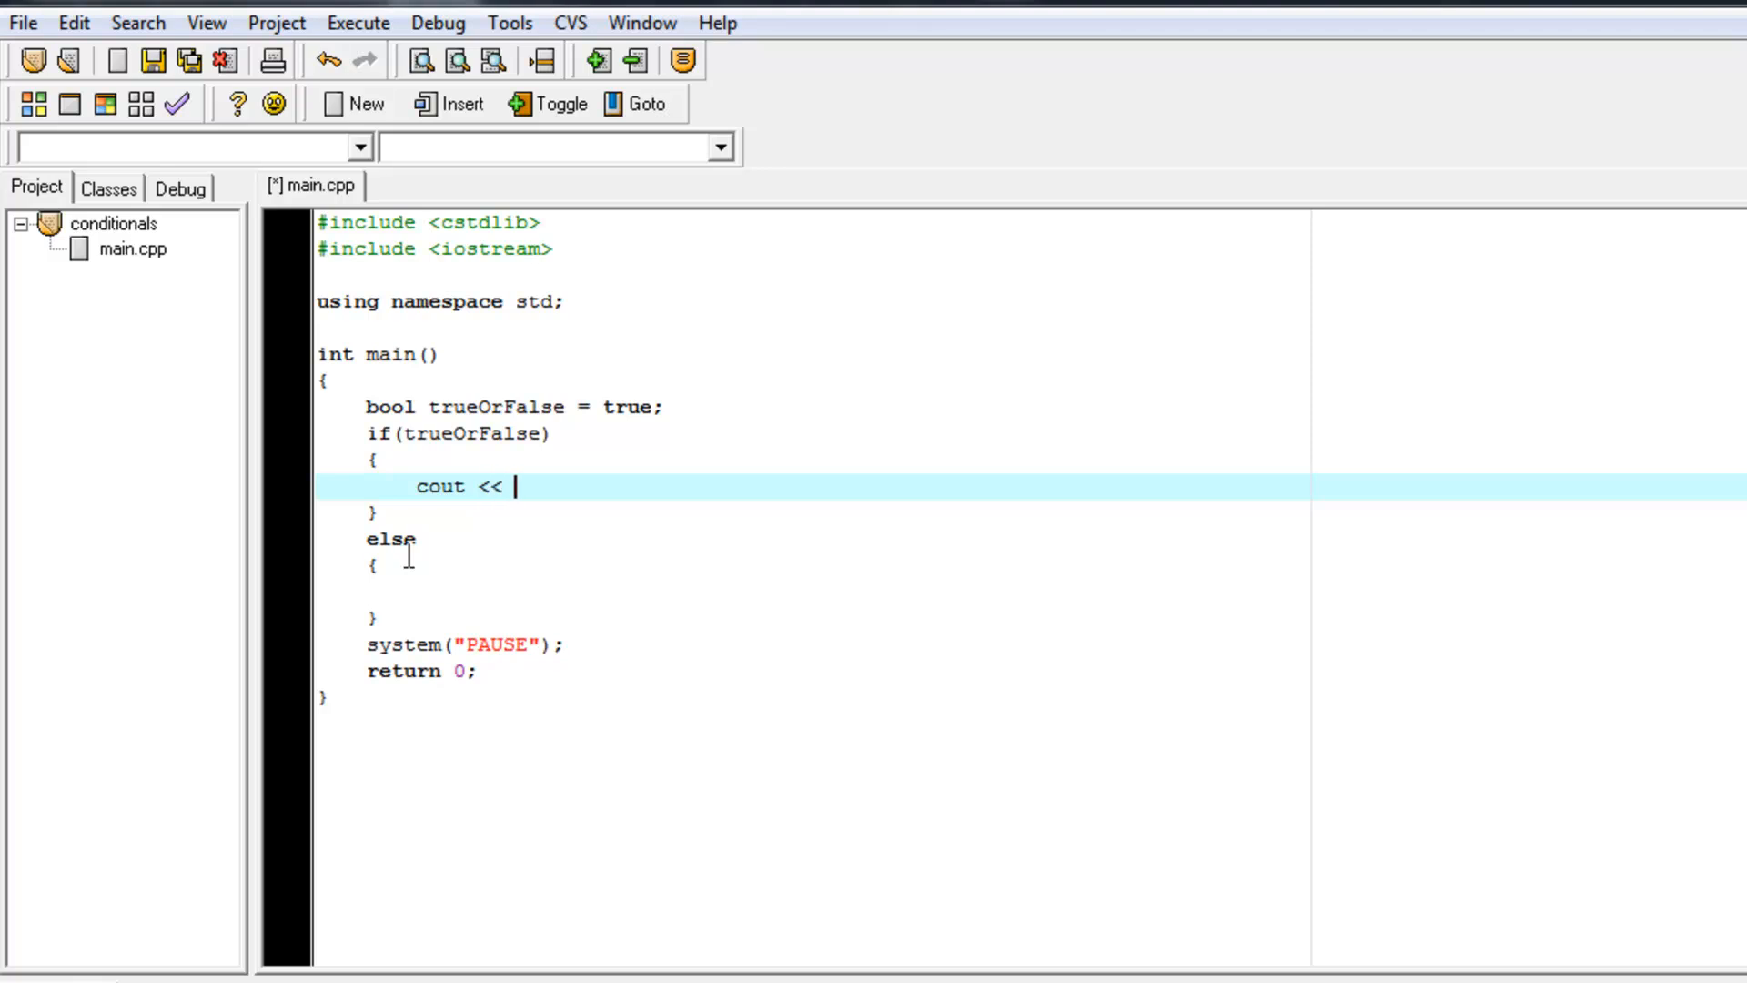
{"action": "type", "text": "\"True"}
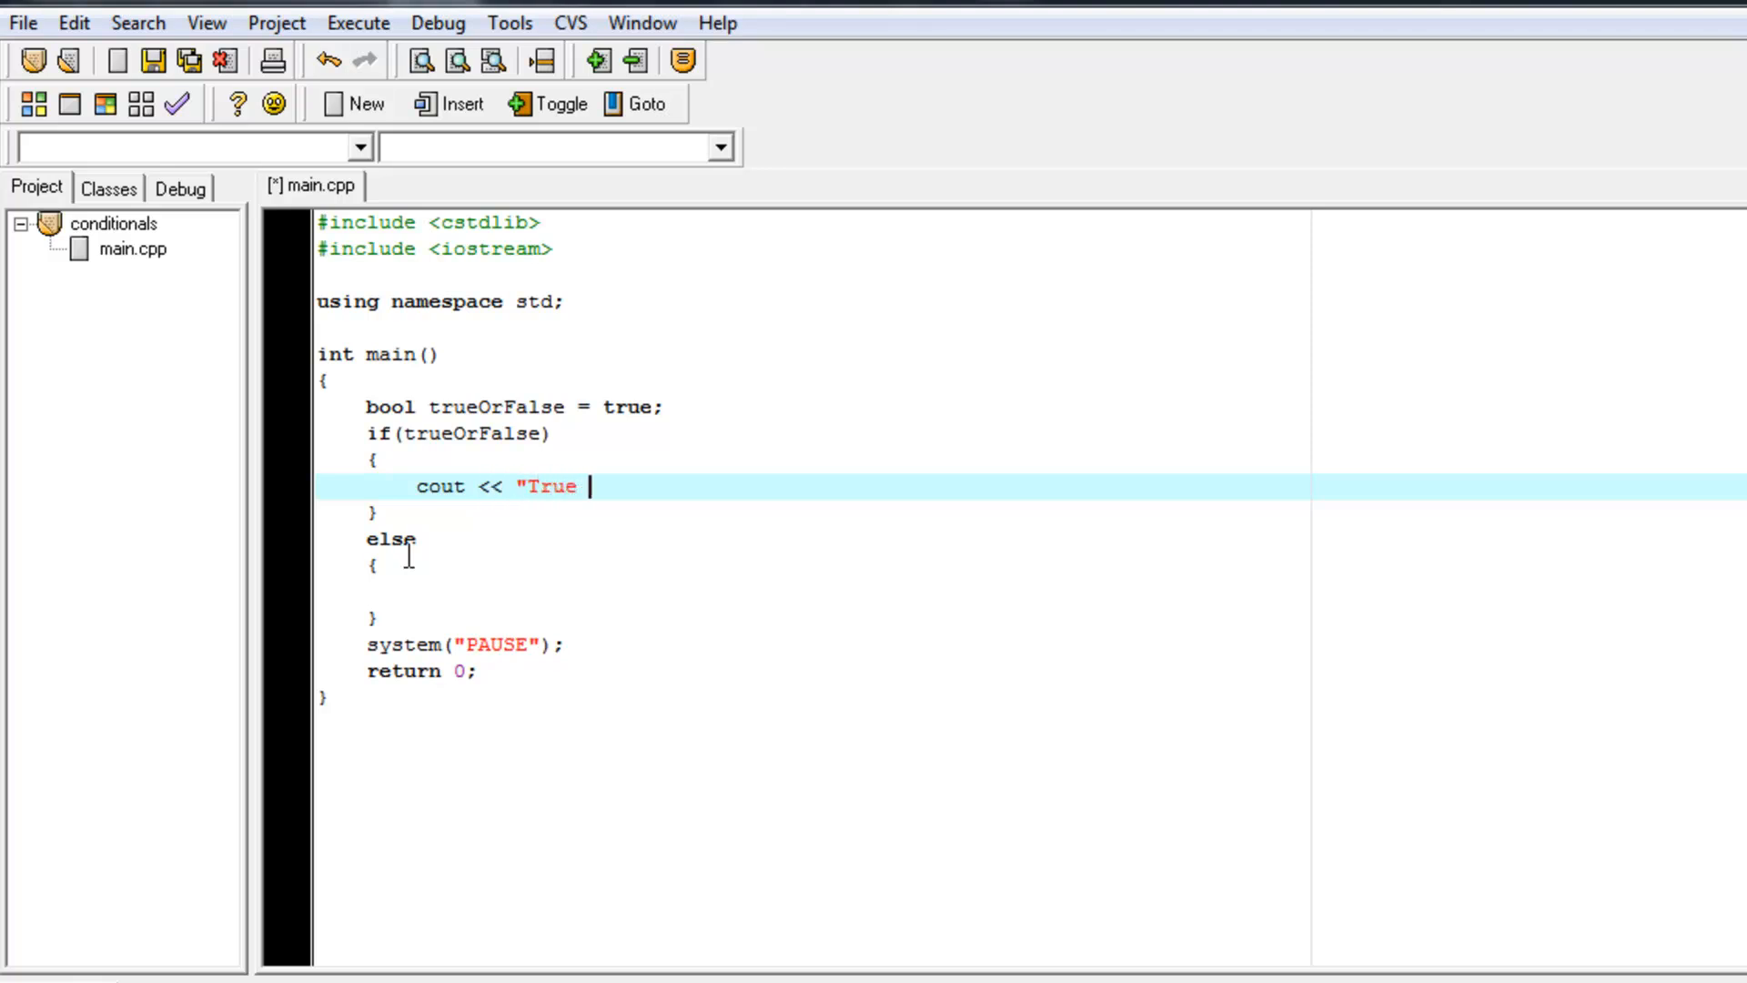
{"action": "type", "text": "\\n"}
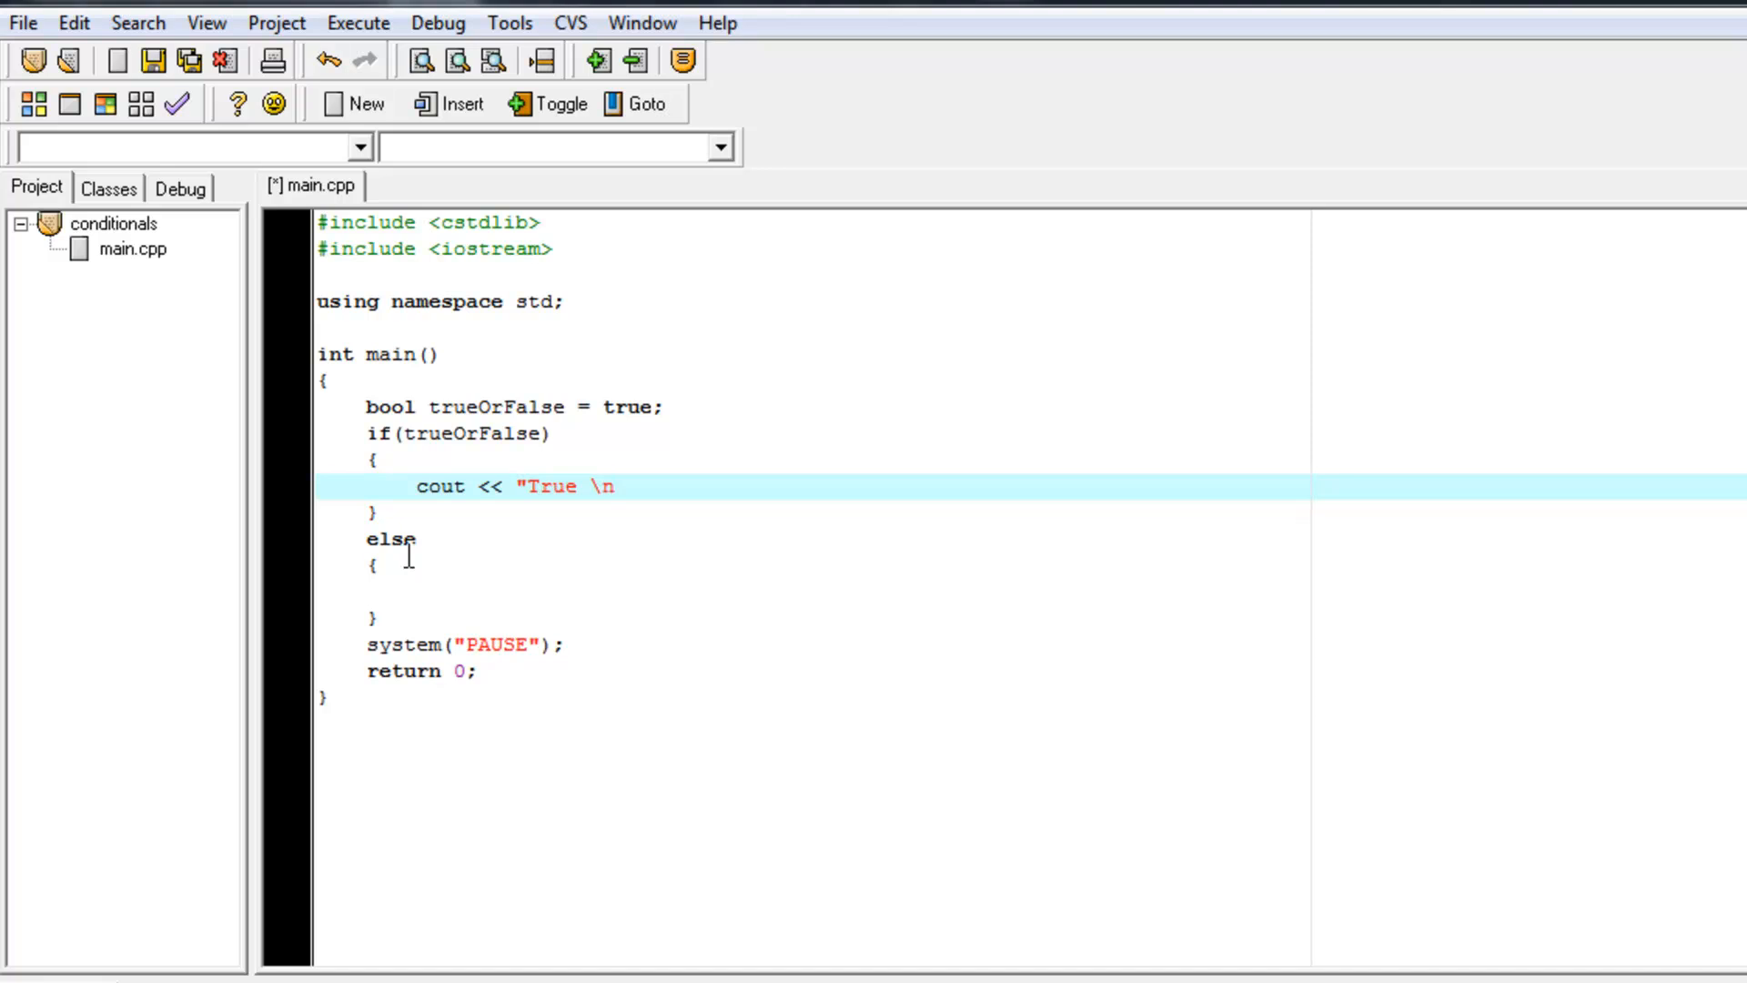
{"action": "type", "text": ";"}
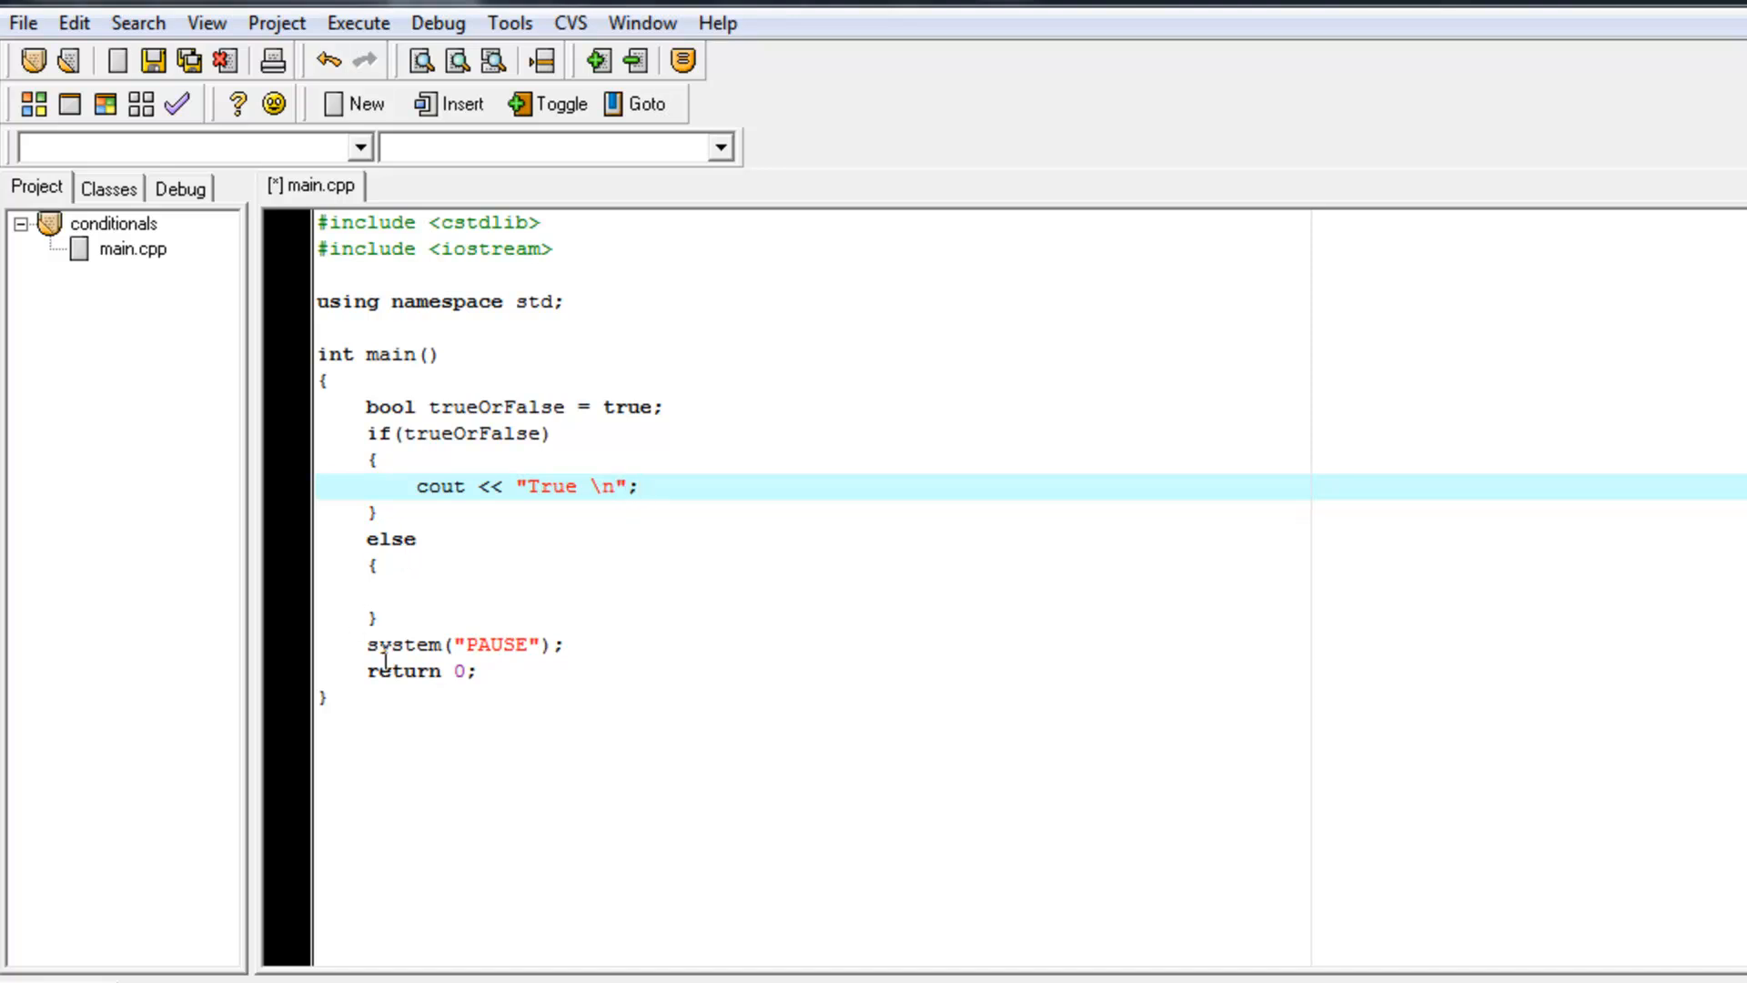
Step: Have the else body output "False \n" with cout
{"action": "type", "text": "cout <<"}
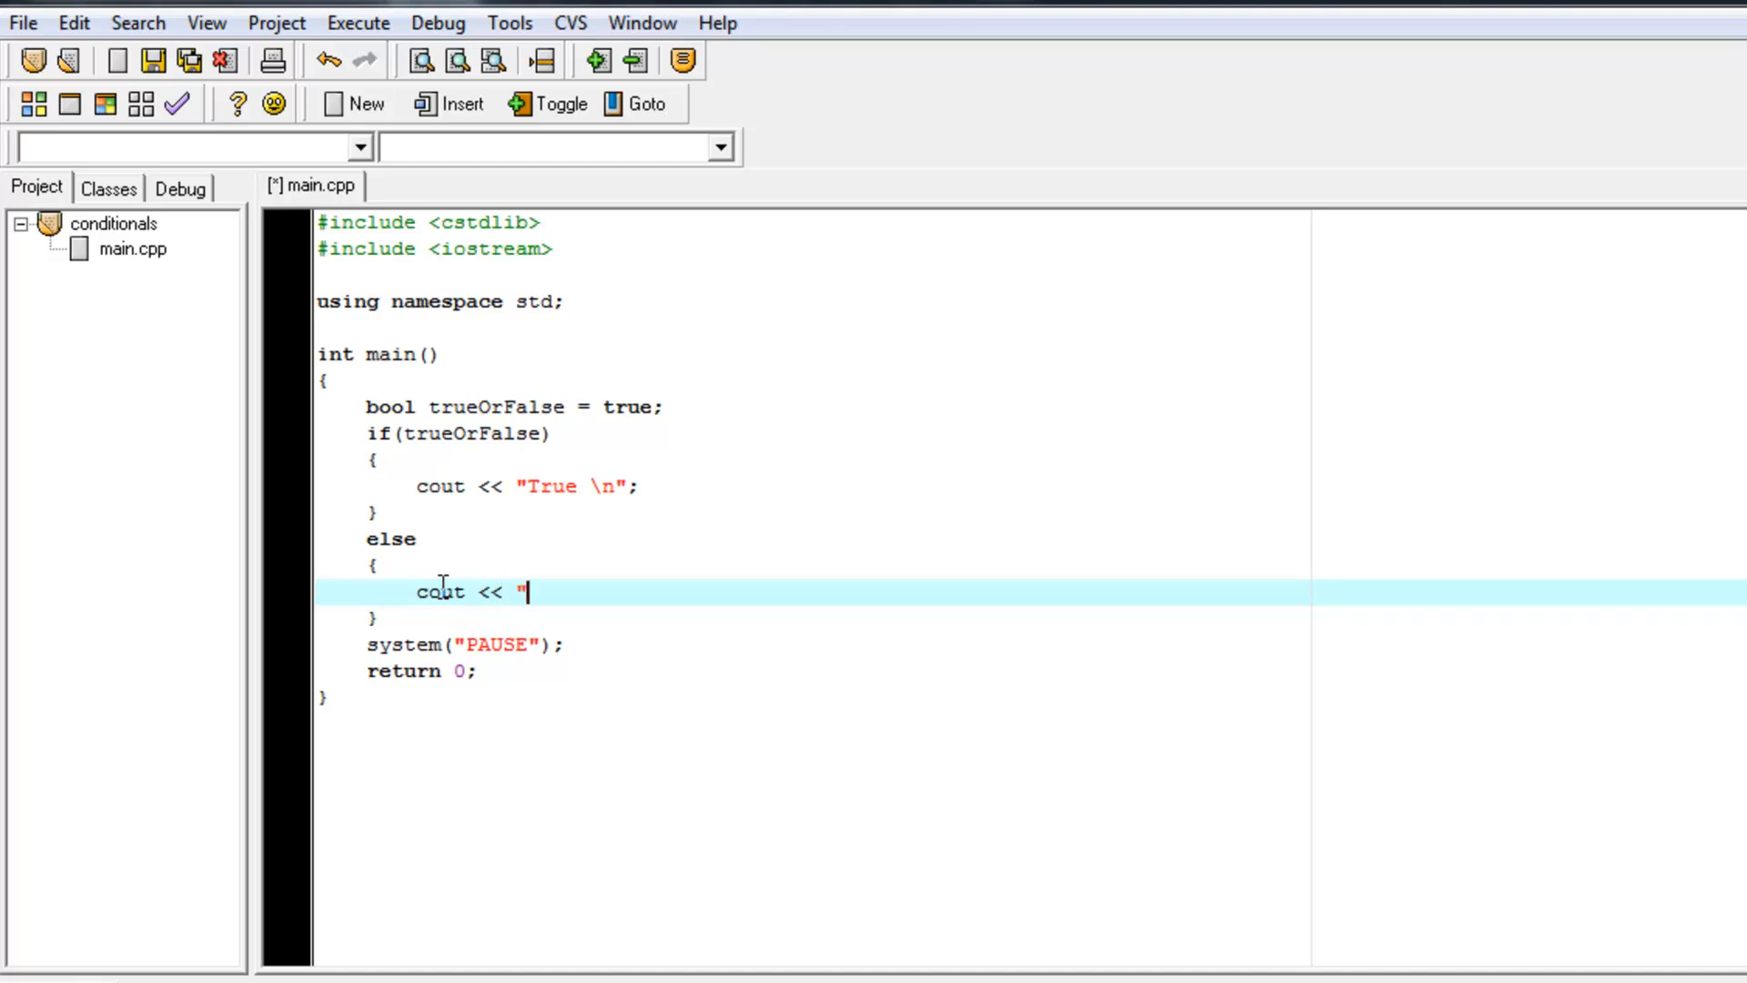
{"action": "type", "text": "False"}
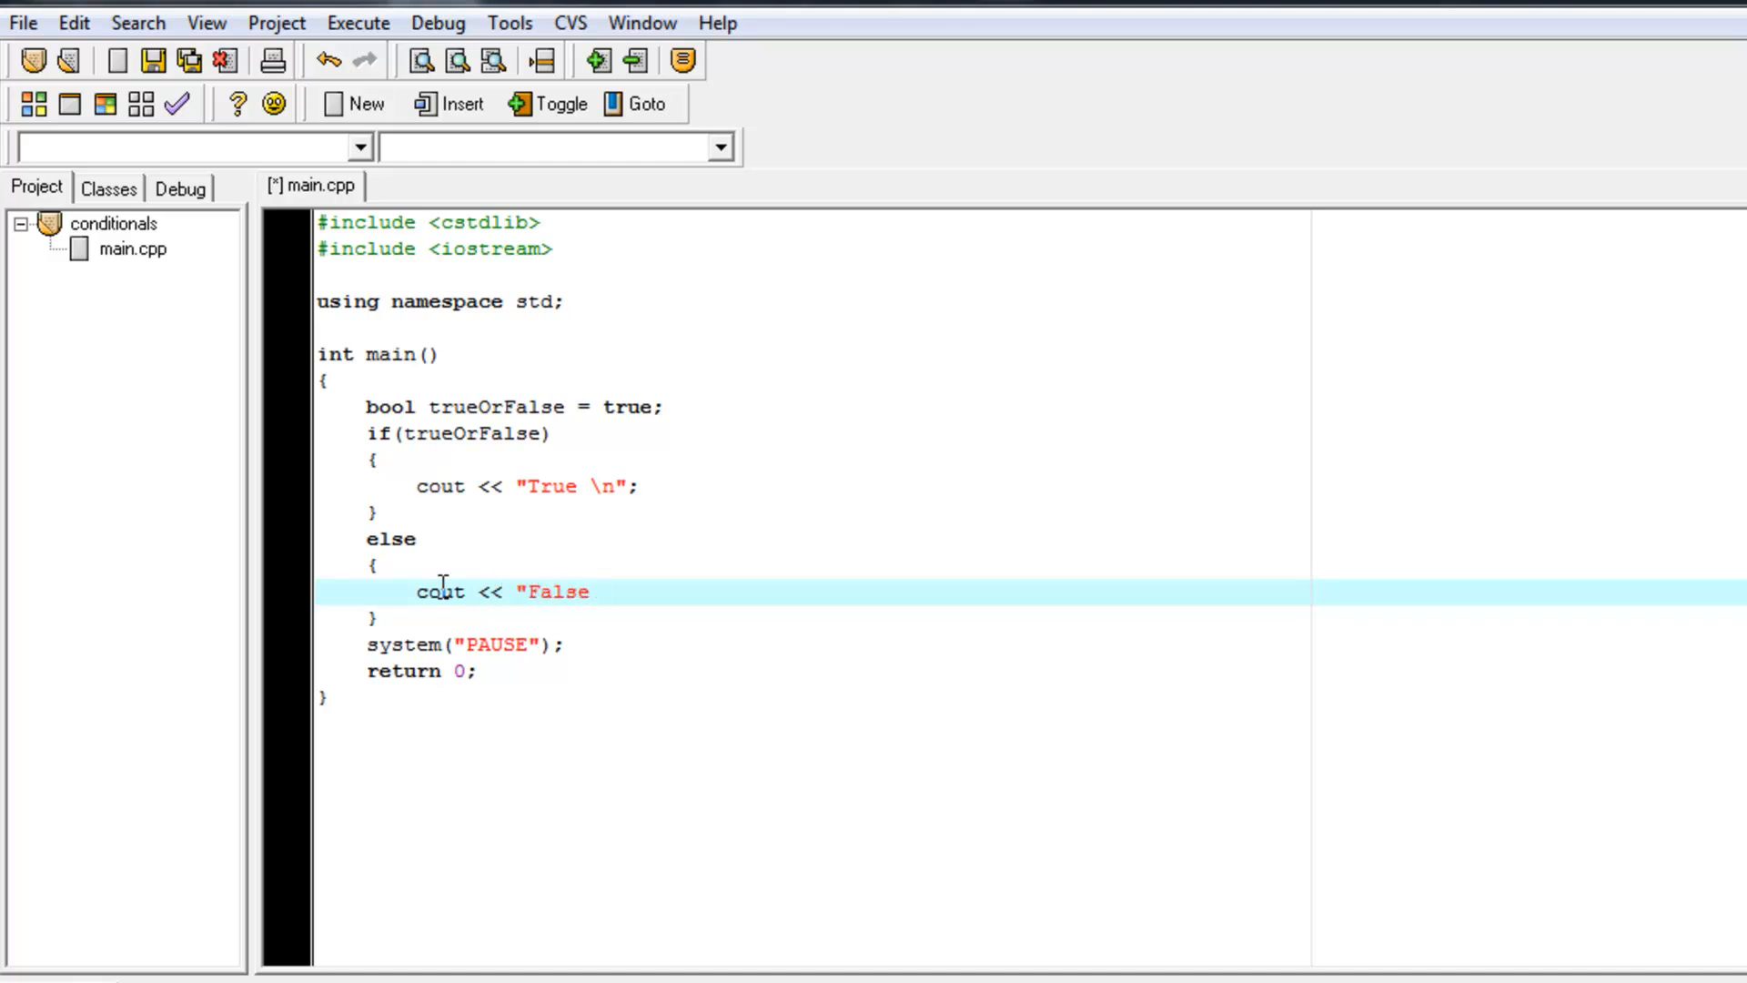
{"action": "type", "text": "\\n"}
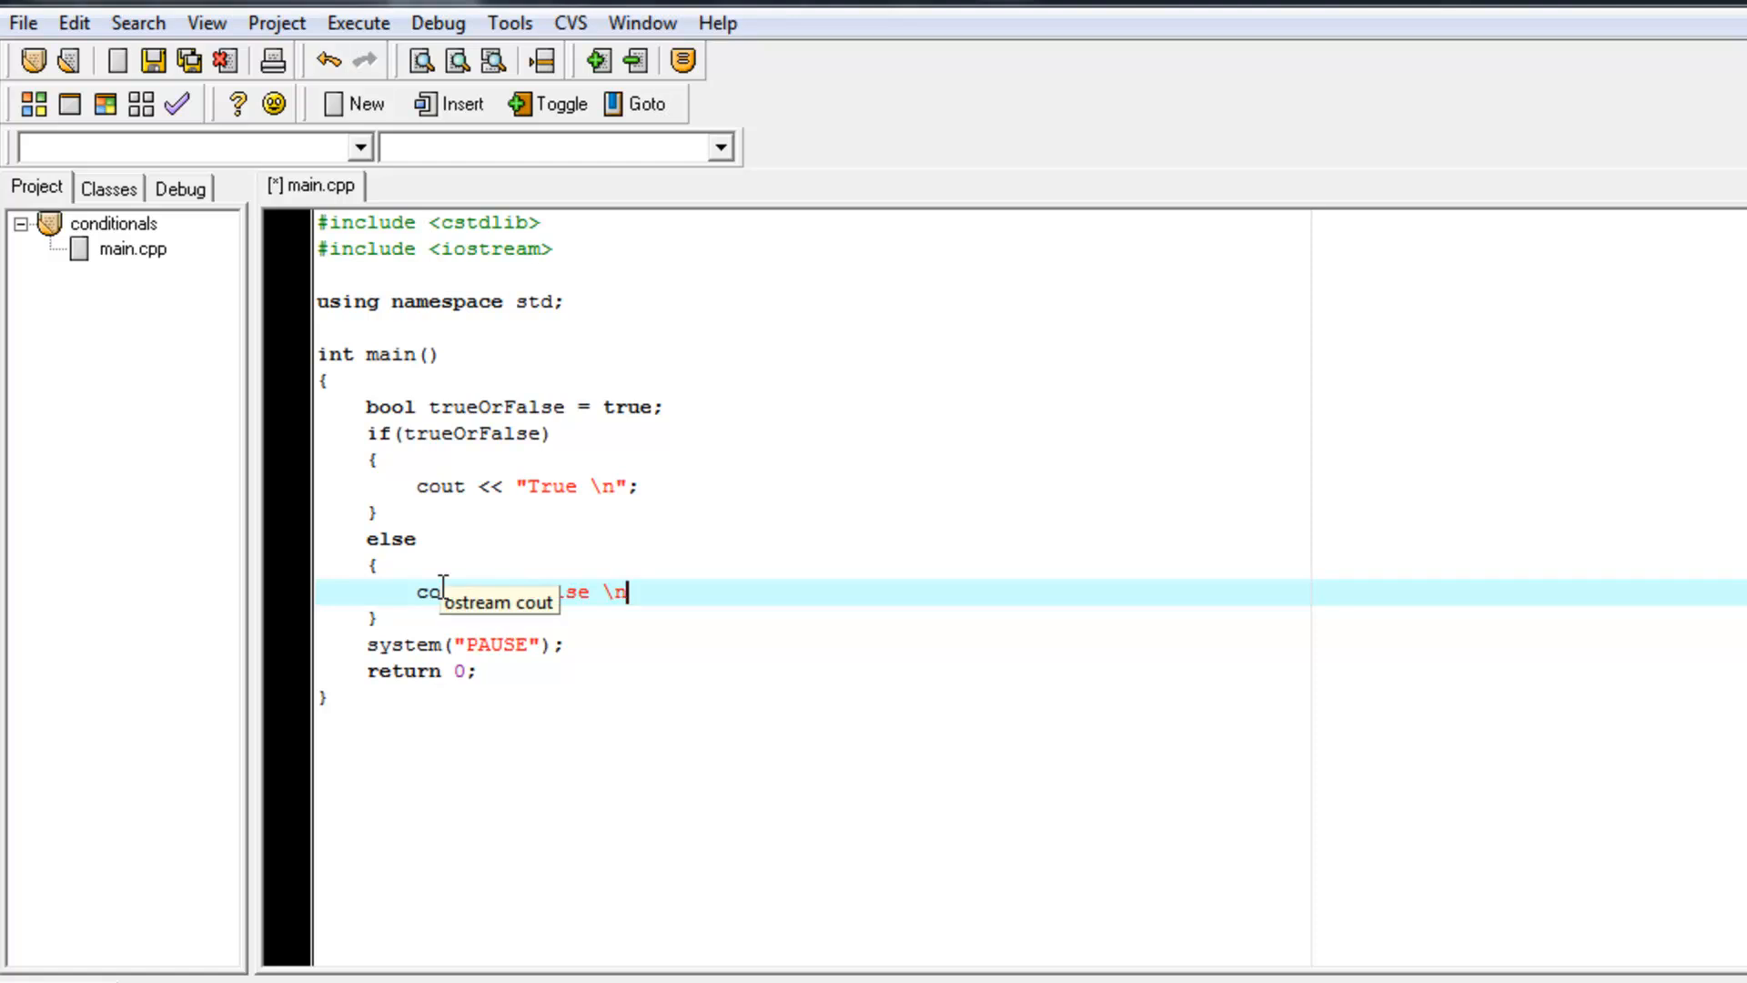
{"action": "type", "text": "\";"}
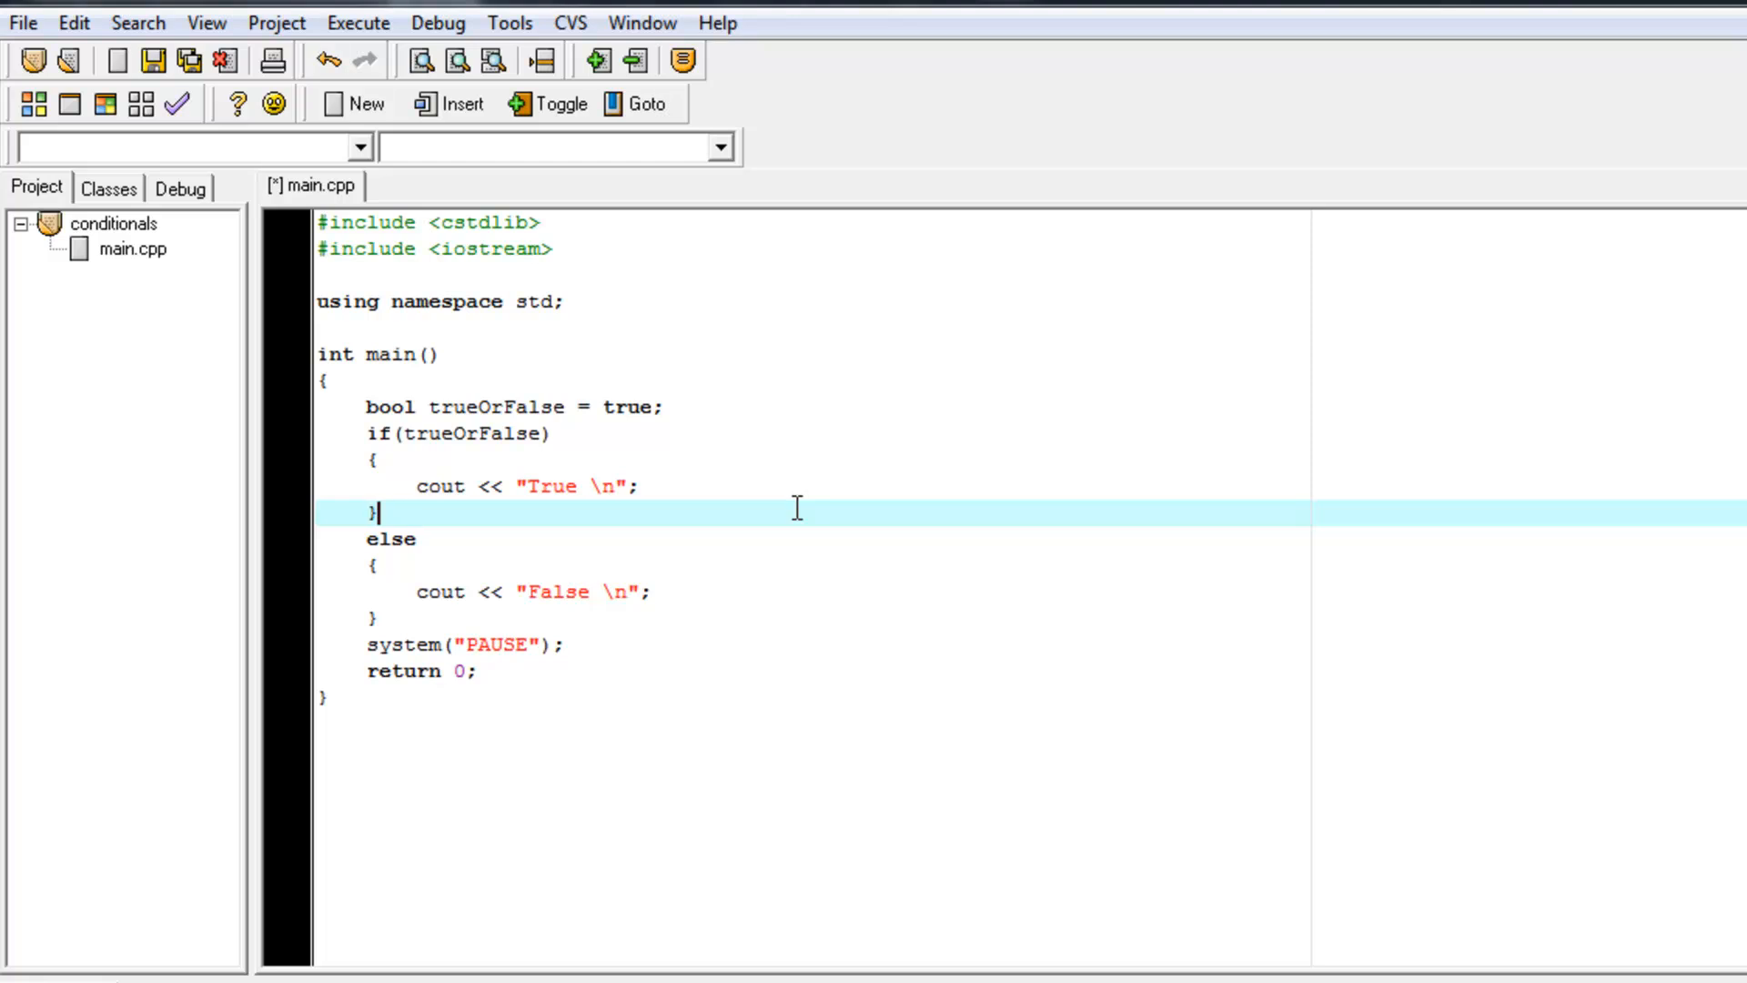
{"action": "mouse_move", "coordinate": [781, 510]}
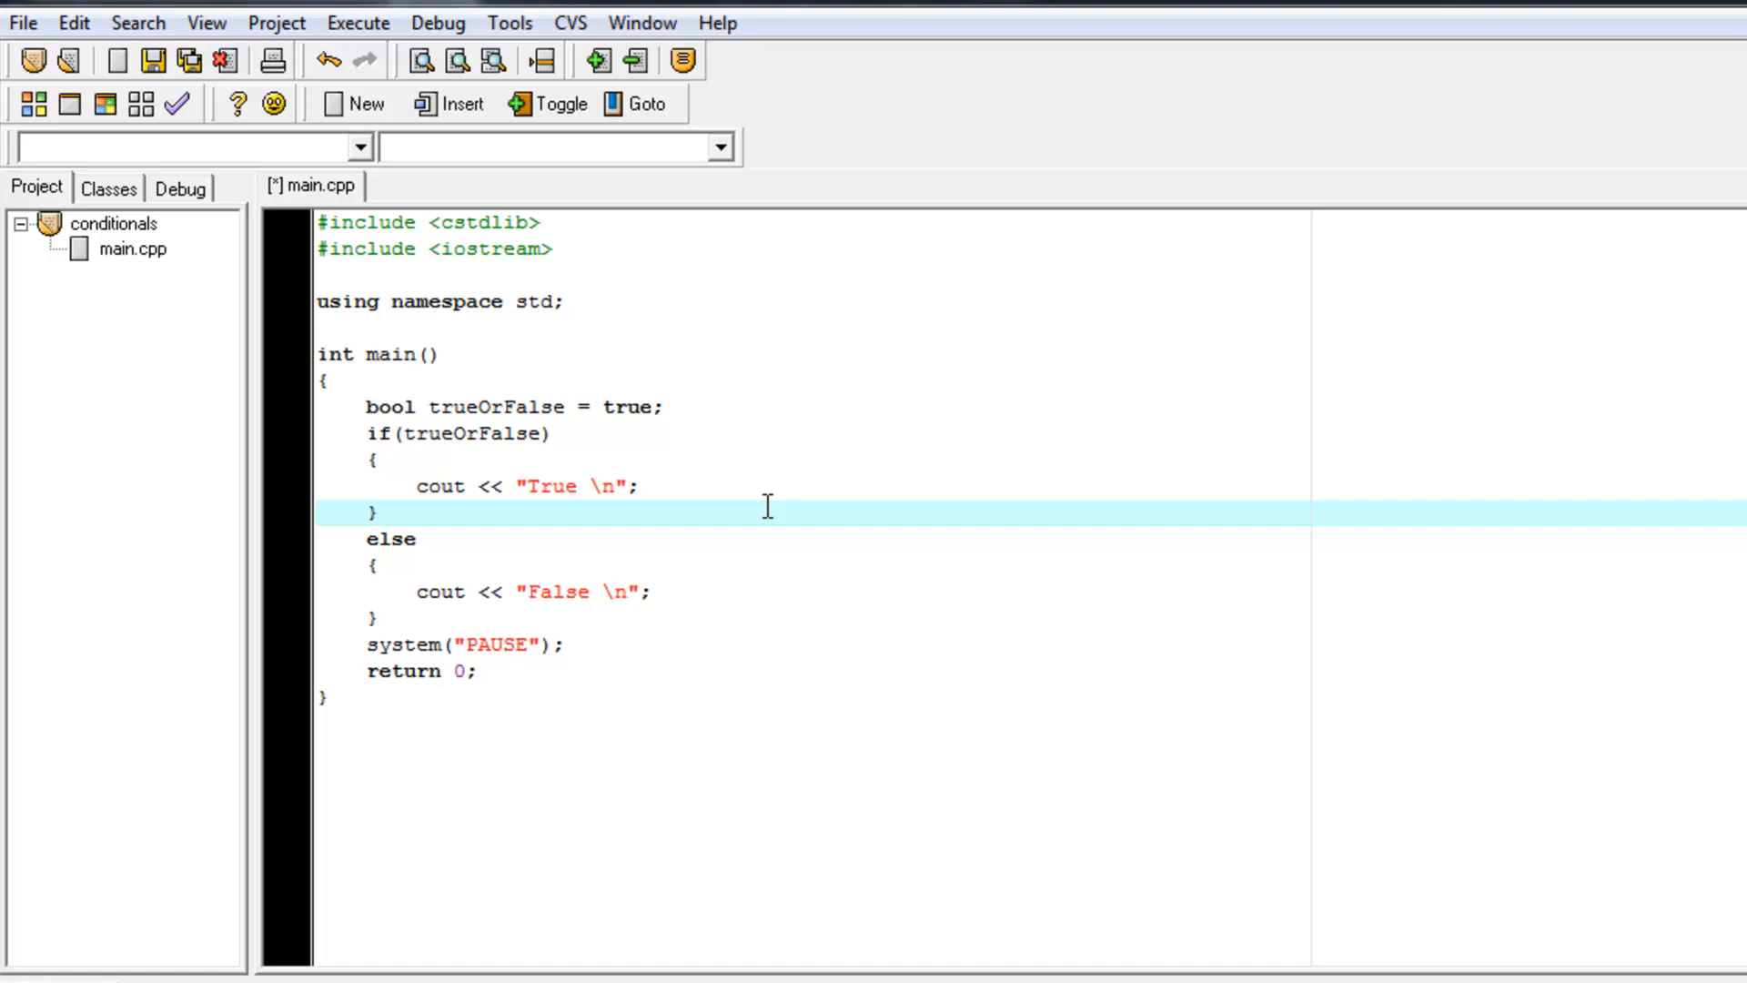
{"action": "left_click", "coordinate": [378, 511]}
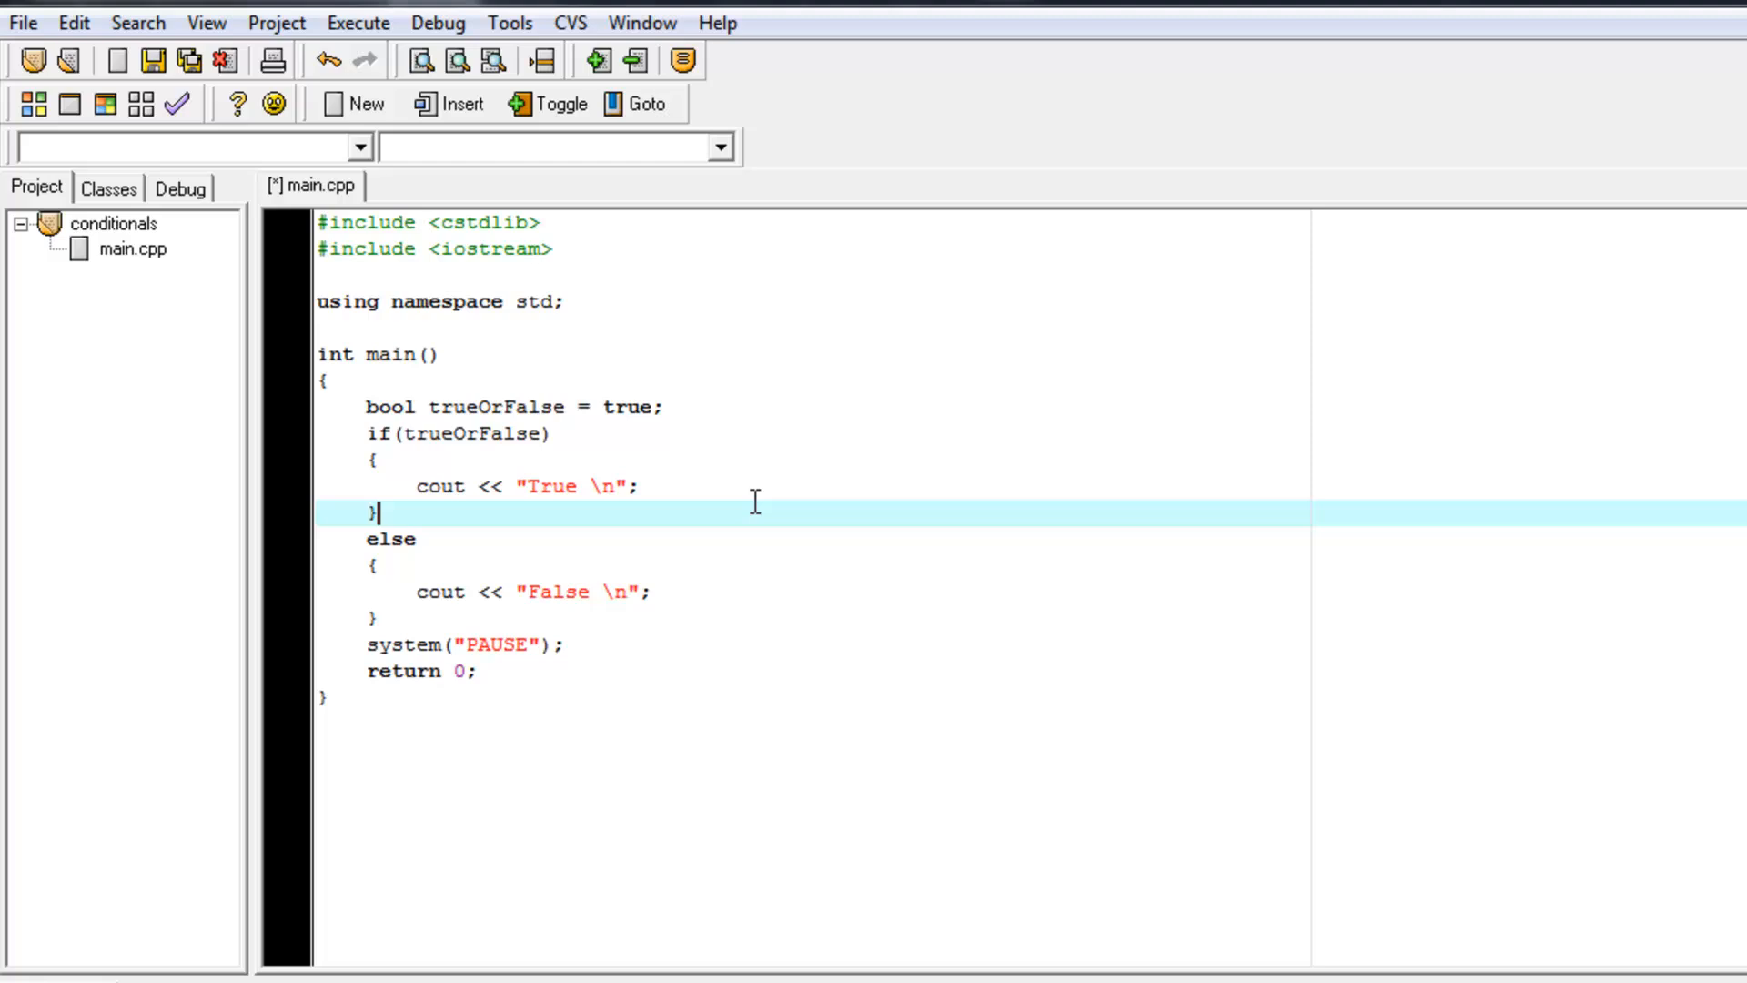
{"action": "mouse_move", "coordinate": [622, 526]}
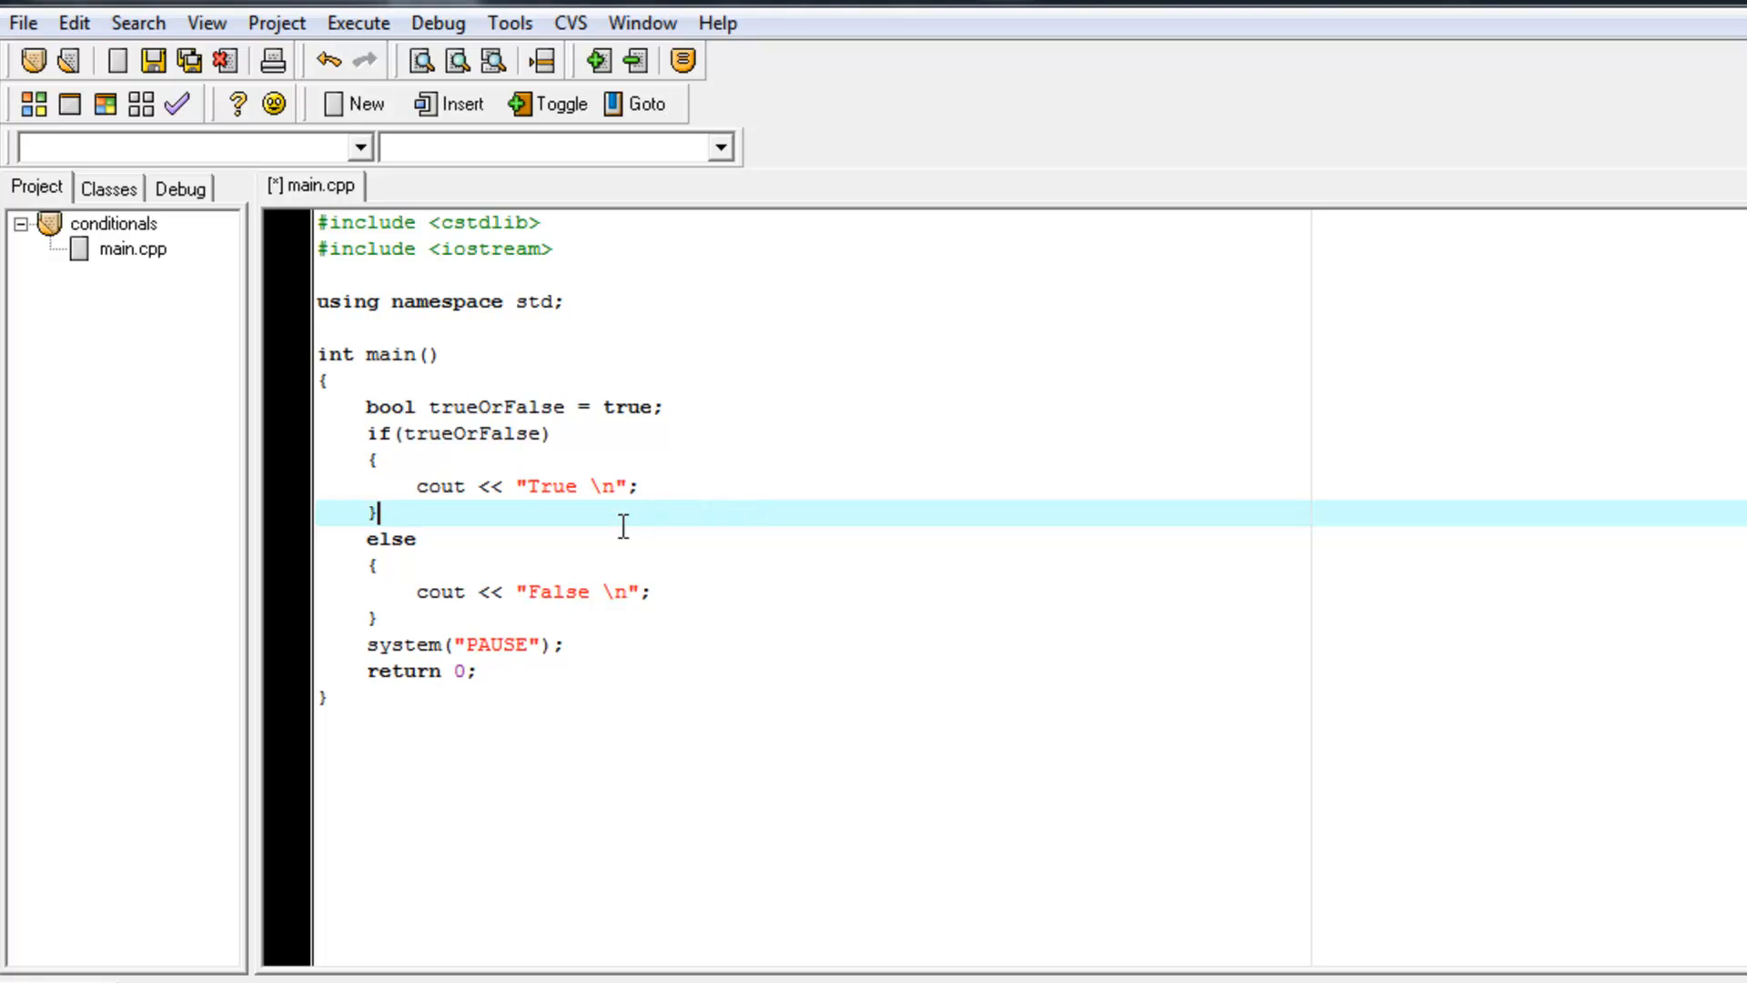
{"action": "mouse_move", "coordinate": [406, 460]}
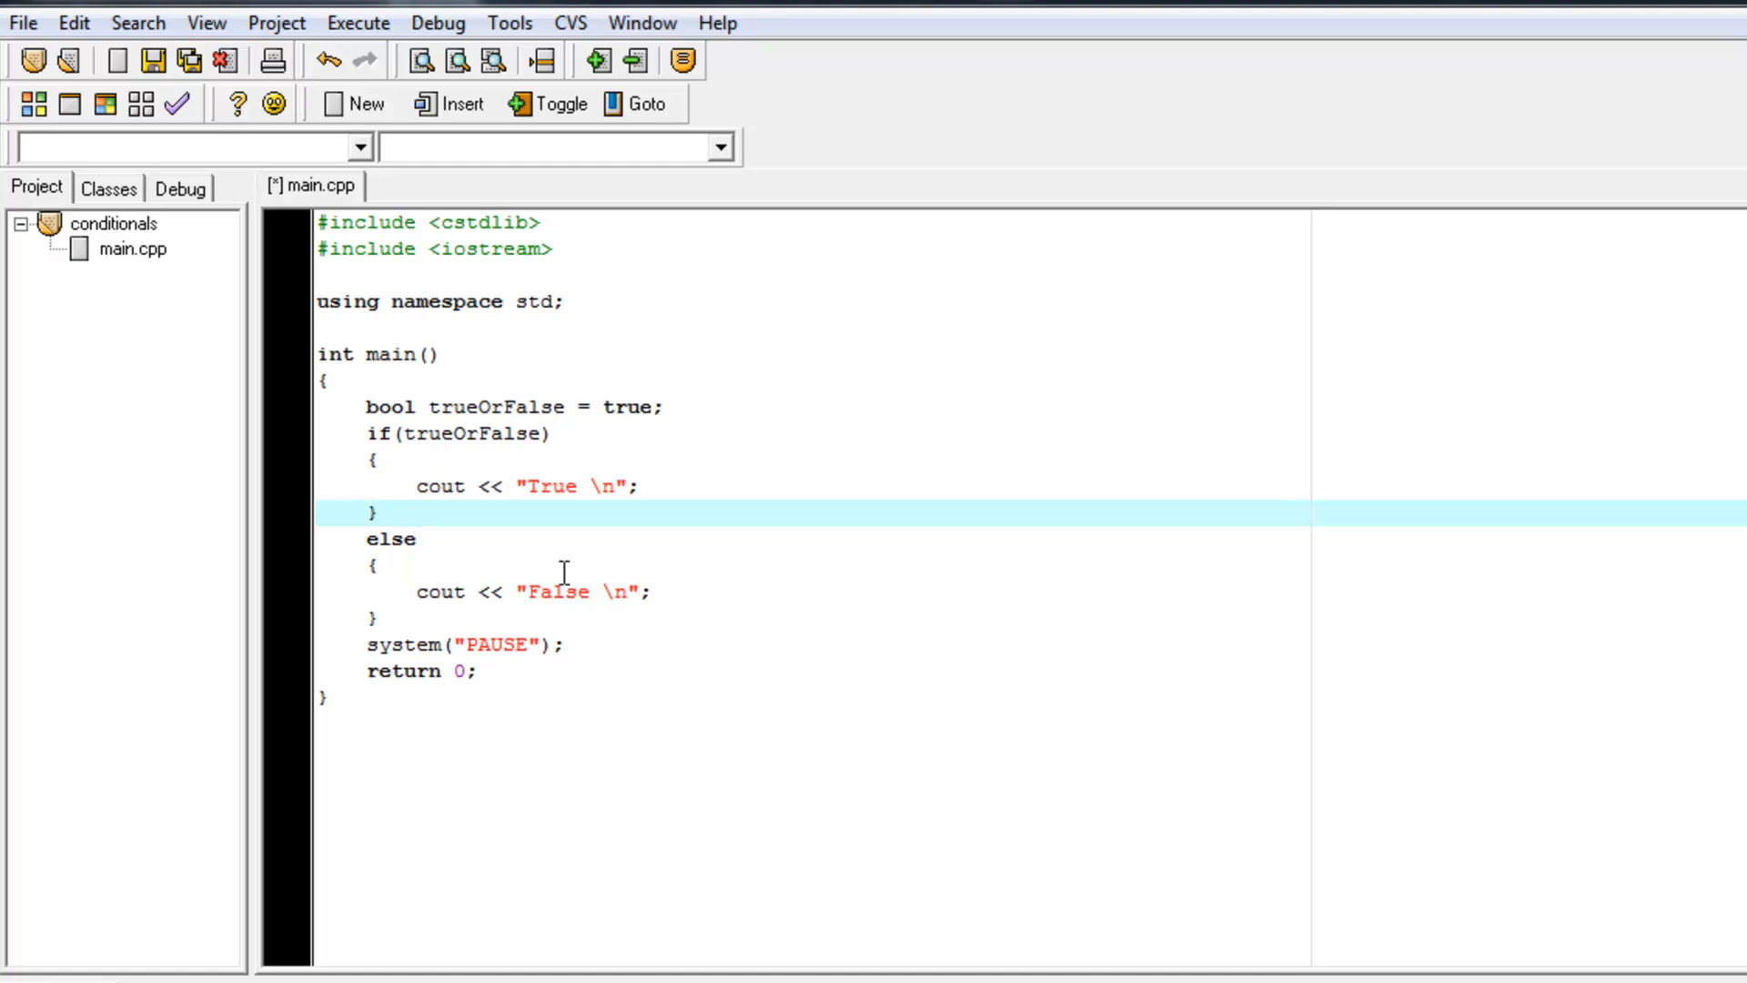
{"action": "mouse_move", "coordinate": [539, 548]}
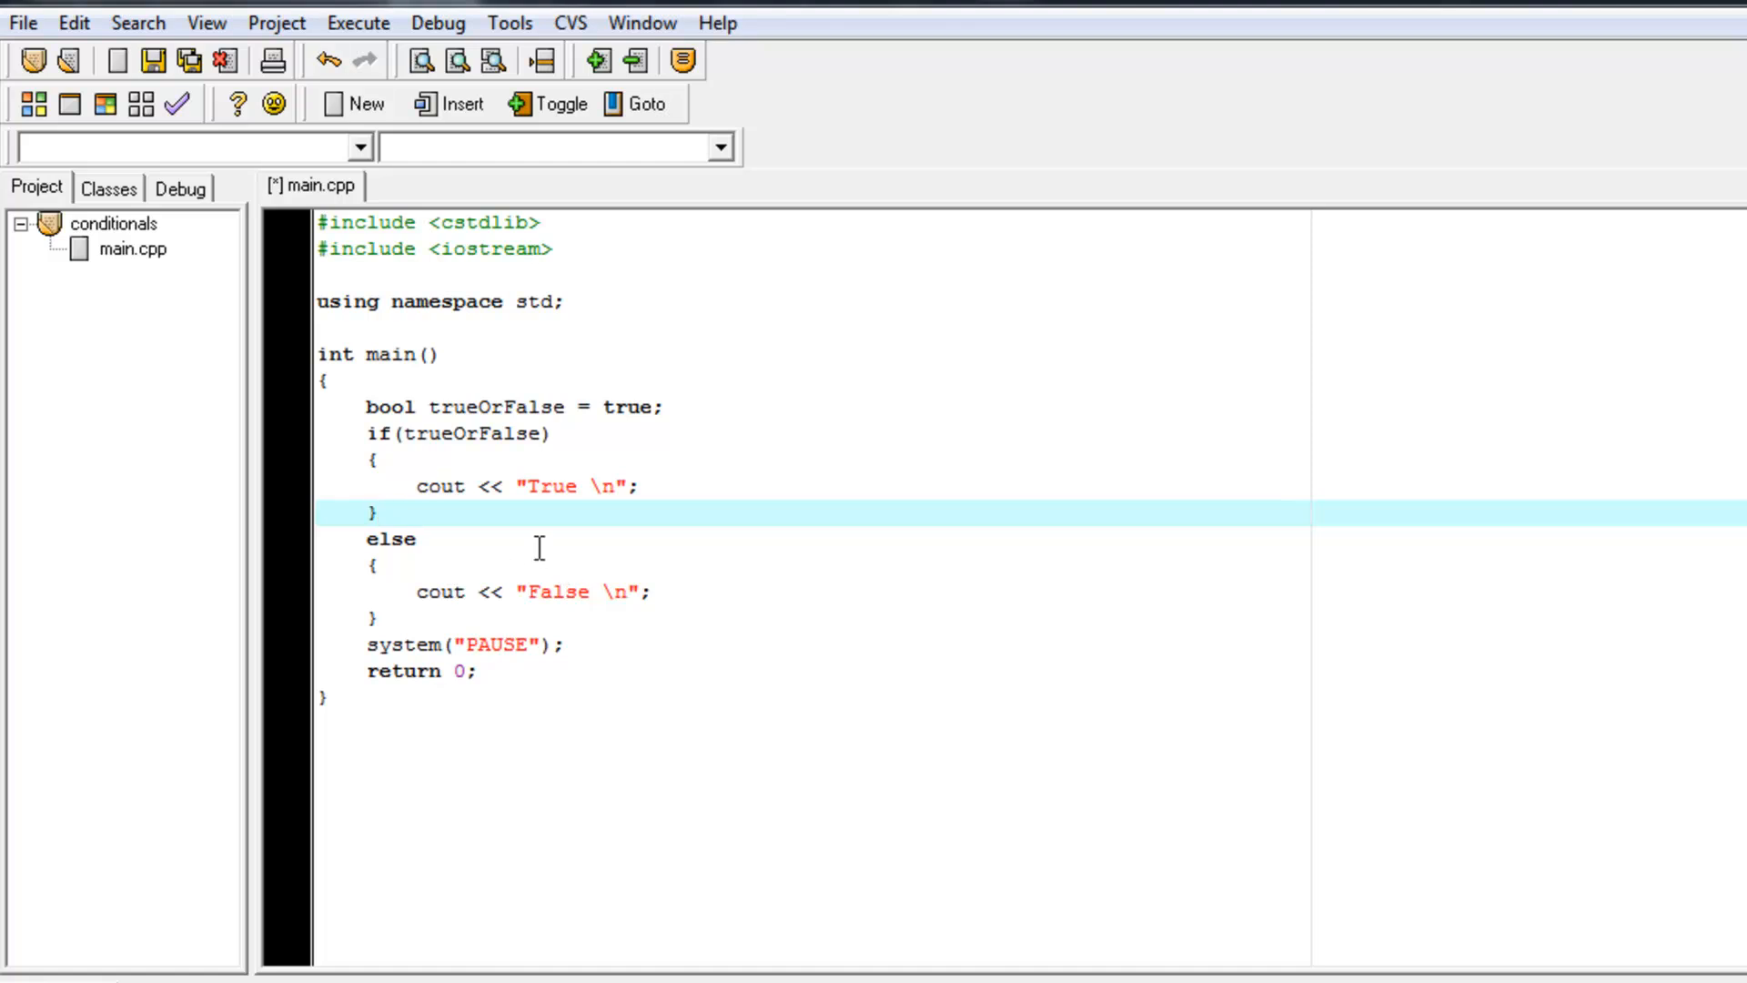
Step: Comment out and restore the cout lines, save main.cpp, and select the value true
{"action": "triple_click", "coordinate": [524, 485]}
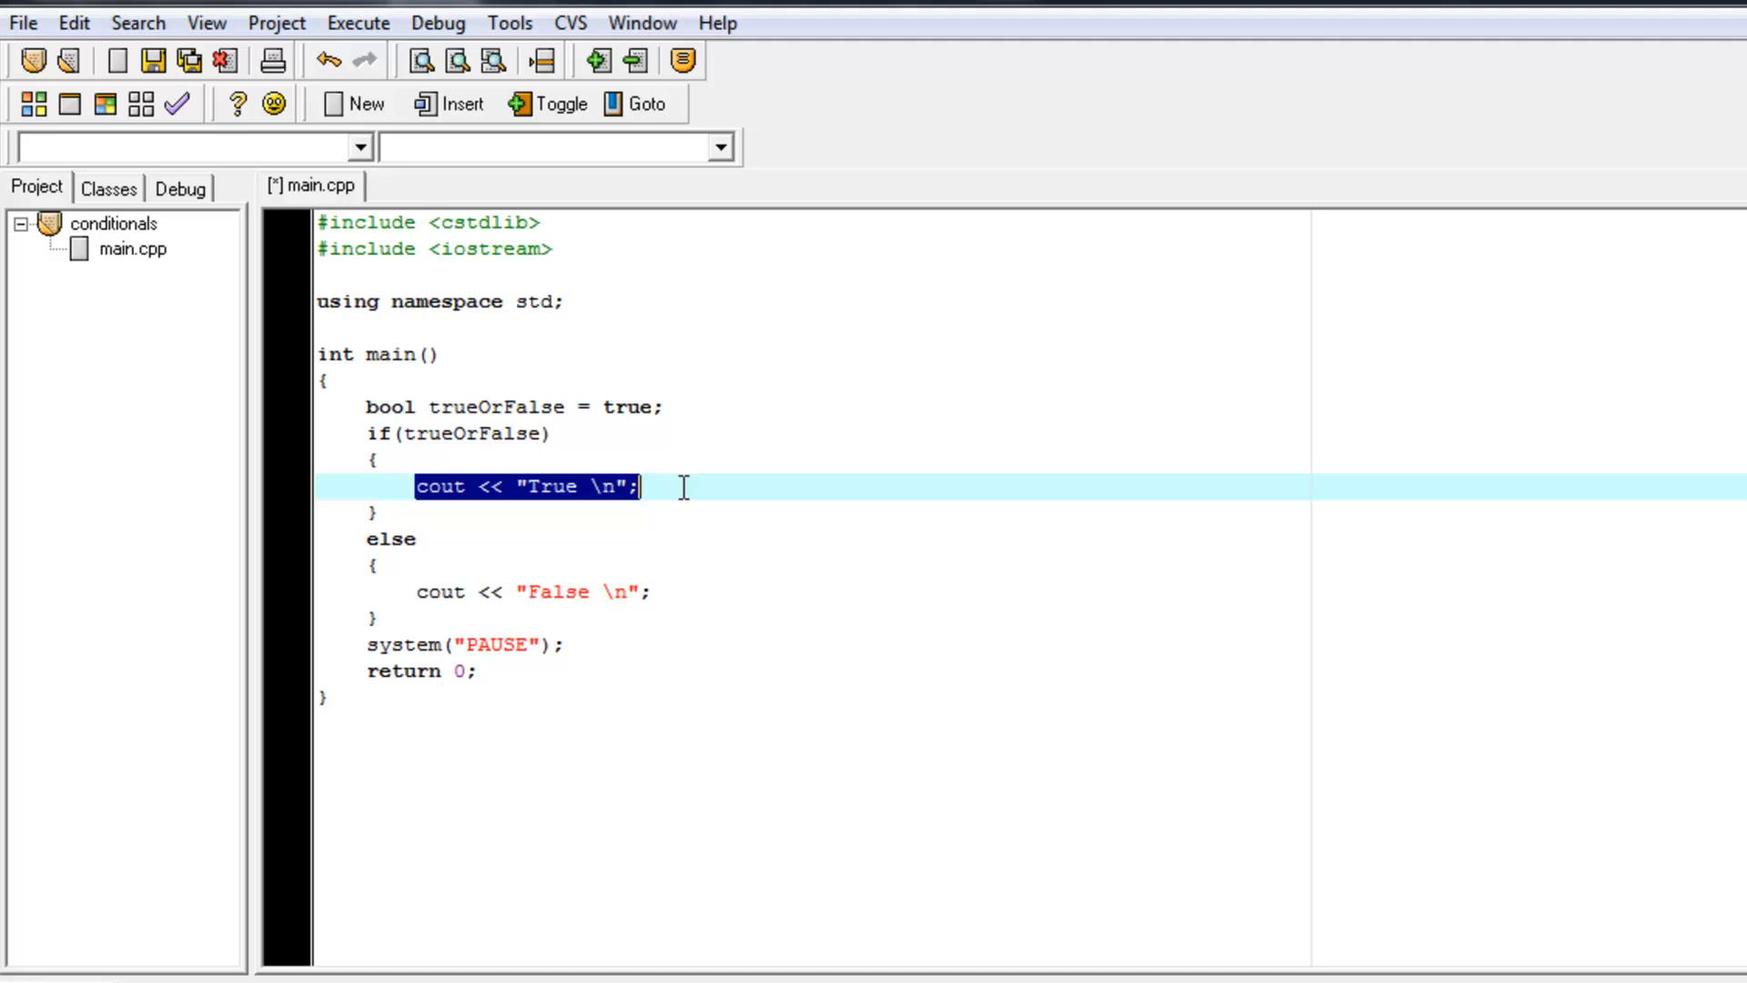
{"action": "left_click", "coordinate": [657, 592]}
{"action": "type", "text": "// "}
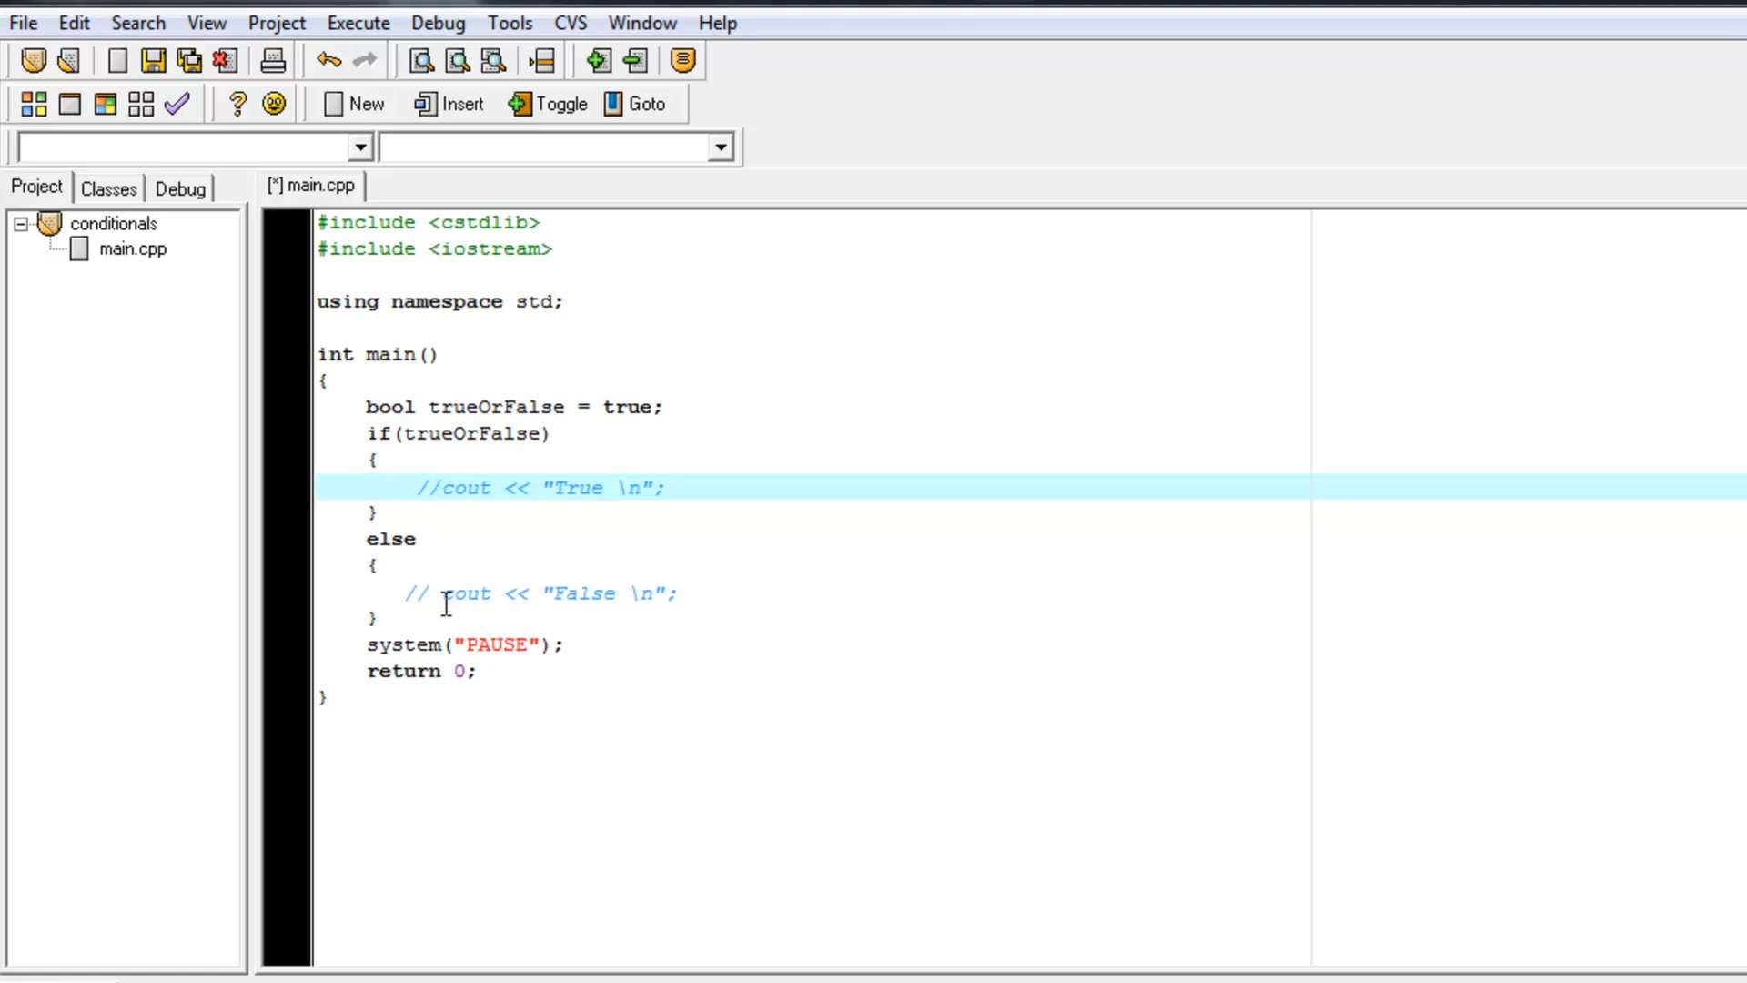
{"action": "mouse_move", "coordinate": [921, 605]}
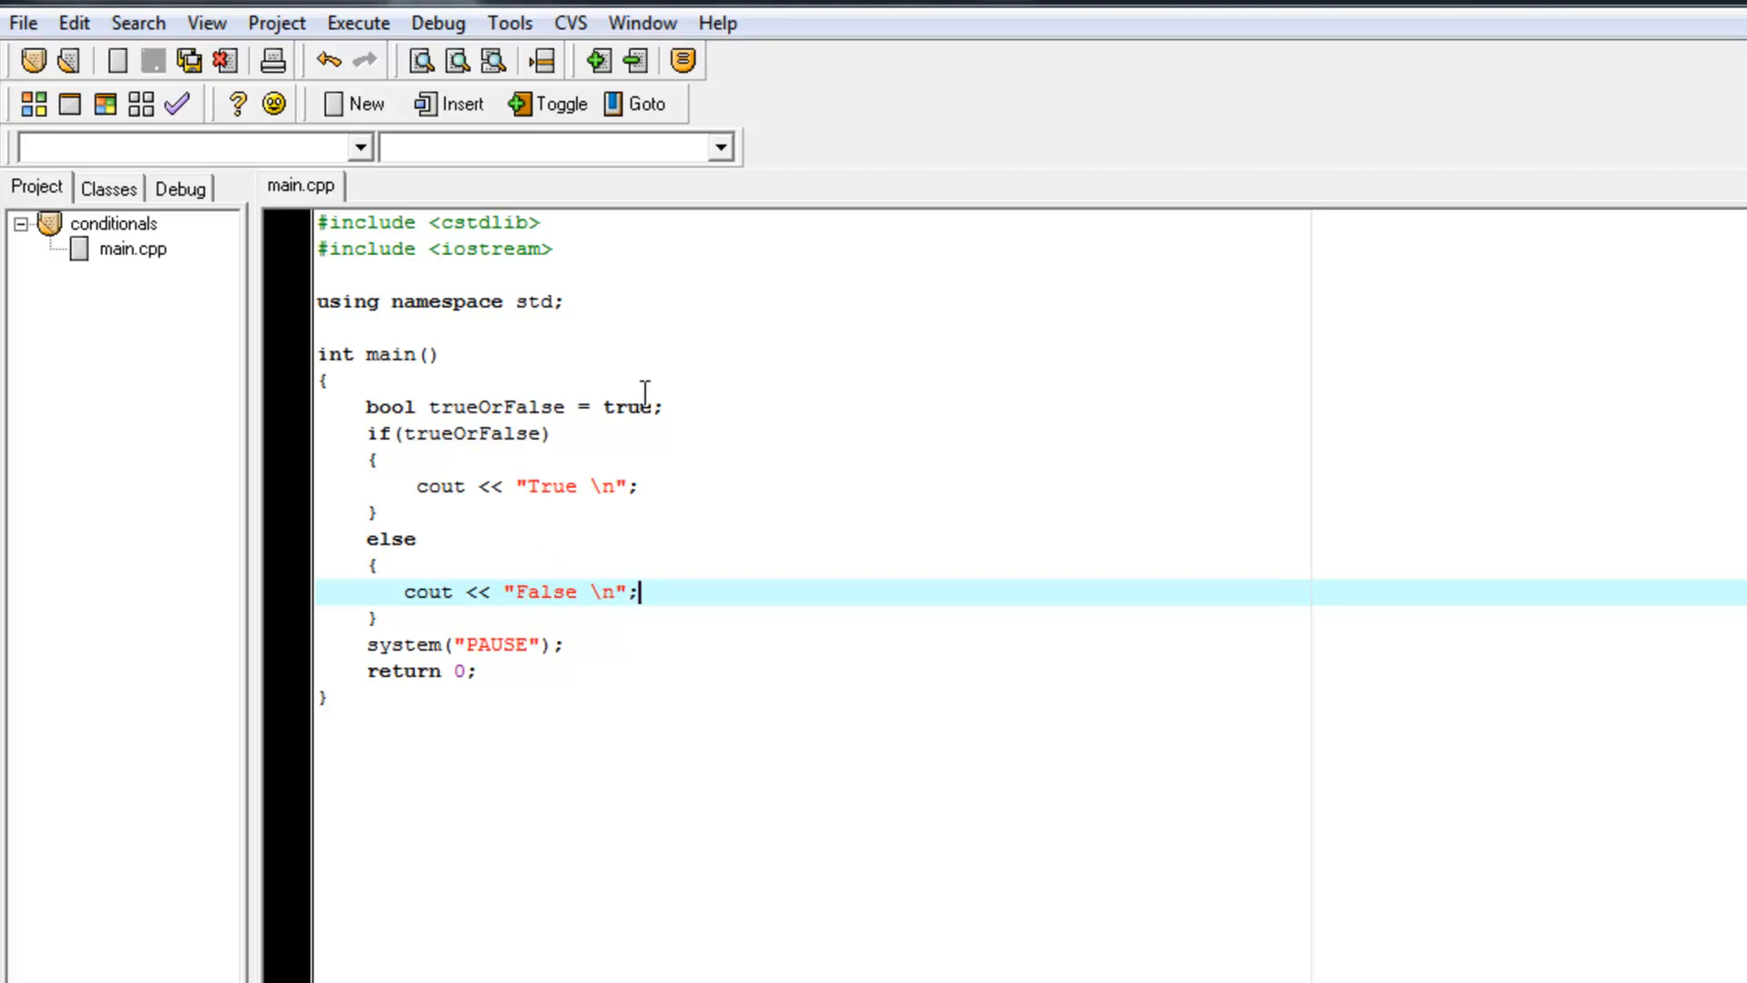
{"action": "double_click", "coordinate": [626, 406]}
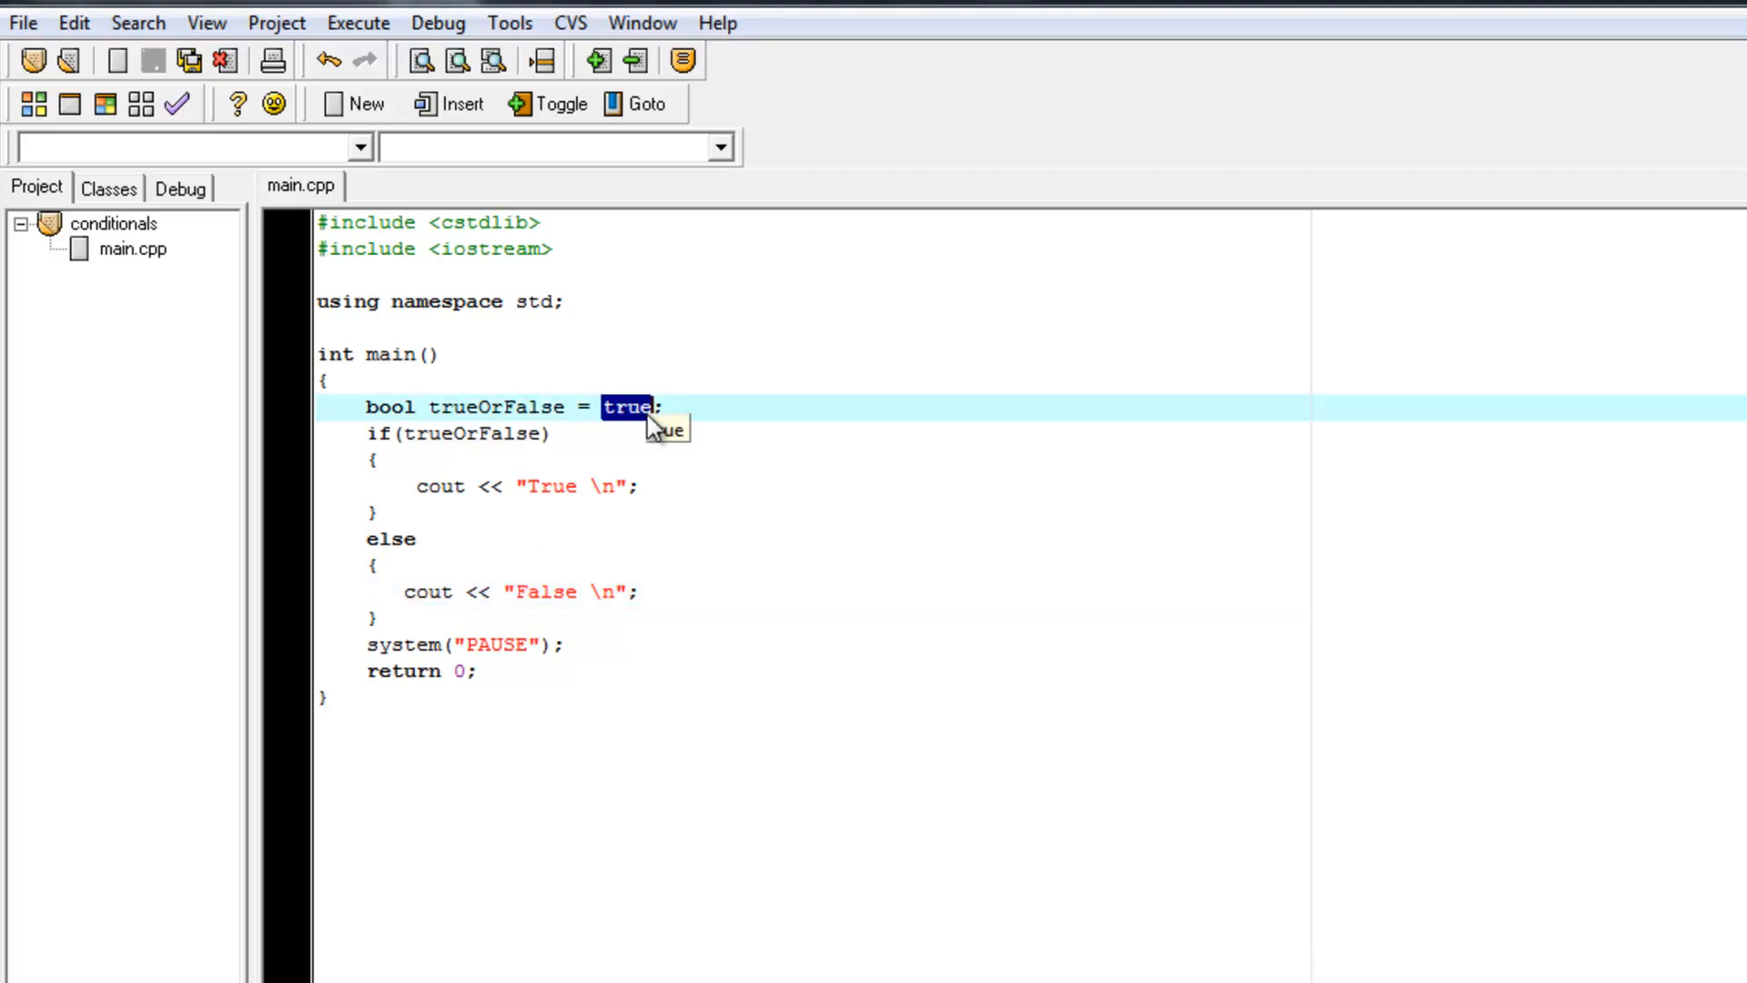
Step: Try numeric values 0, 1 and 1.2 for trueOrFalse, running each; 1.2 printed True
{"action": "type", "text": "0"}
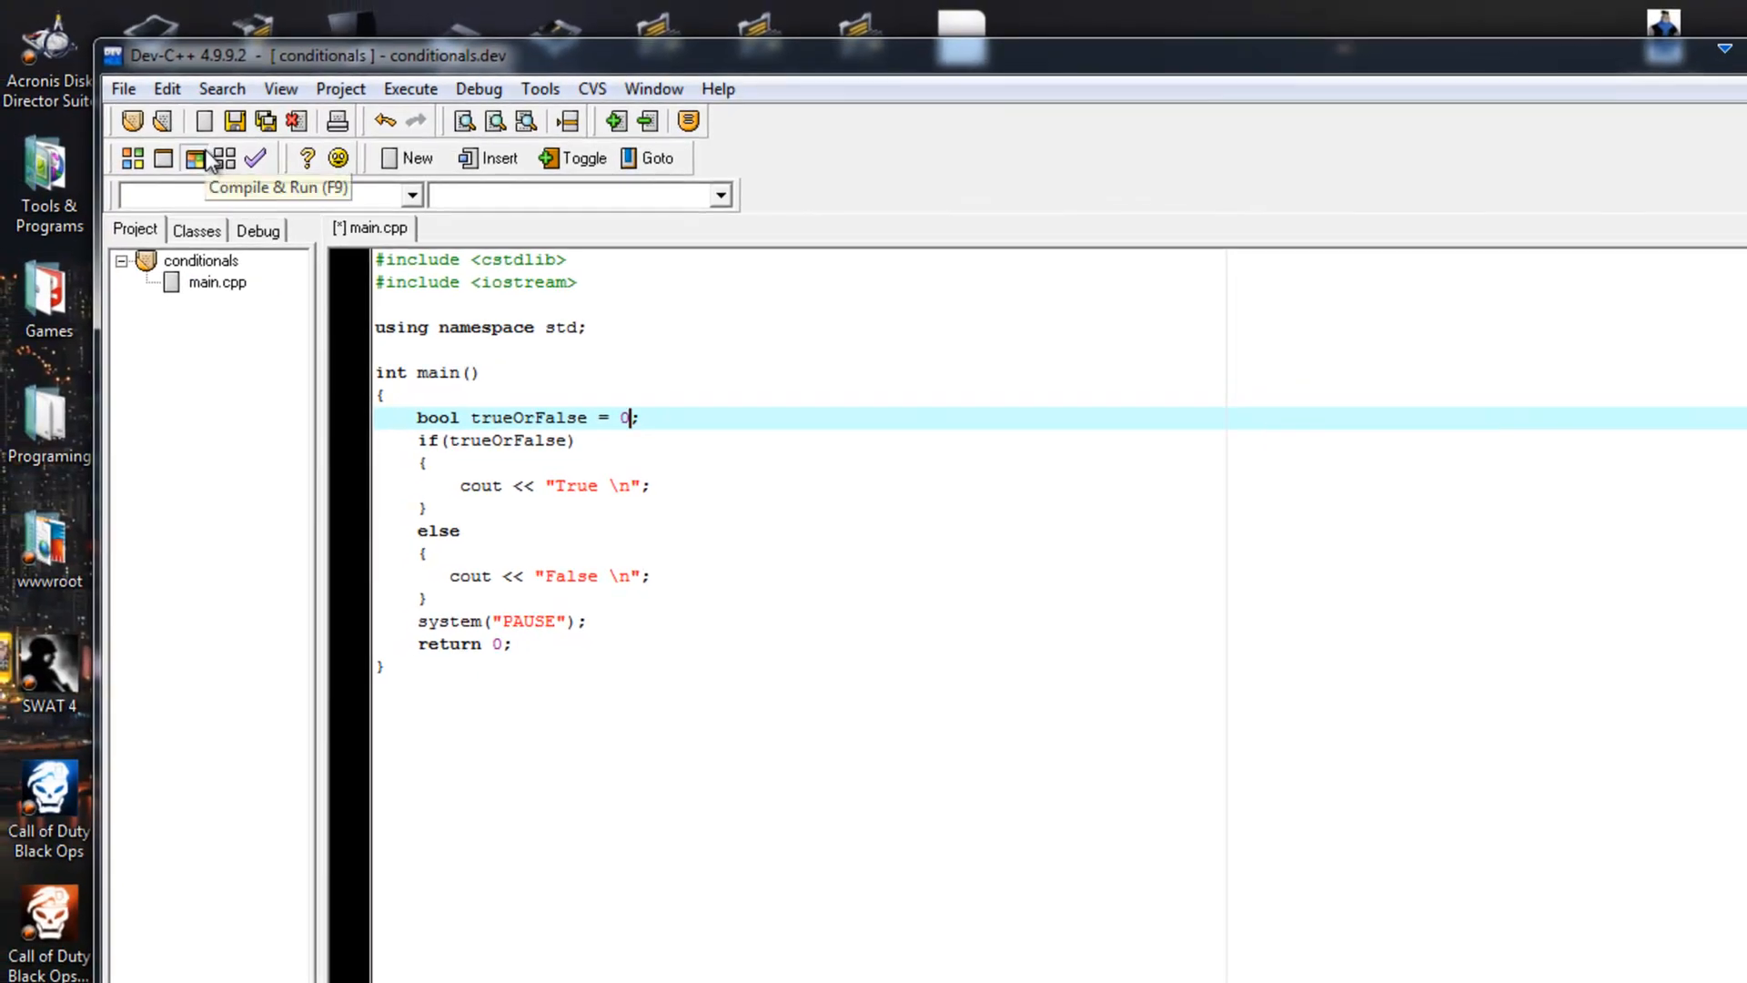
{"action": "left_click", "coordinate": [196, 158]}
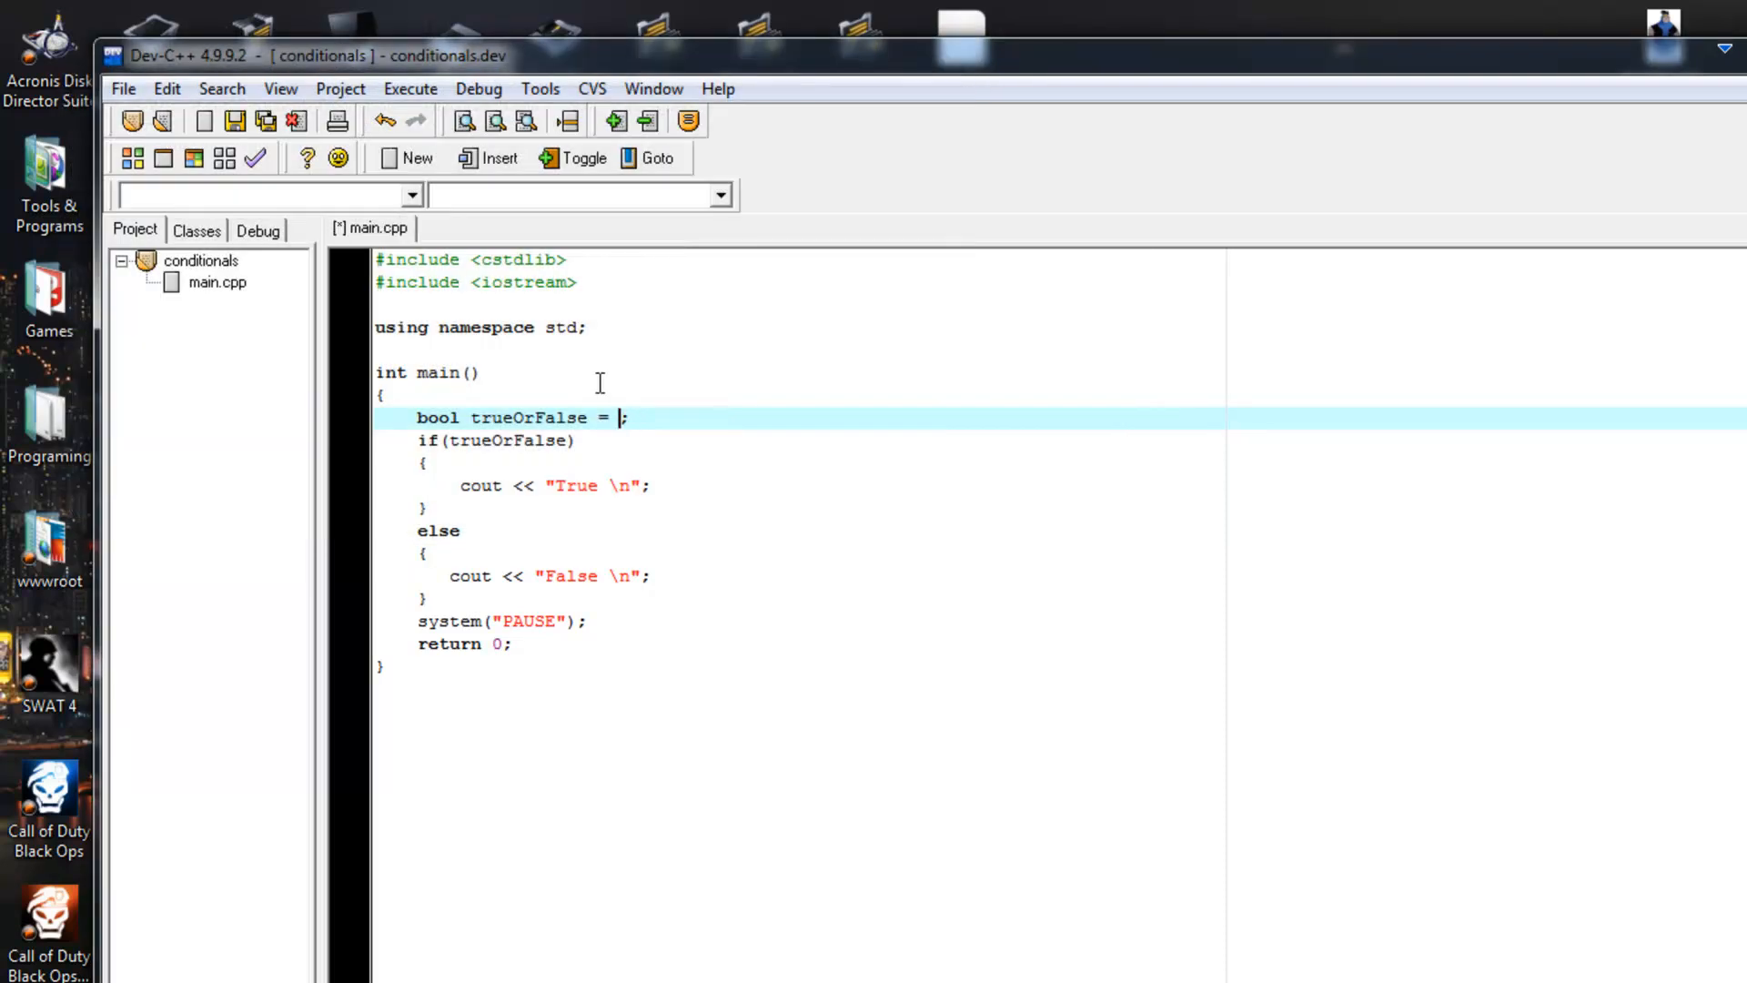
{"action": "type", "text": "1"}
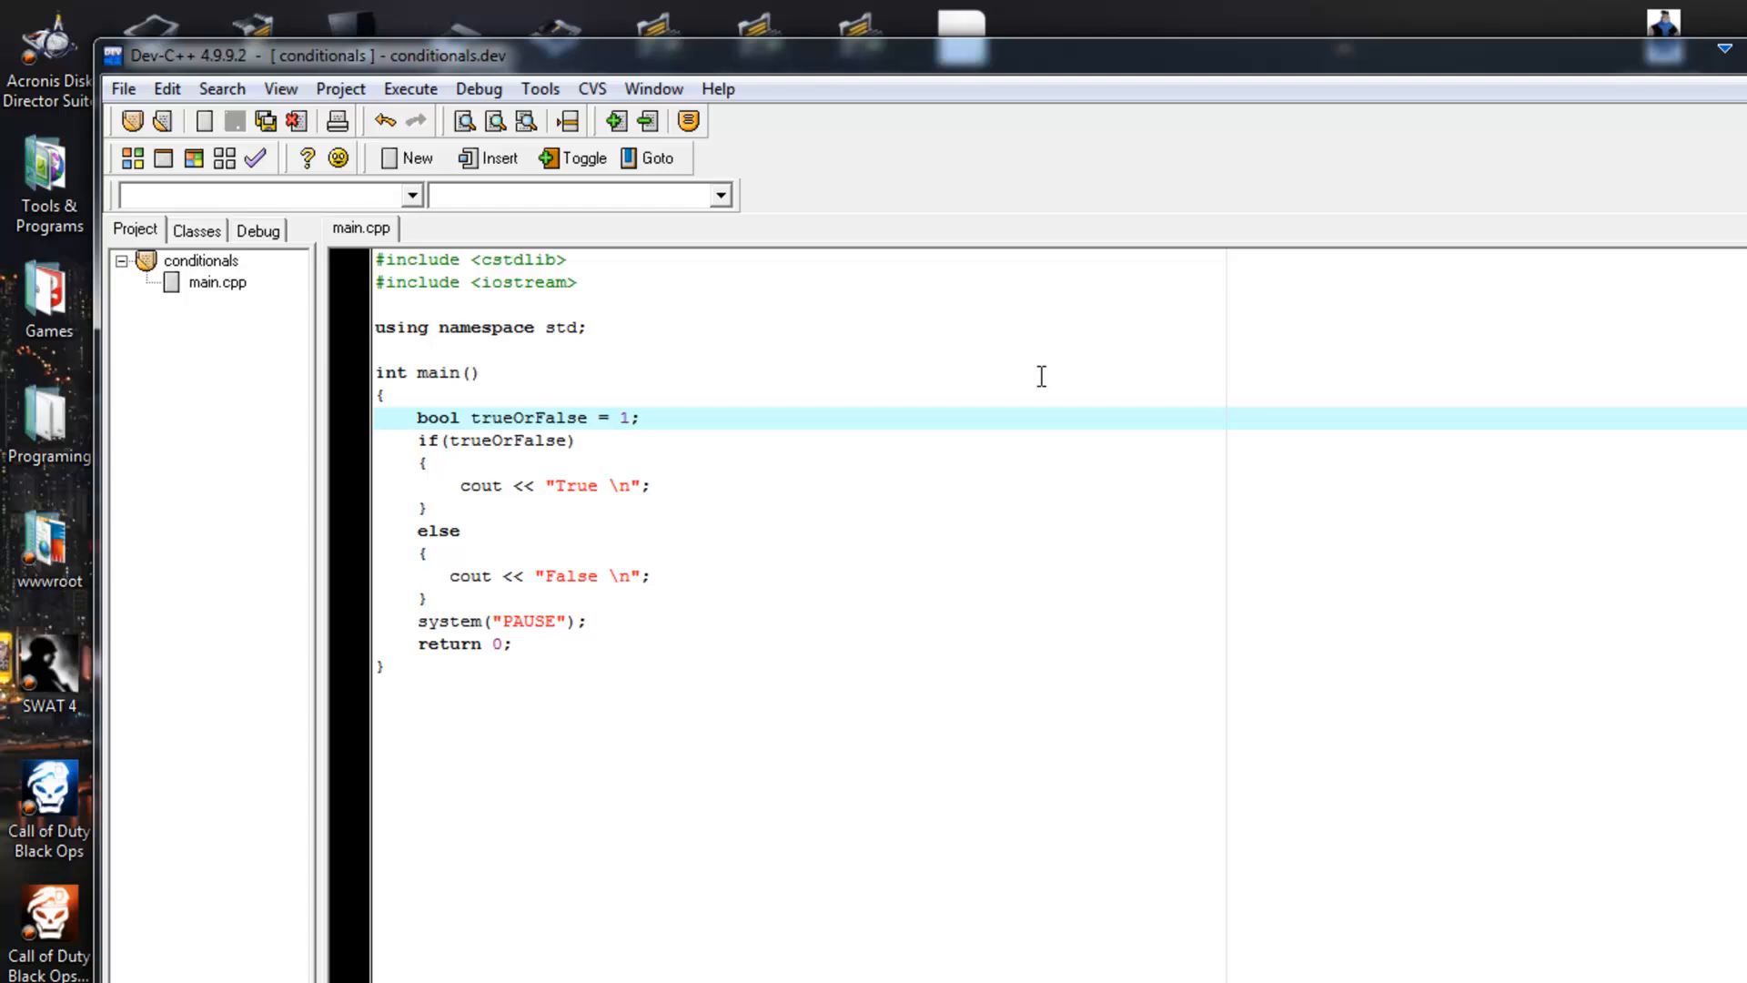
{"action": "type", "text": ".2"}
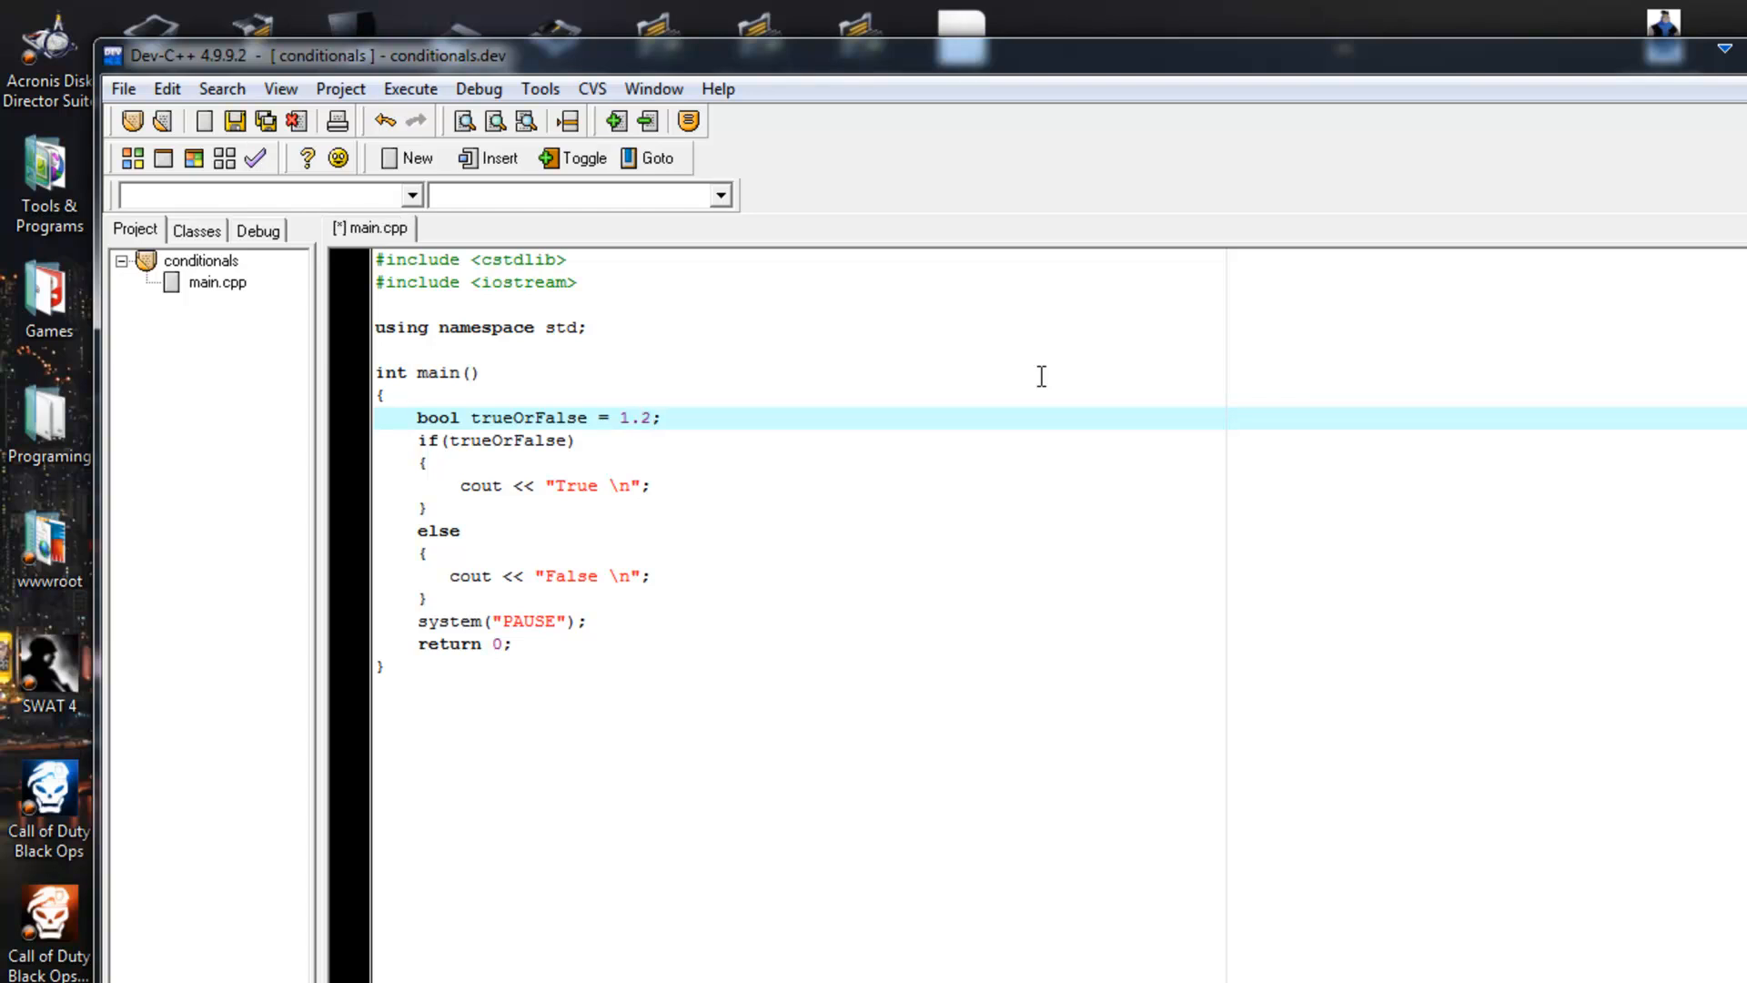
{"action": "left_click", "coordinate": [191, 158]}
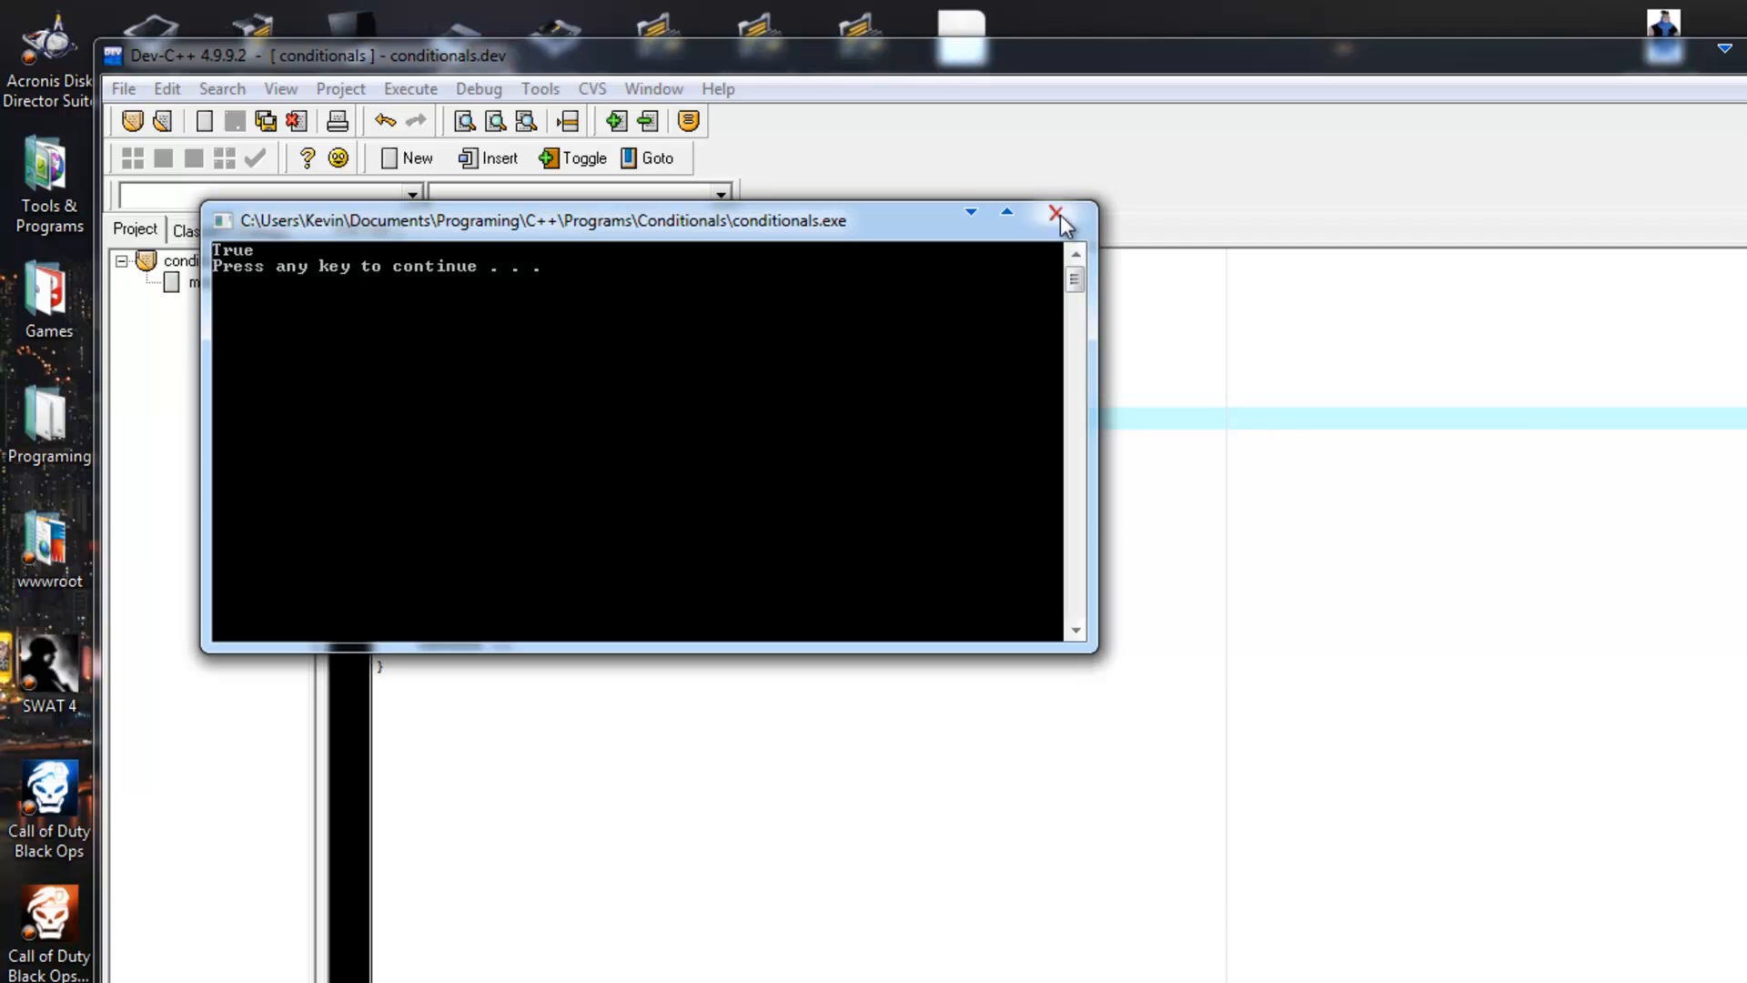
{"action": "left_click", "coordinate": [1053, 212]}
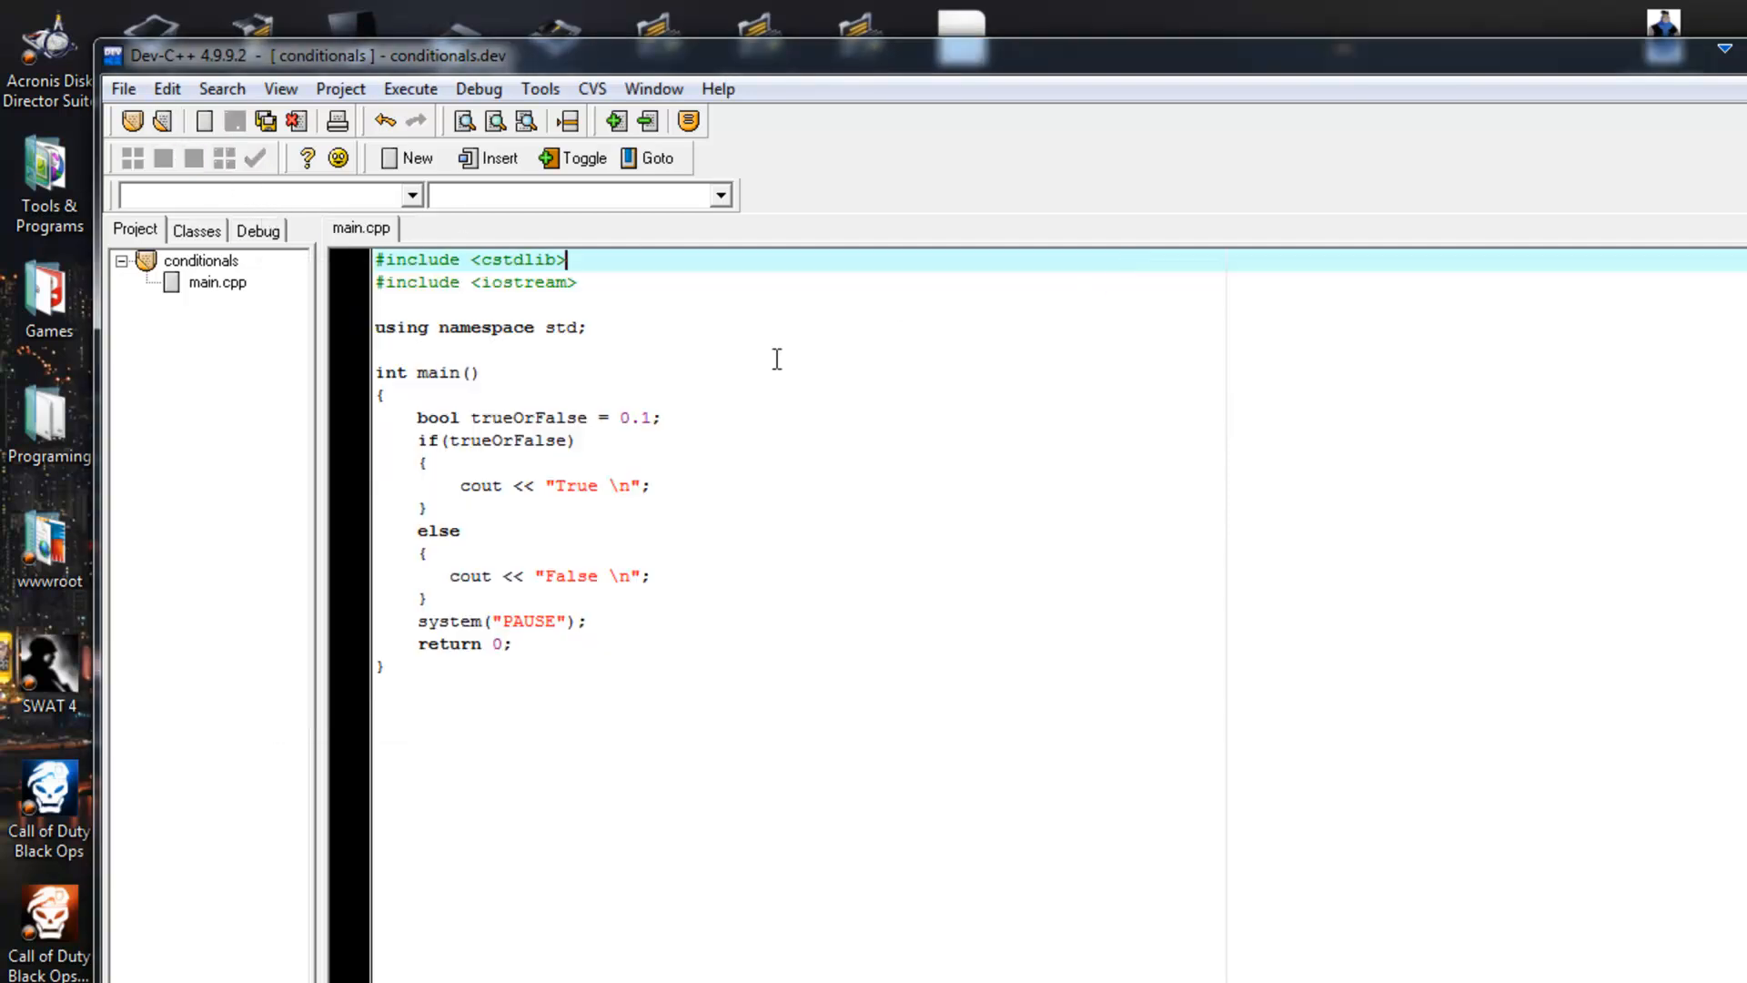
{"action": "type", "text": "-"}
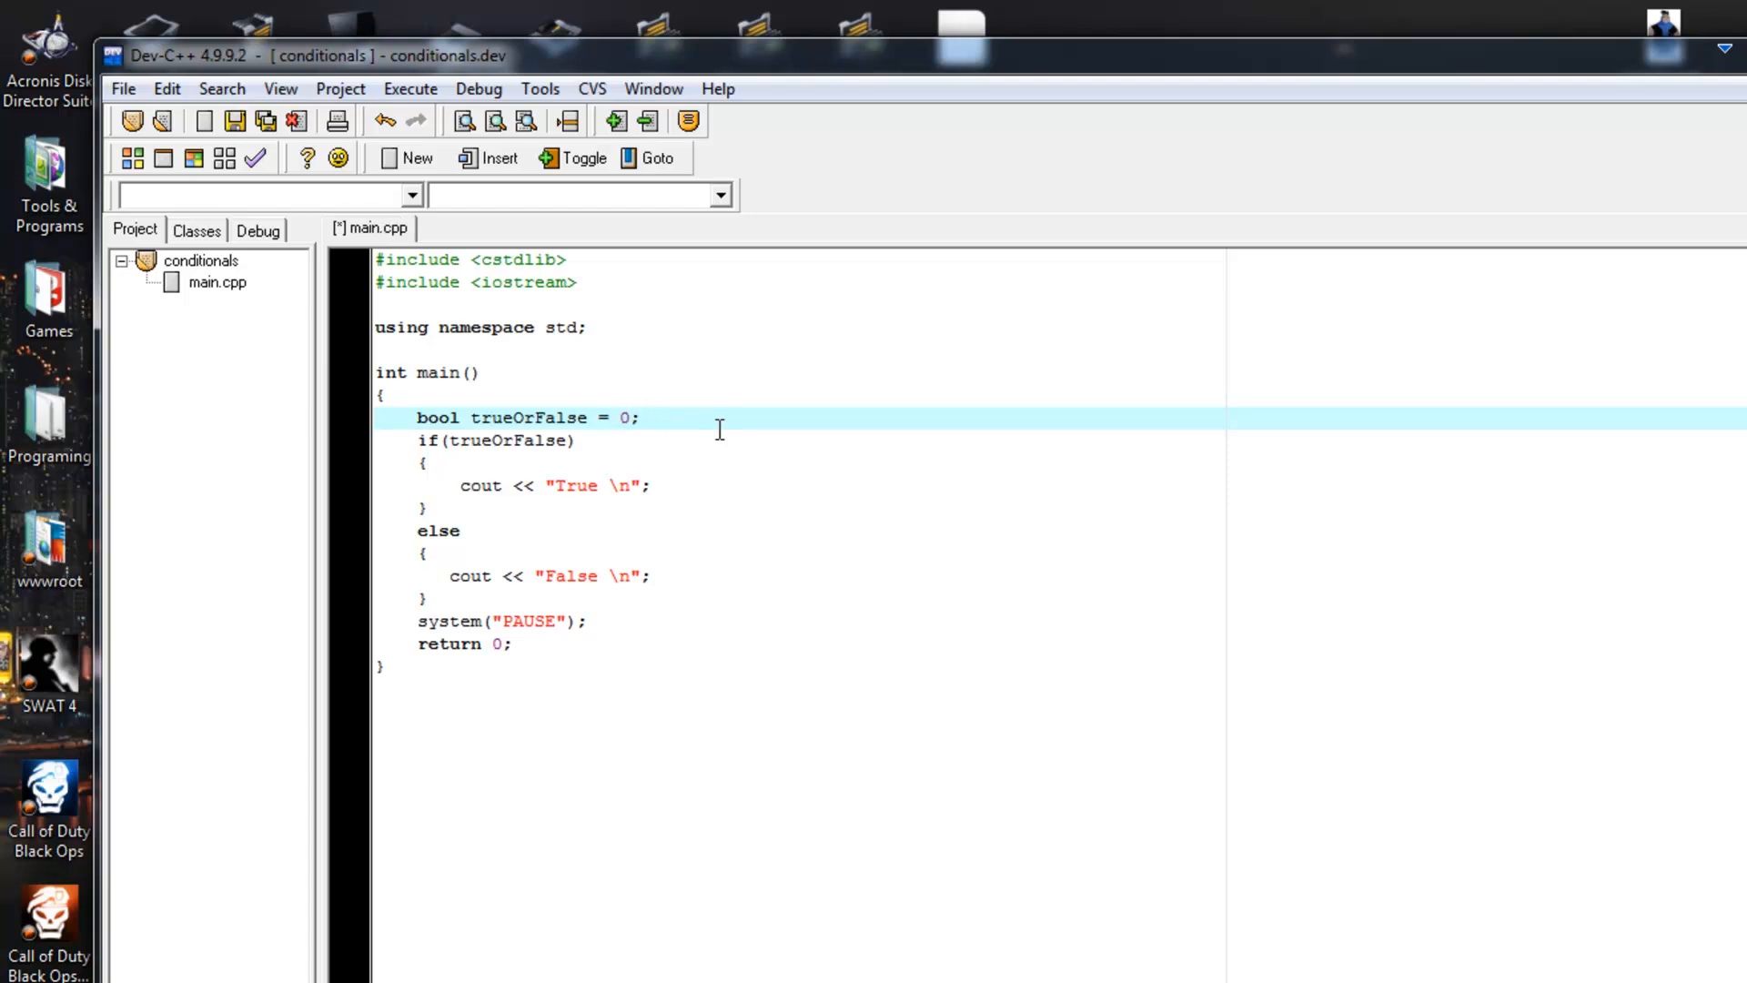
Step: Initialise trueOrFalse with the keyword false instead of 0
{"action": "left_click", "coordinate": [631, 419]}
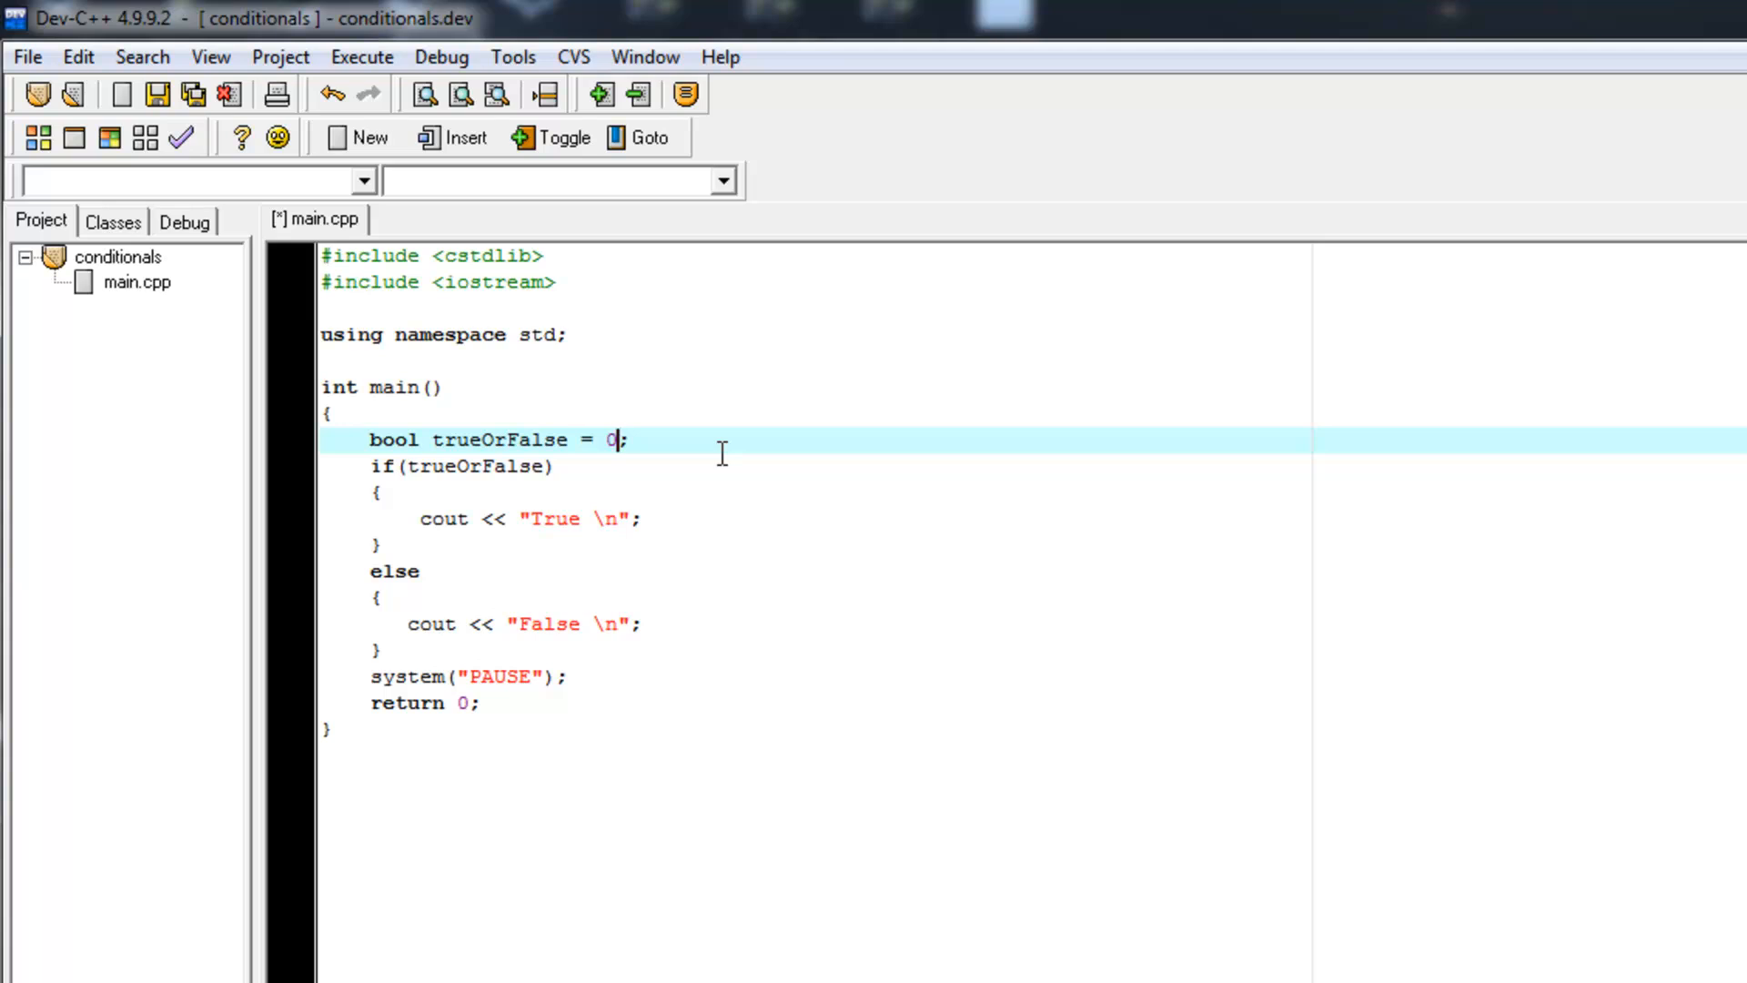
{"action": "mouse_move", "coordinate": [722, 453]}
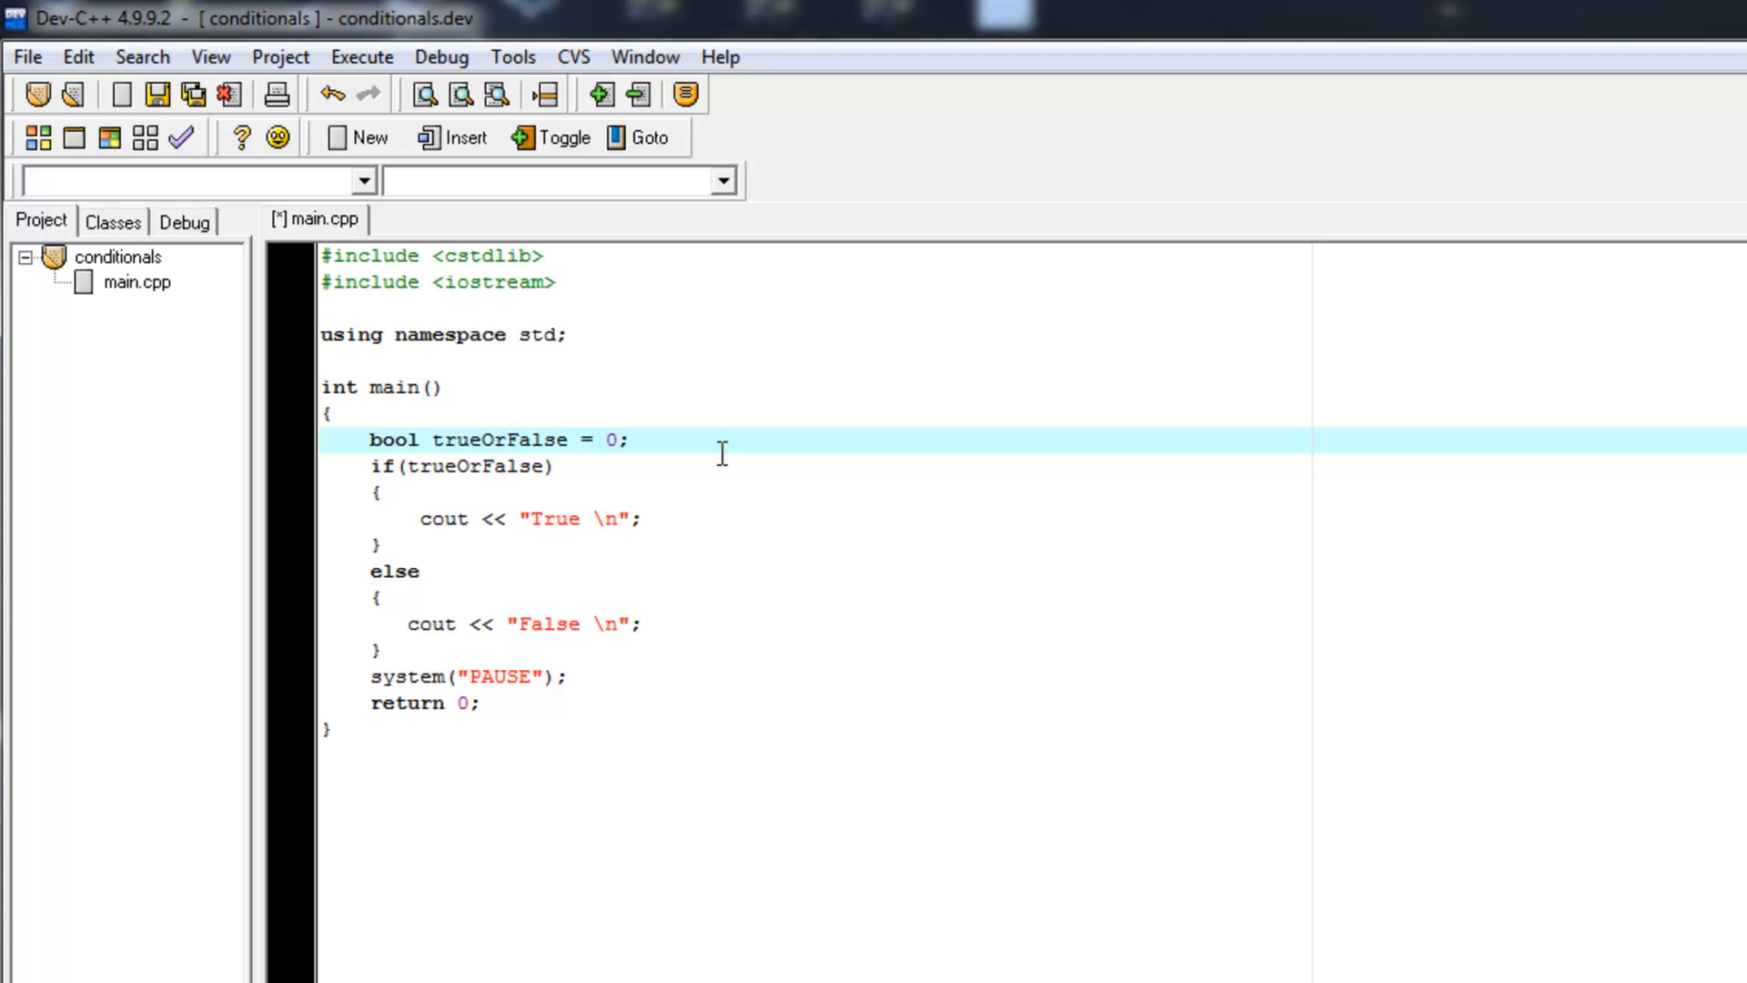
{"action": "type", "text": "f"}
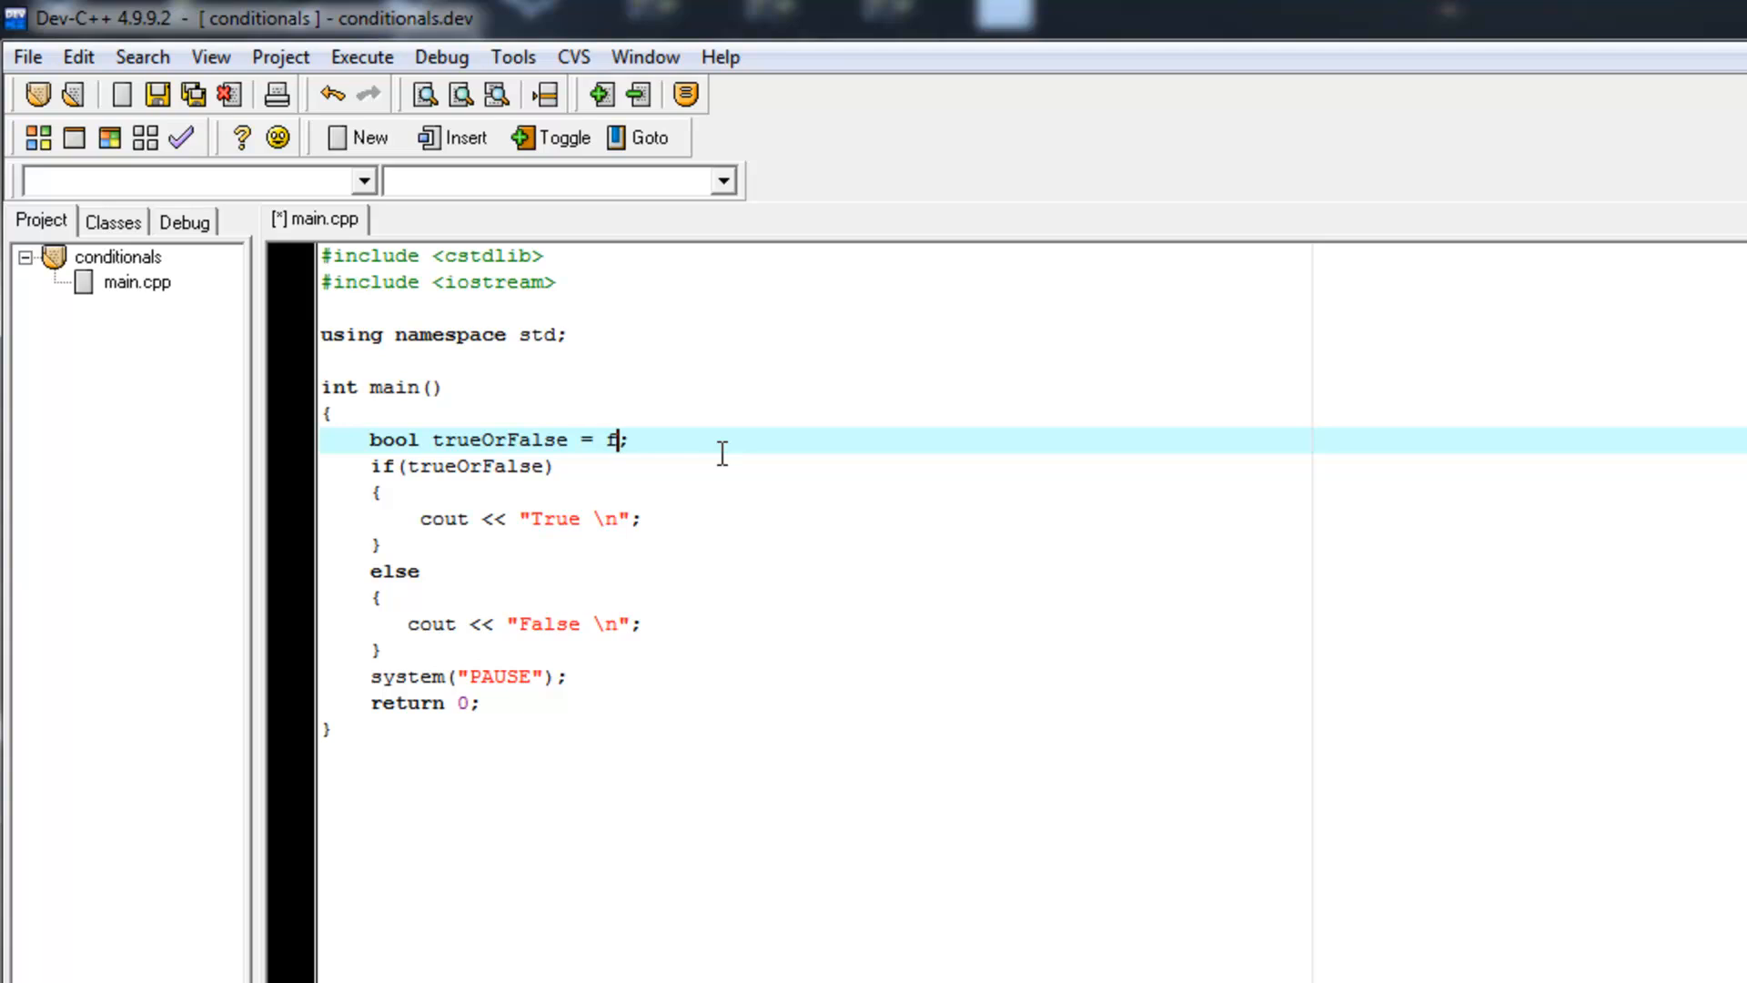
{"action": "type", "text": "aals"}
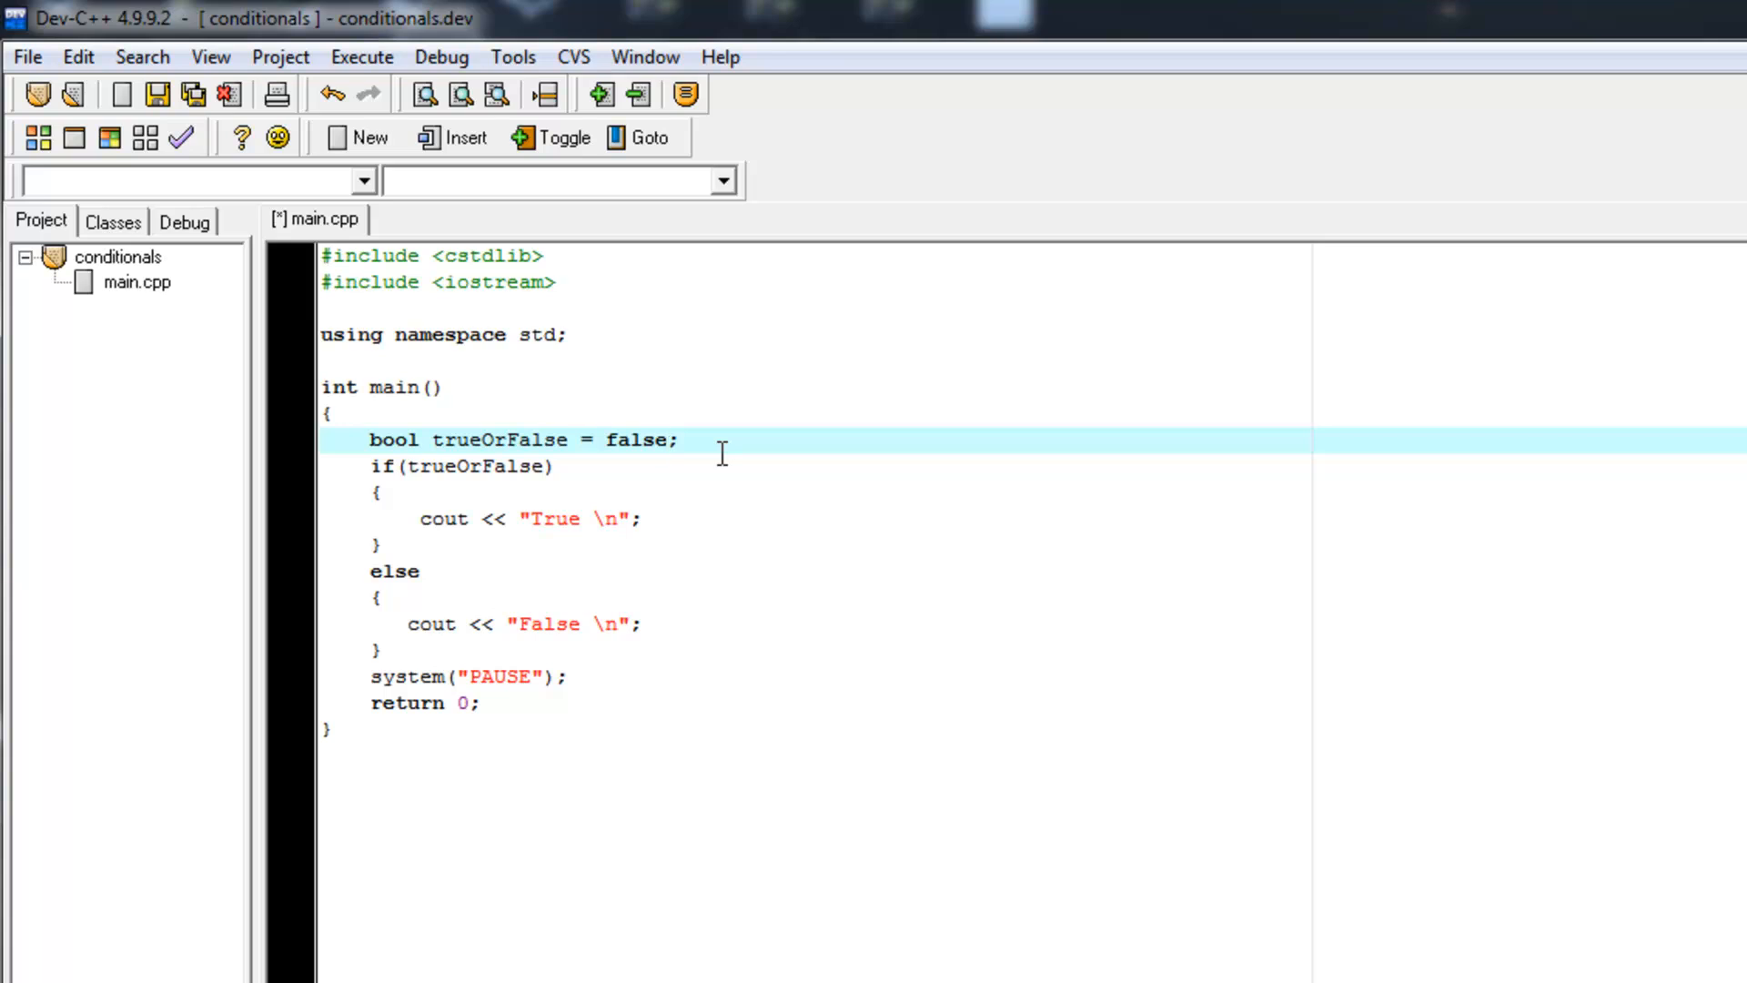
{"action": "left_click", "coordinate": [666, 439]}
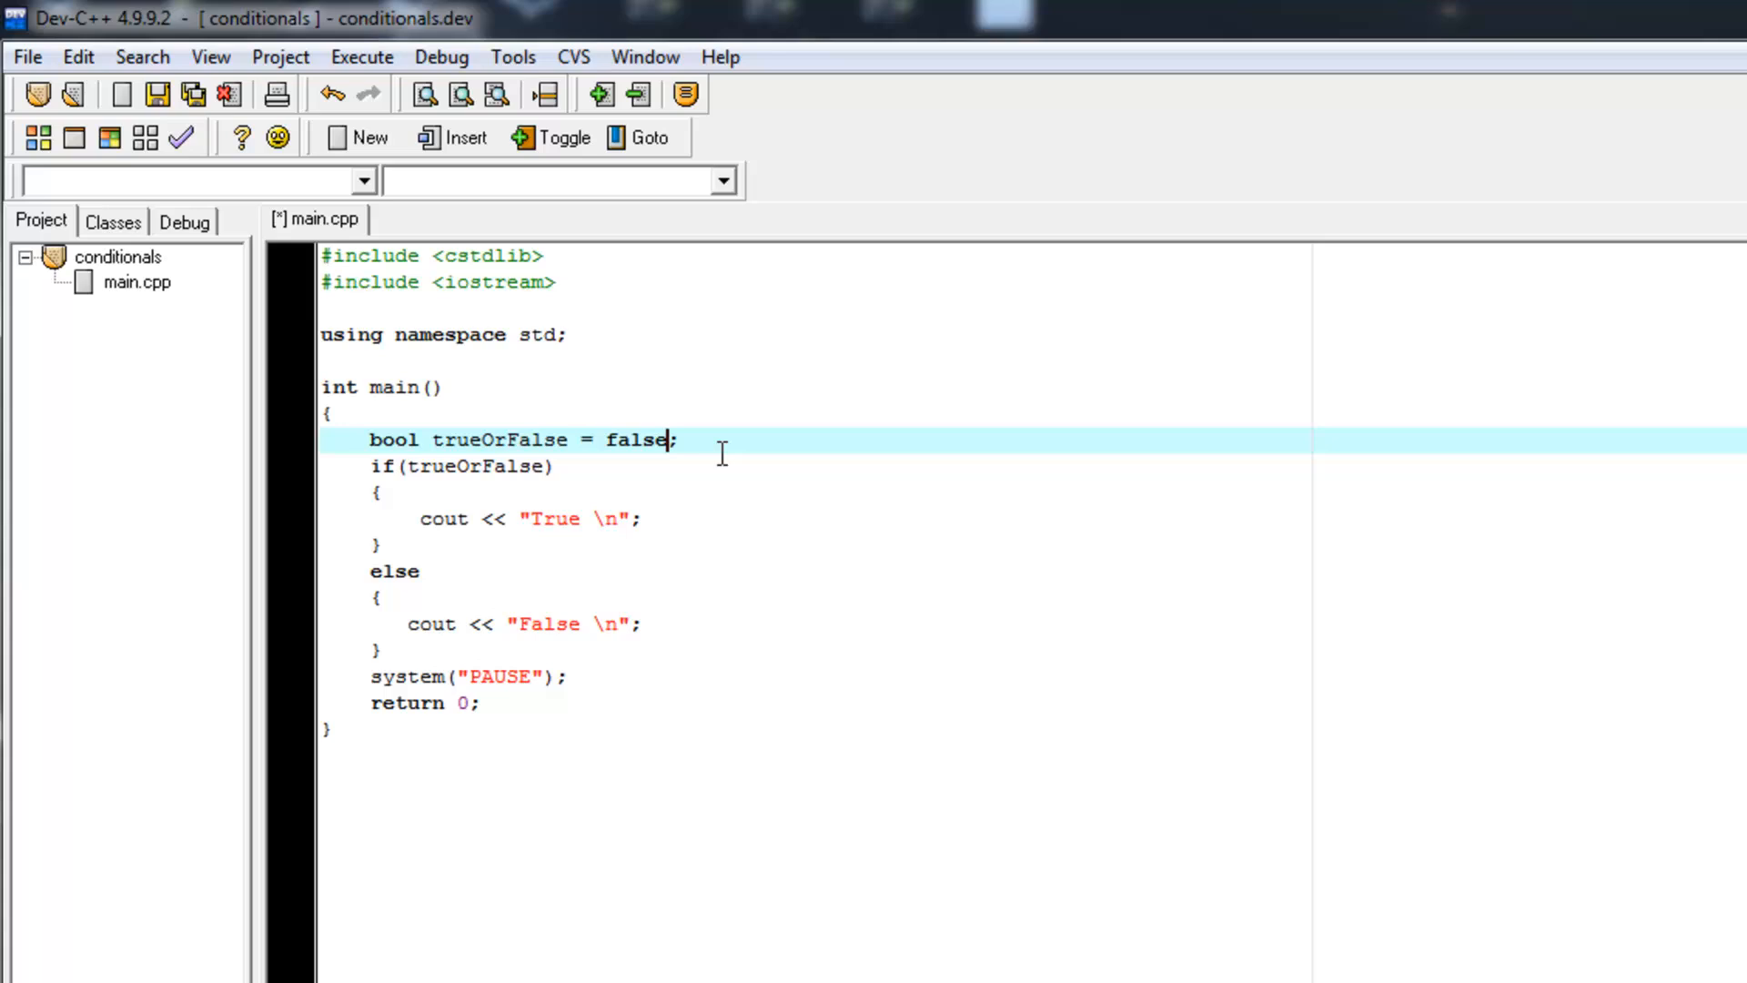
{"action": "mouse_move", "coordinate": [656, 464]}
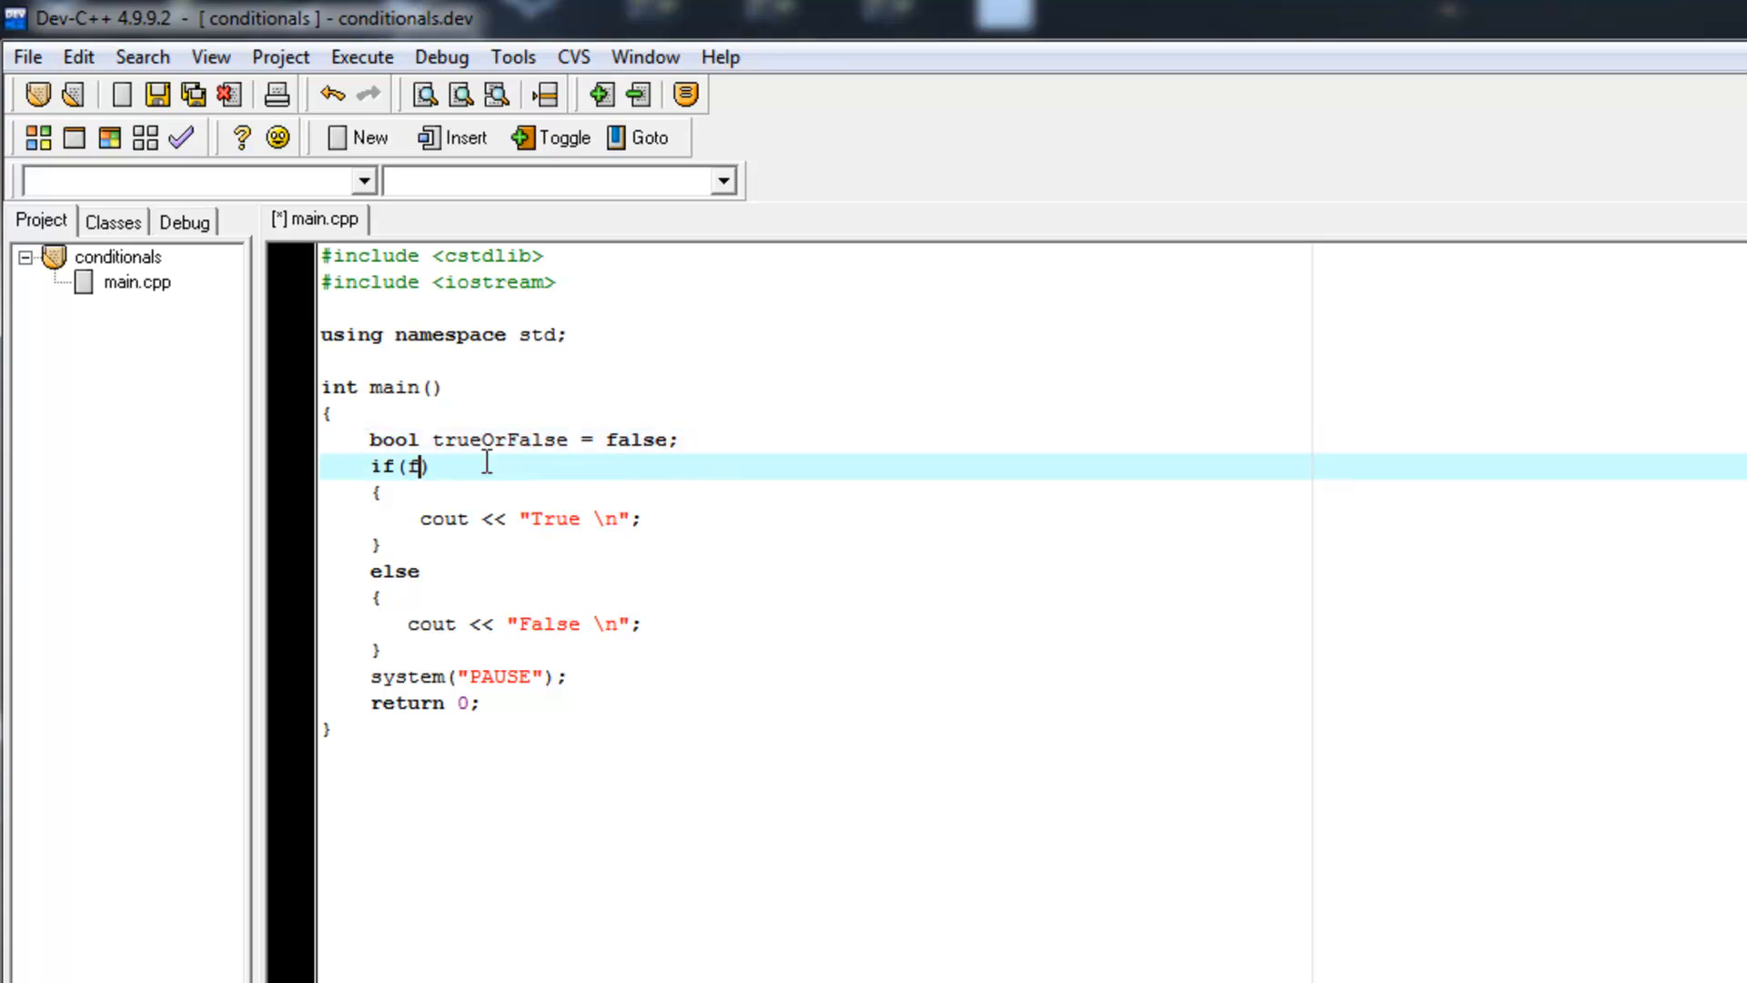
Step: Make the if condition the literal false, restore trueOrFalse to true, and save
{"action": "type", "text": "alse"}
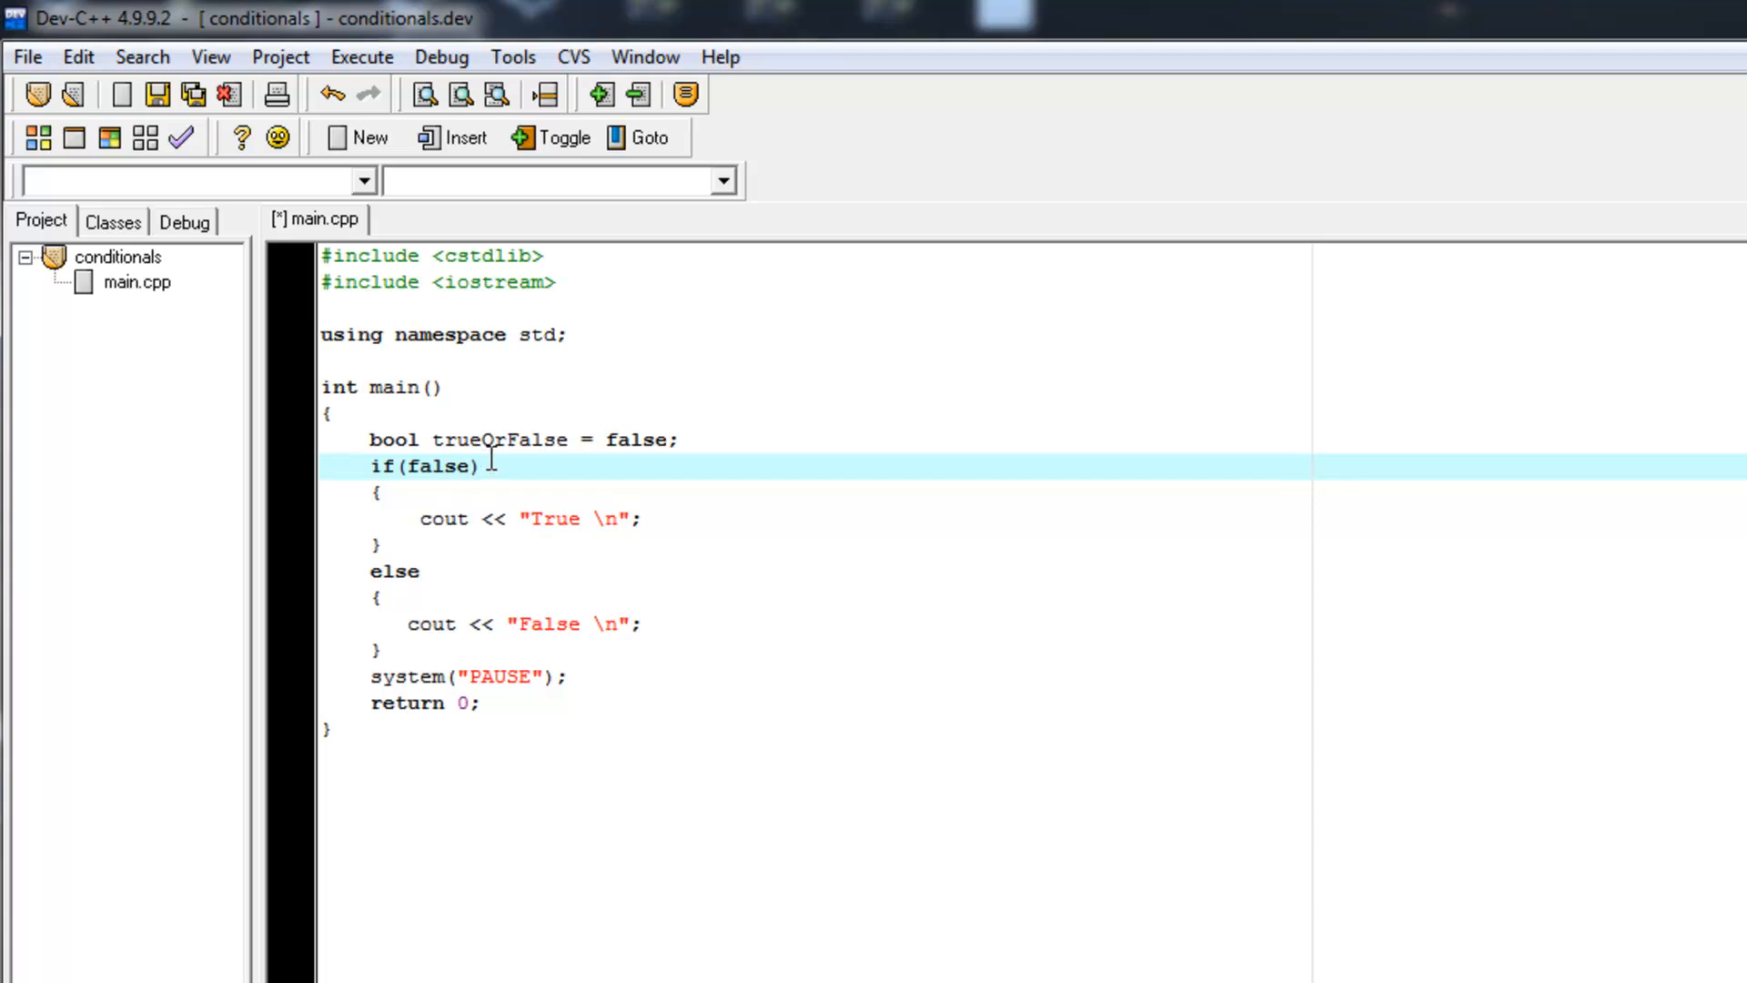
{"action": "left_click", "coordinate": [518, 438]}
{"action": "type", "text": "tru"}
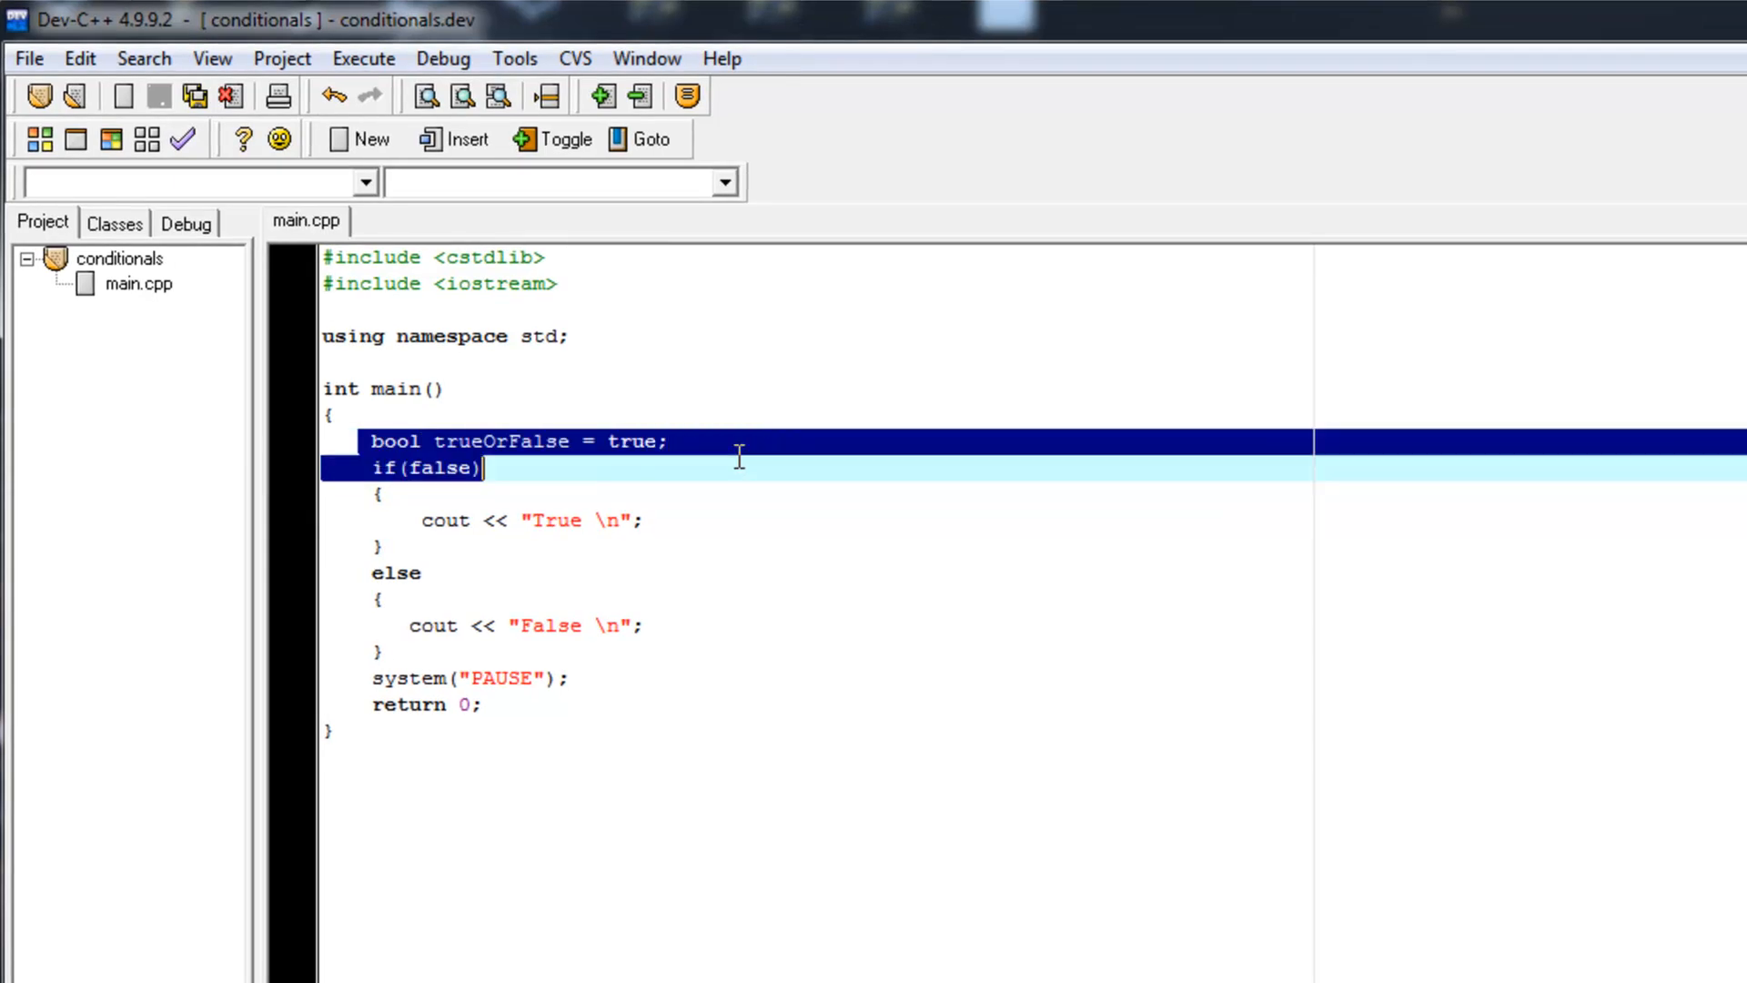
{"action": "double_click", "coordinate": [441, 467]}
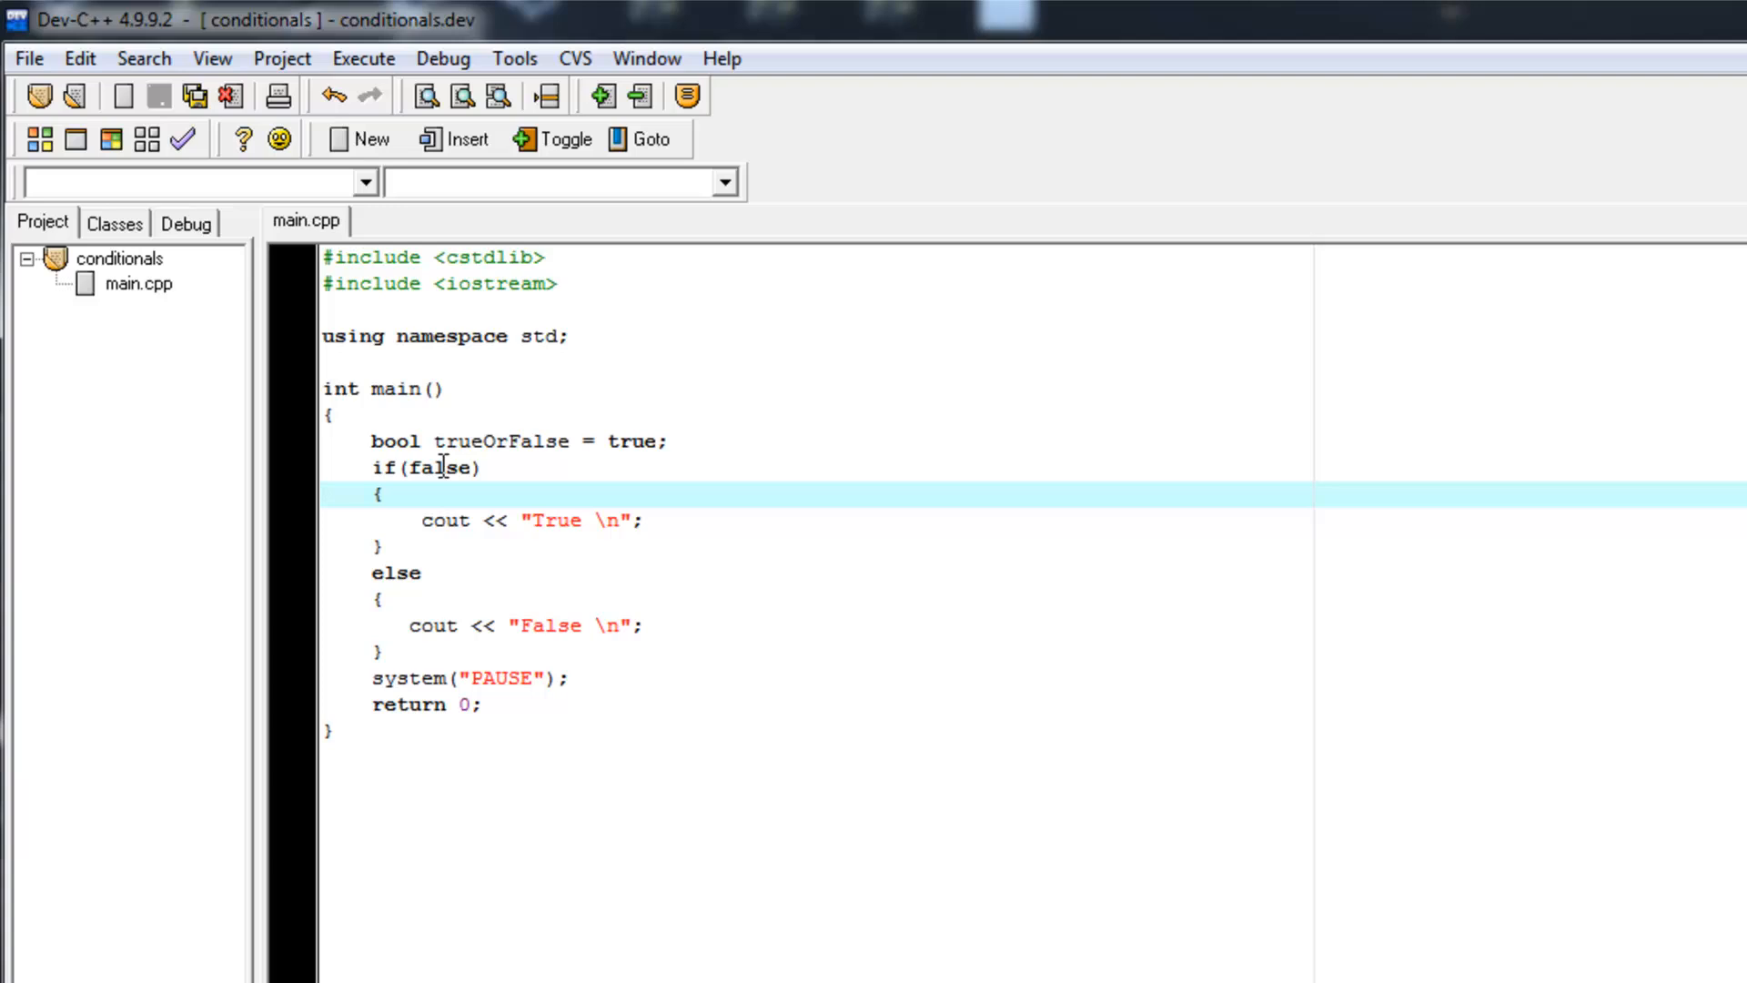
{"action": "left_click", "coordinate": [446, 468]}
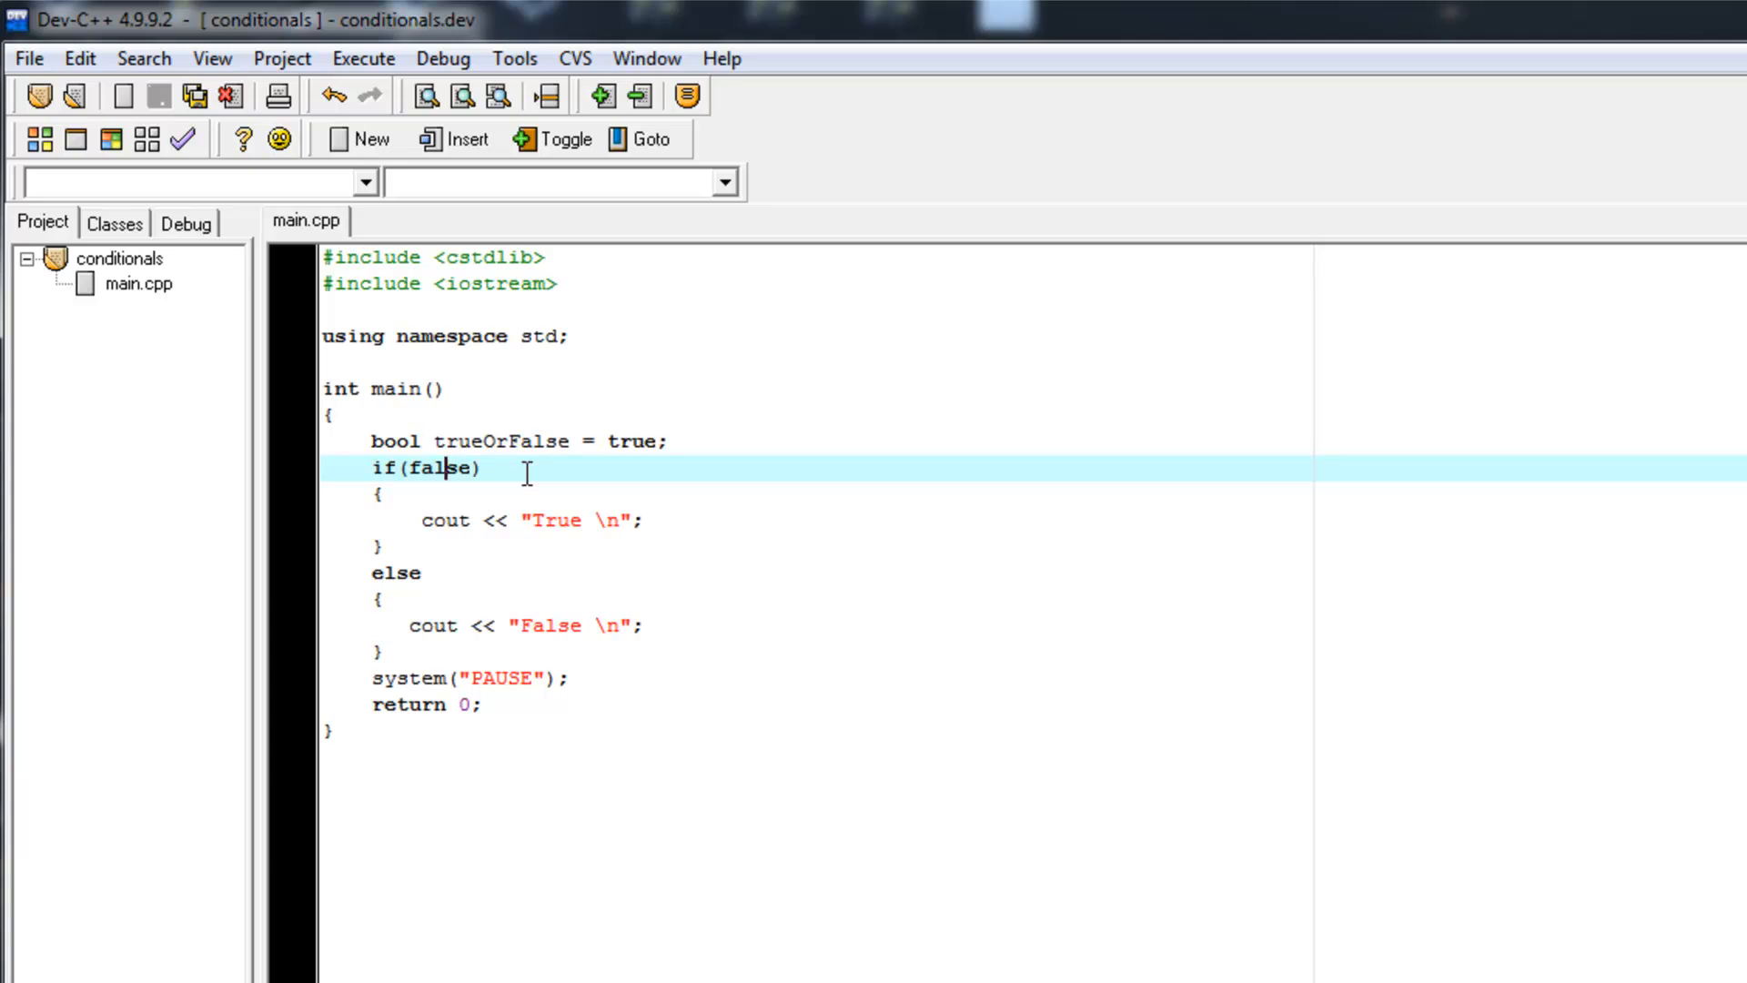
{"action": "left_click", "coordinate": [433, 467]}
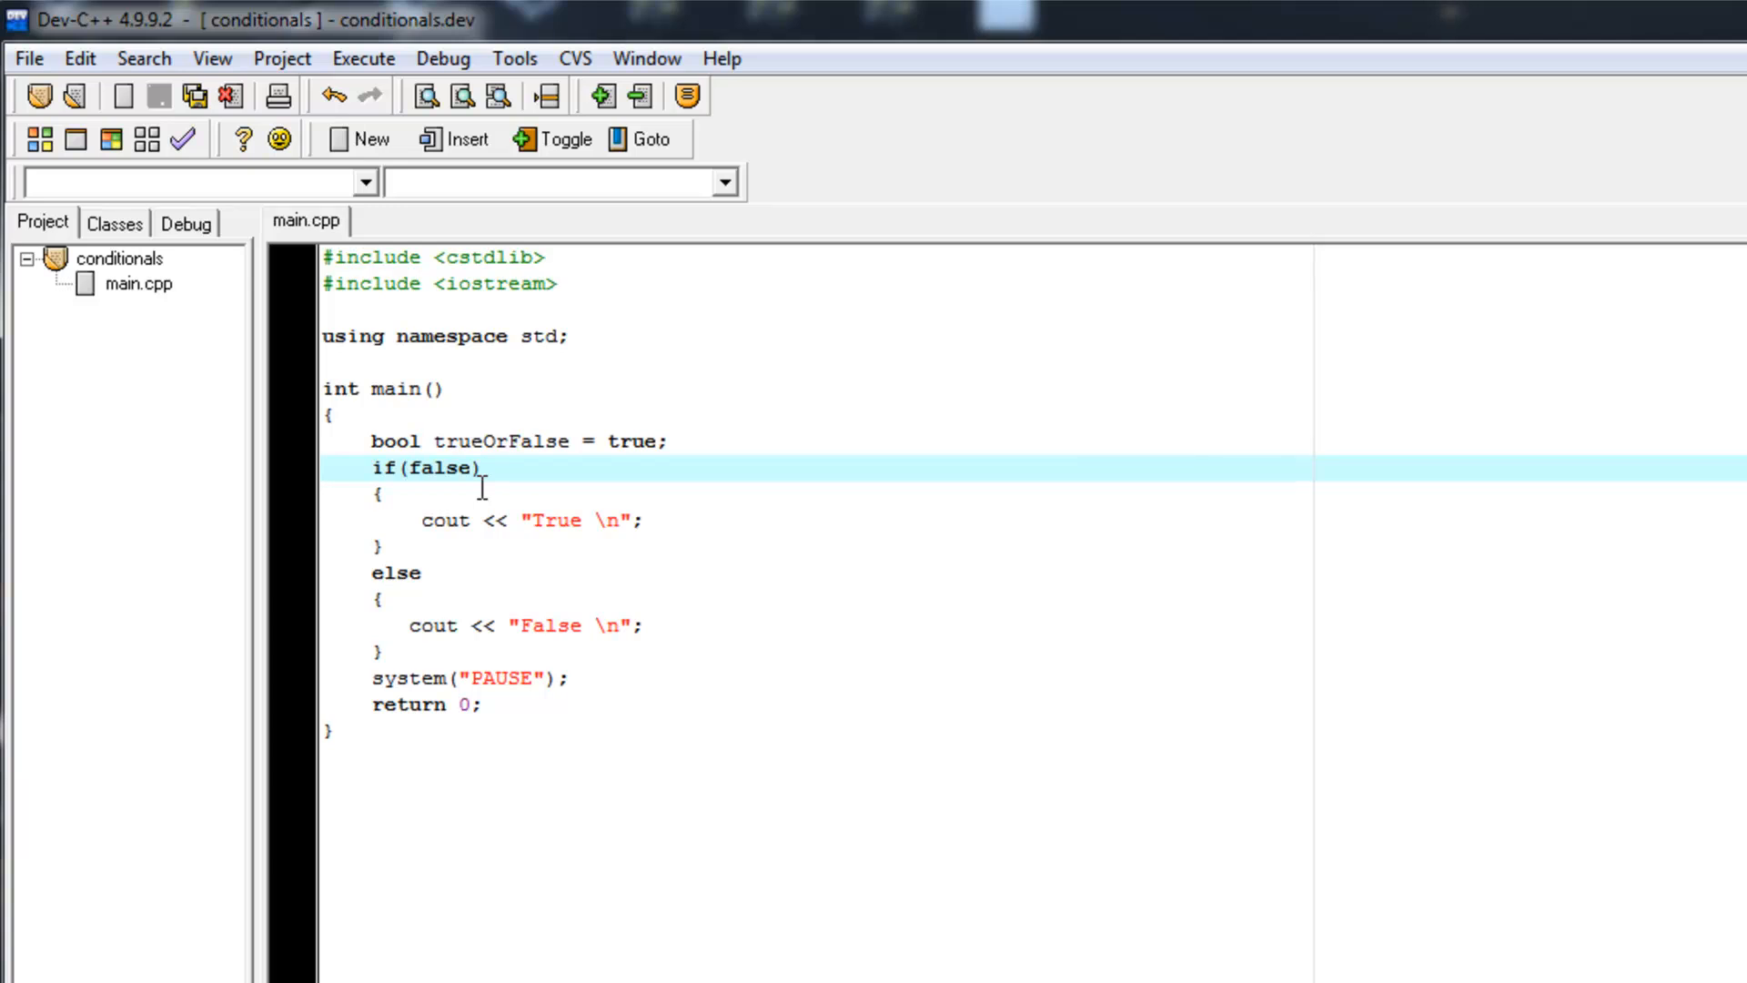
{"action": "left_click", "coordinate": [410, 467]}
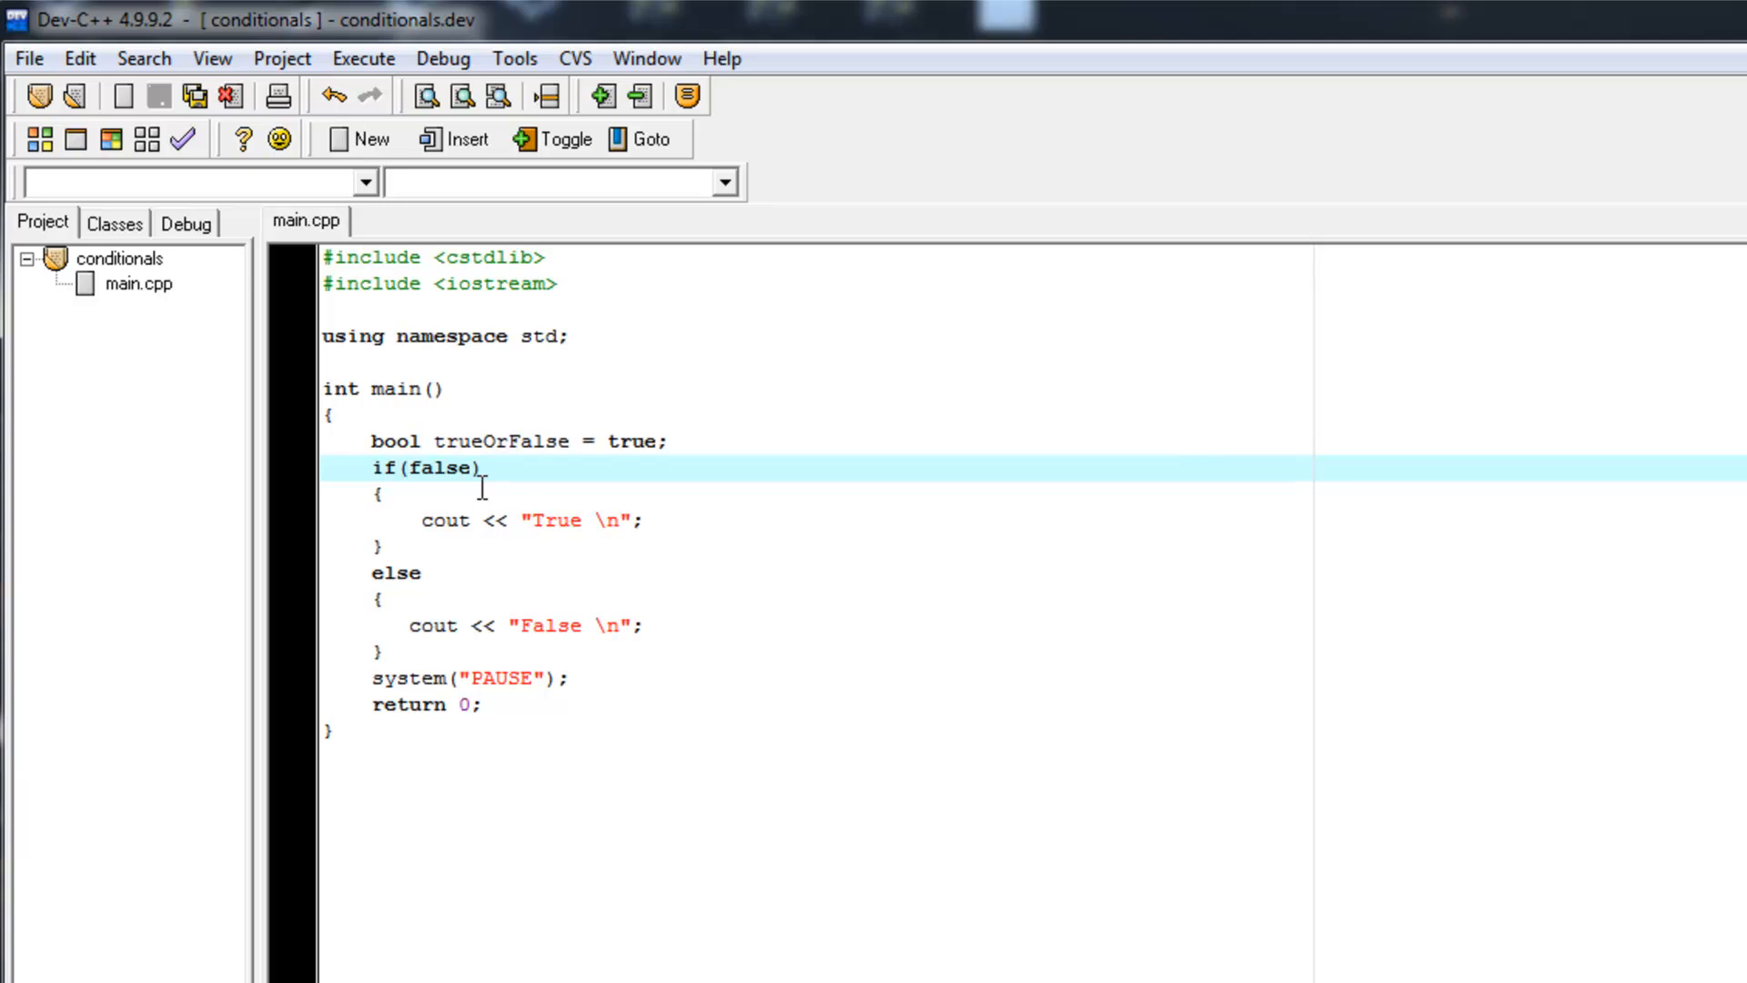
Step: Extend the condition to false || true and run it, printing True
{"action": "left_click", "coordinate": [408, 468]}
{"action": "type", "text": " || t"}
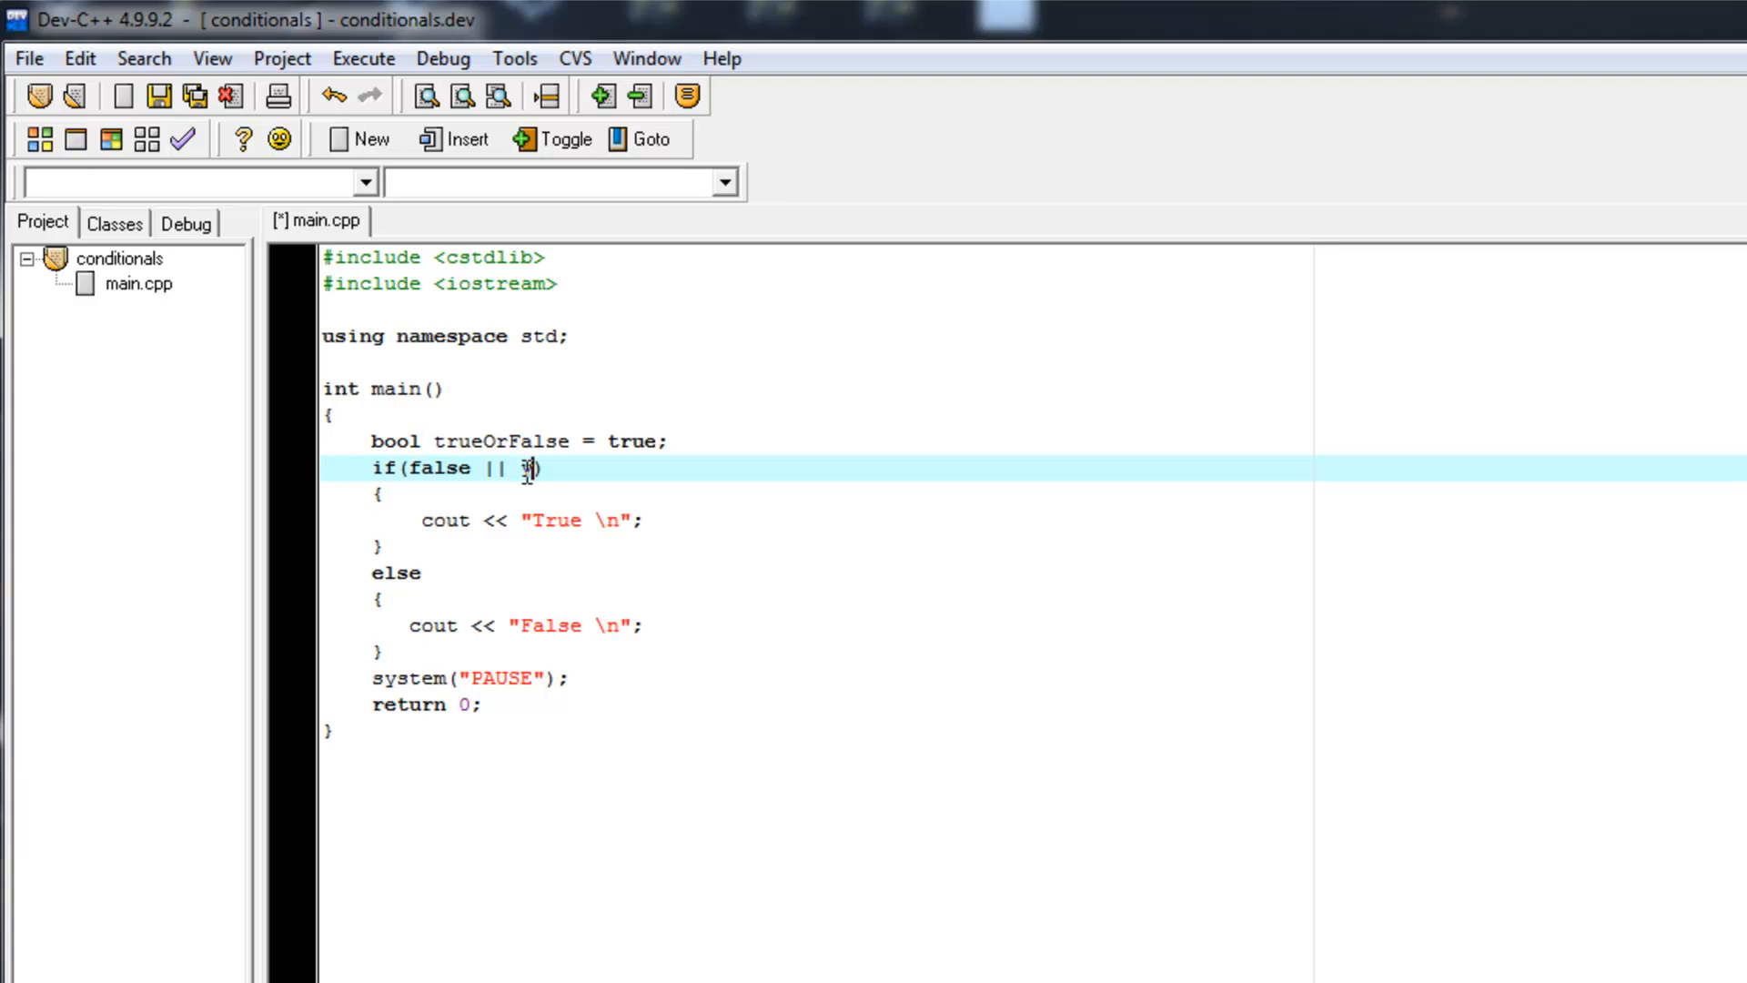
{"action": "type", "text": "ytu"}
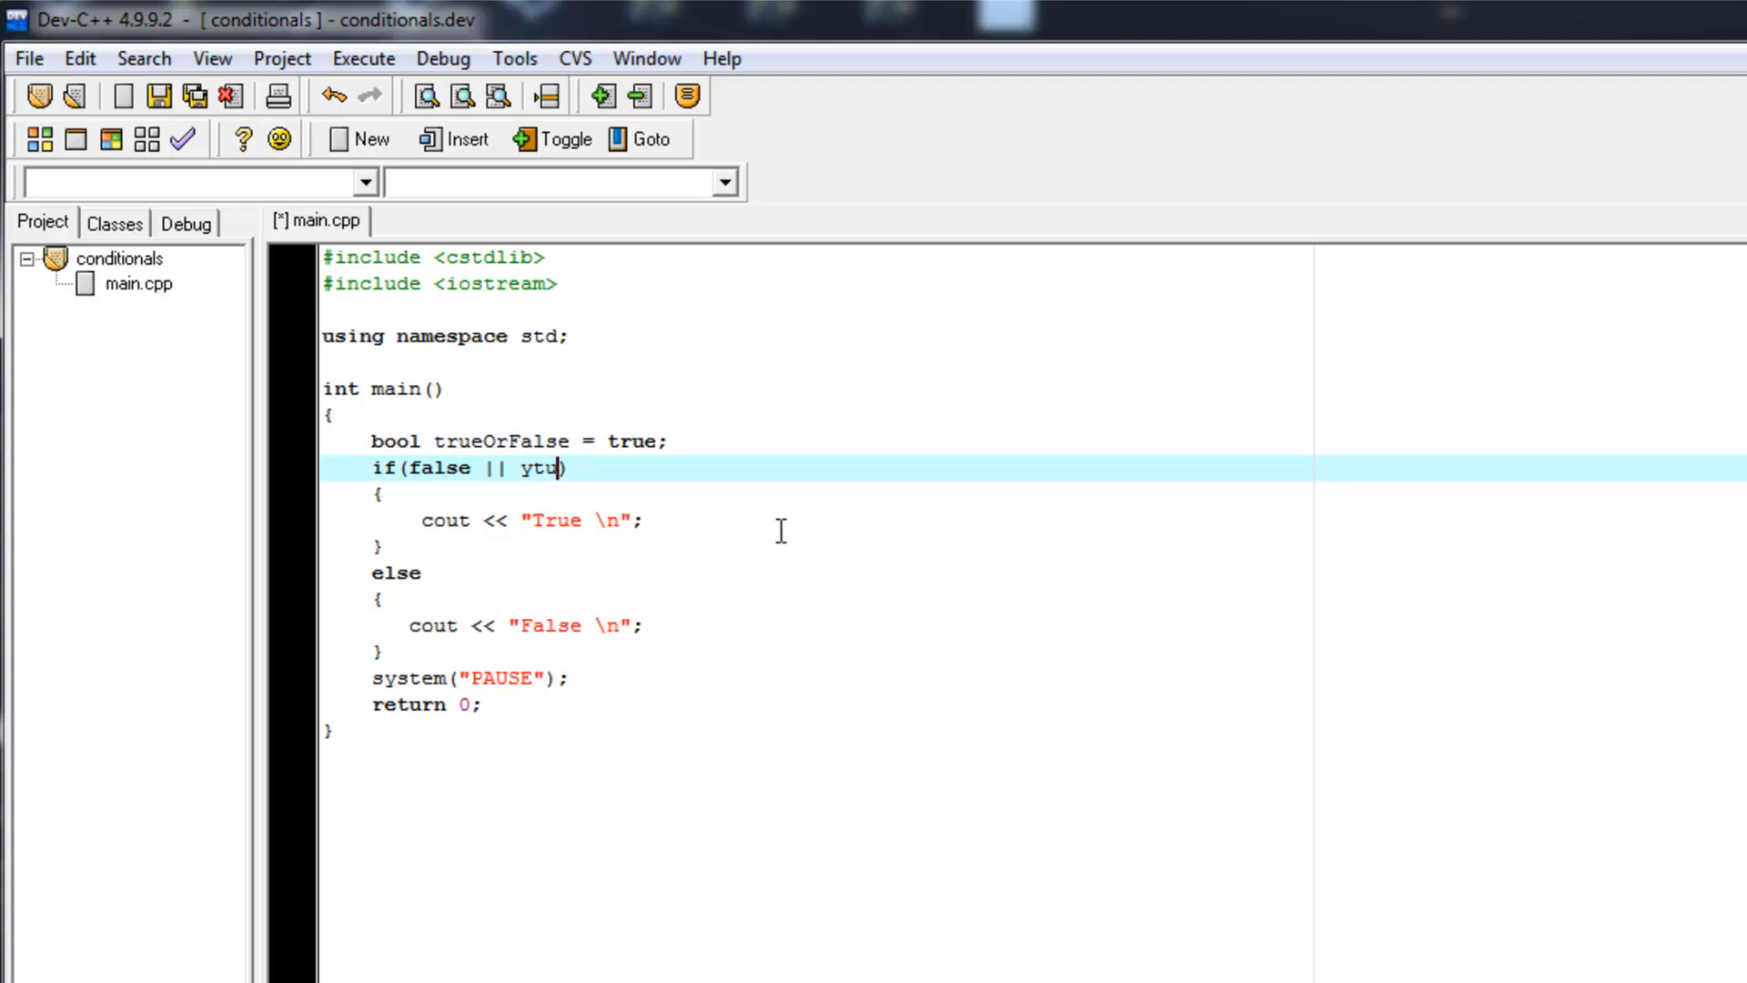
{"action": "type", "text": "true"}
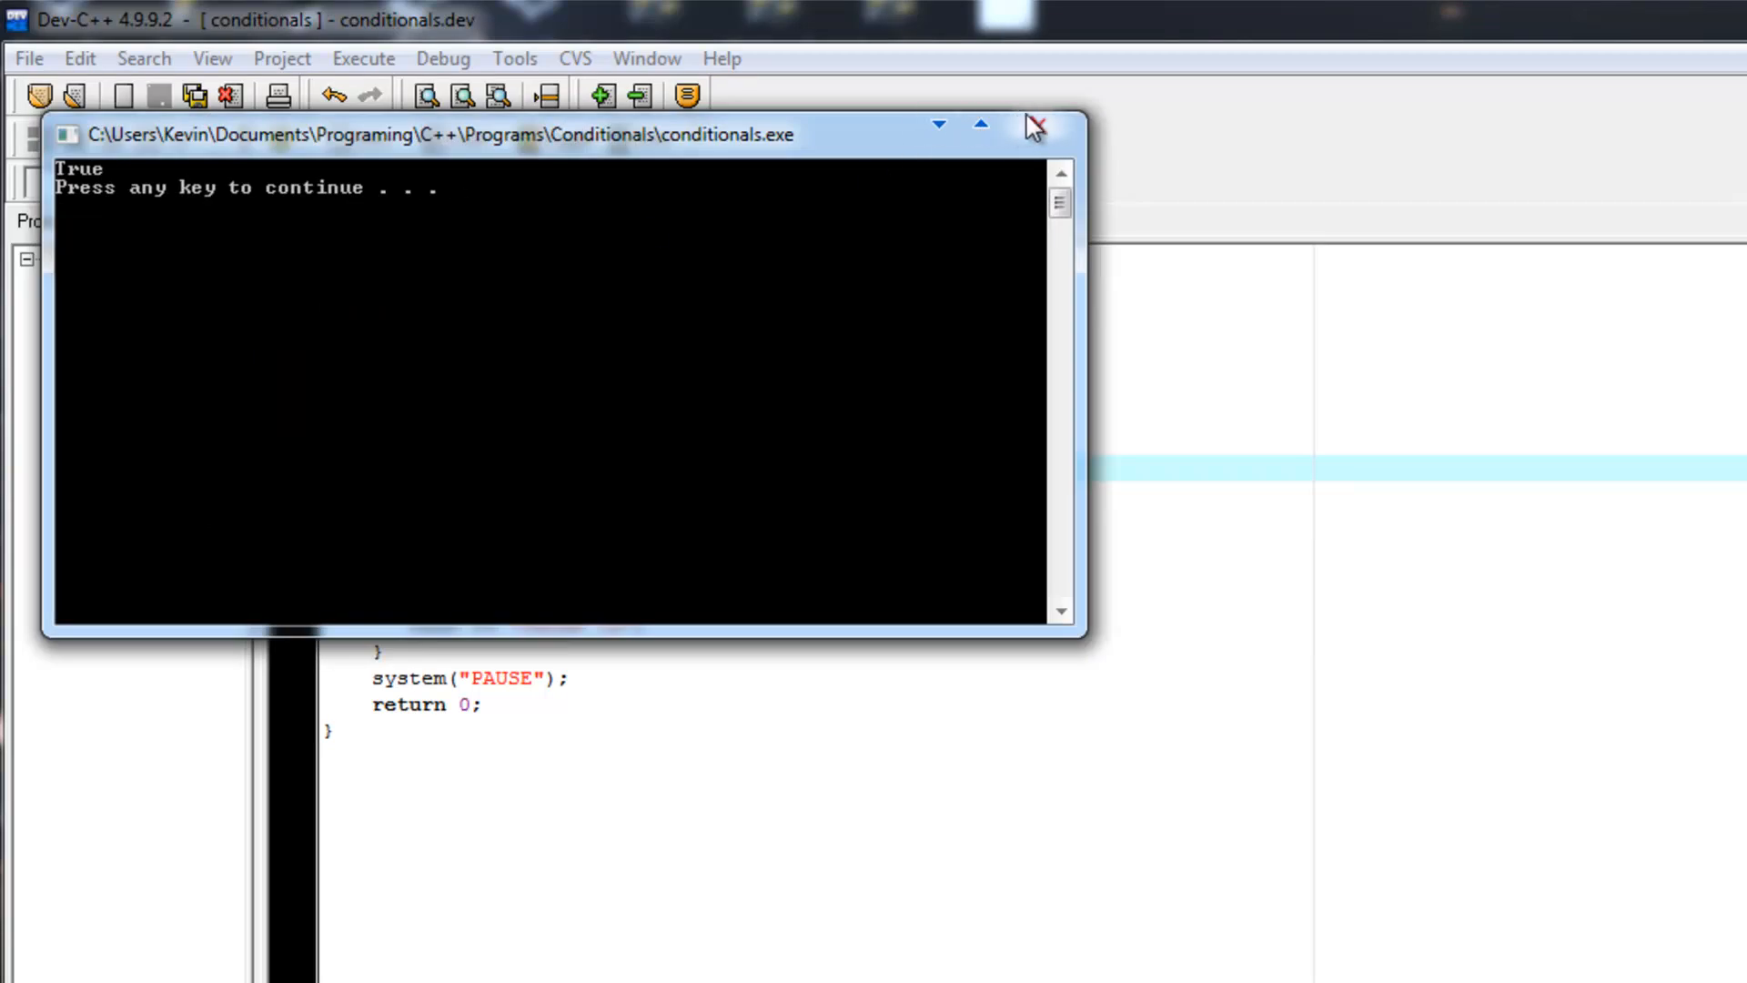
{"action": "left_click", "coordinate": [1030, 126]}
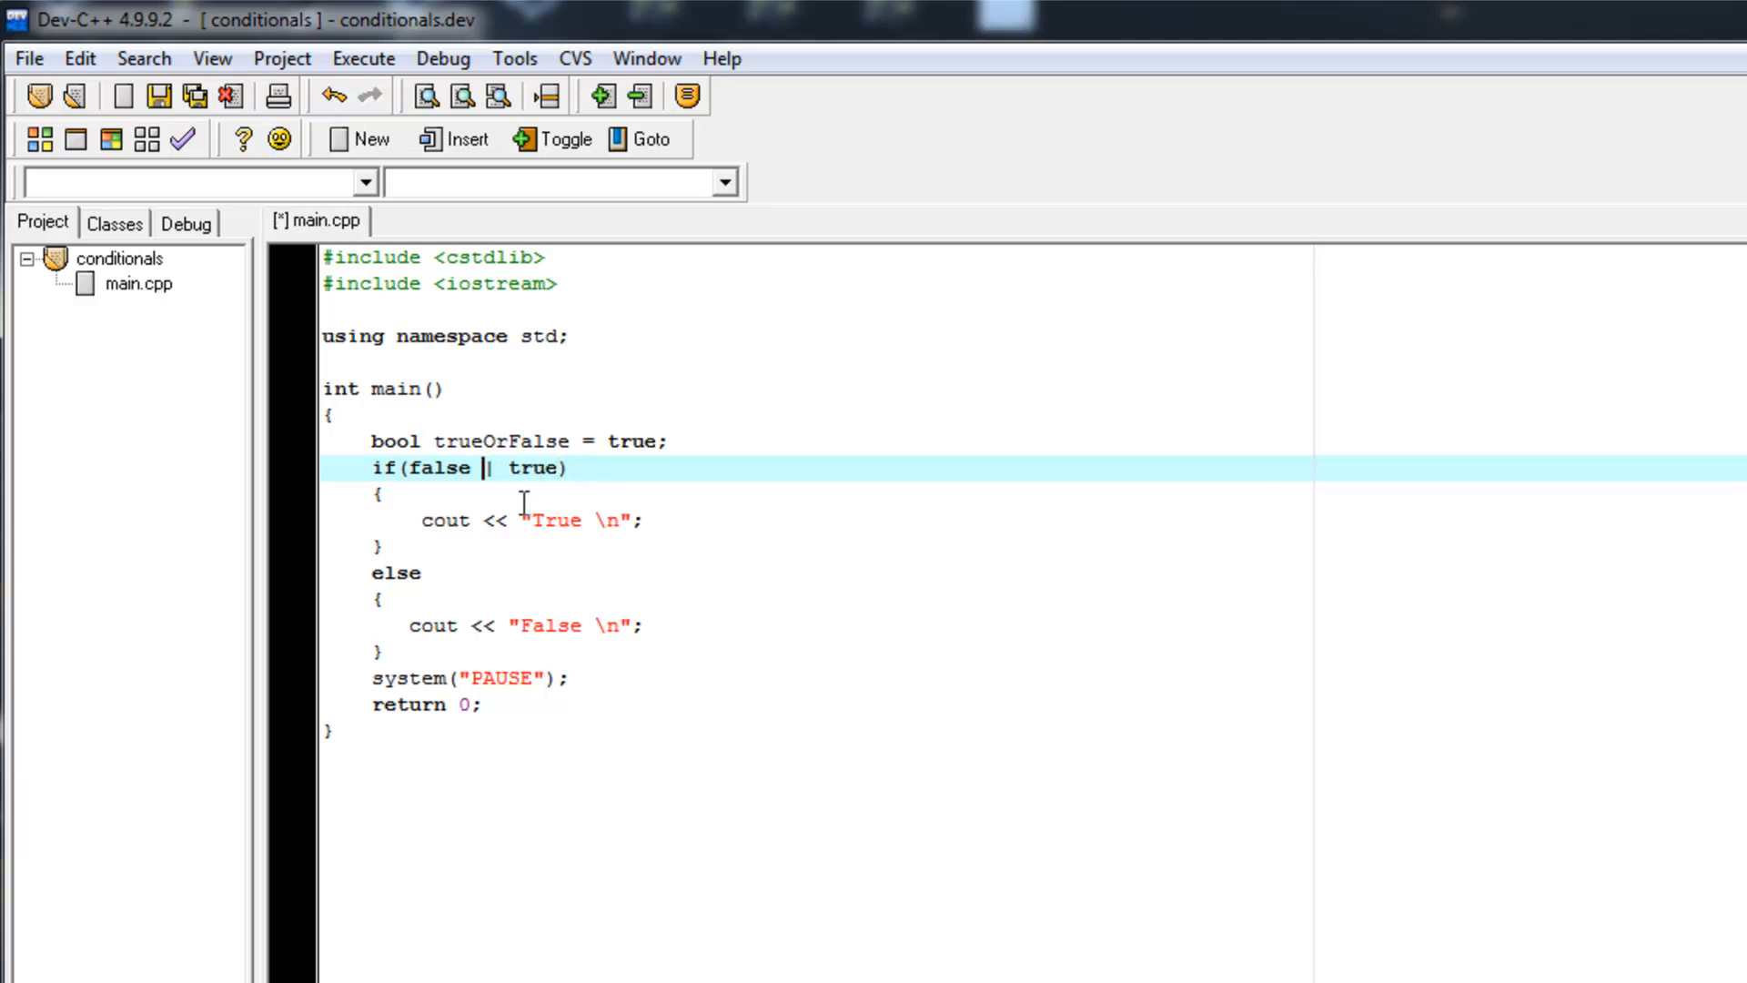
Step: Switch to &&, running false && true and then false && false
{"action": "key", "text": "BackSpace"}
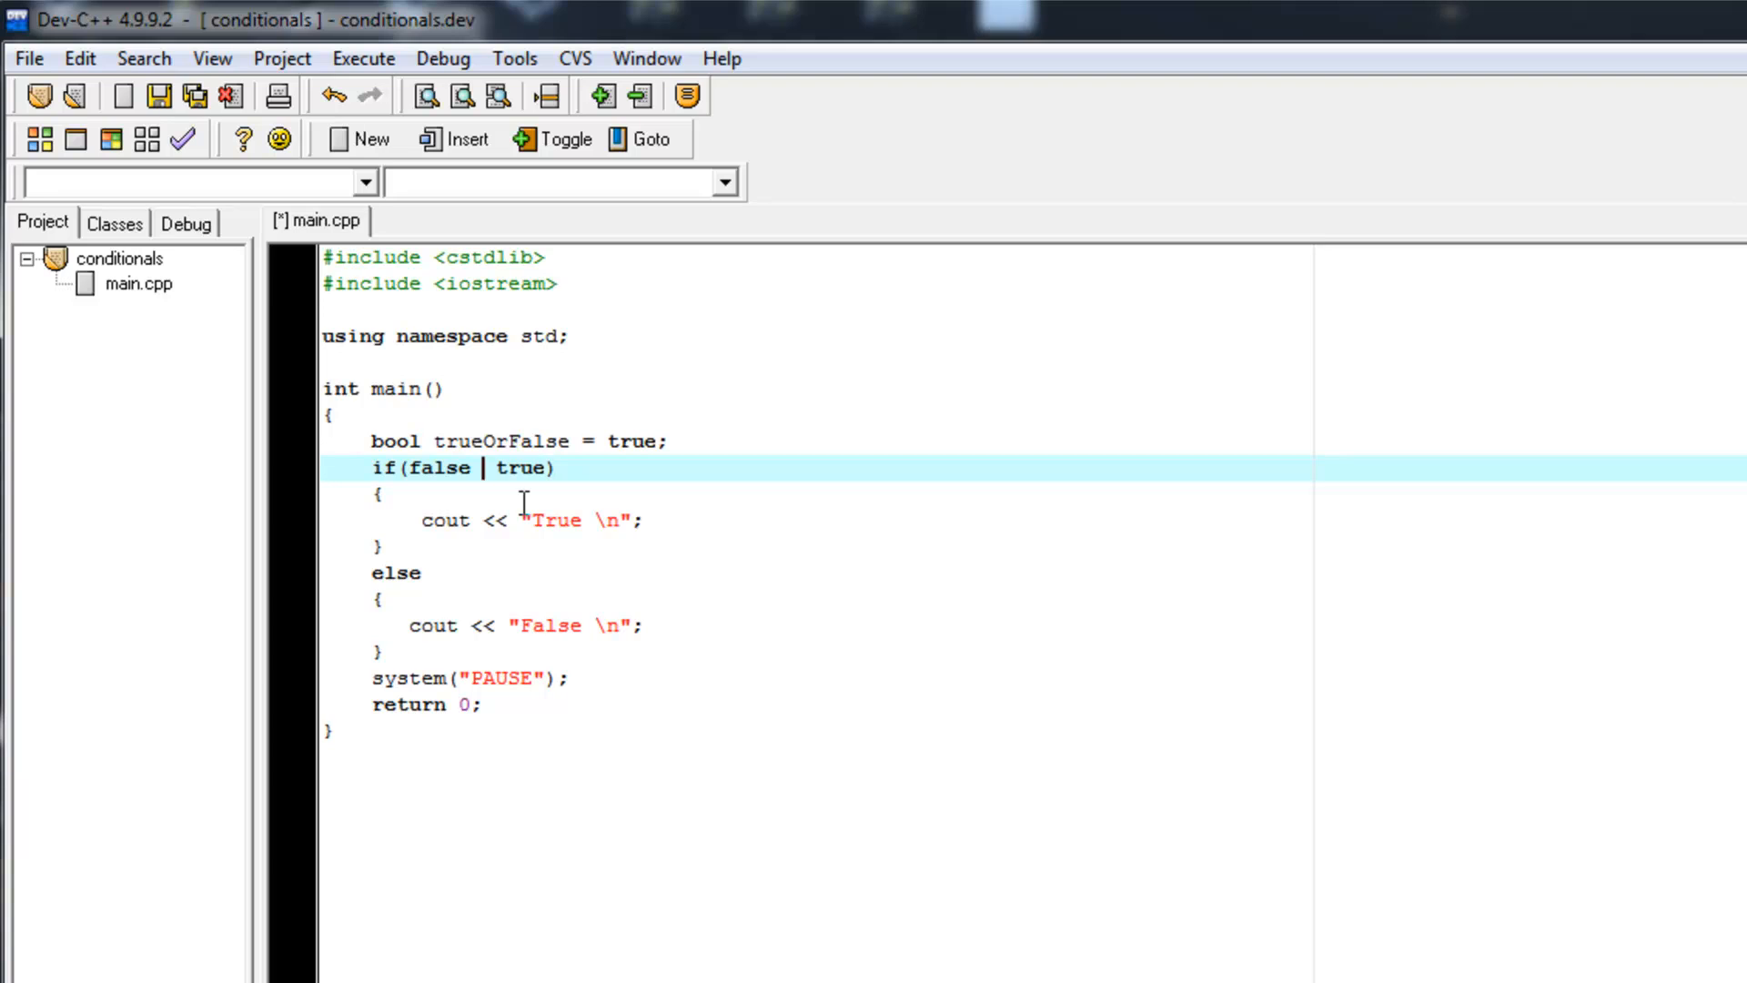
{"action": "type", "text": "&&"}
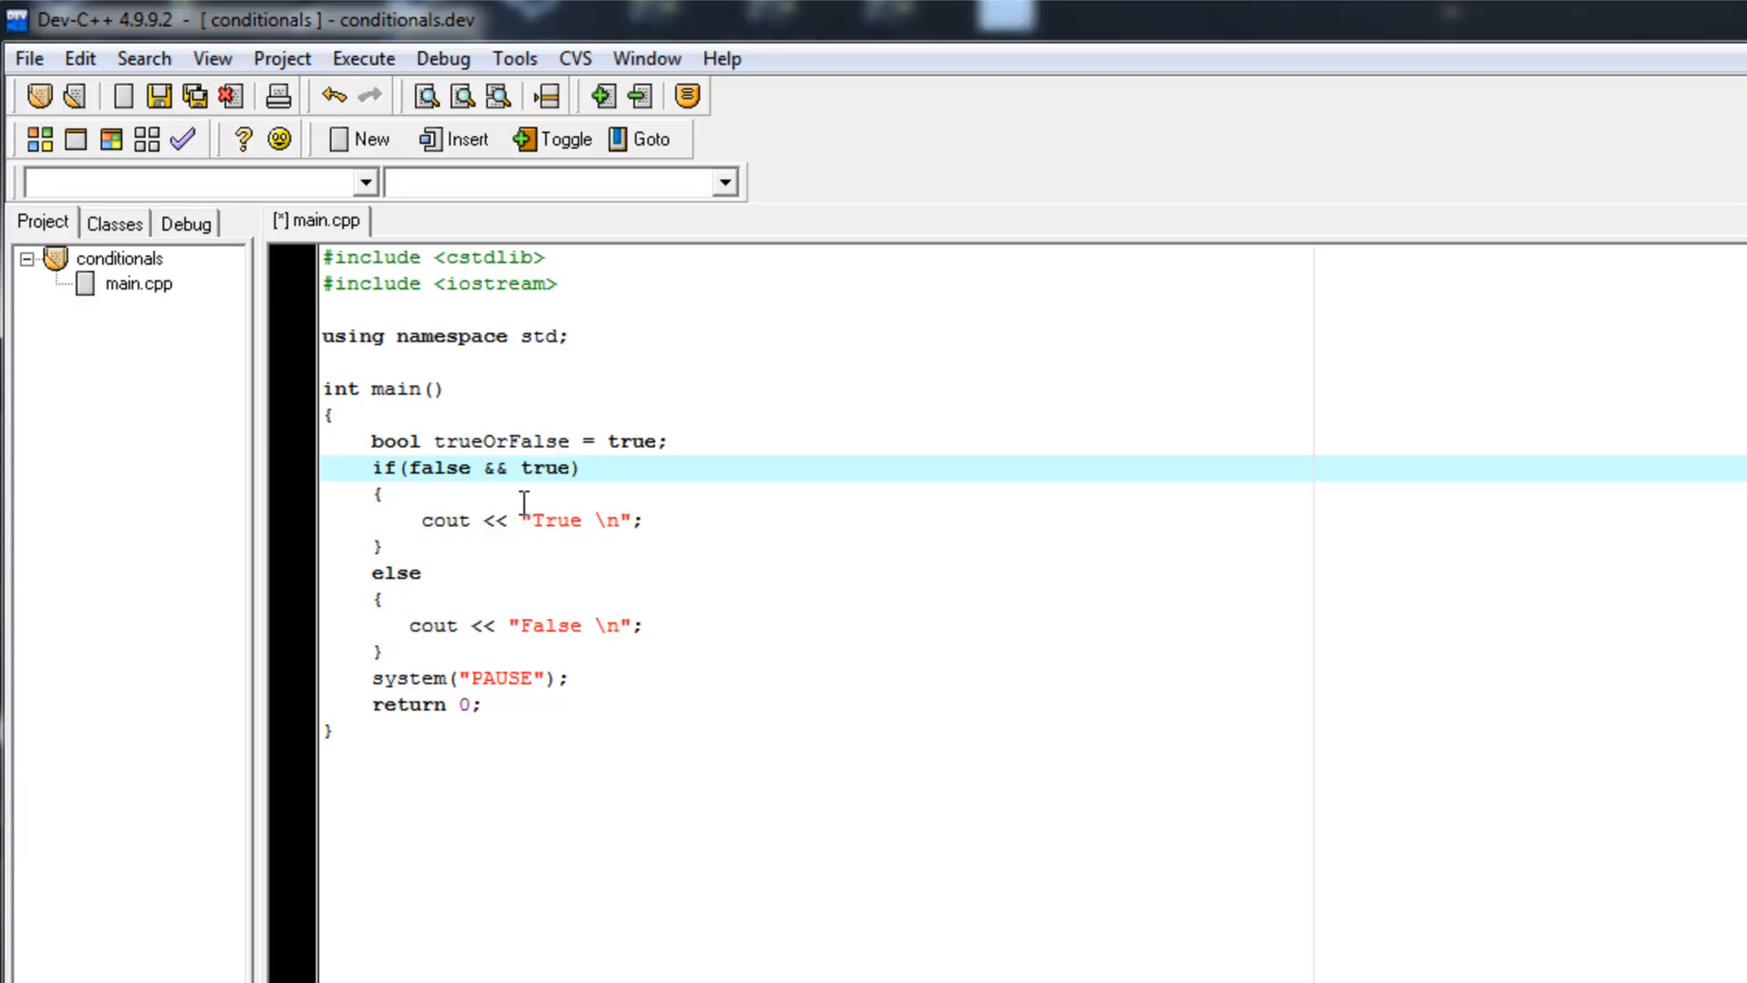
{"action": "left_click", "coordinate": [503, 468]}
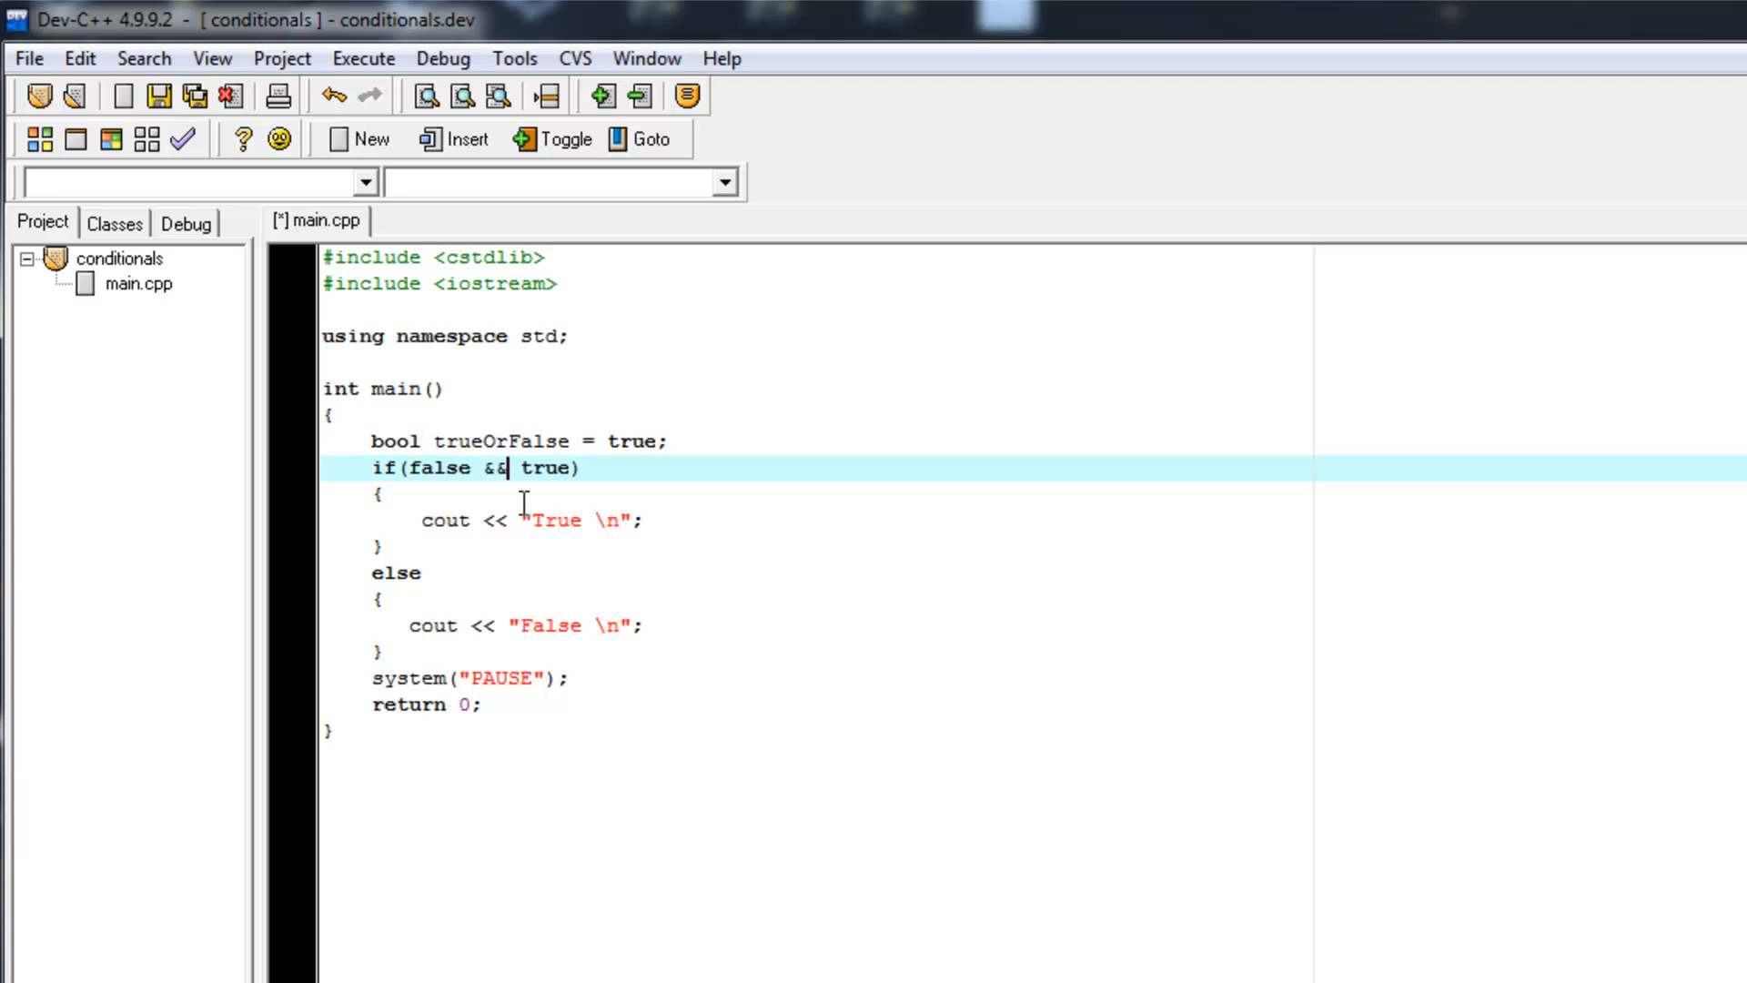
{"action": "mouse_move", "coordinate": [515, 498]}
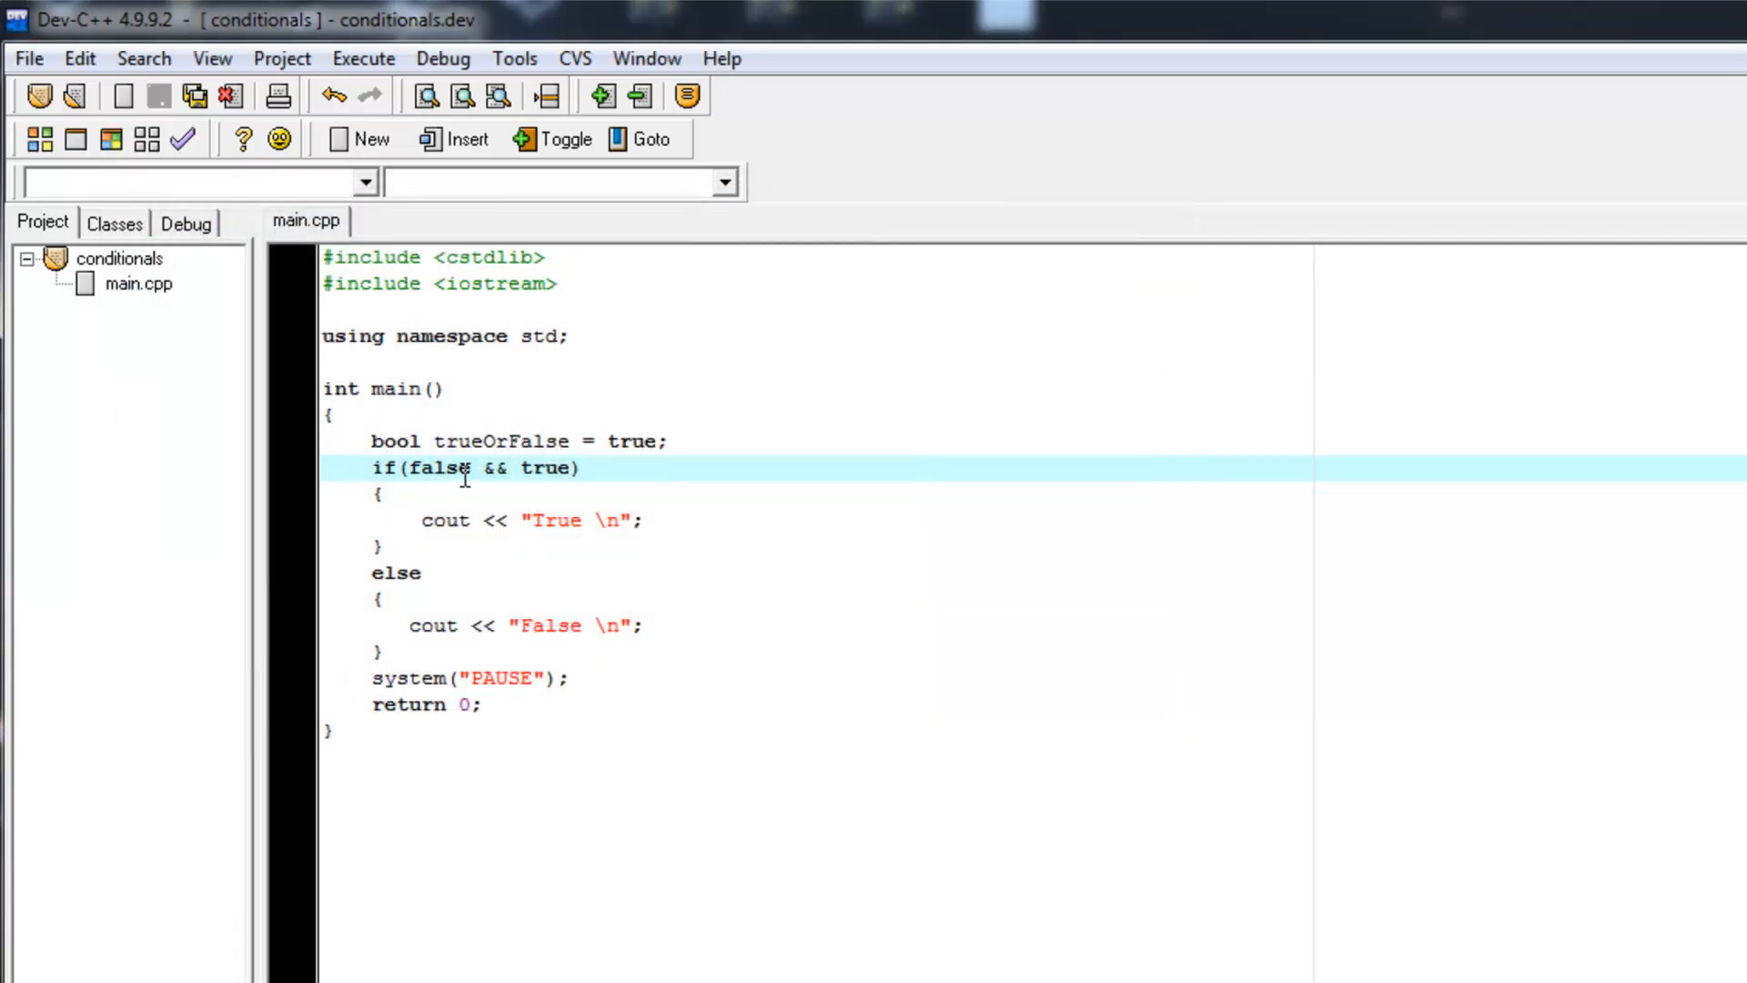
{"action": "mouse_move", "coordinate": [554, 468]}
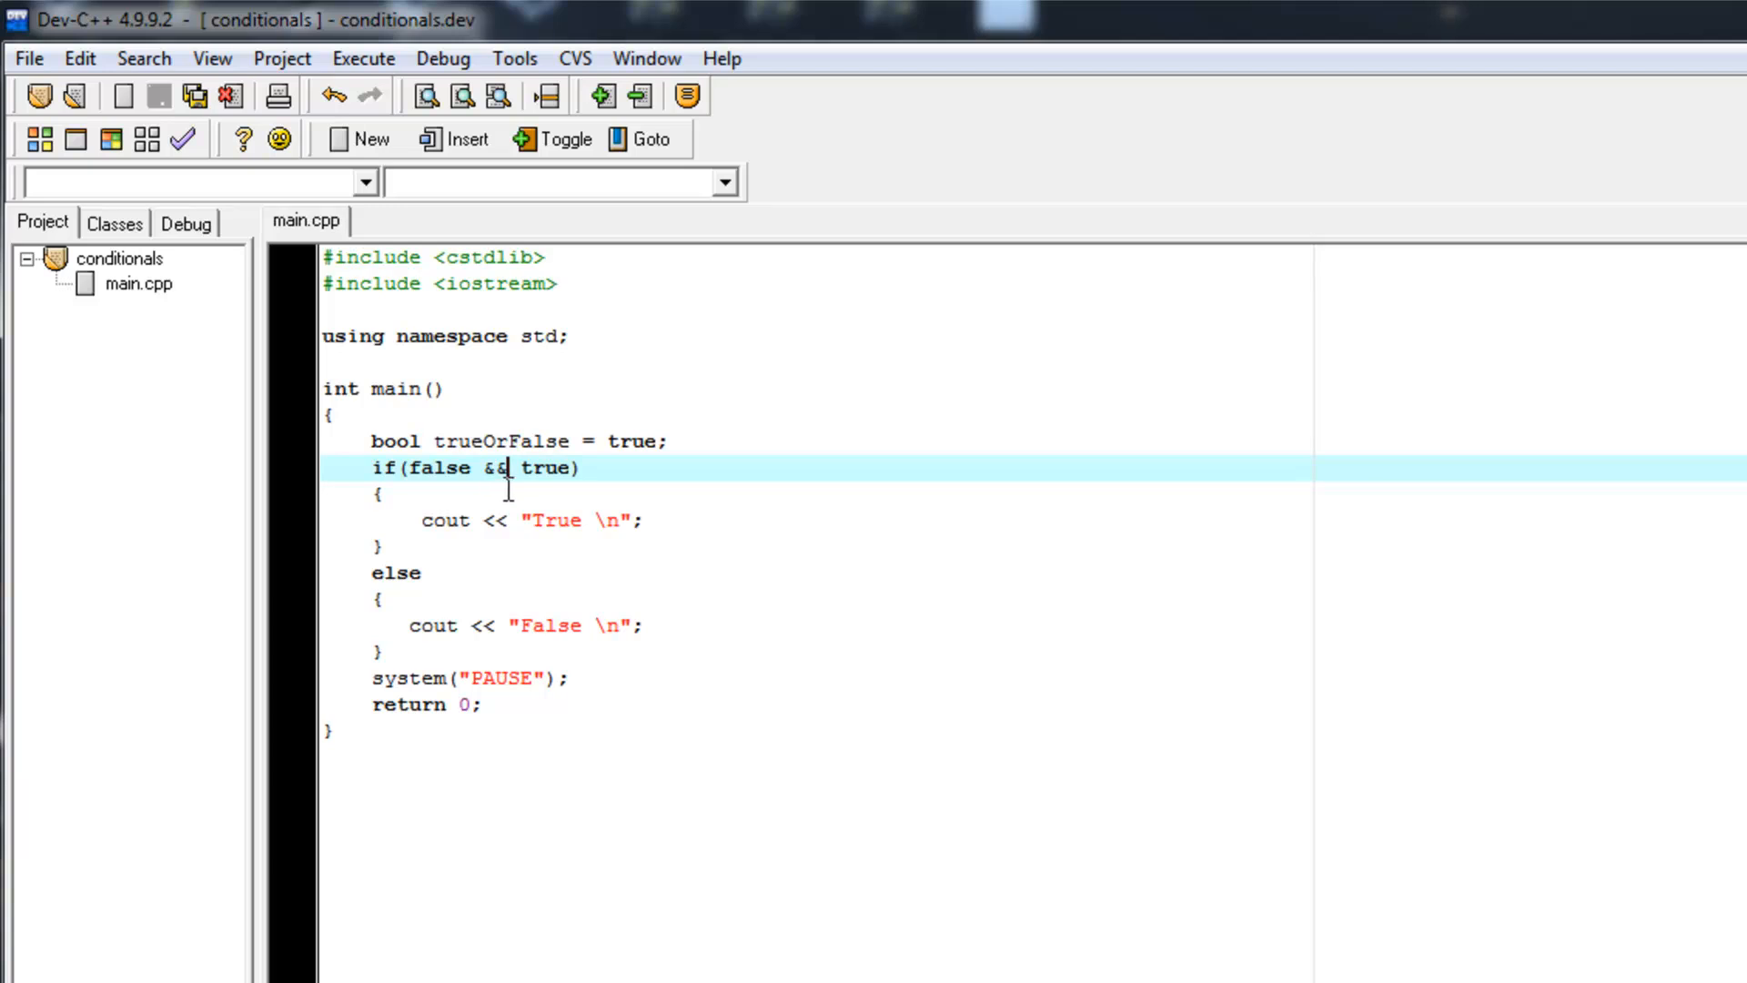
{"action": "double_click", "coordinate": [439, 468]}
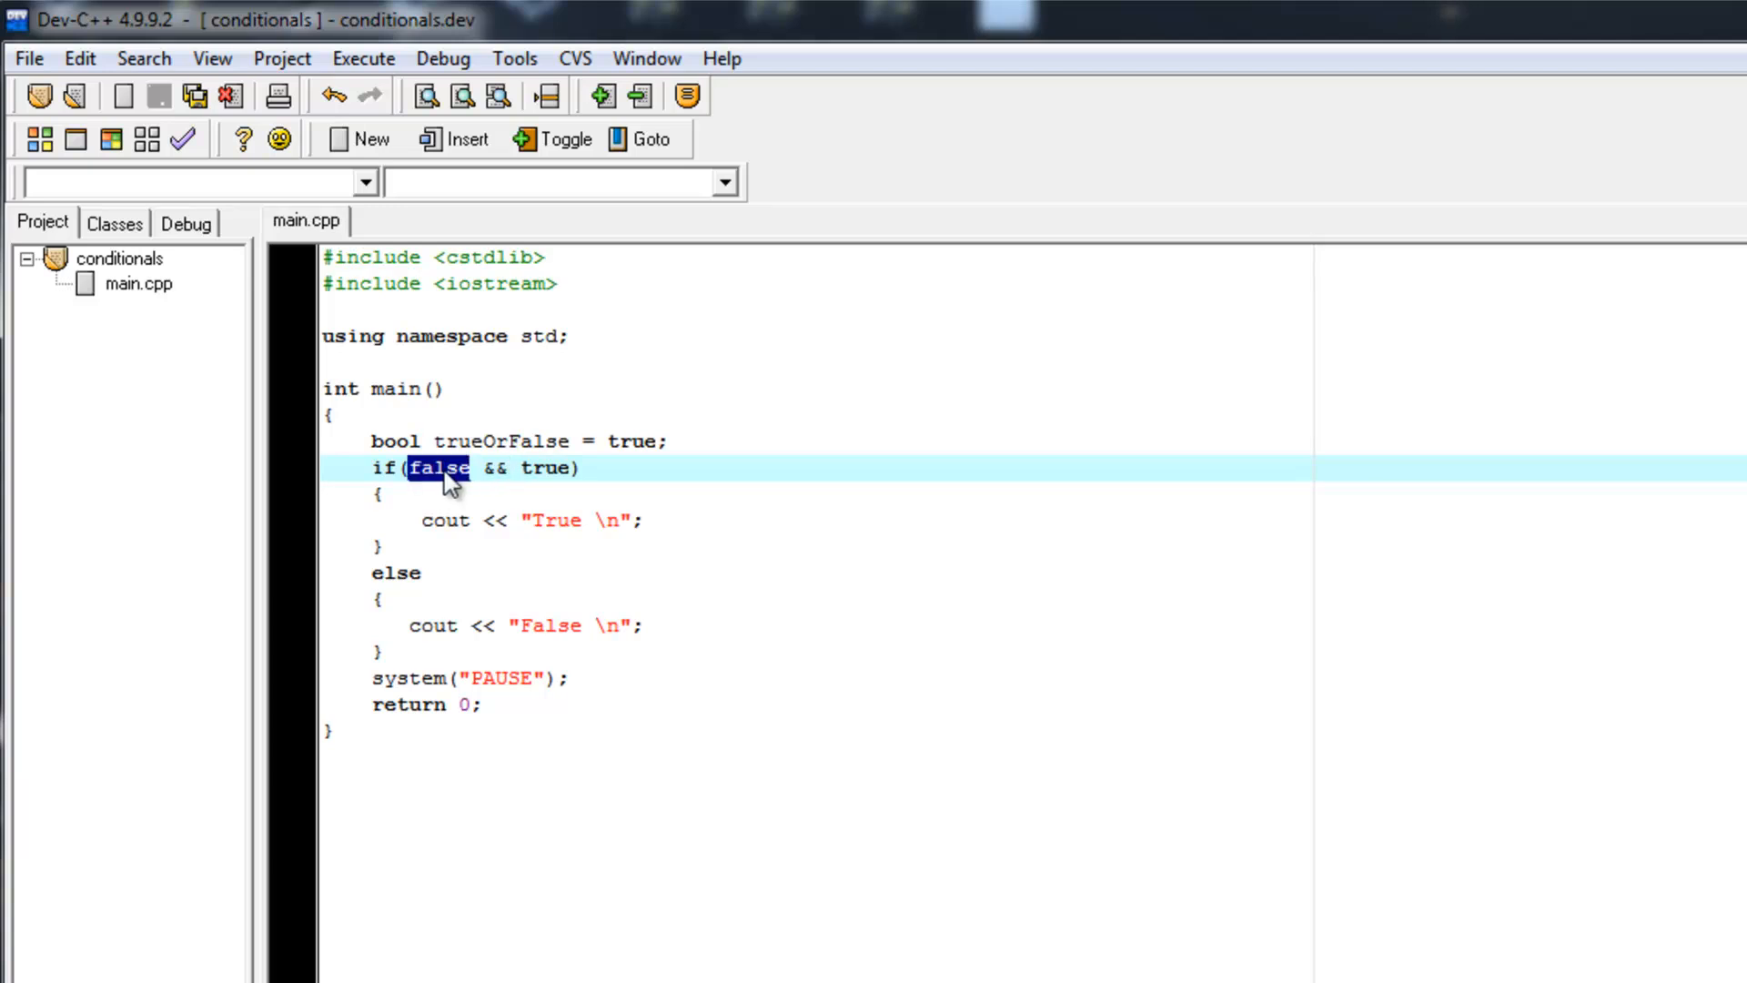
{"action": "type", "text": "true"}
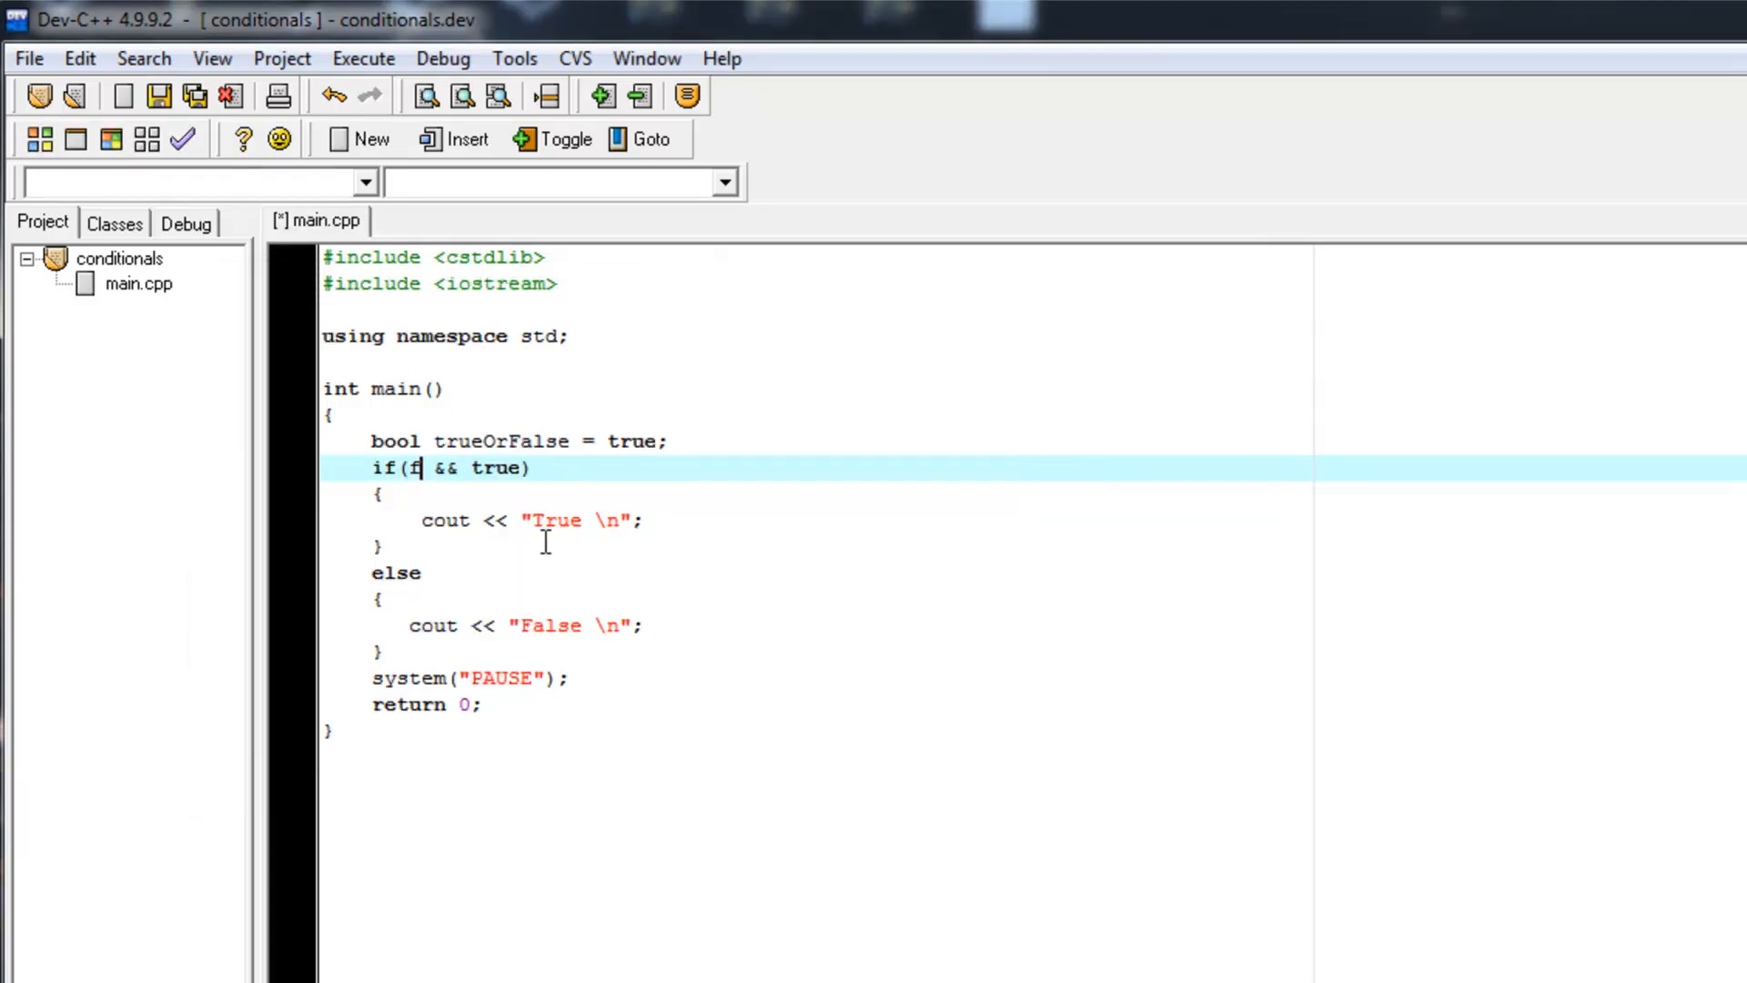
{"action": "type", "text": "alse"}
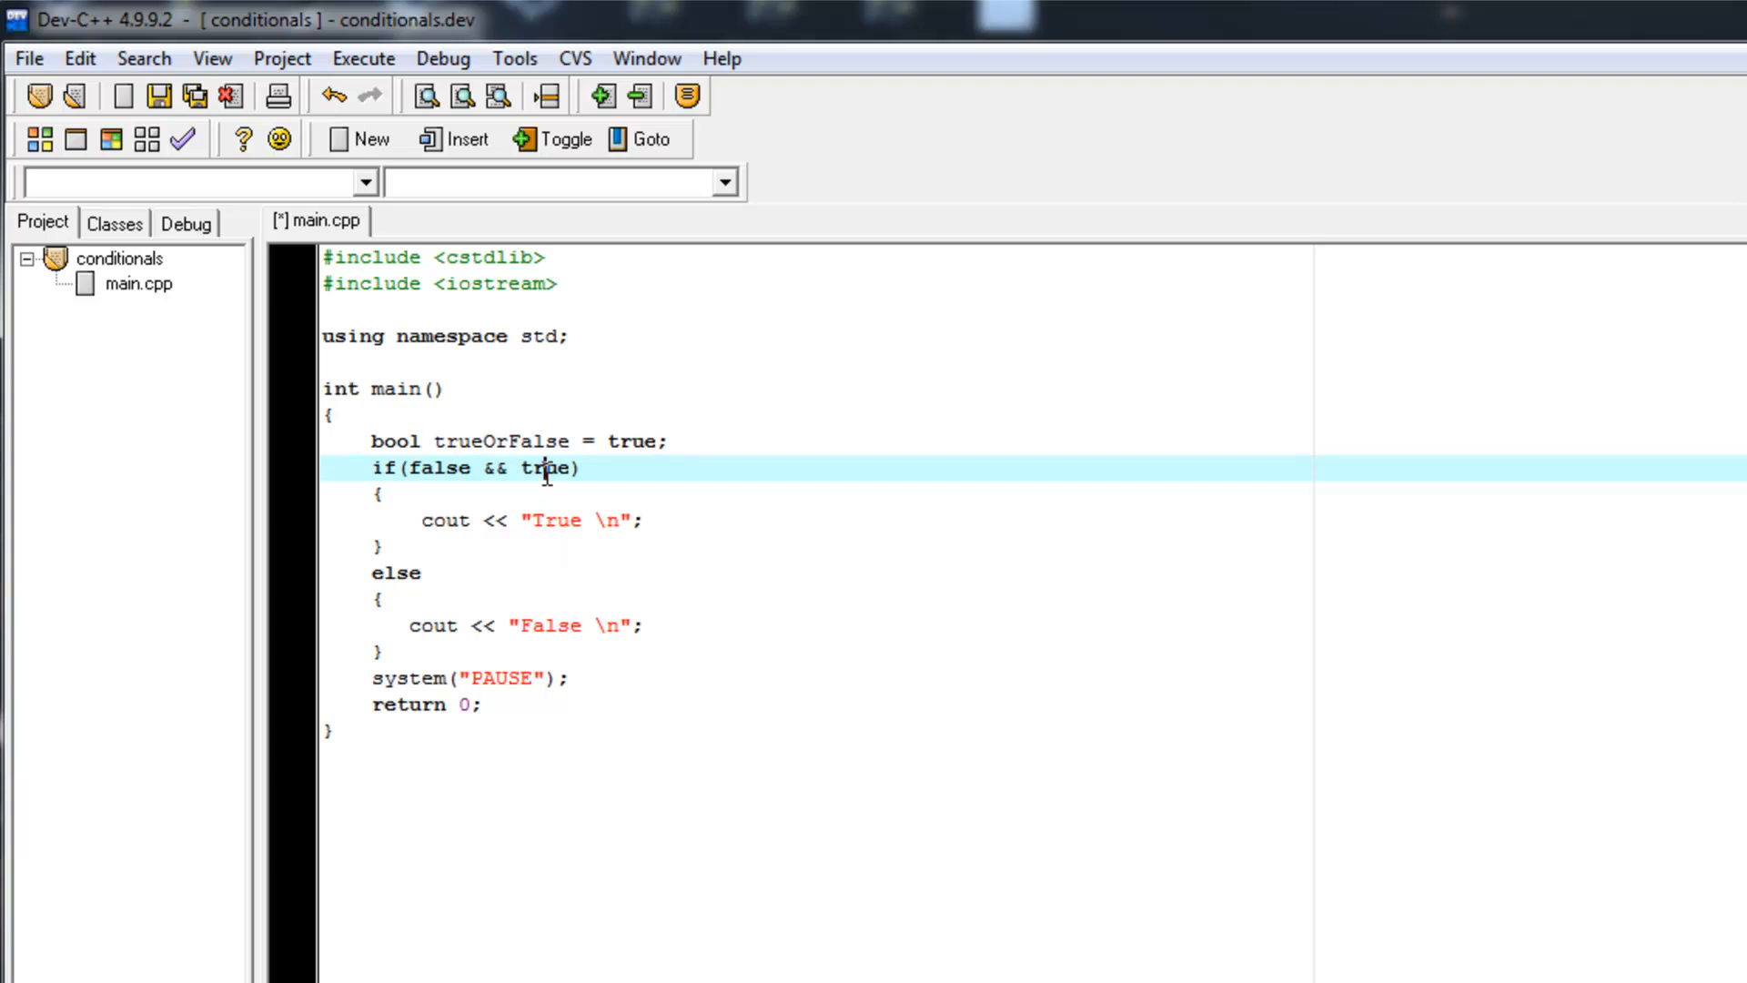
{"action": "type", "text": "false"}
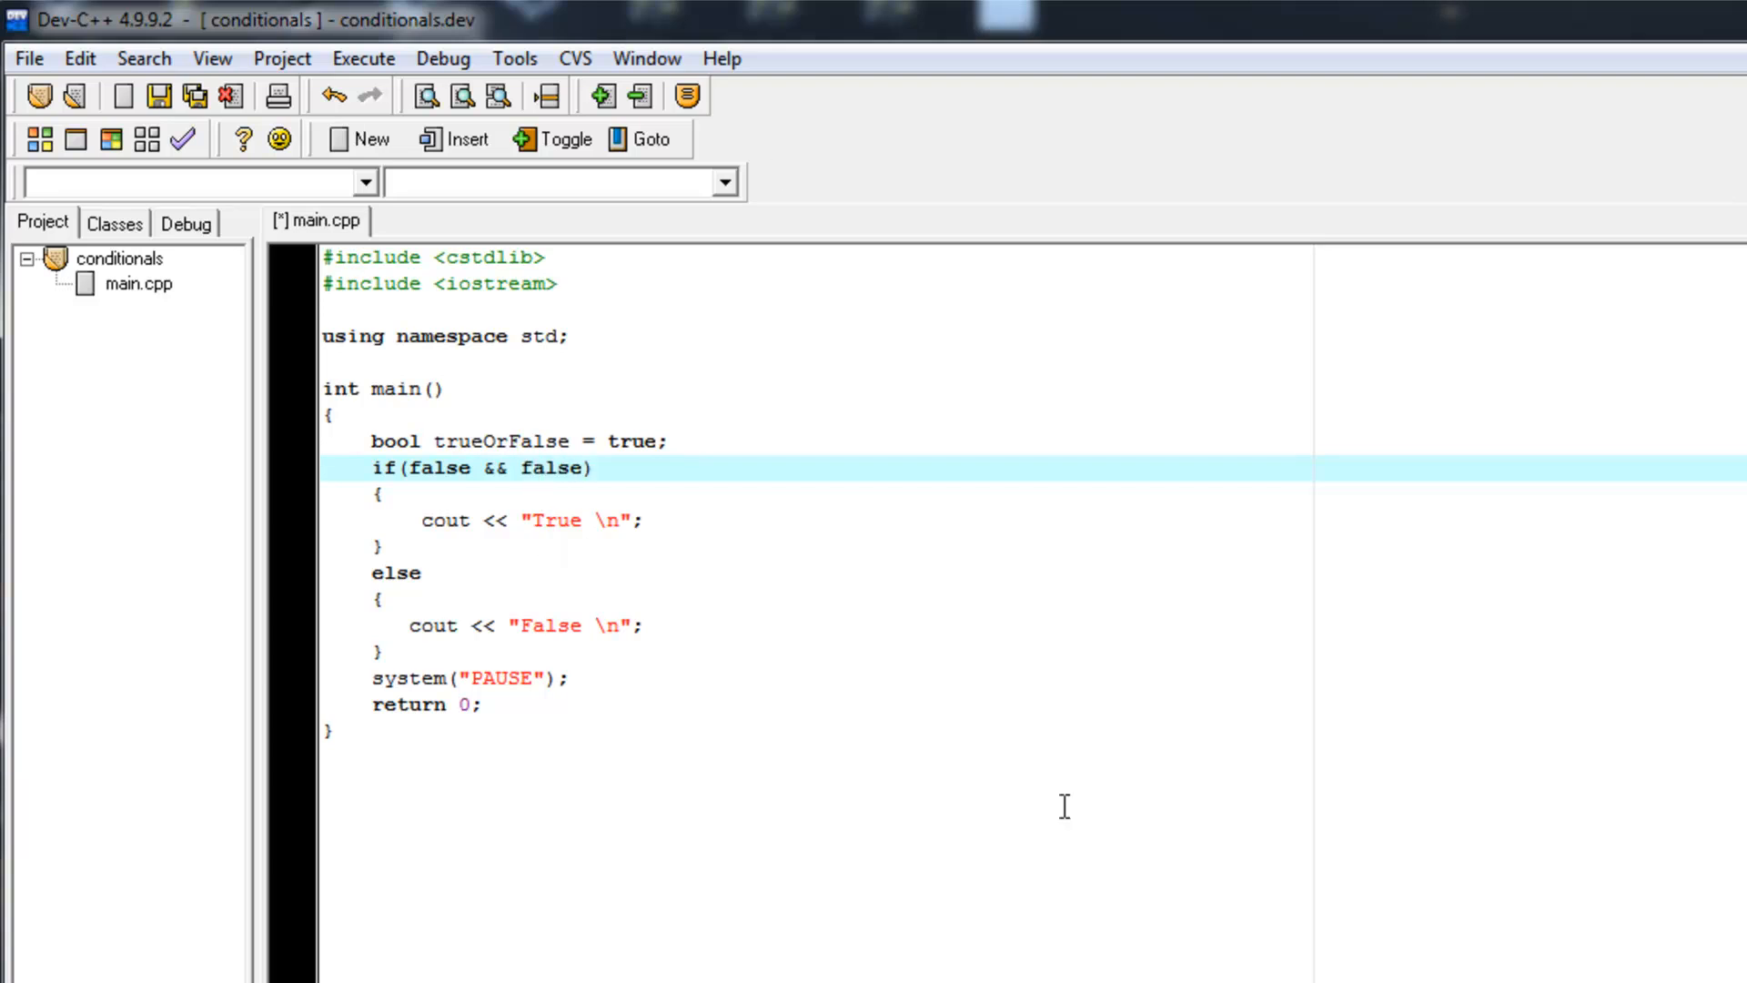
{"action": "mouse_move", "coordinate": [107, 138]}
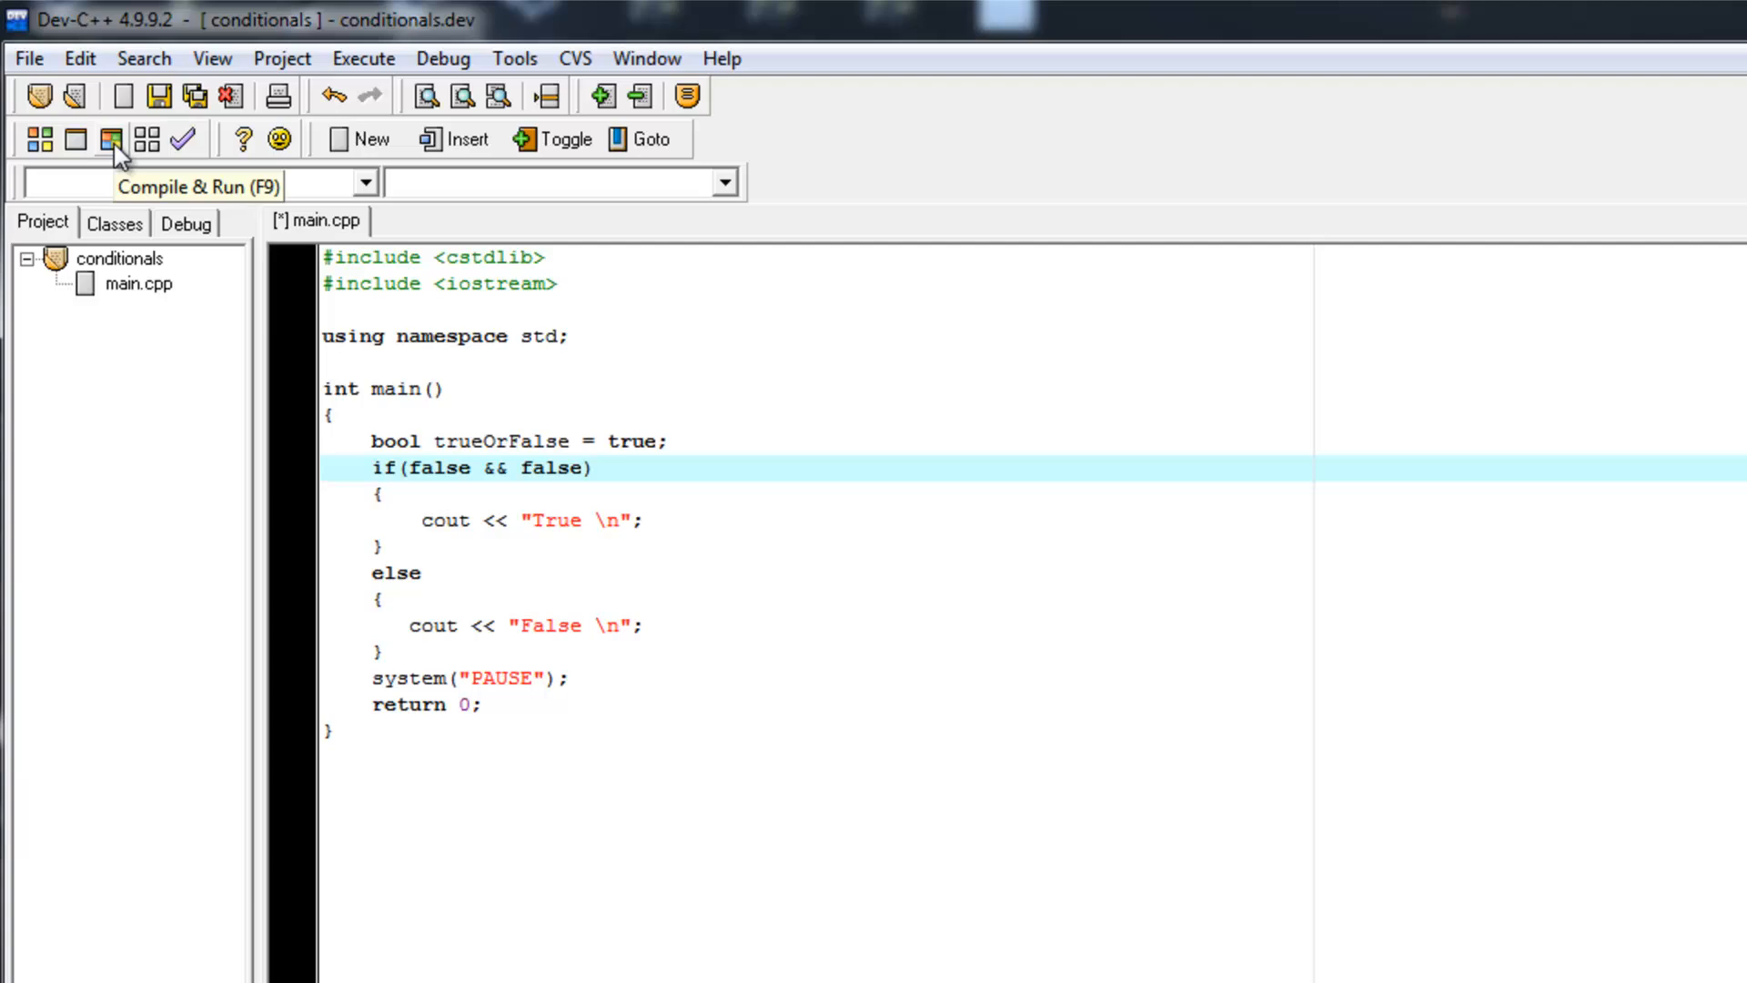
{"action": "left_click", "coordinate": [106, 138]}
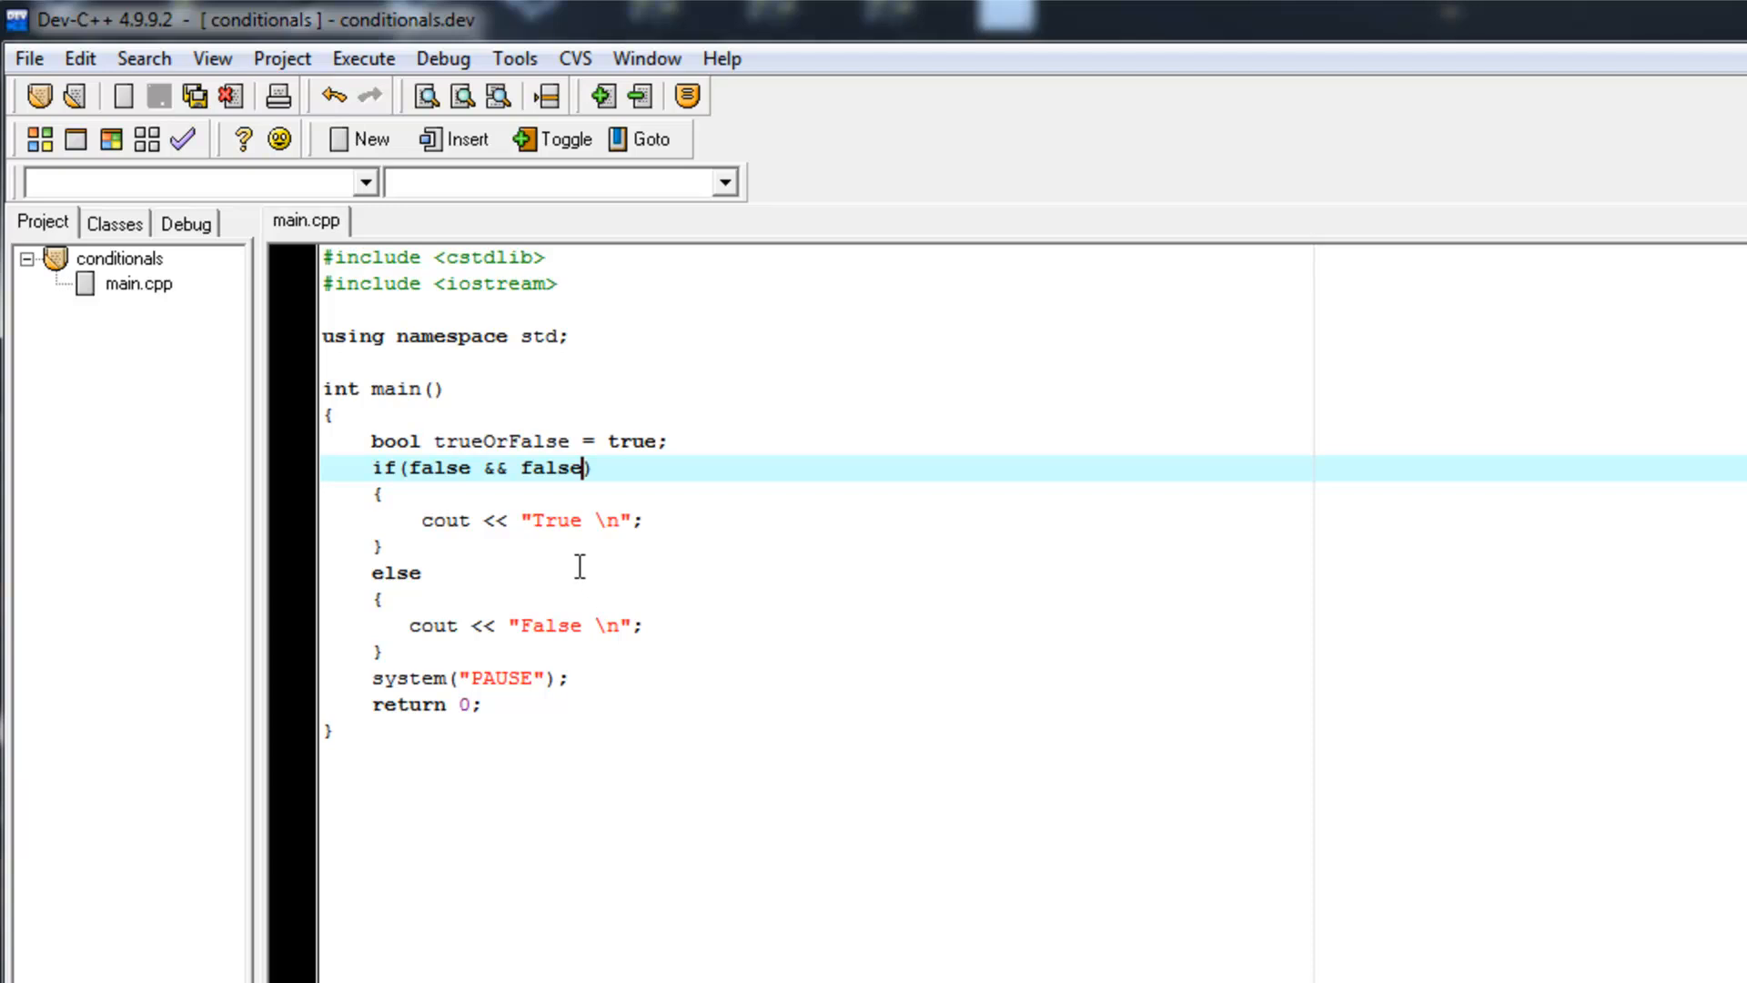
{"action": "mouse_move", "coordinate": [563, 473]}
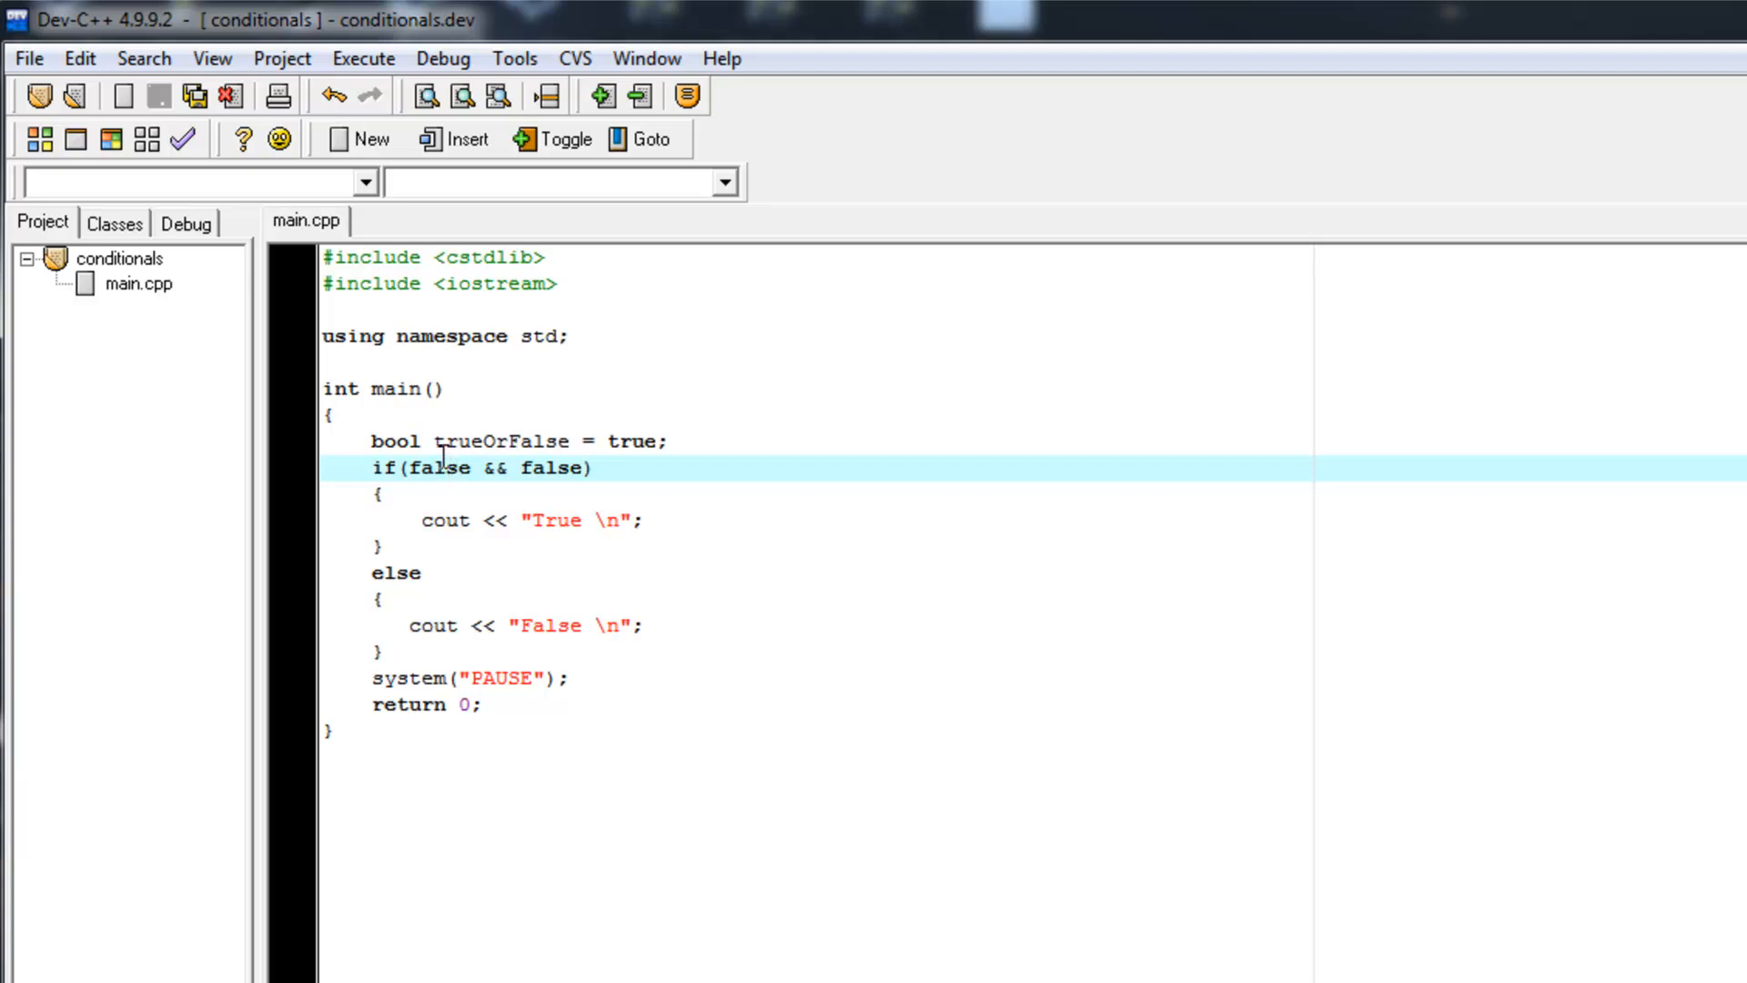
Step: Rework the operands into the compound condition false && true || true
{"action": "double_click", "coordinate": [439, 468]}
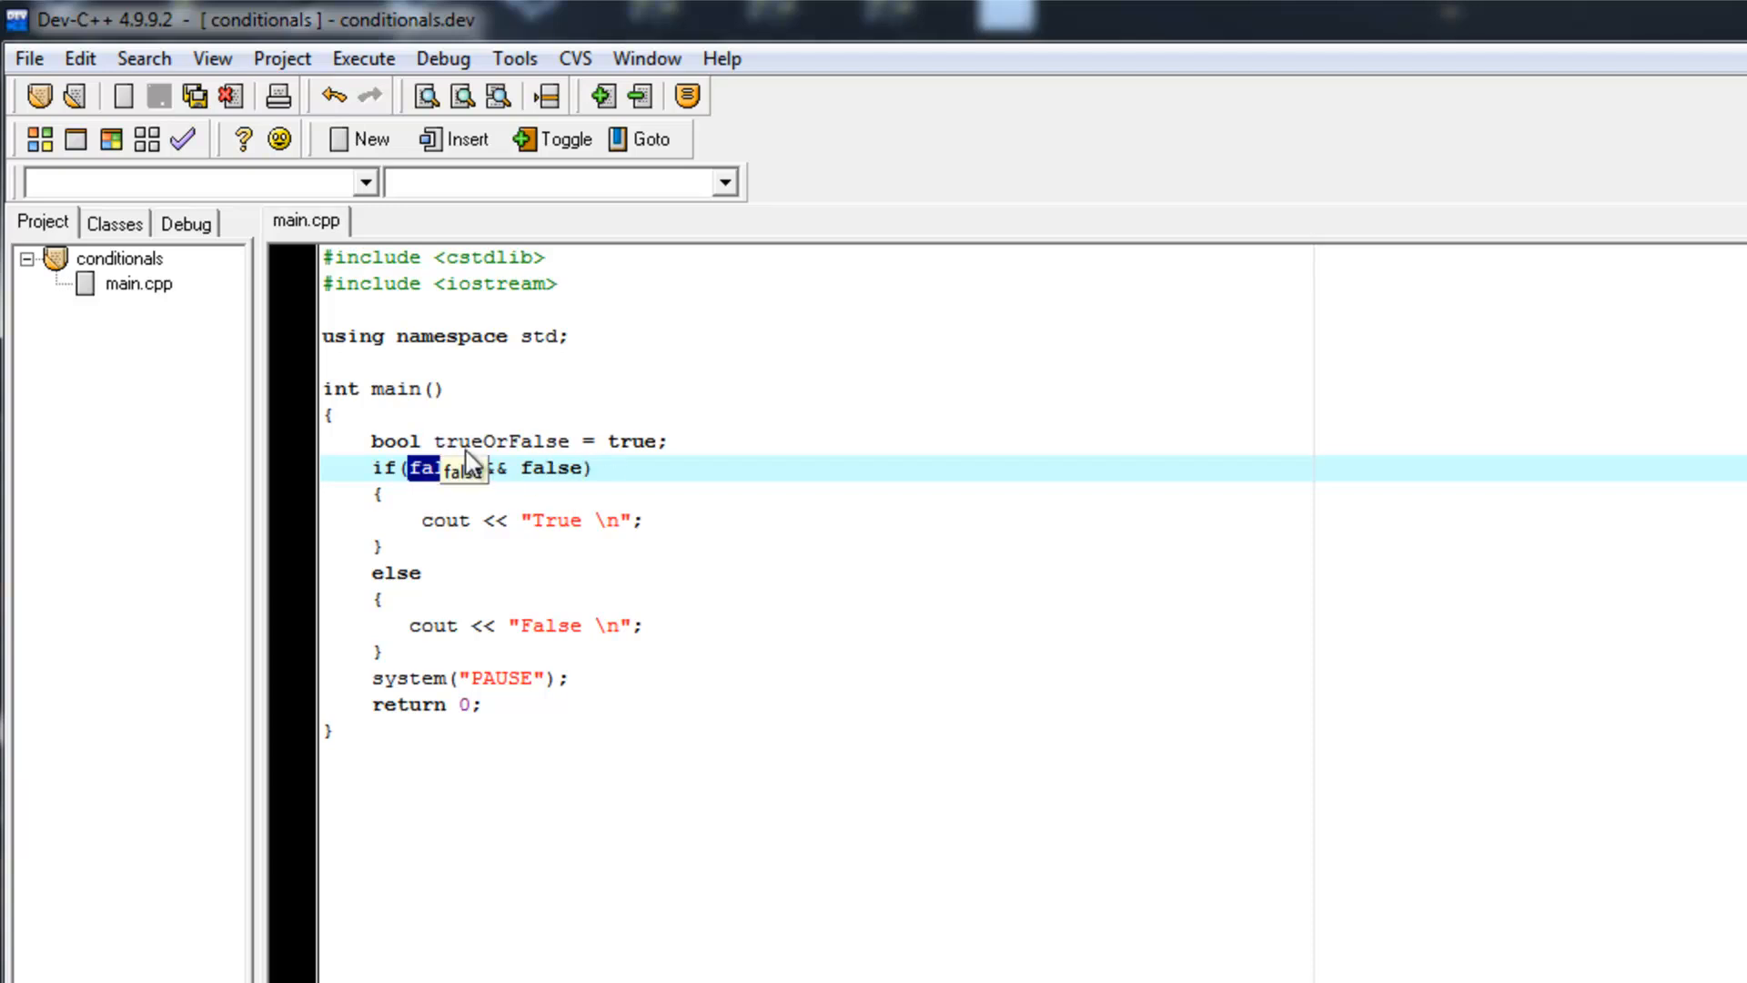
{"action": "type", "text": "tur"}
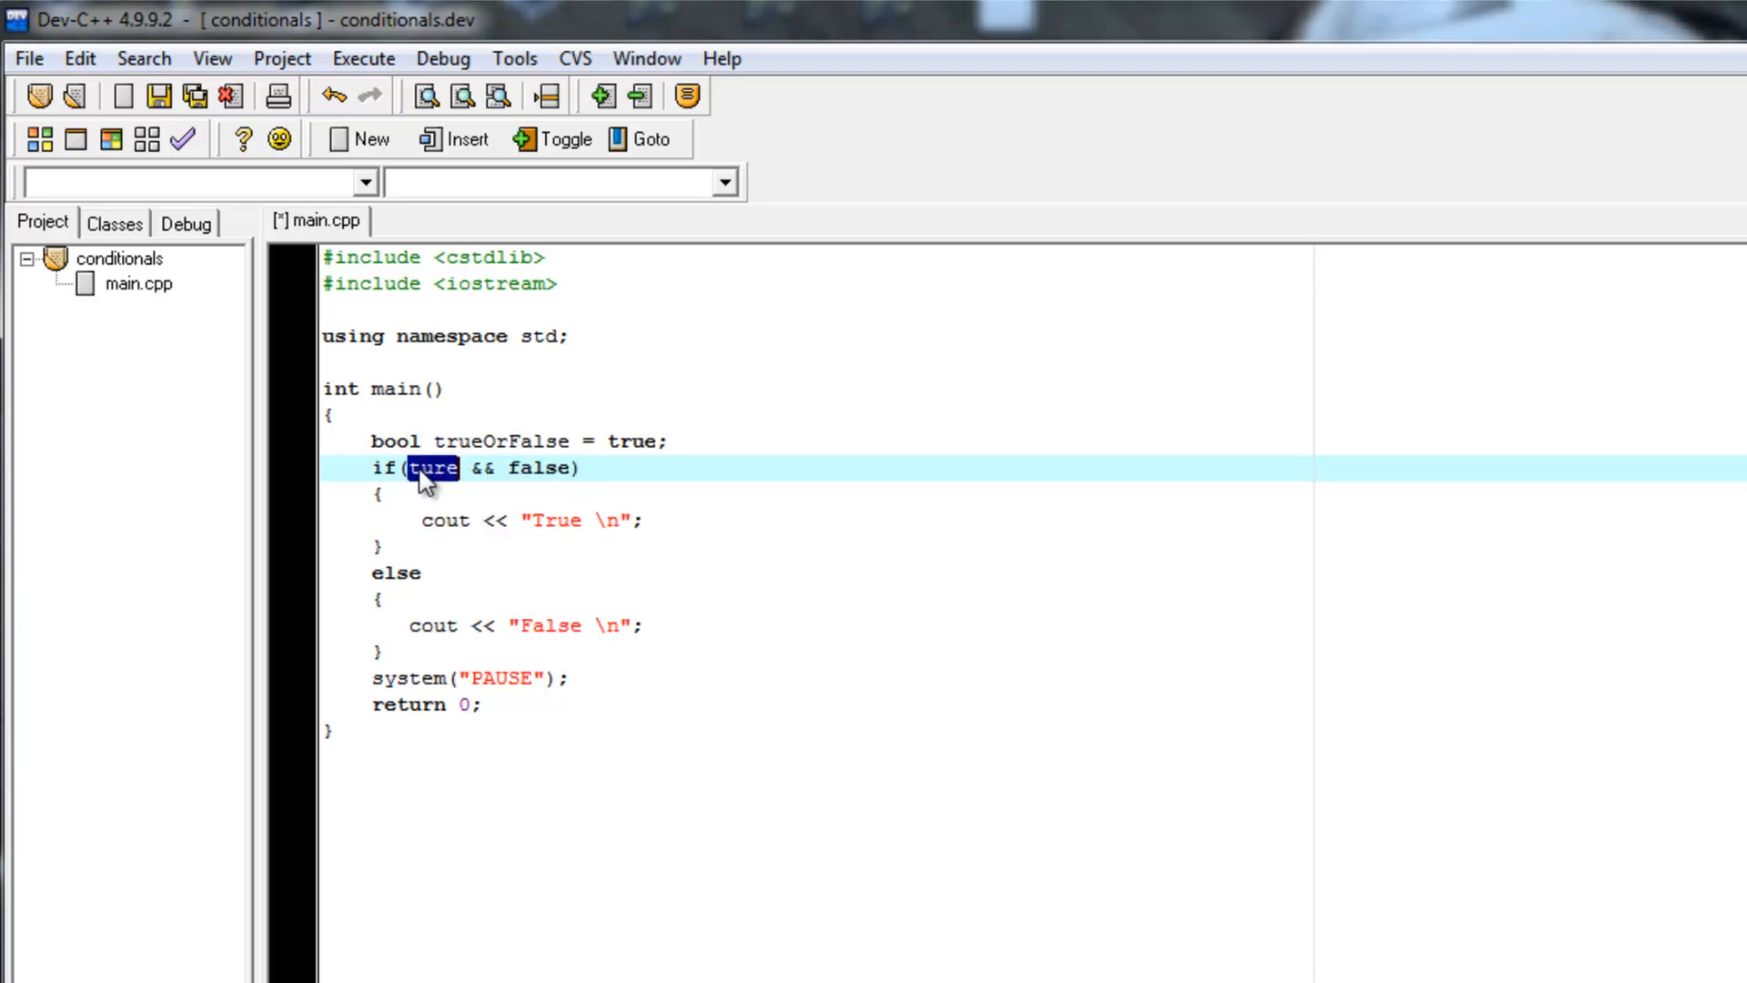
{"action": "double_click", "coordinate": [541, 467]}
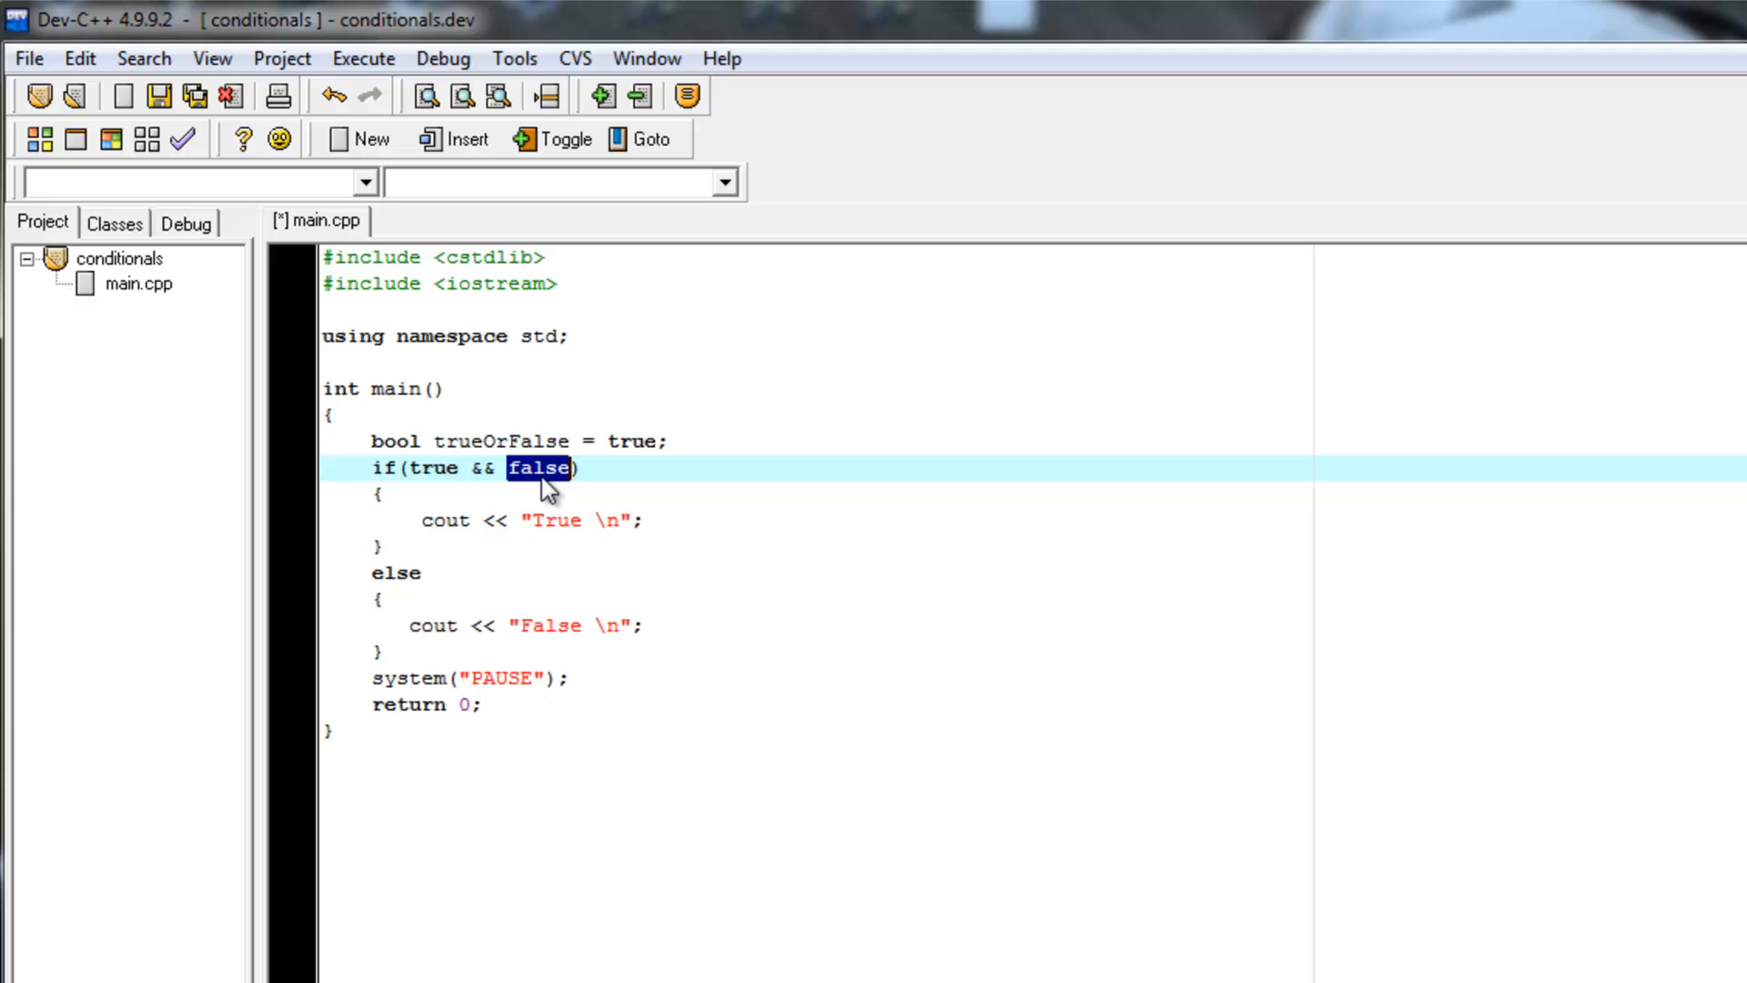
{"action": "type", "text": "true"}
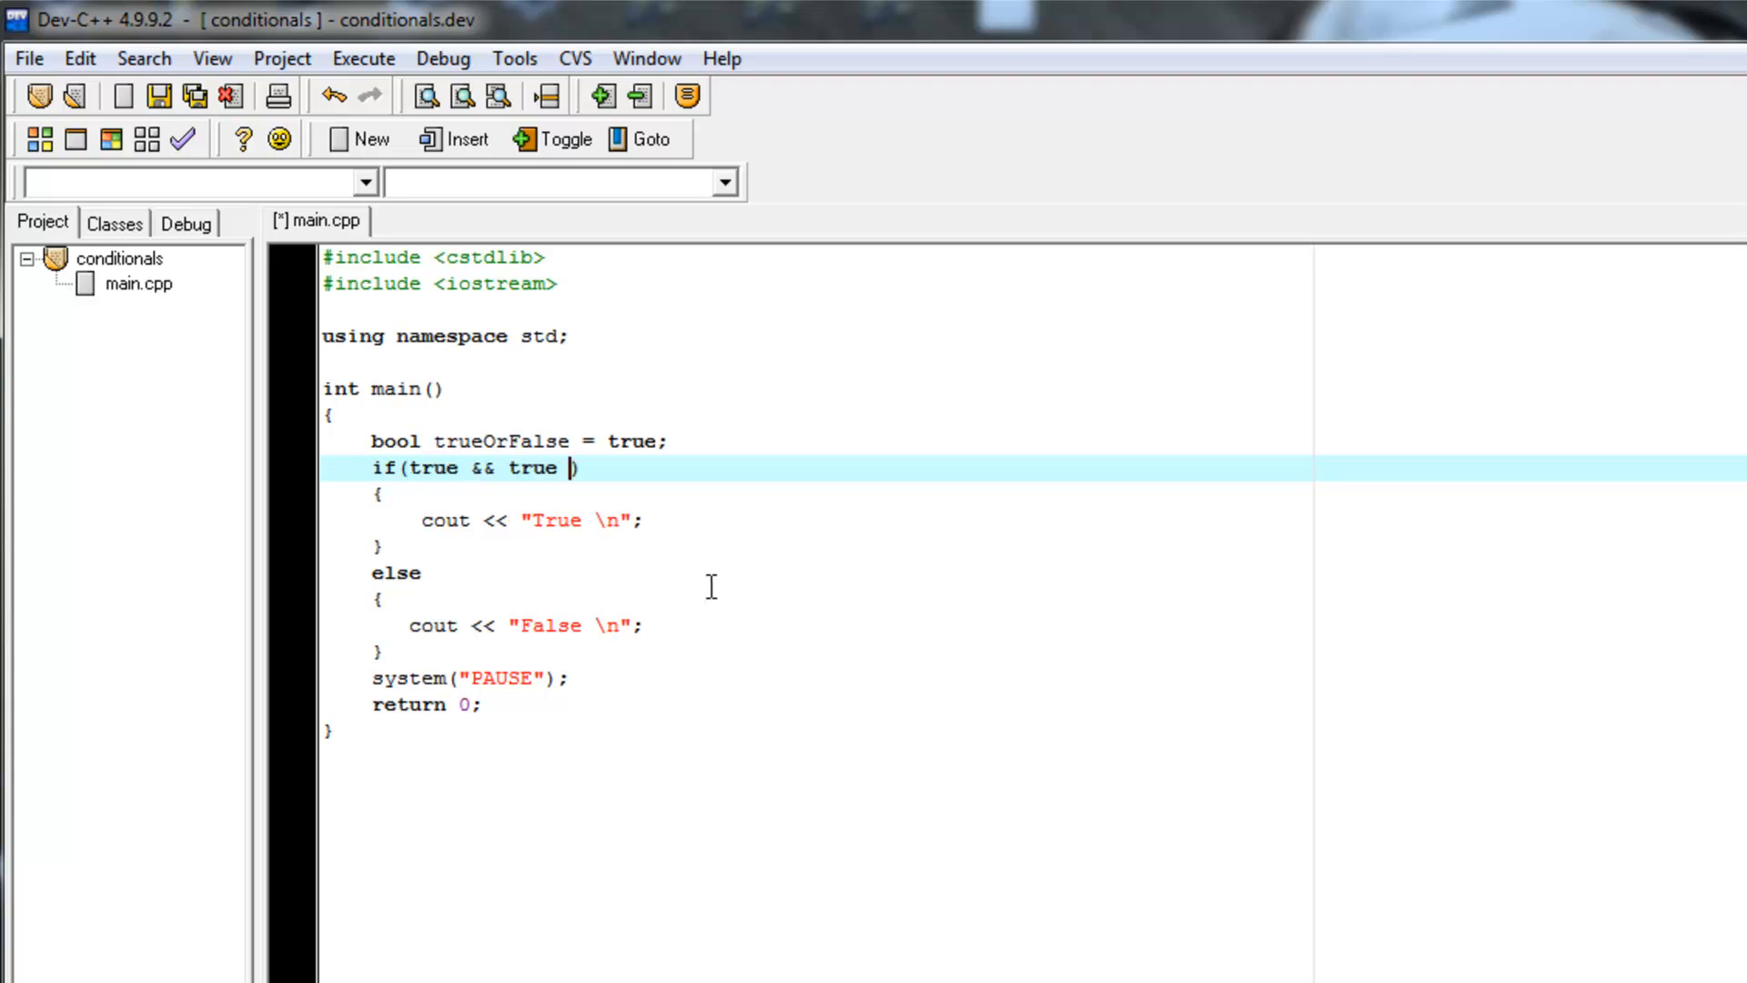
{"action": "type", "text": "||"}
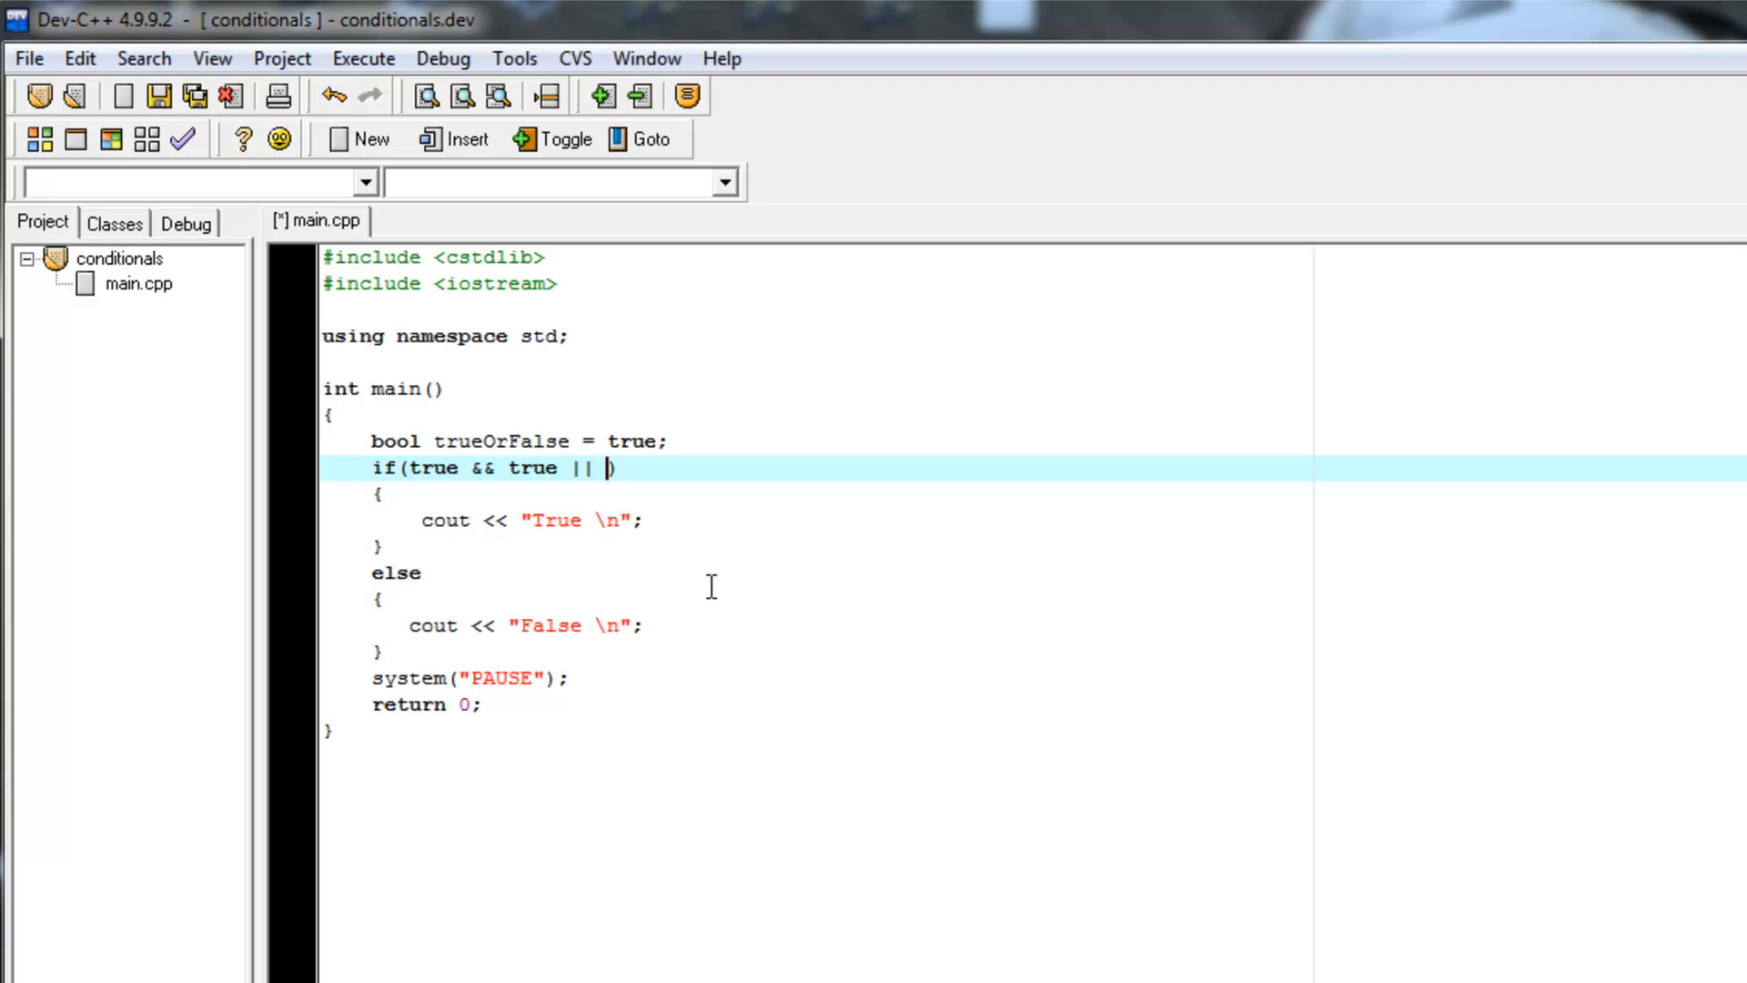
{"action": "type", "text": "true"}
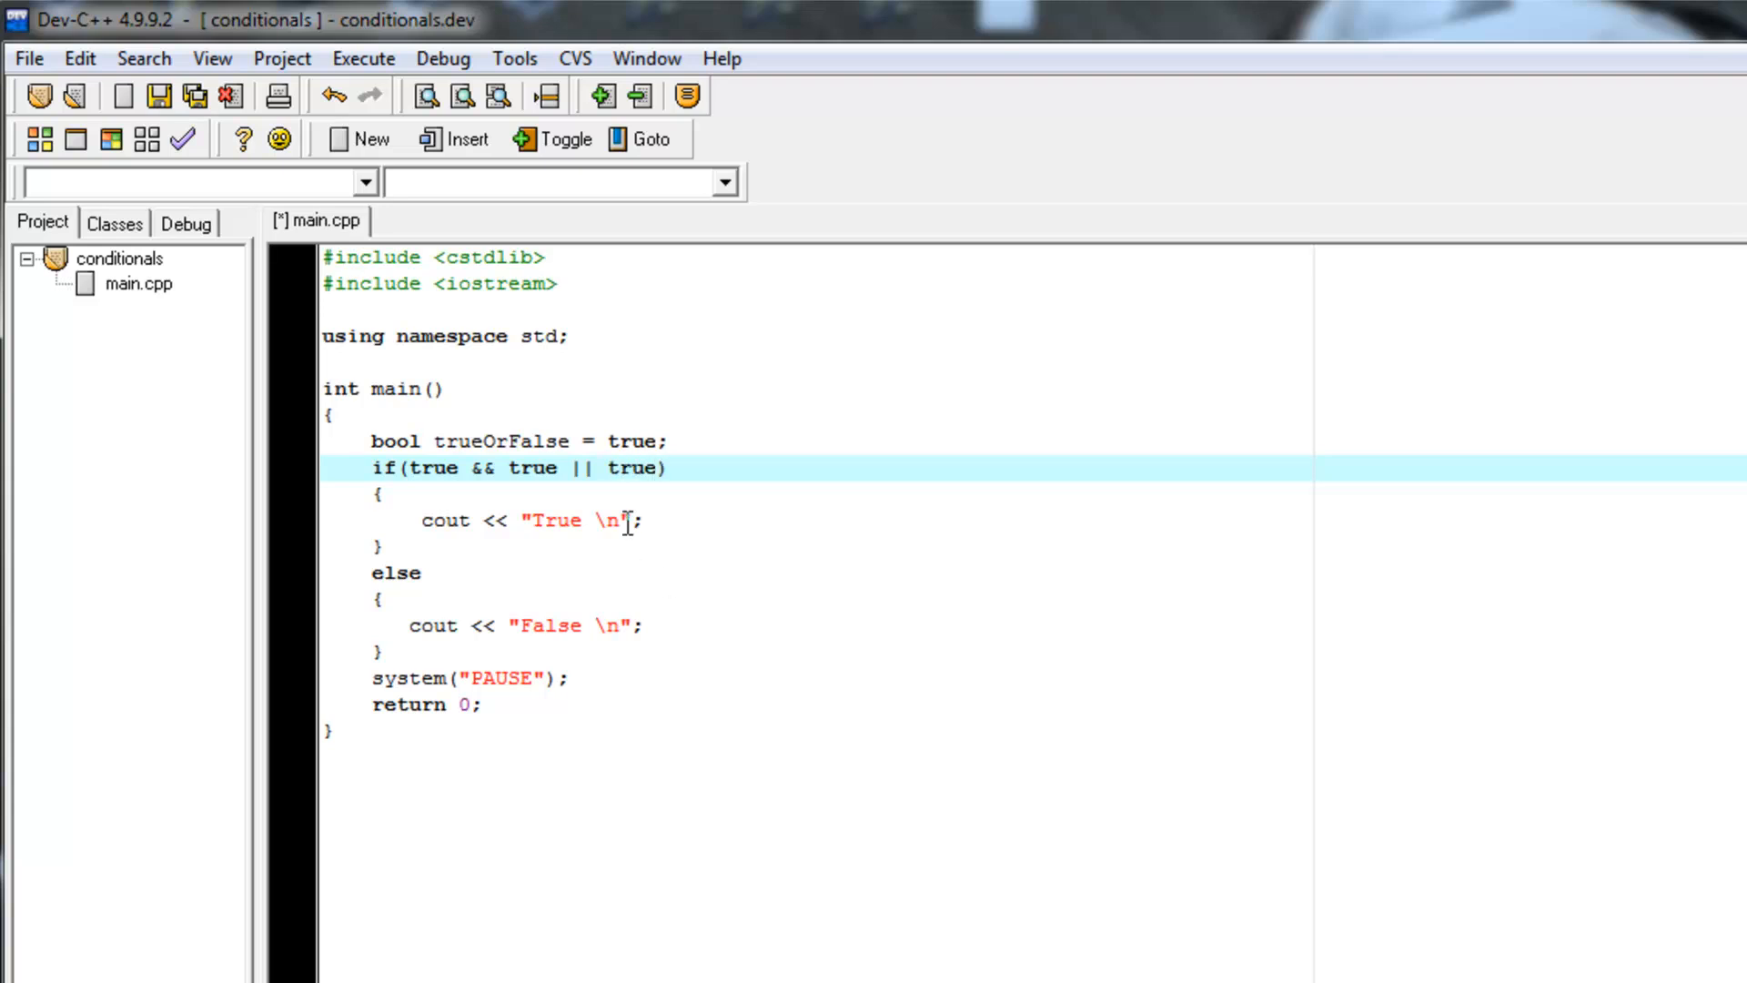
{"action": "type", "text": "false"}
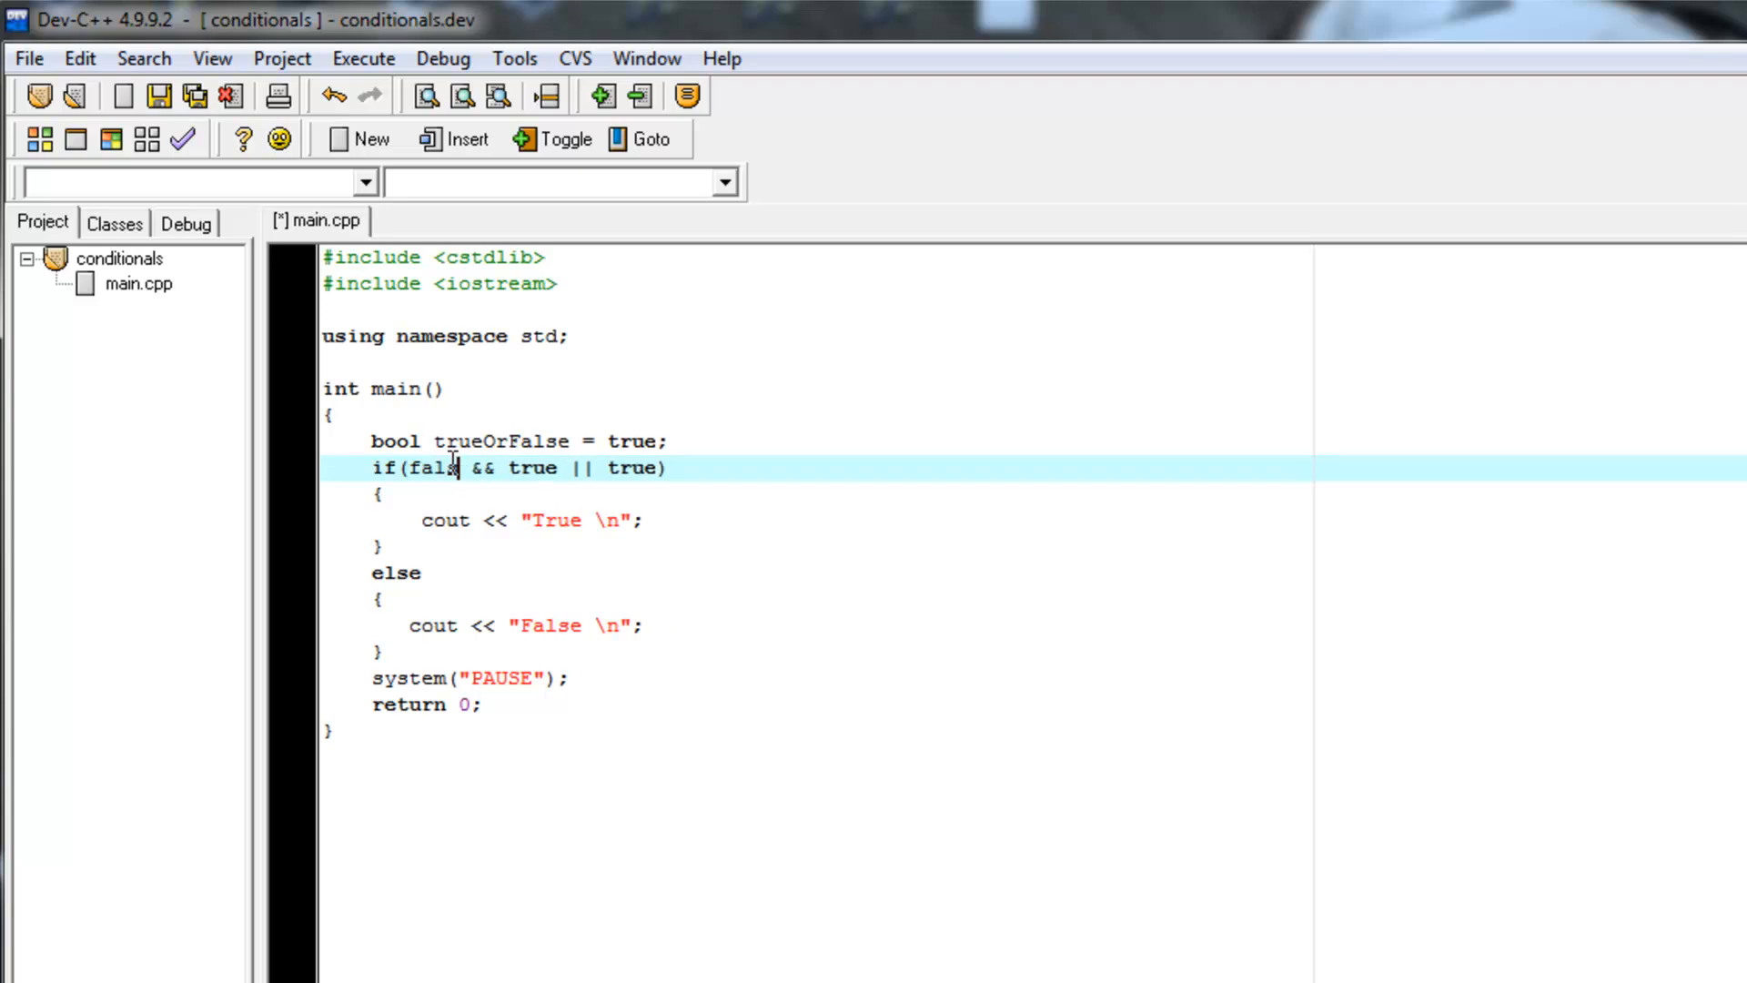
{"action": "double_click", "coordinate": [435, 467]}
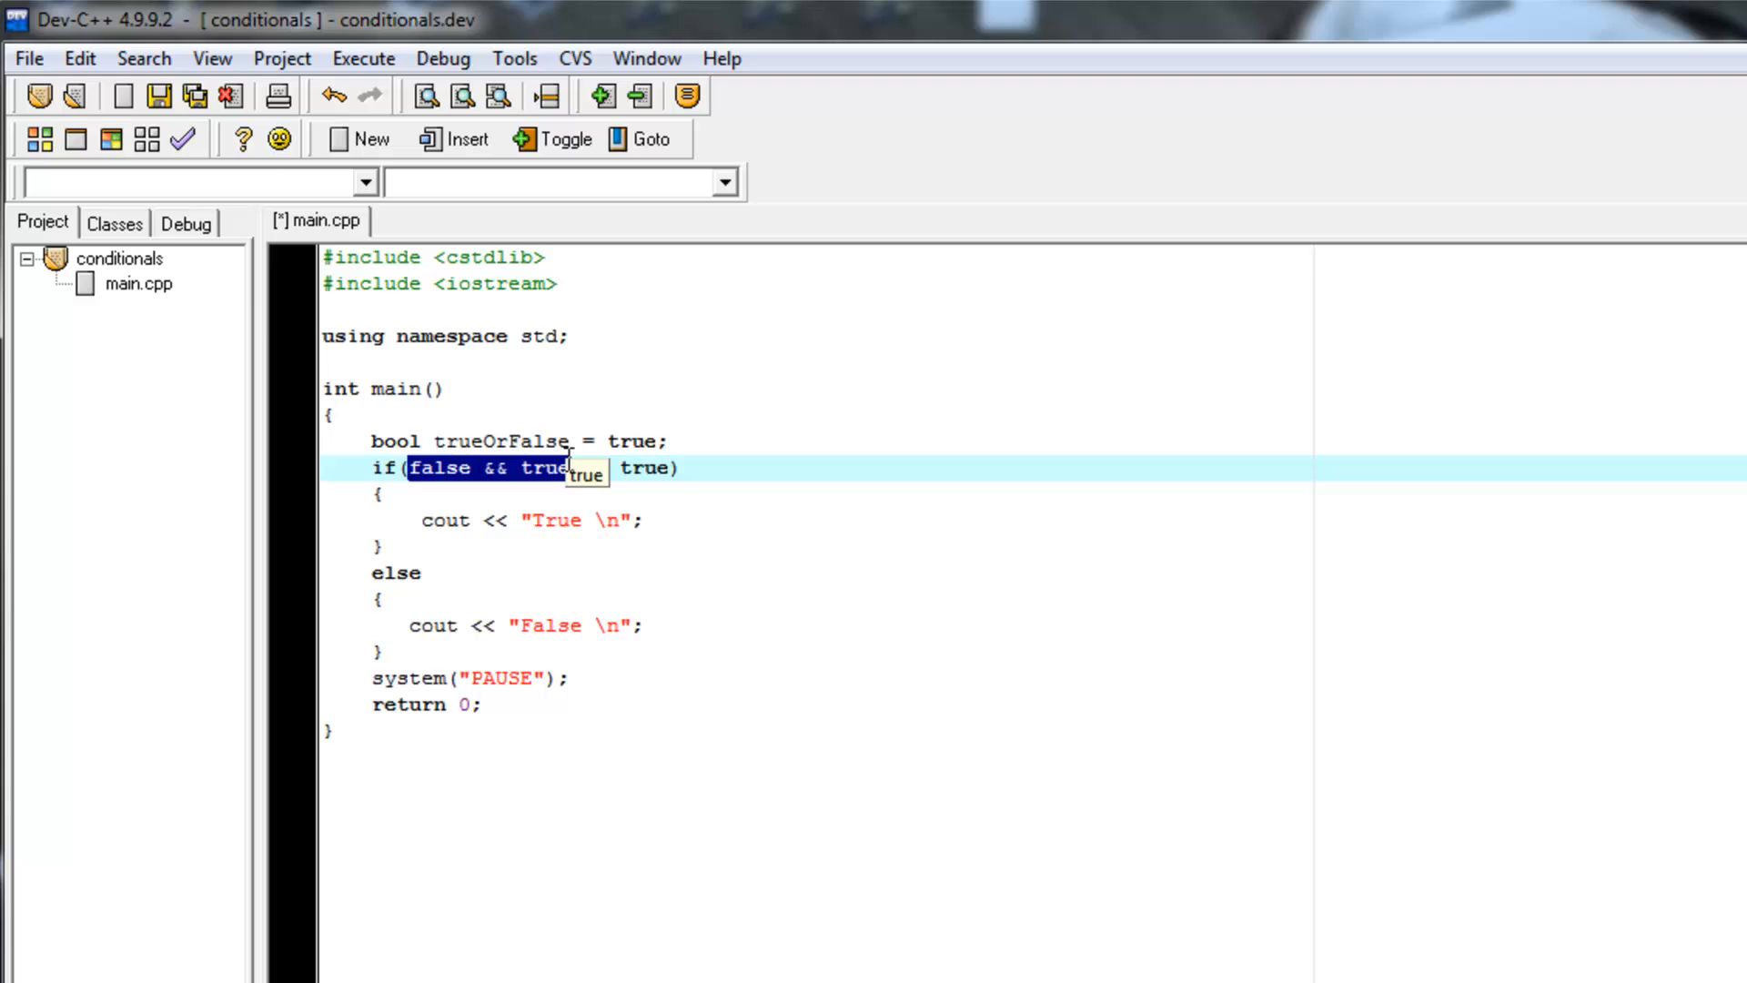
{"action": "mouse_move", "coordinate": [495, 475]}
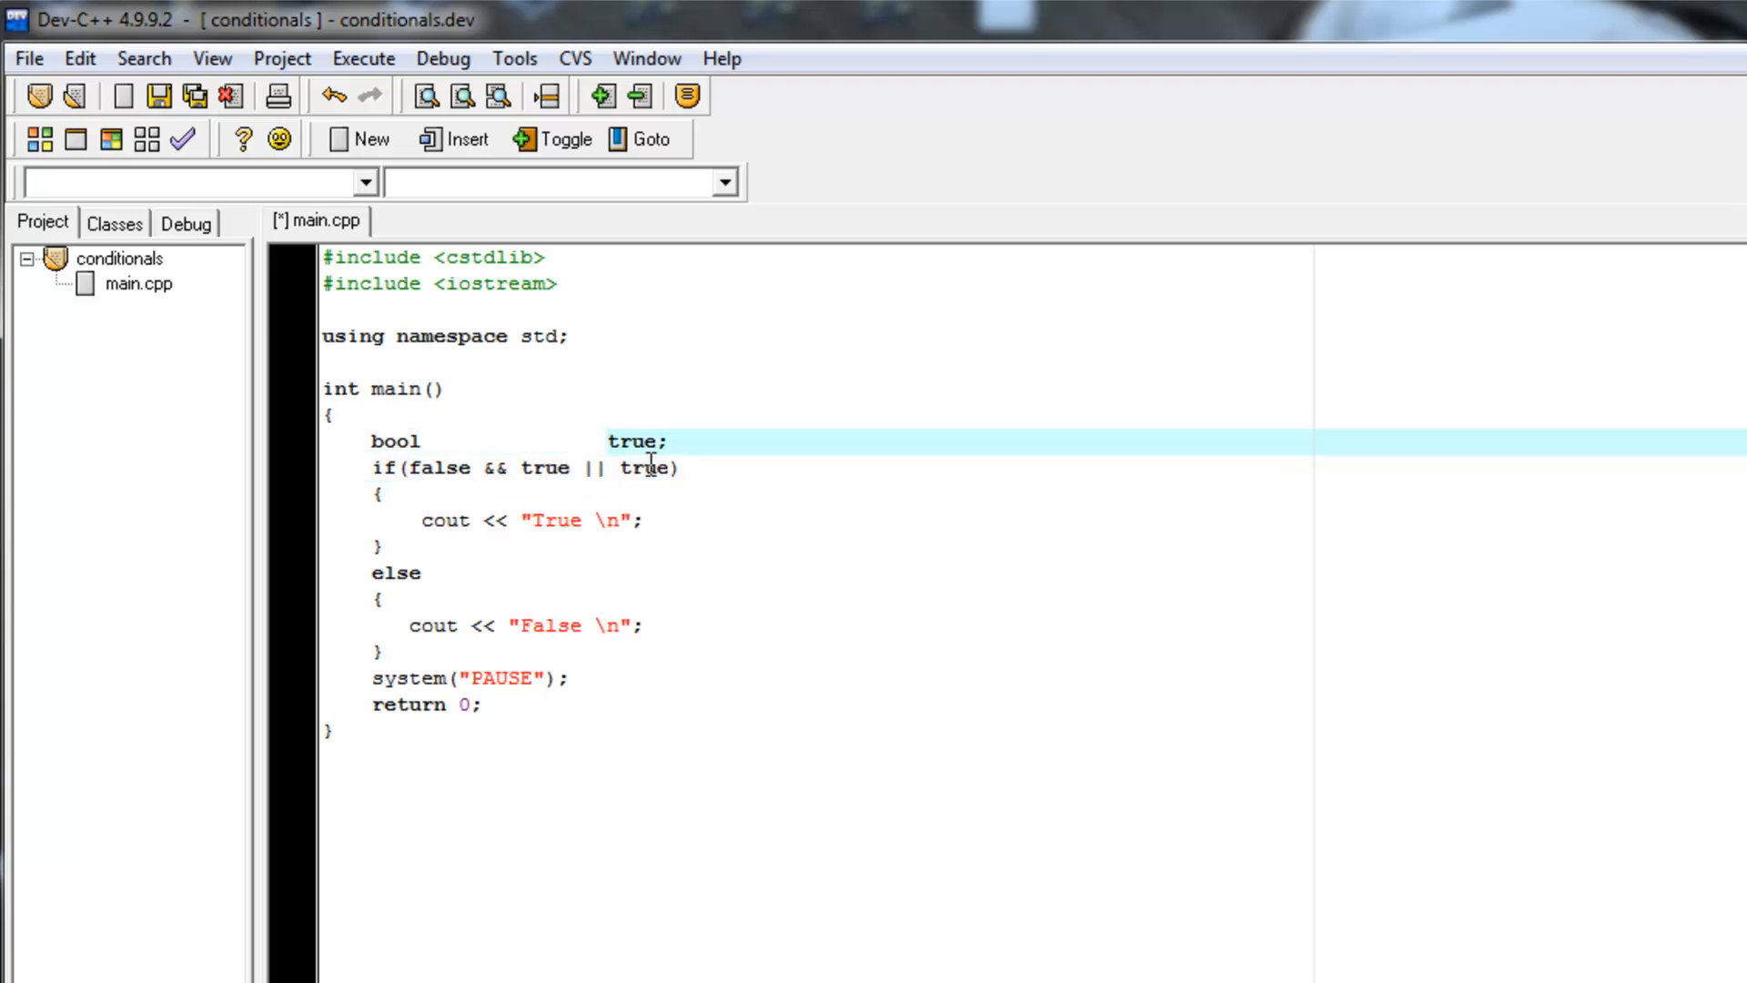
Step: Rewrite the first part of the if condition so it reads false && true || true
{"action": "type", "text": "trueOrFalse ="}
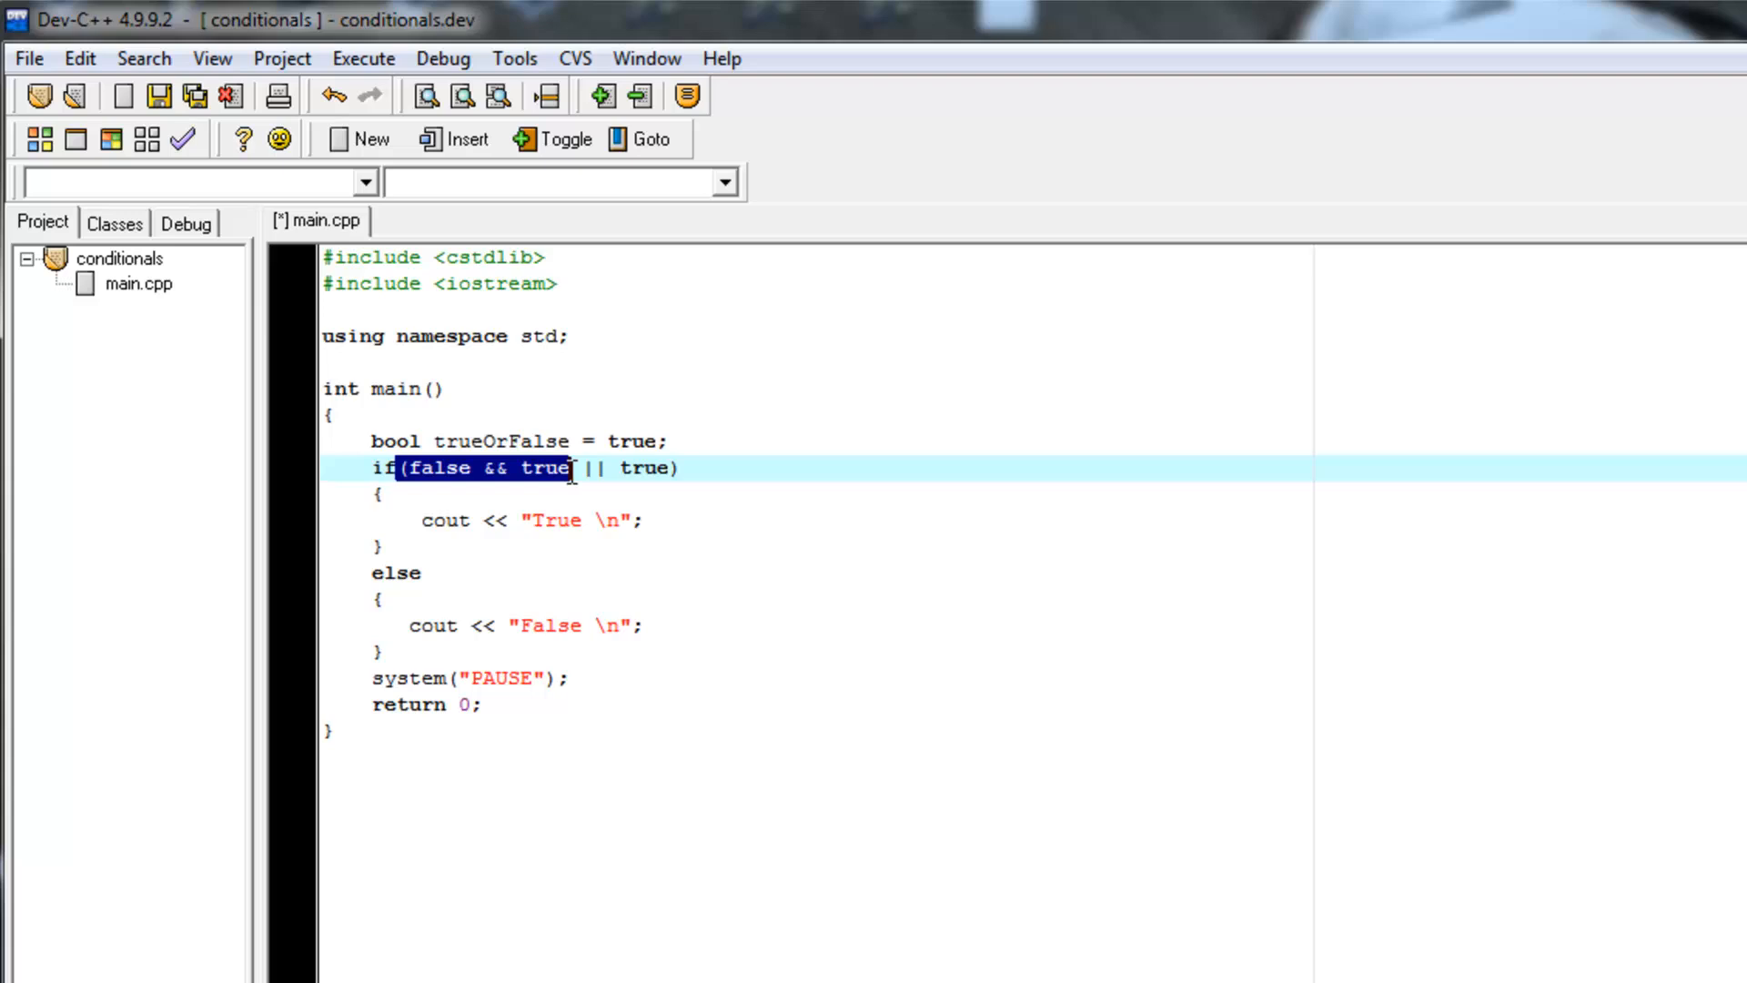
{"action": "mouse_move", "coordinate": [577, 479]}
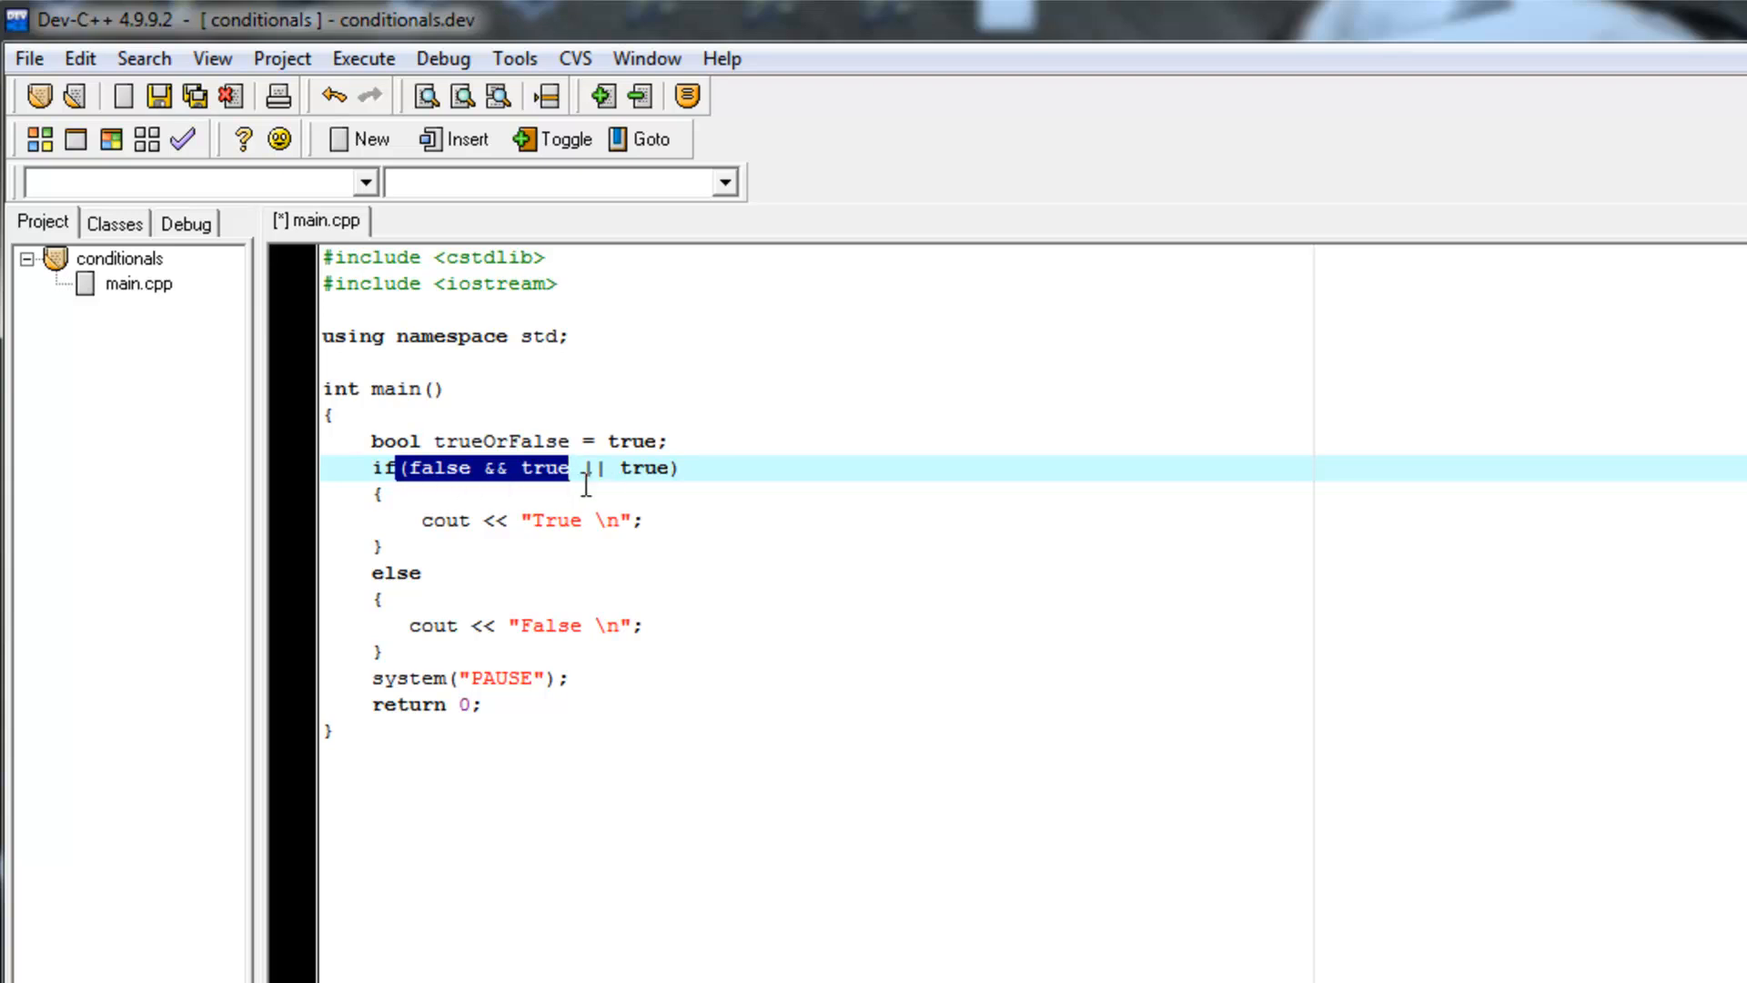
{"action": "mouse_move", "coordinate": [451, 480]}
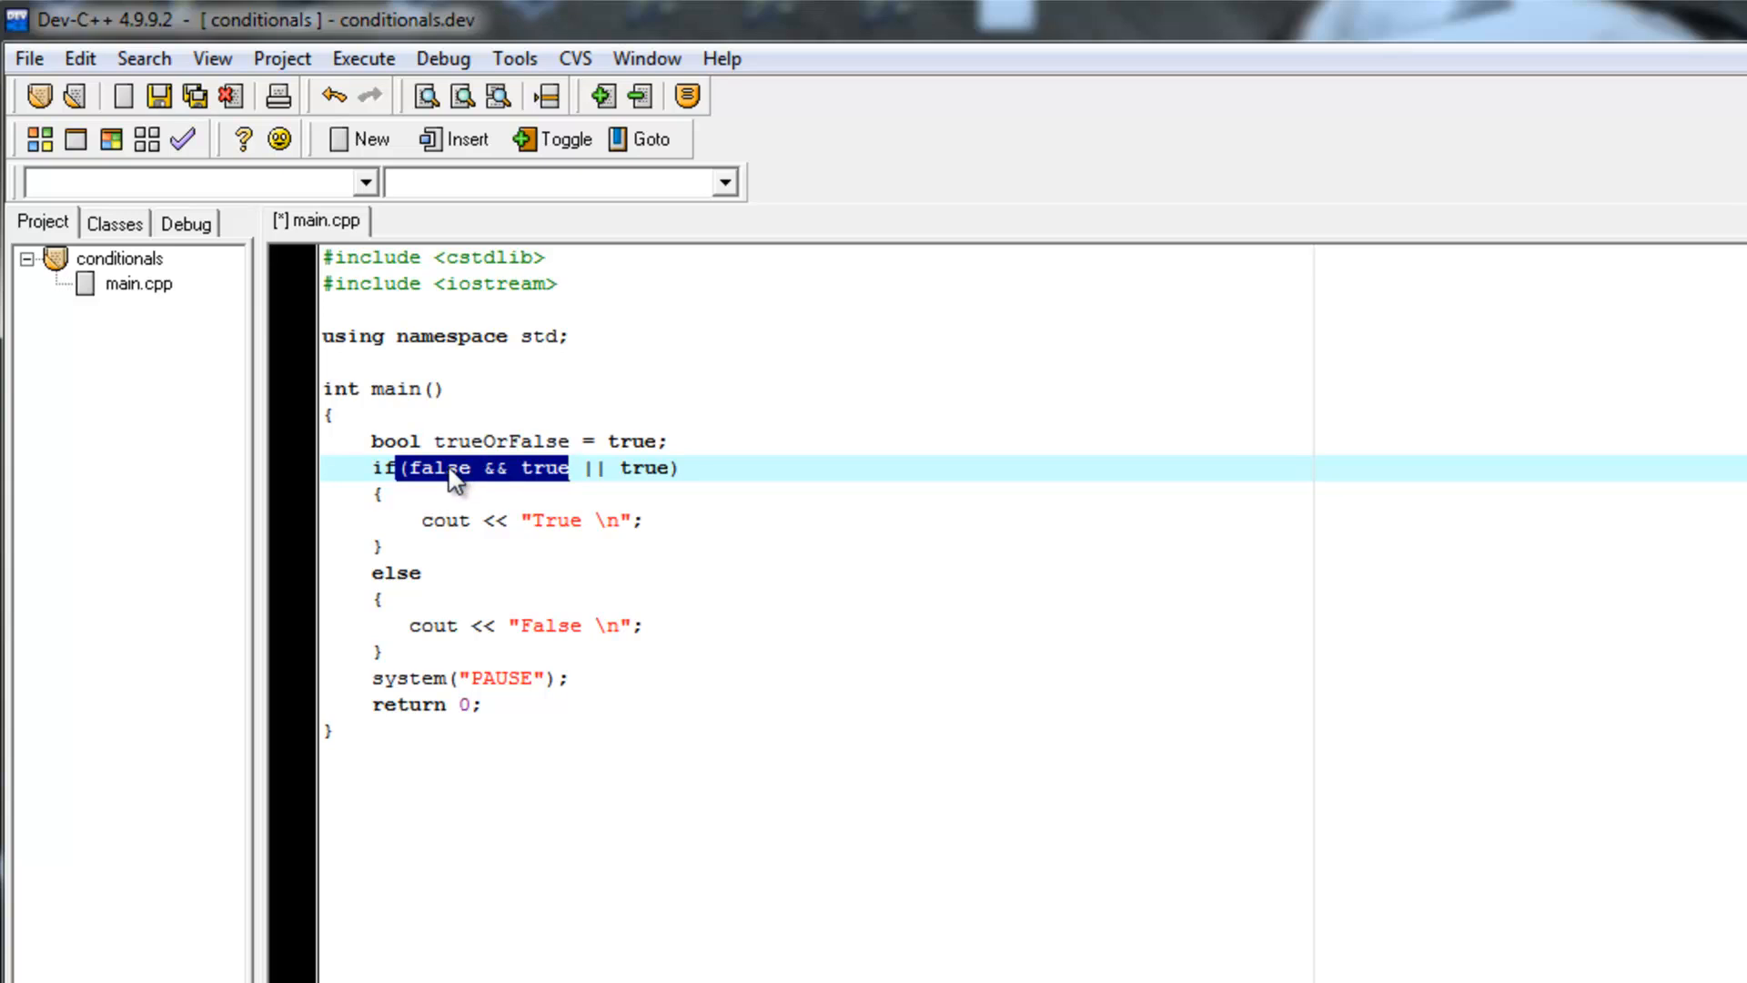
{"action": "double_click", "coordinate": [438, 468]}
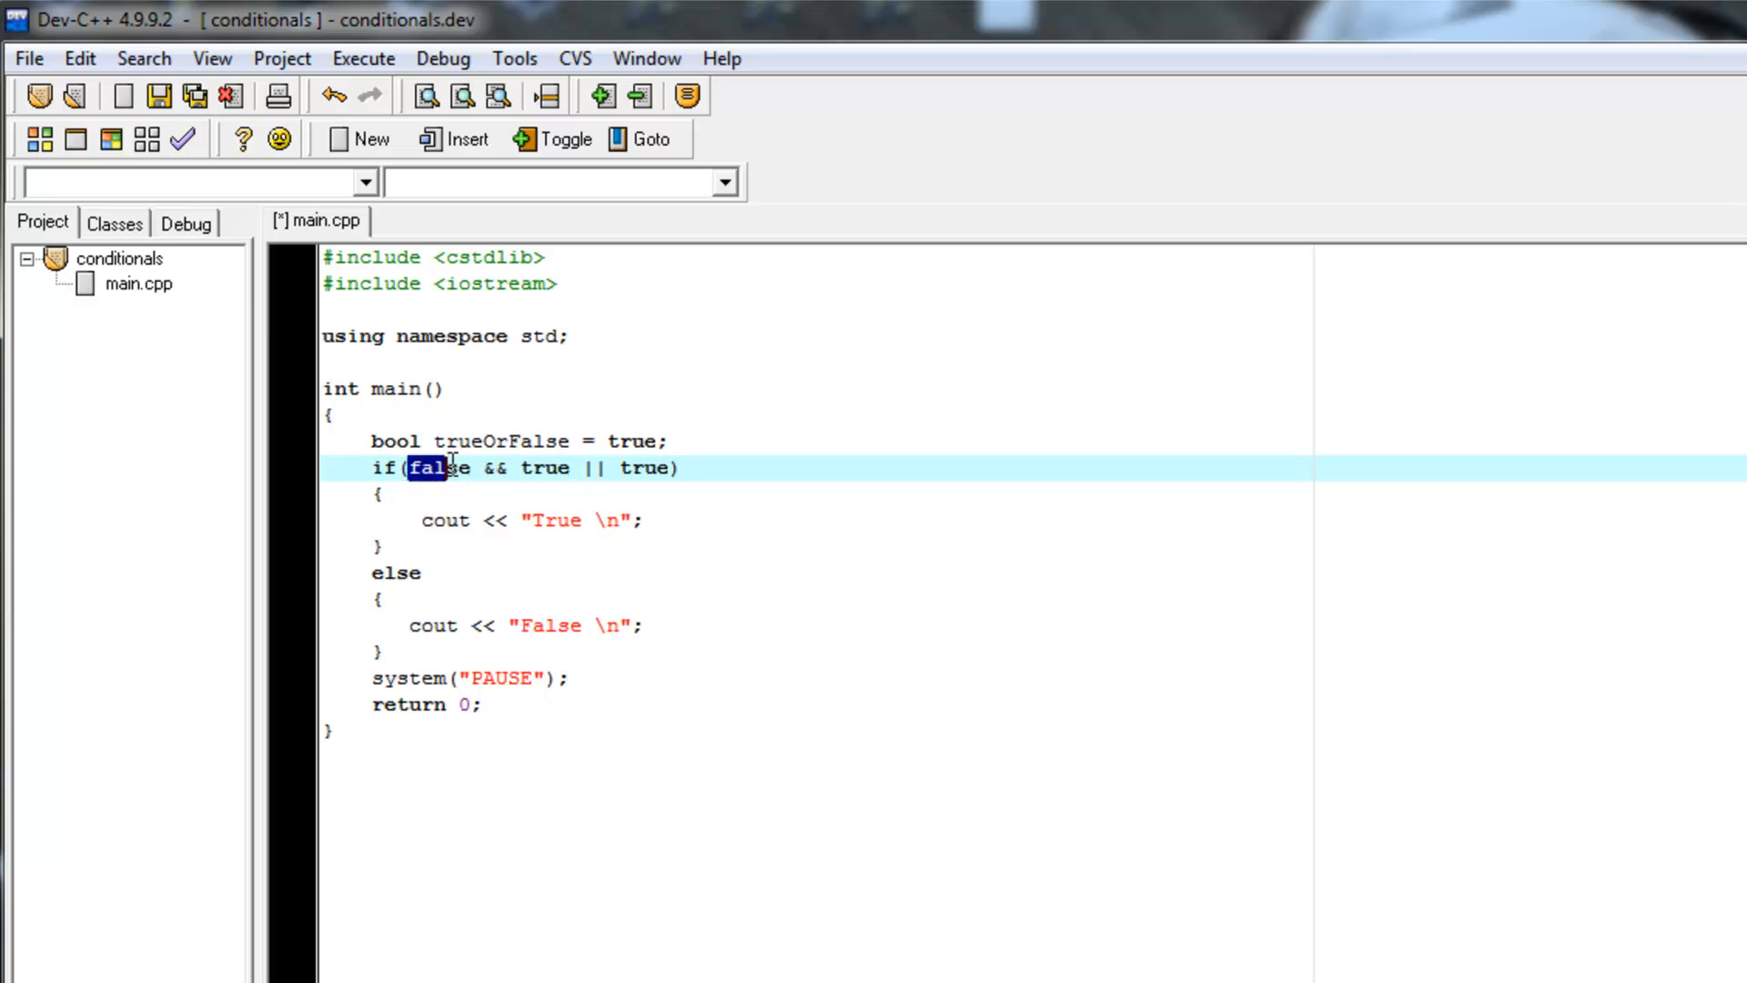
{"action": "key", "text": "Delete"}
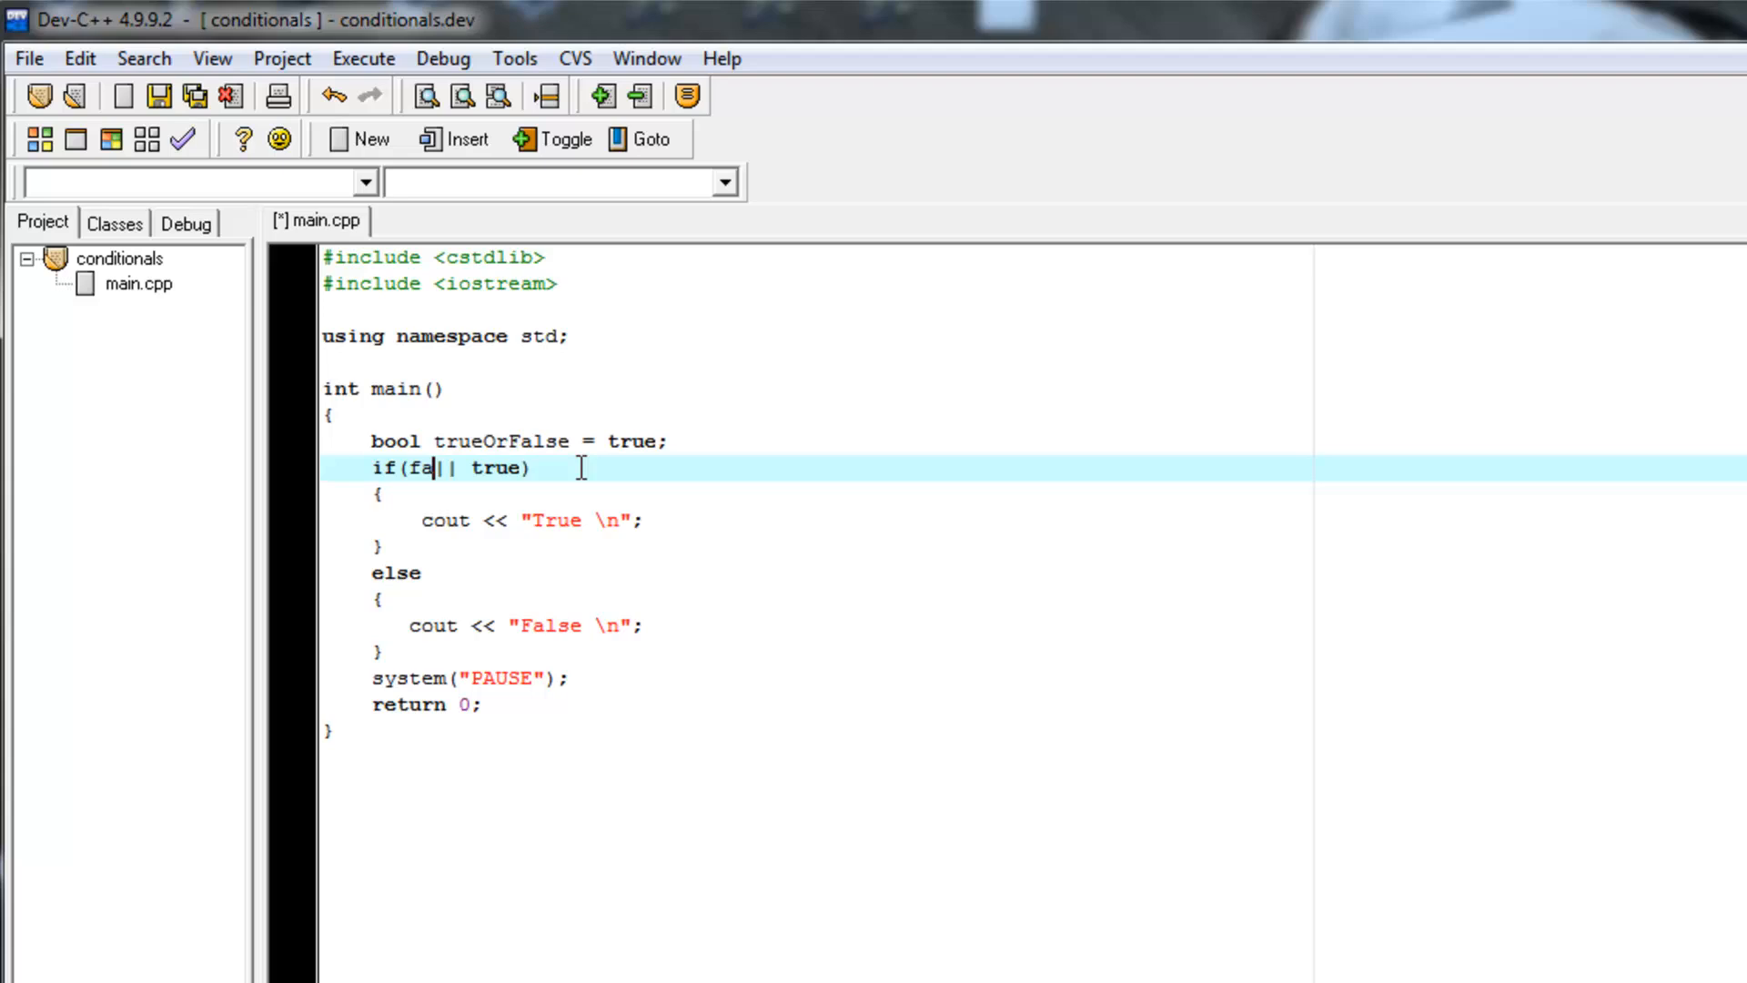
{"action": "type", "text": "lse"}
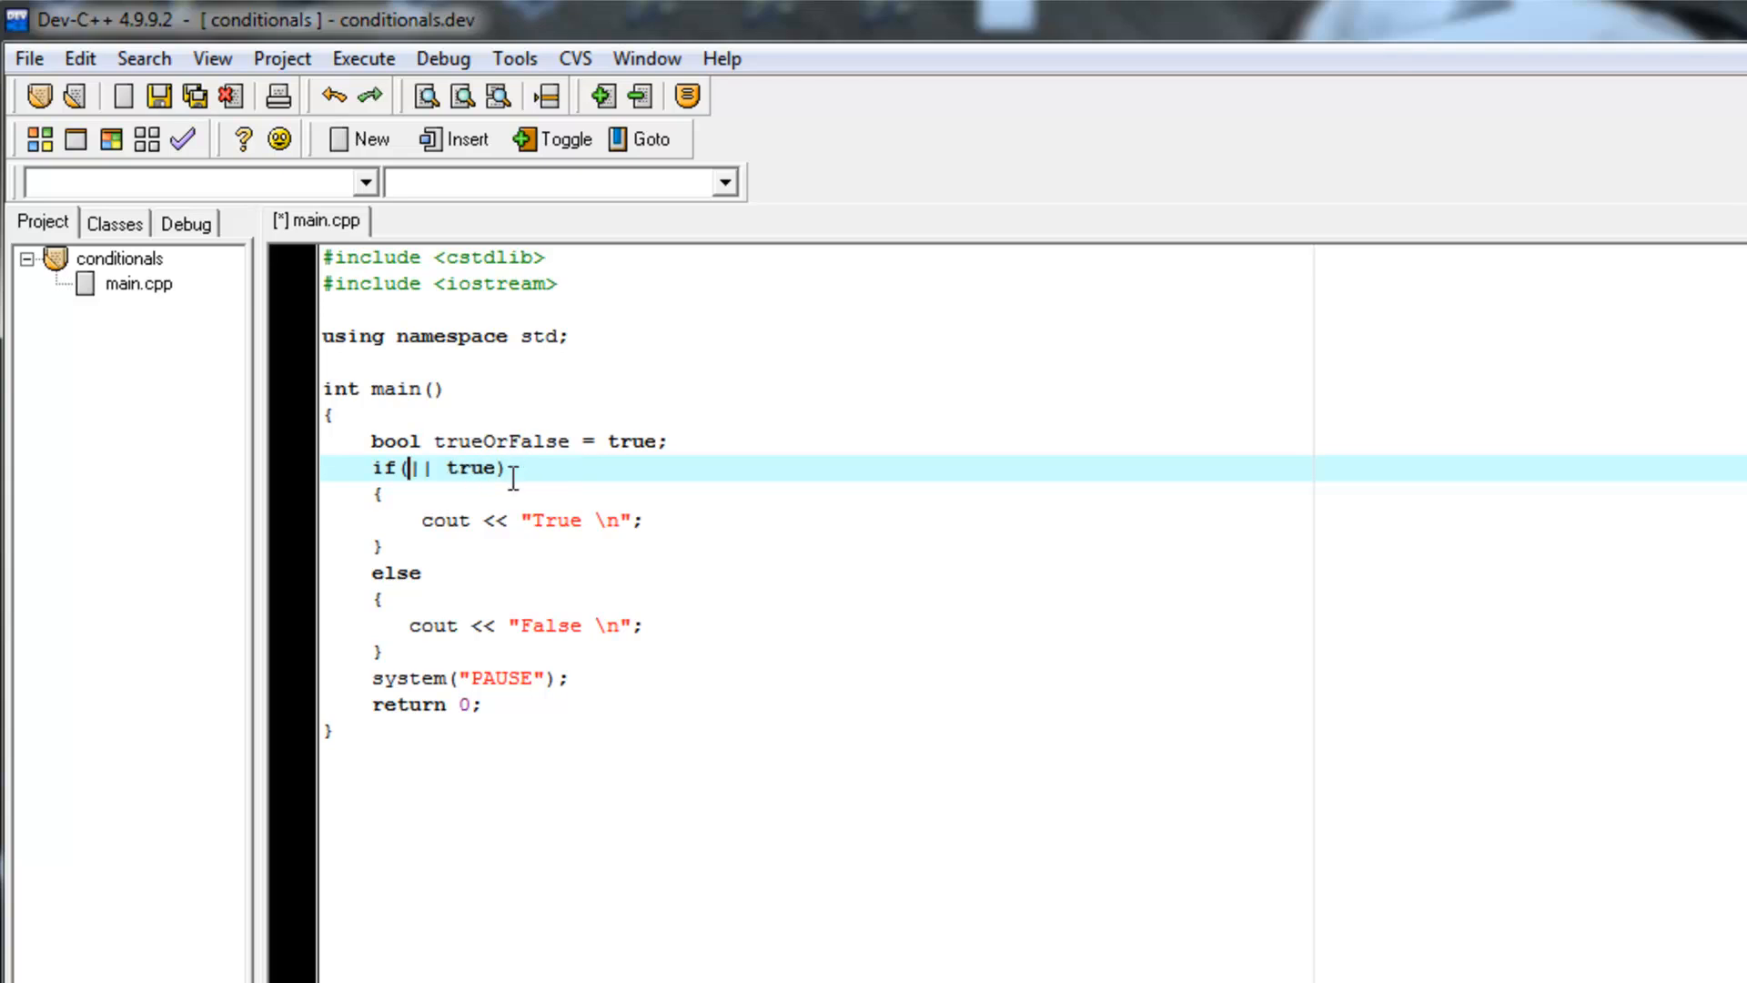
{"action": "type", "text": "false && true"}
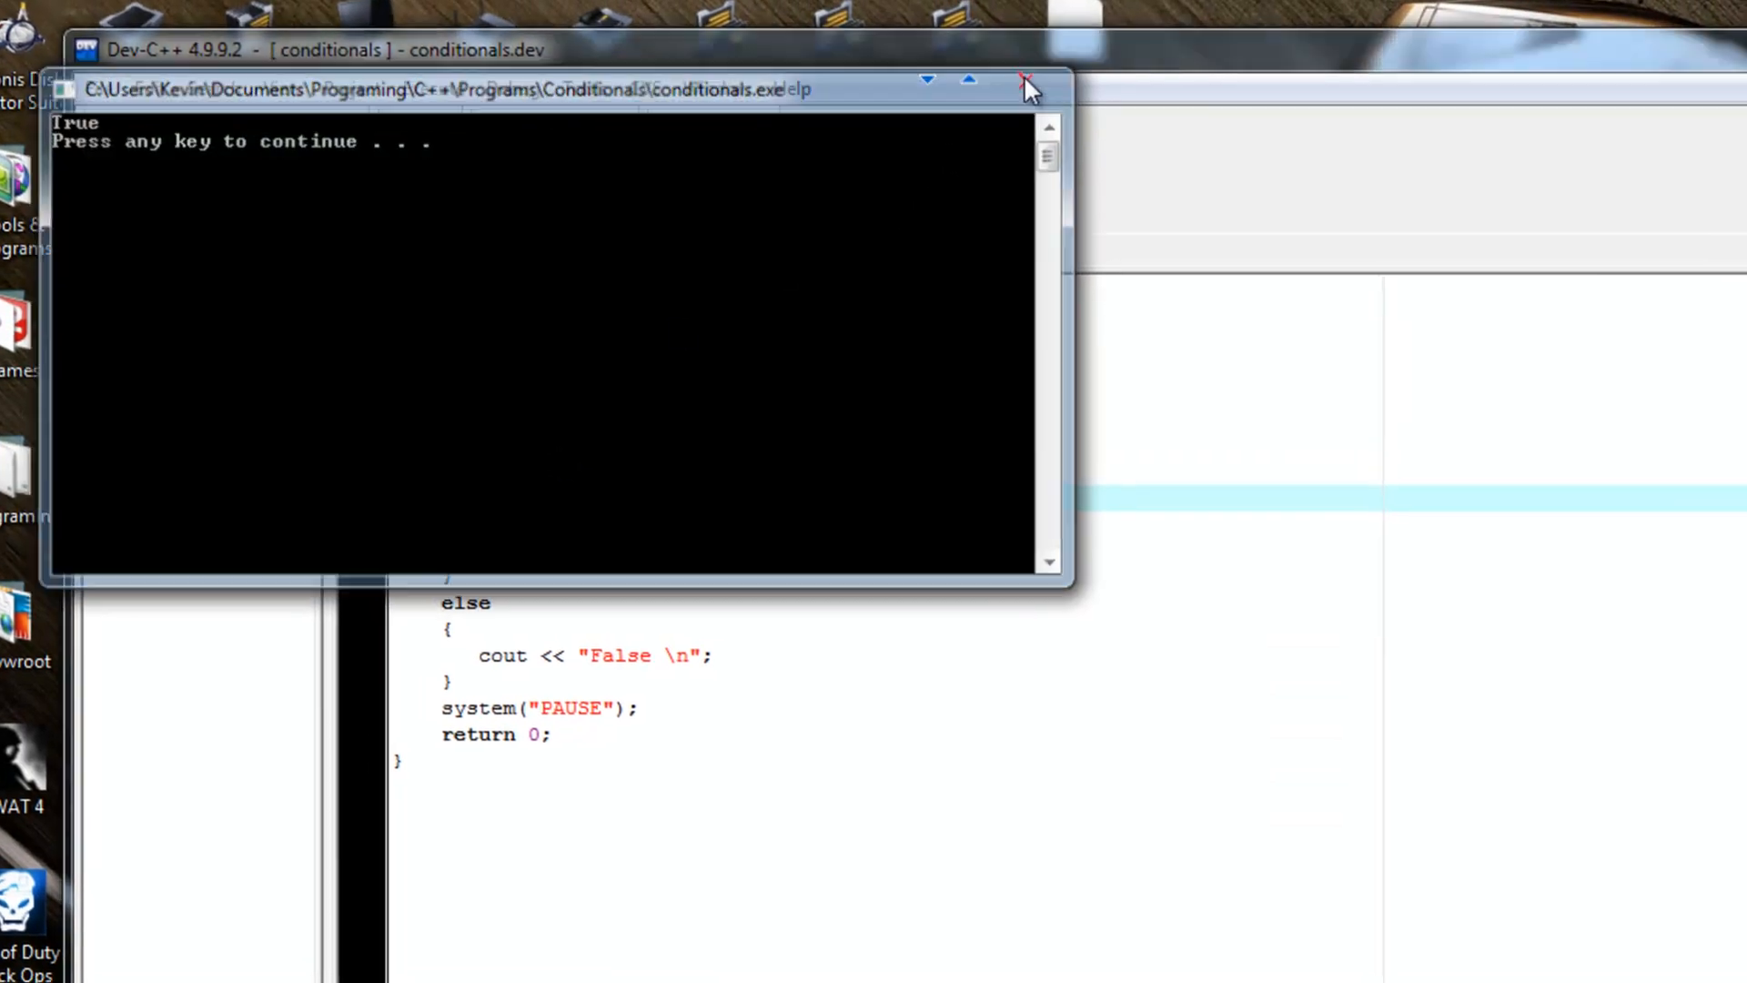
Step: Close the console window after the run printed True
{"action": "left_click", "coordinate": [1024, 82]}
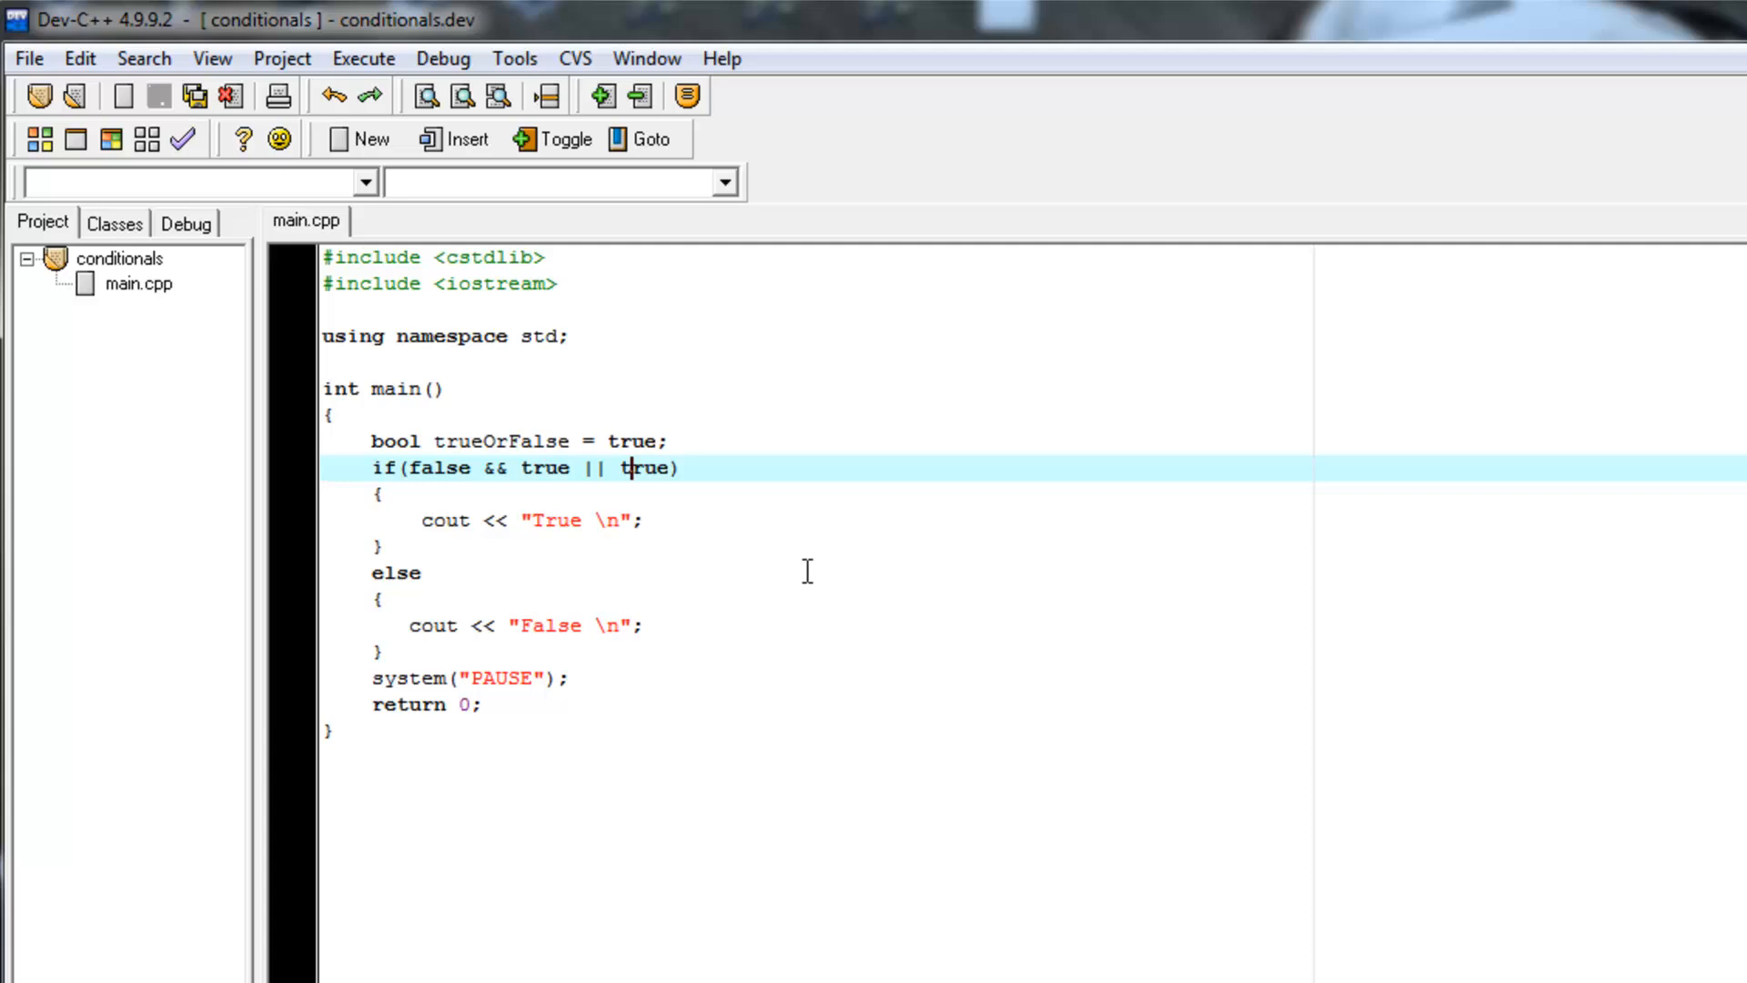
{"action": "mouse_move", "coordinate": [504, 468]}
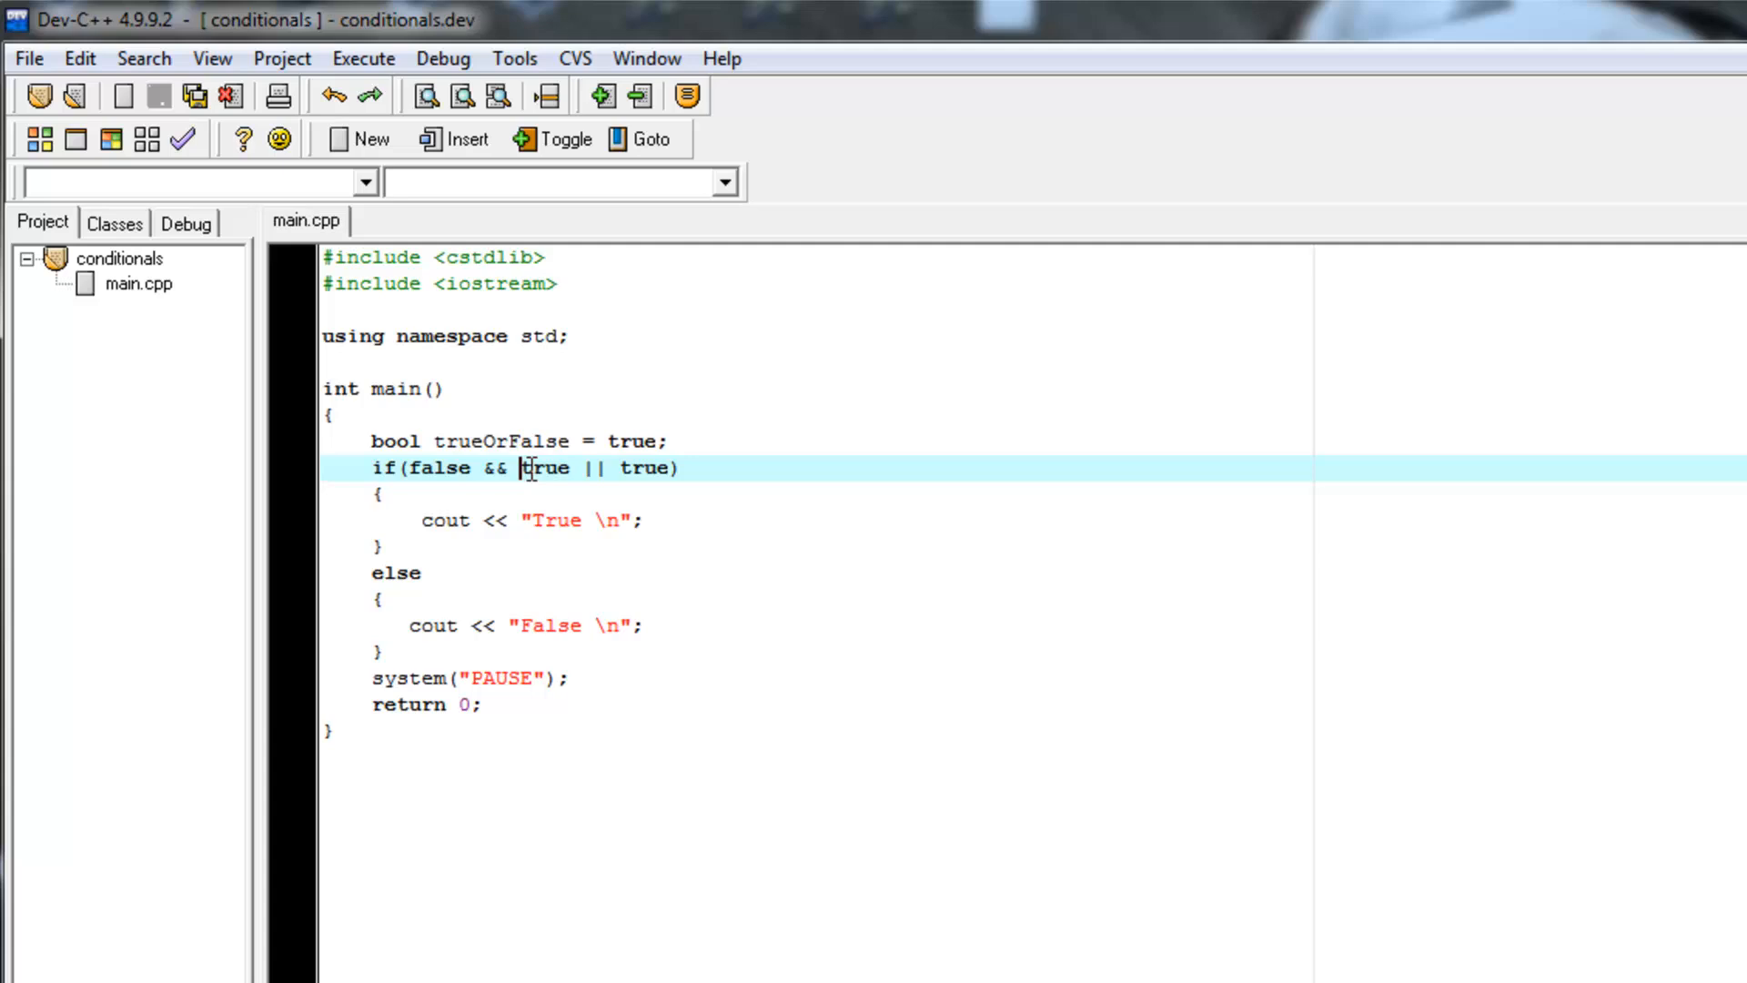
Step: Group the second half in parentheses and swap the && for ||, giving false || (true || true)
{"action": "type", "text": "("}
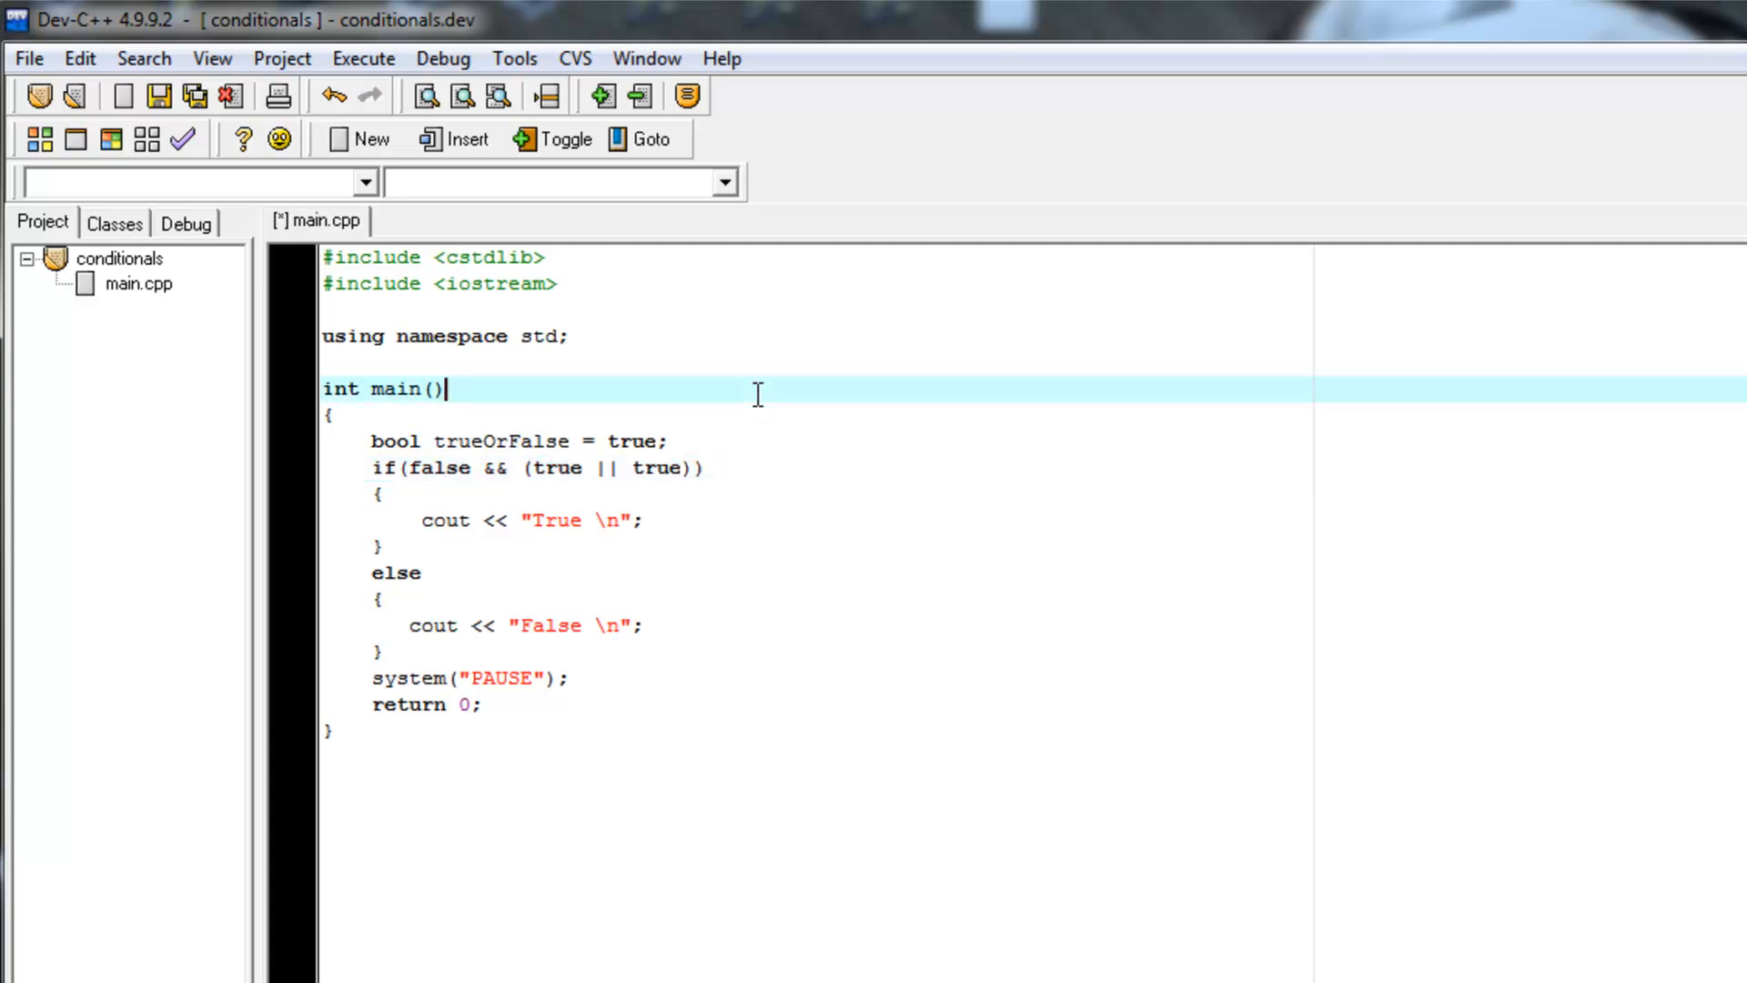
{"action": "mouse_move", "coordinate": [640, 557]}
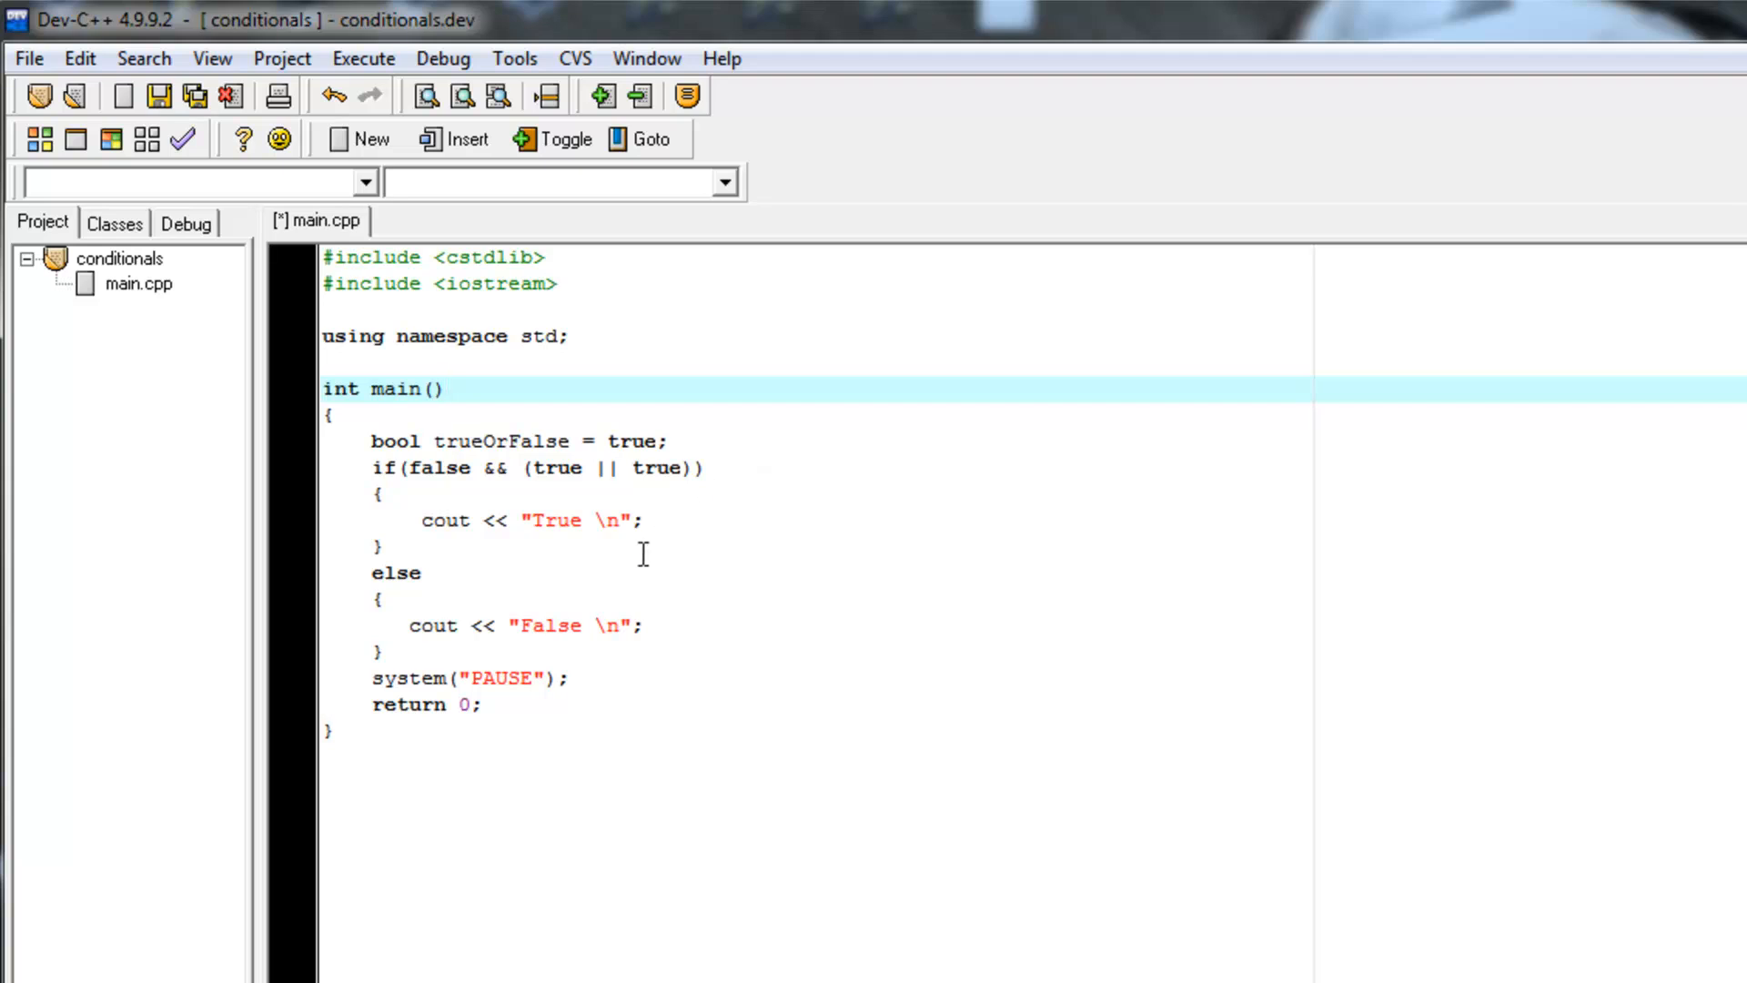
{"action": "mouse_move", "coordinate": [566, 480]}
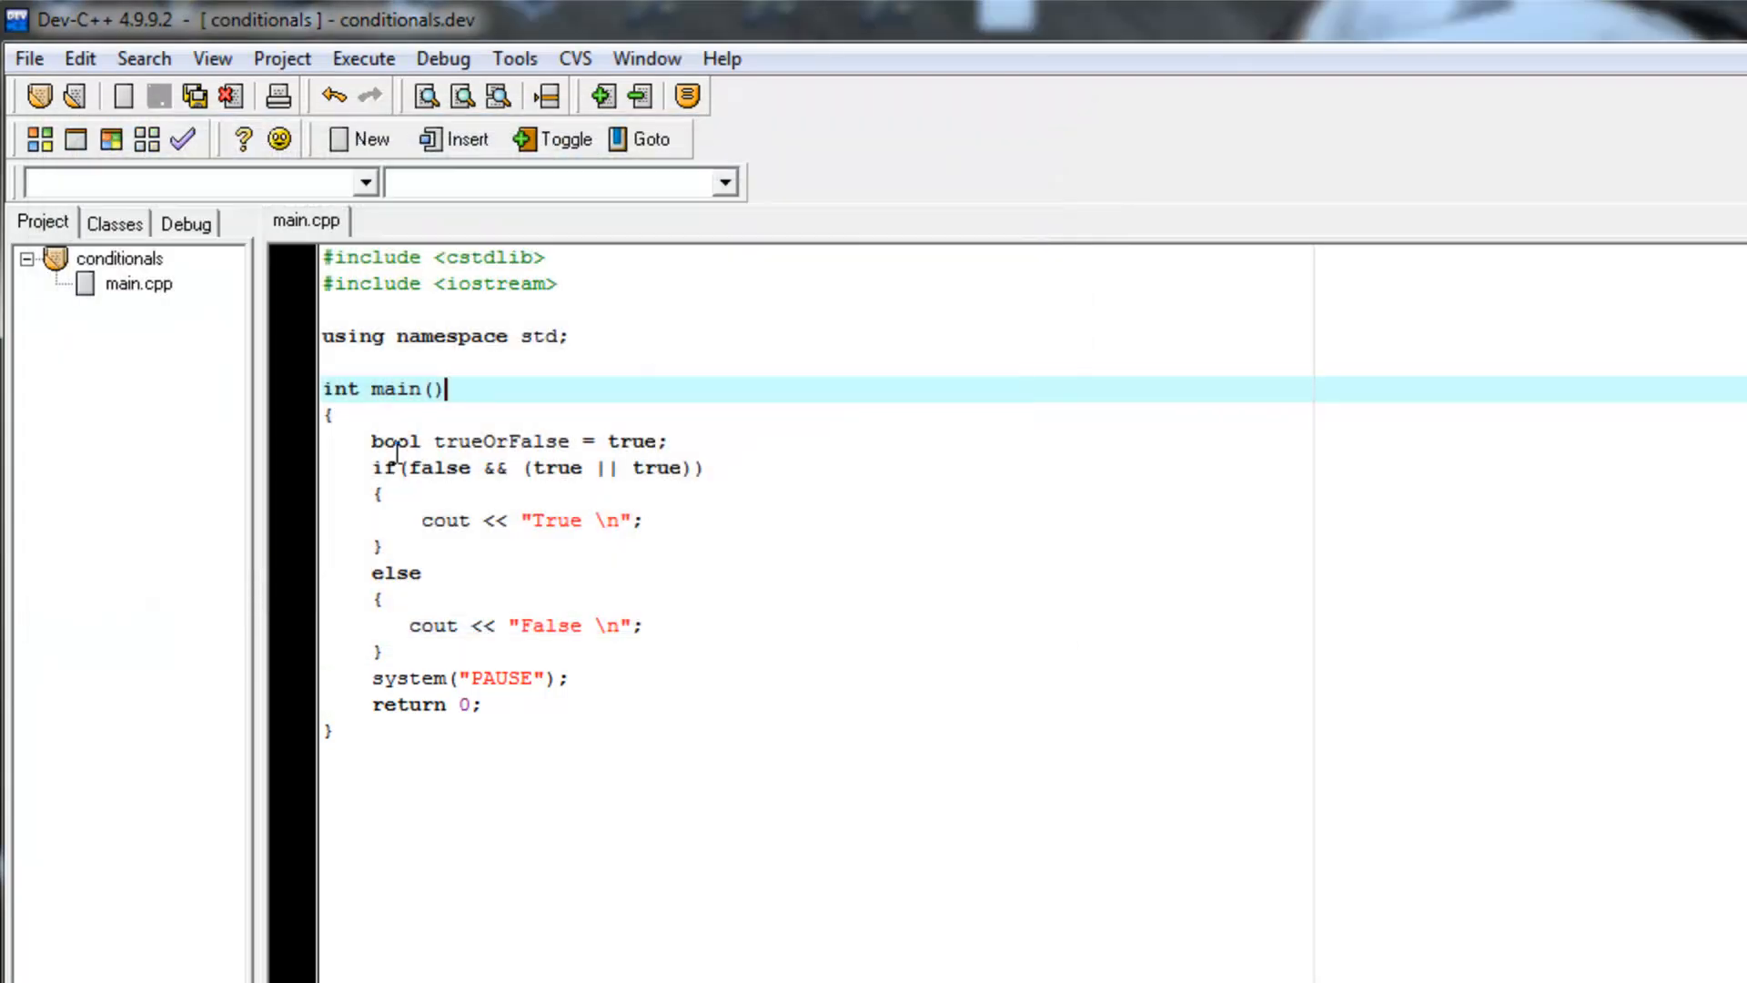
{"action": "mouse_move", "coordinate": [500, 574]}
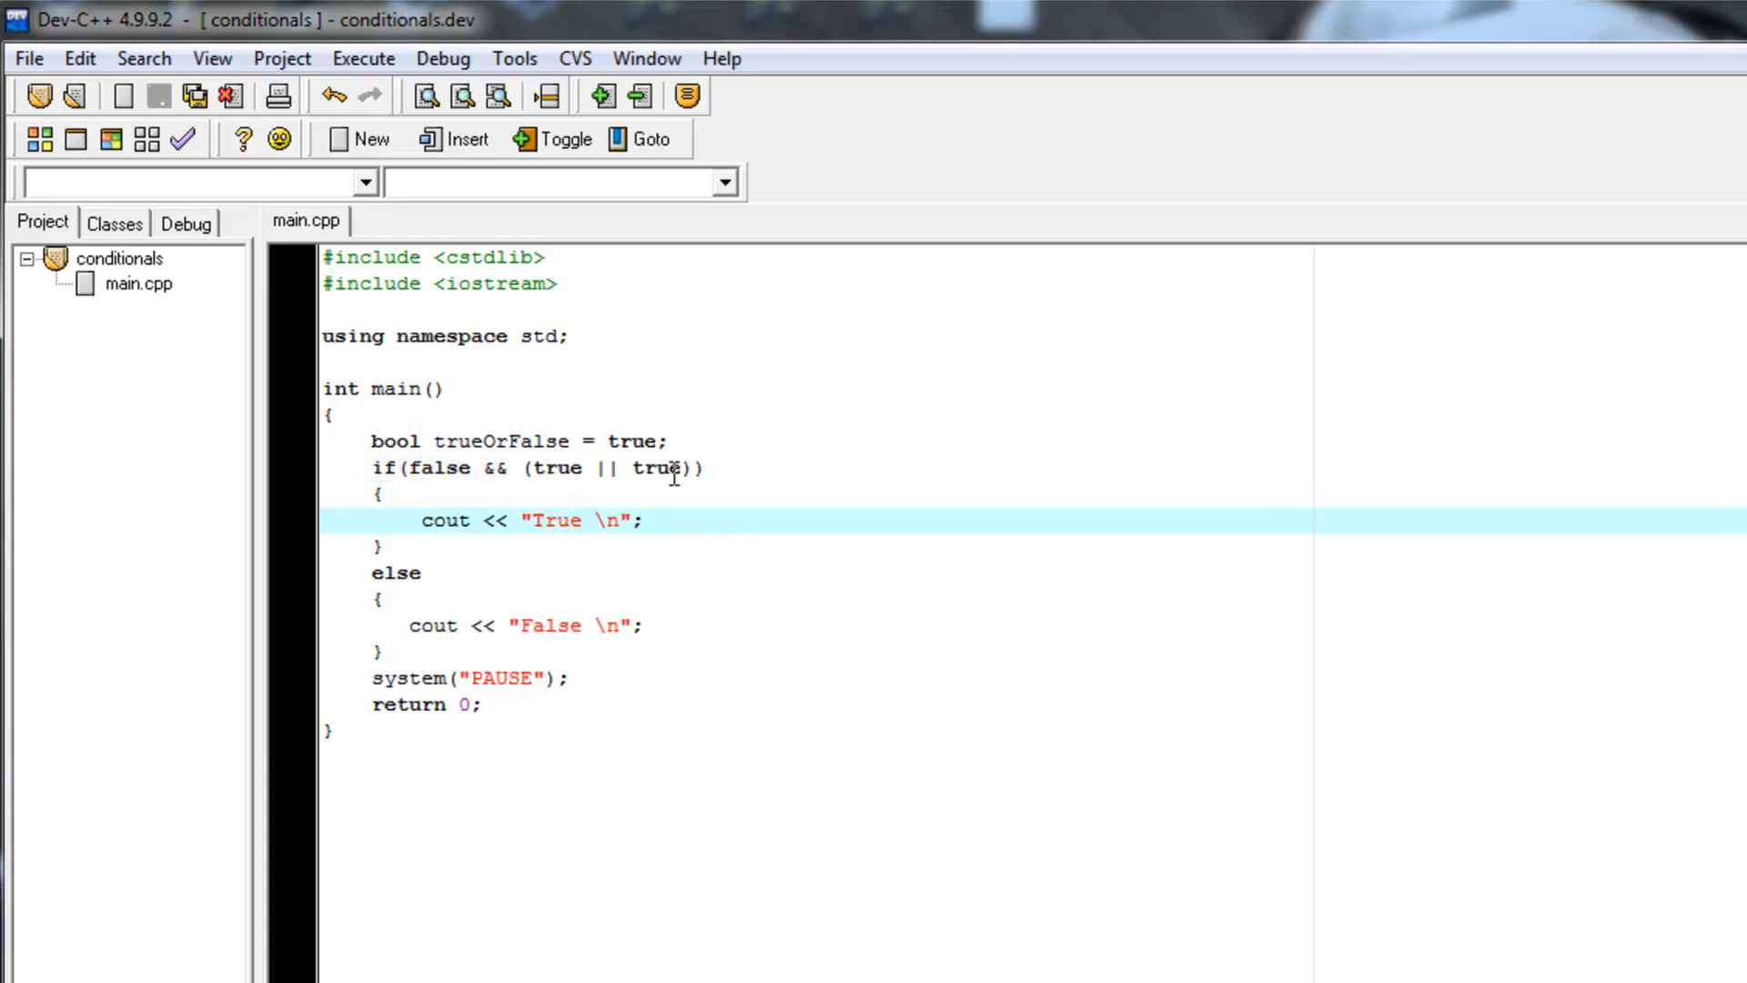
{"action": "mouse_move", "coordinate": [662, 468]}
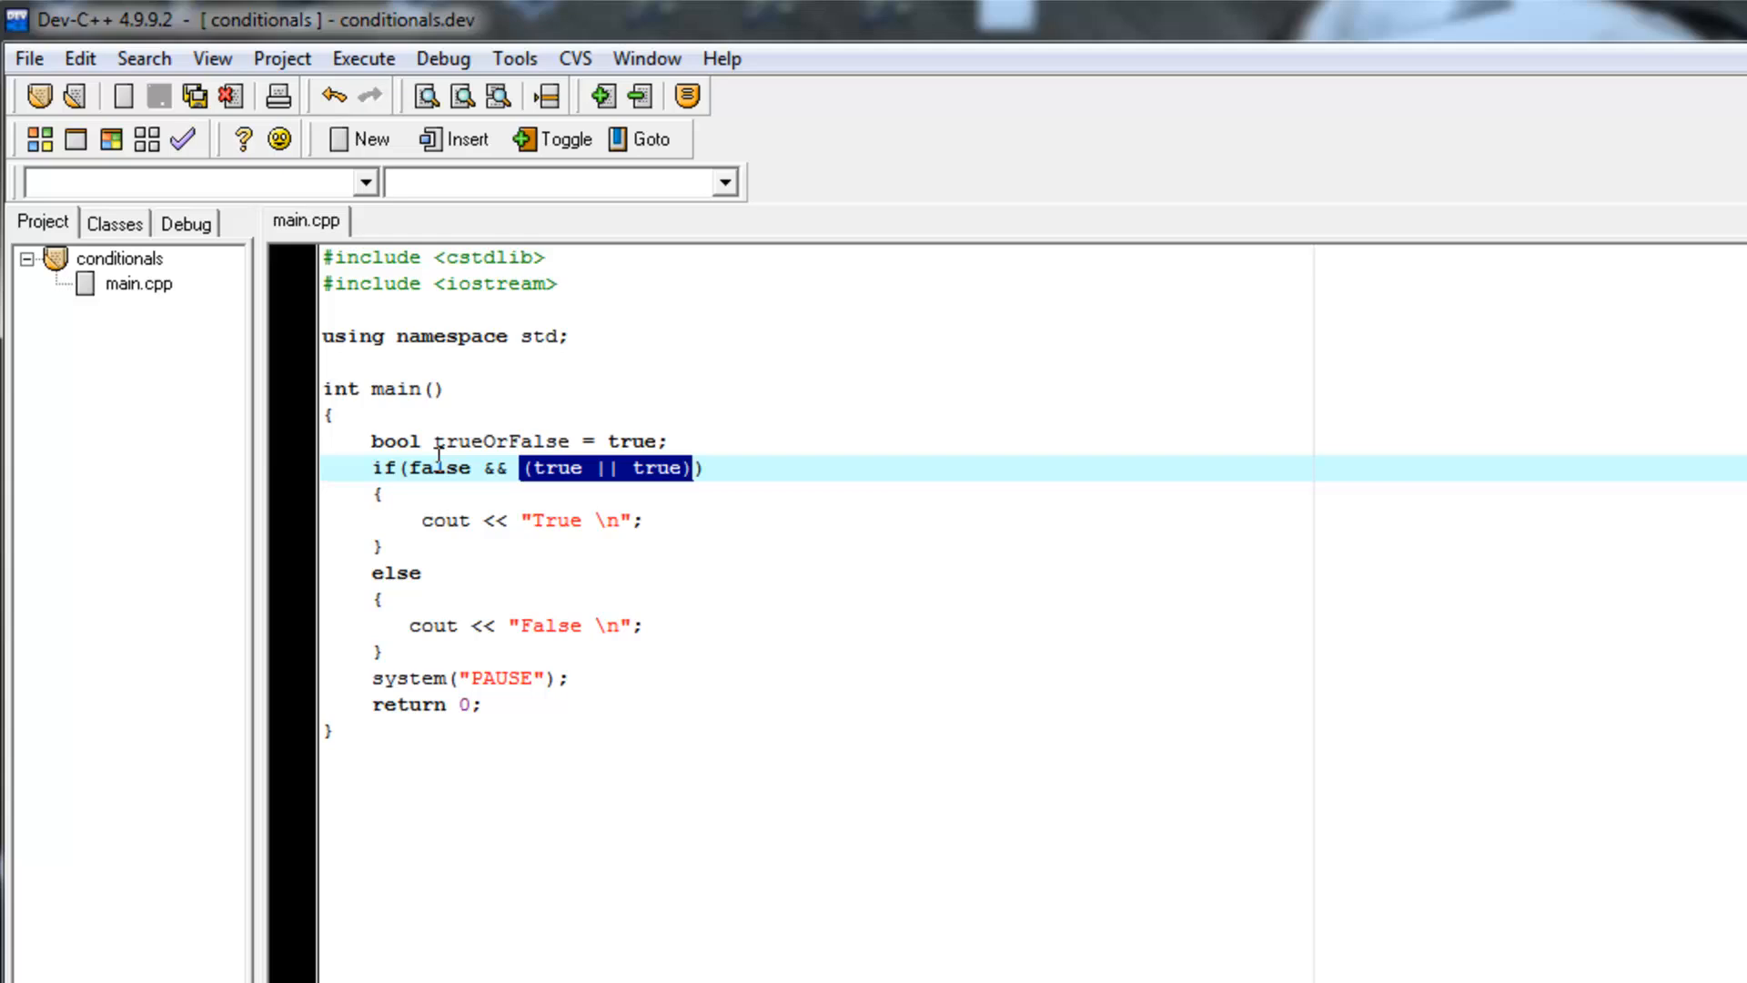
{"action": "double_click", "coordinate": [440, 468]}
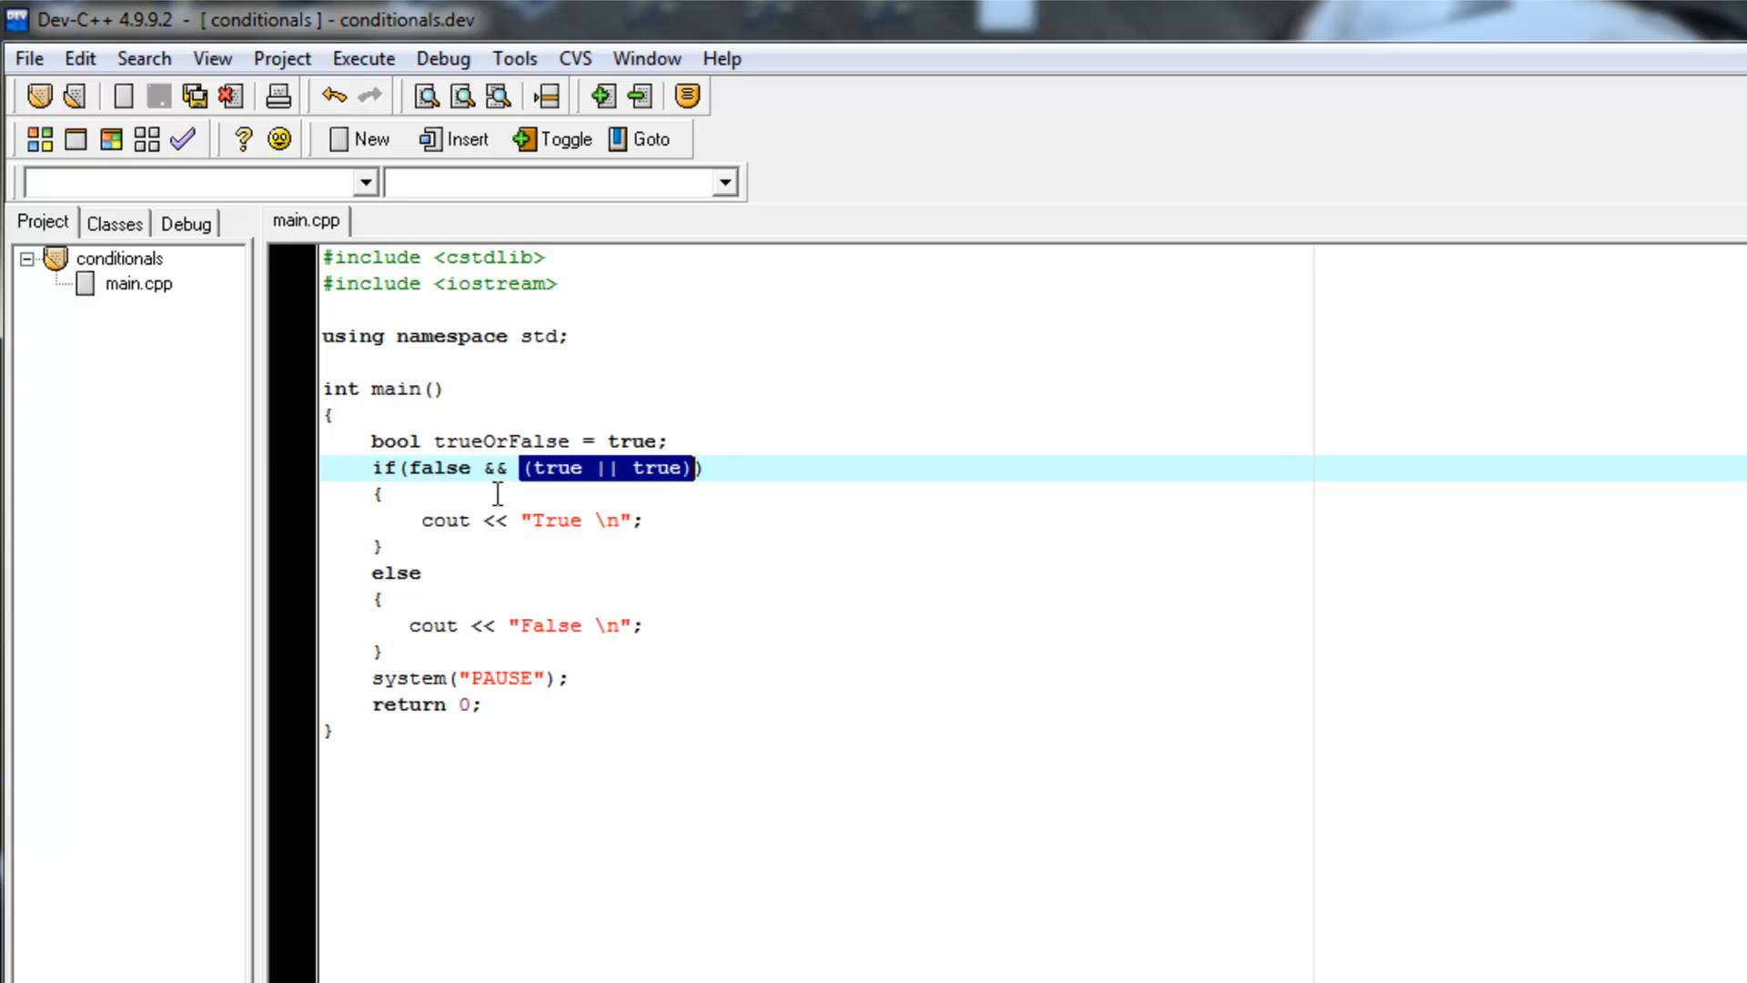
{"action": "left_click", "coordinate": [488, 468]}
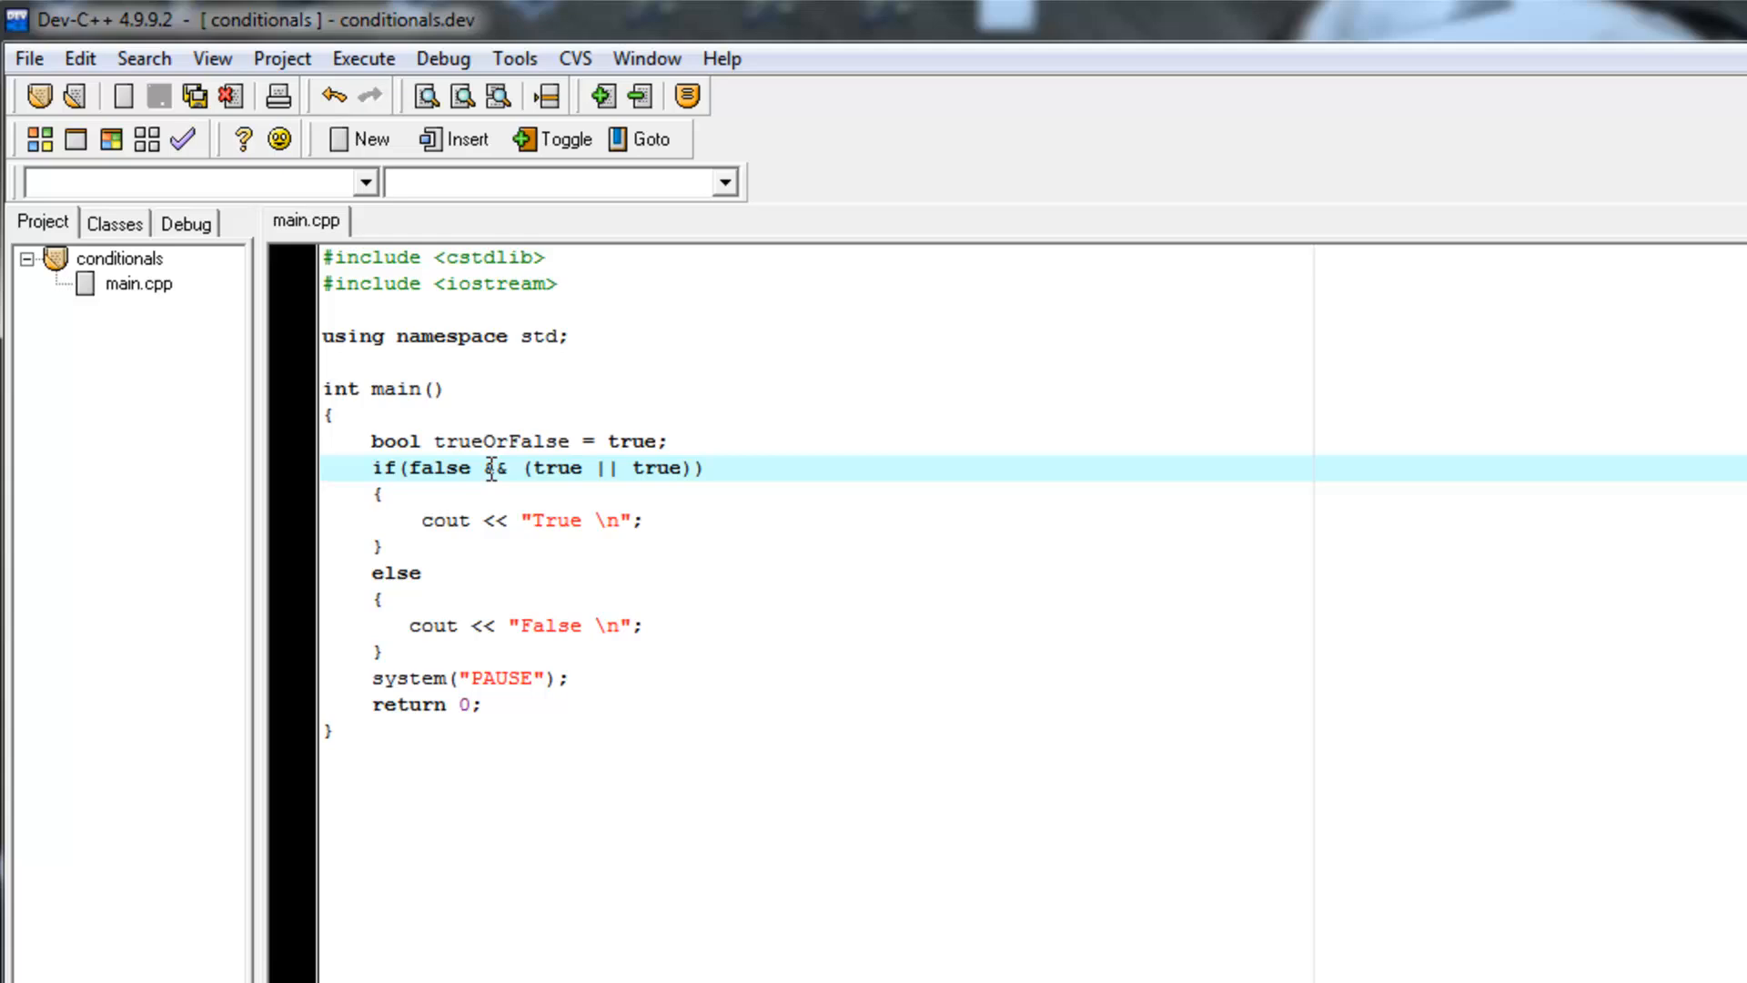
{"action": "type", "text": "||"}
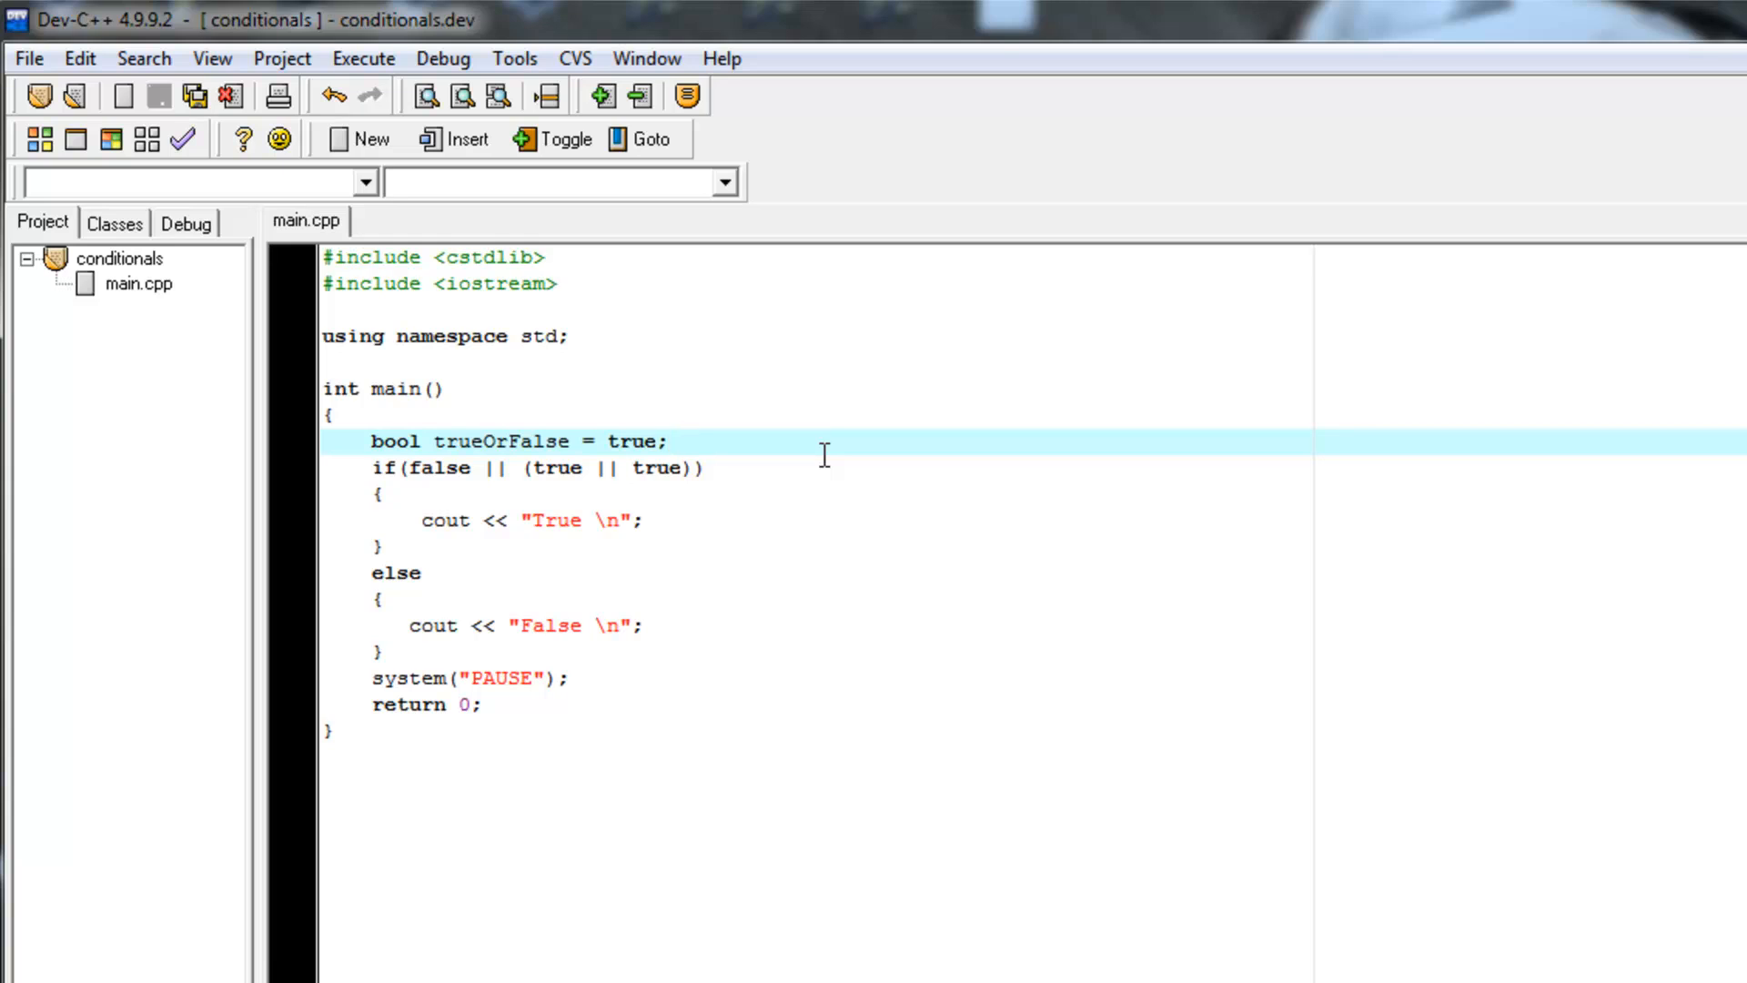
Step: Place the cursor in the editor, leaving the condition false || (true || true) unchanged
{"action": "left_click", "coordinate": [667, 441]}
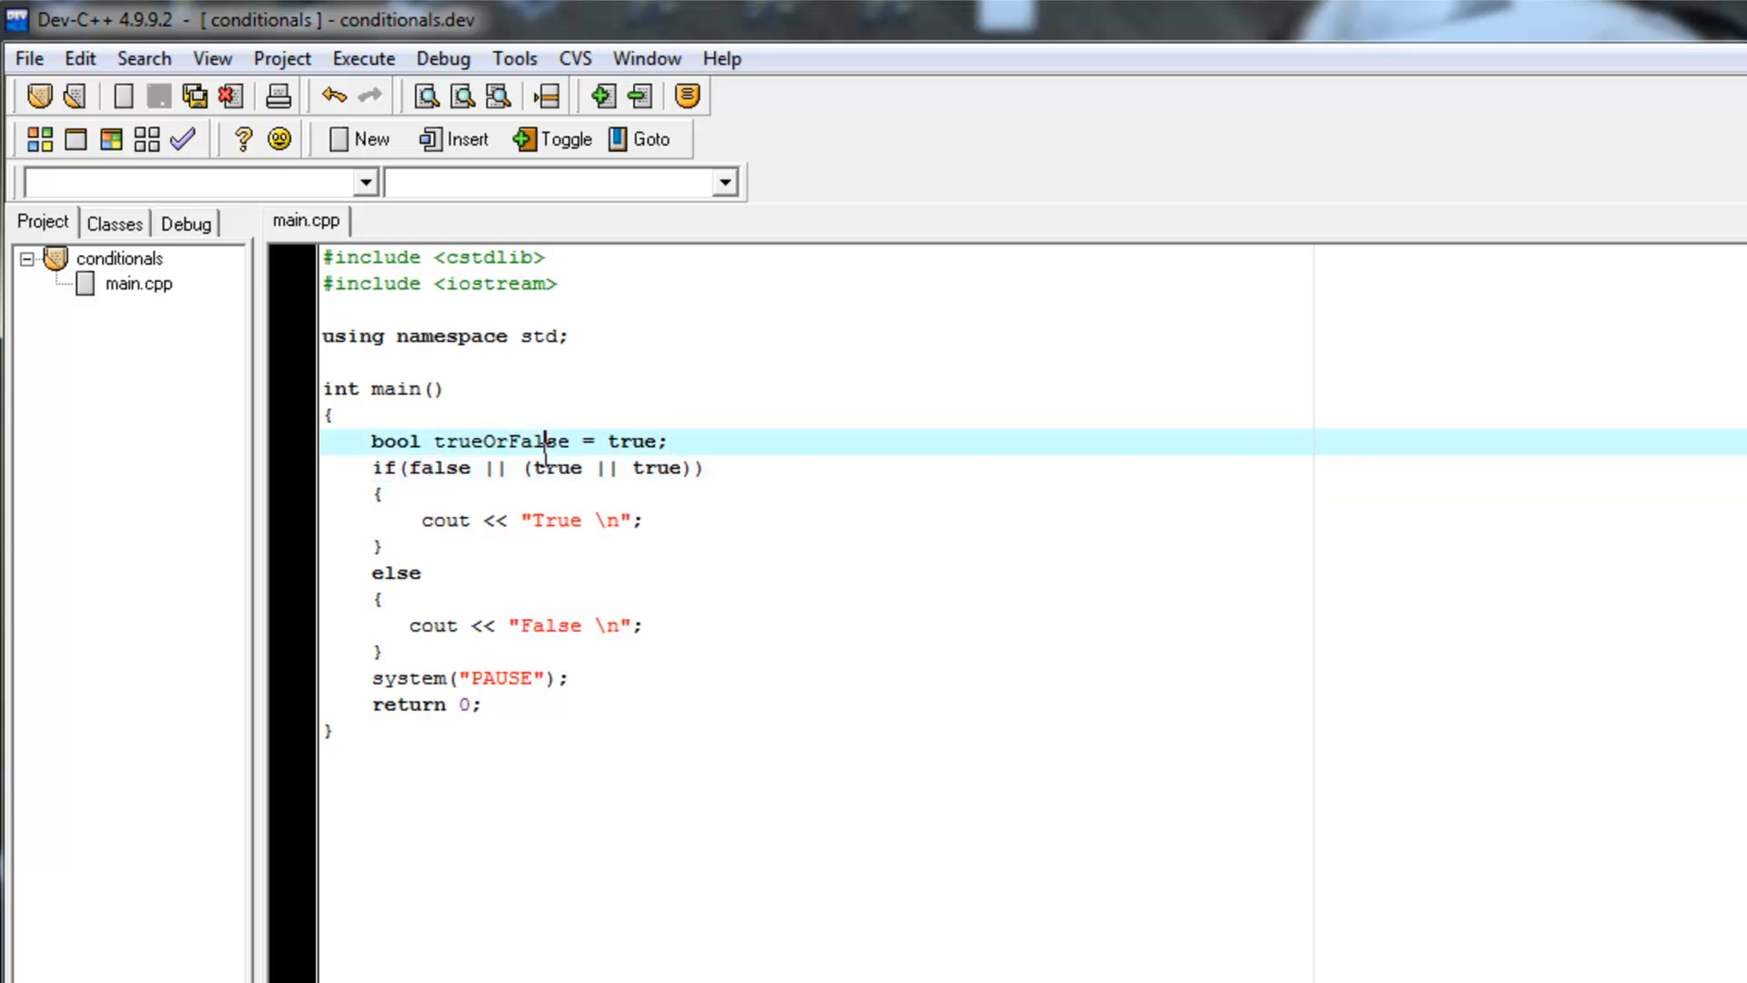
{"action": "mouse_move", "coordinate": [555, 557]}
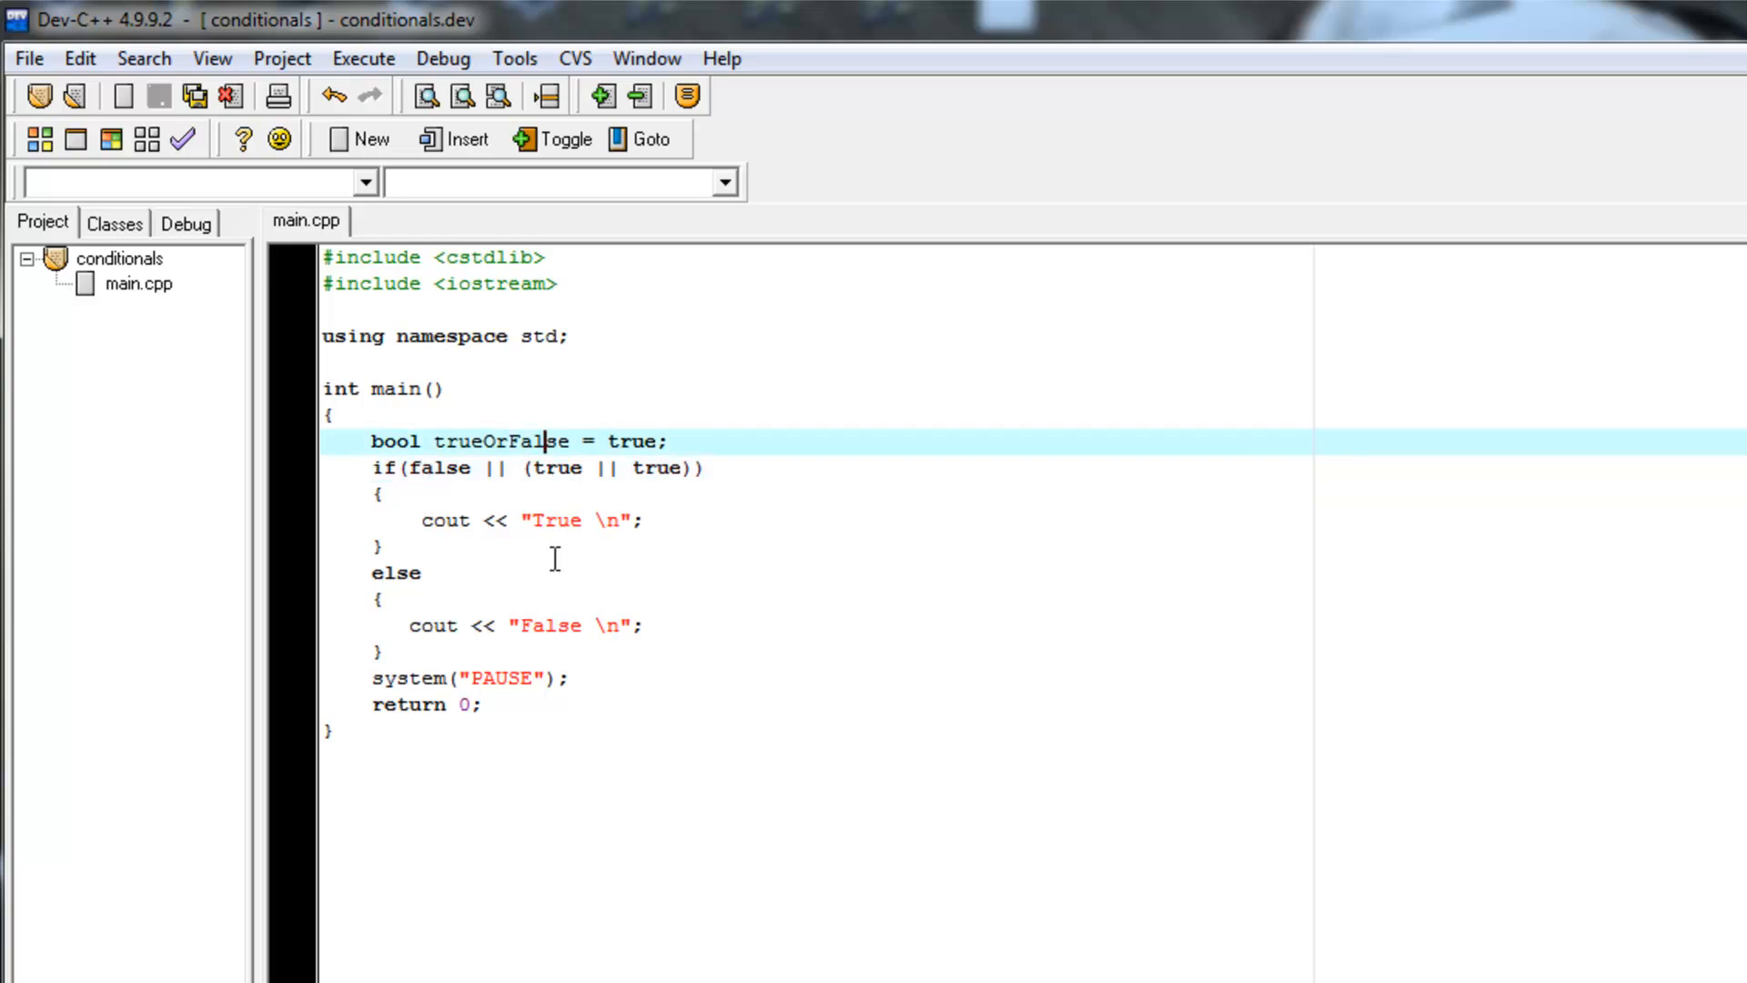
{"action": "mouse_move", "coordinate": [509, 495]}
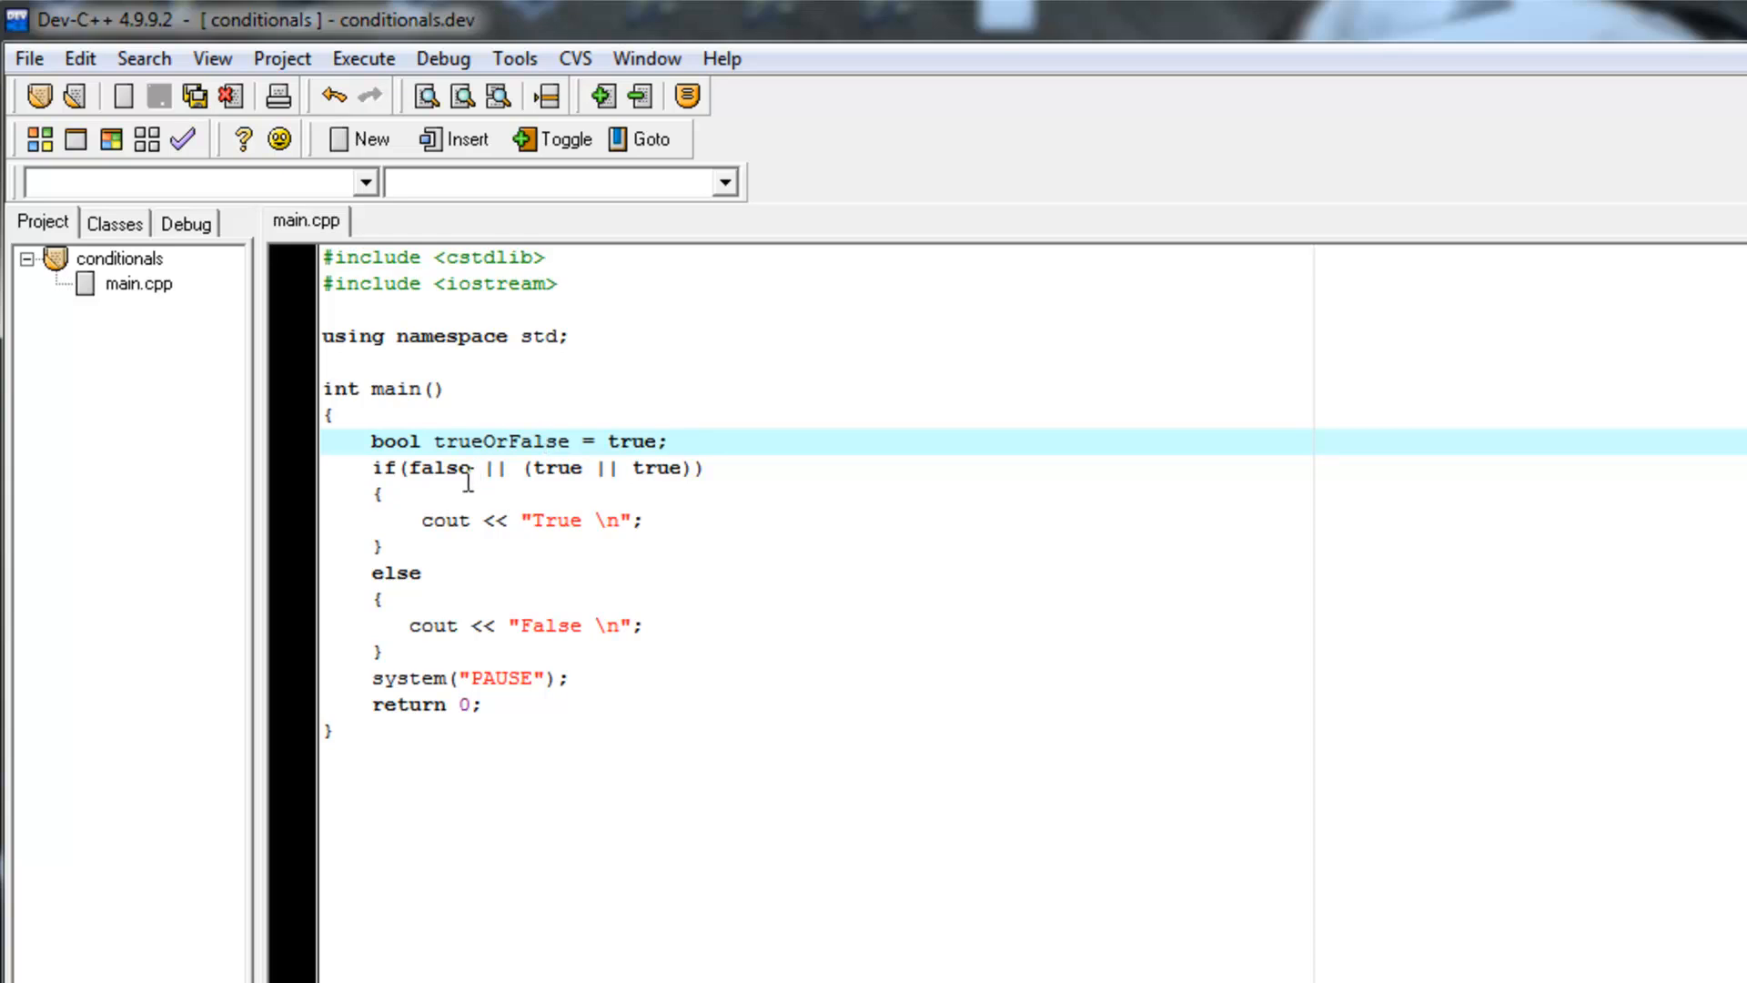
{"action": "mouse_move", "coordinate": [466, 480]}
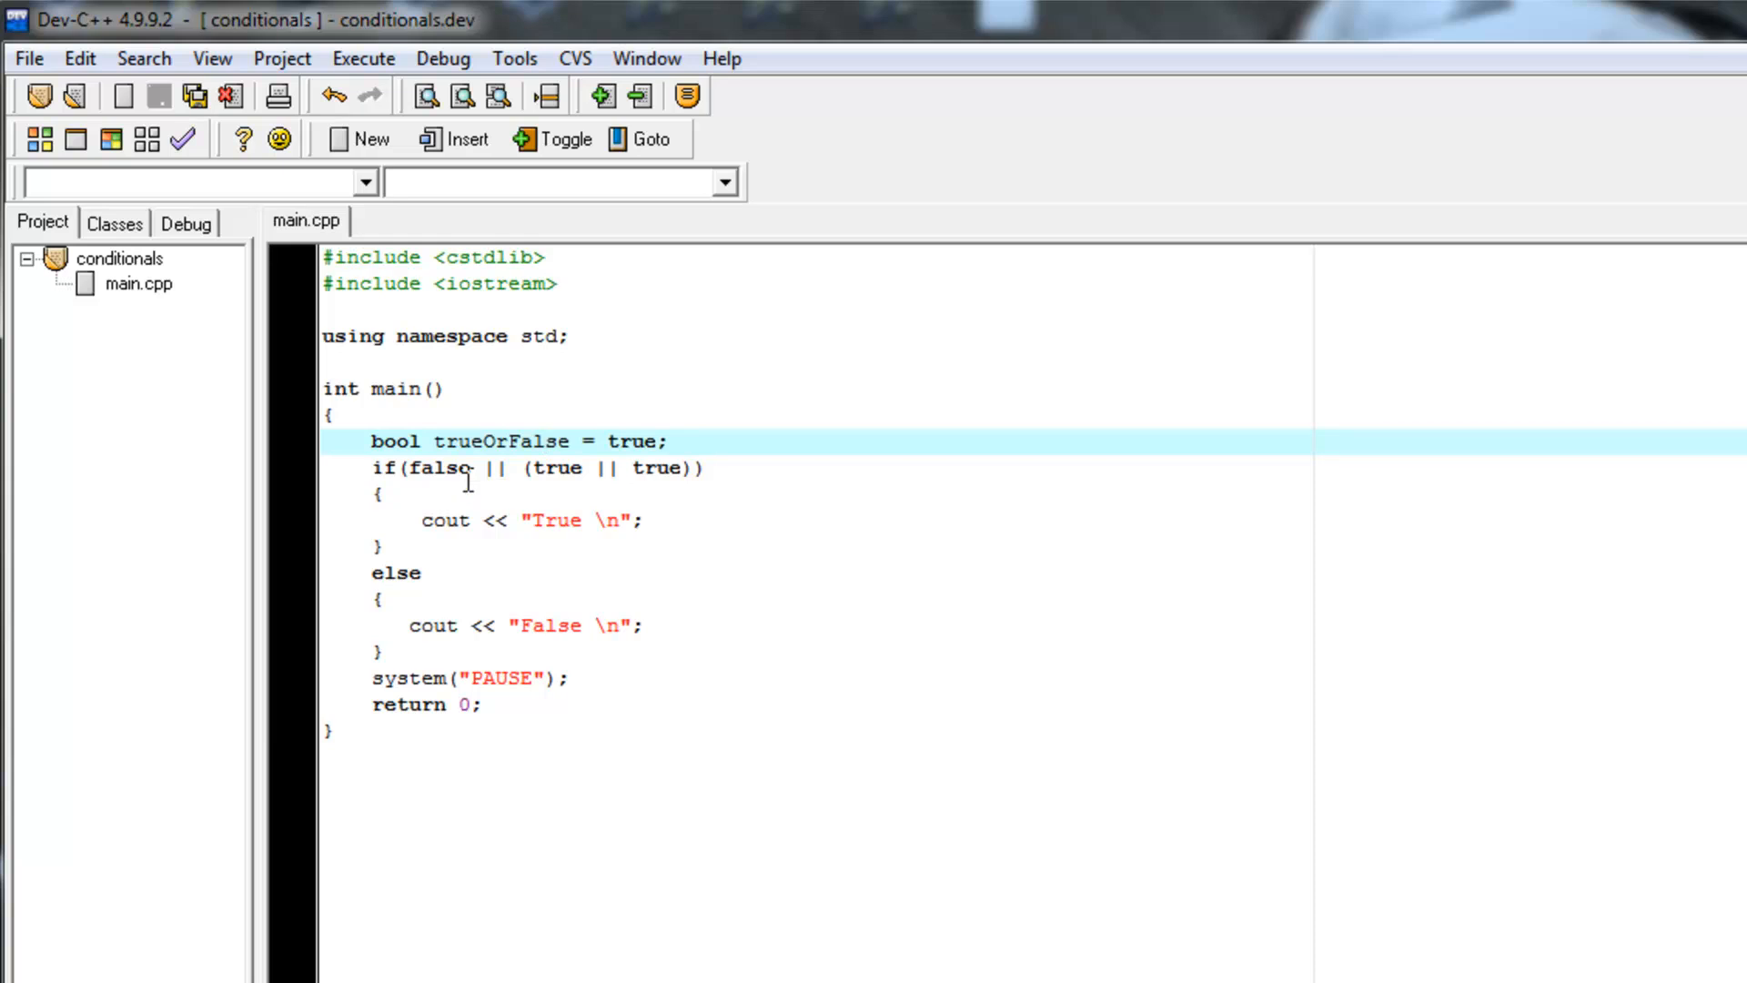
{"action": "mouse_move", "coordinate": [451, 467]}
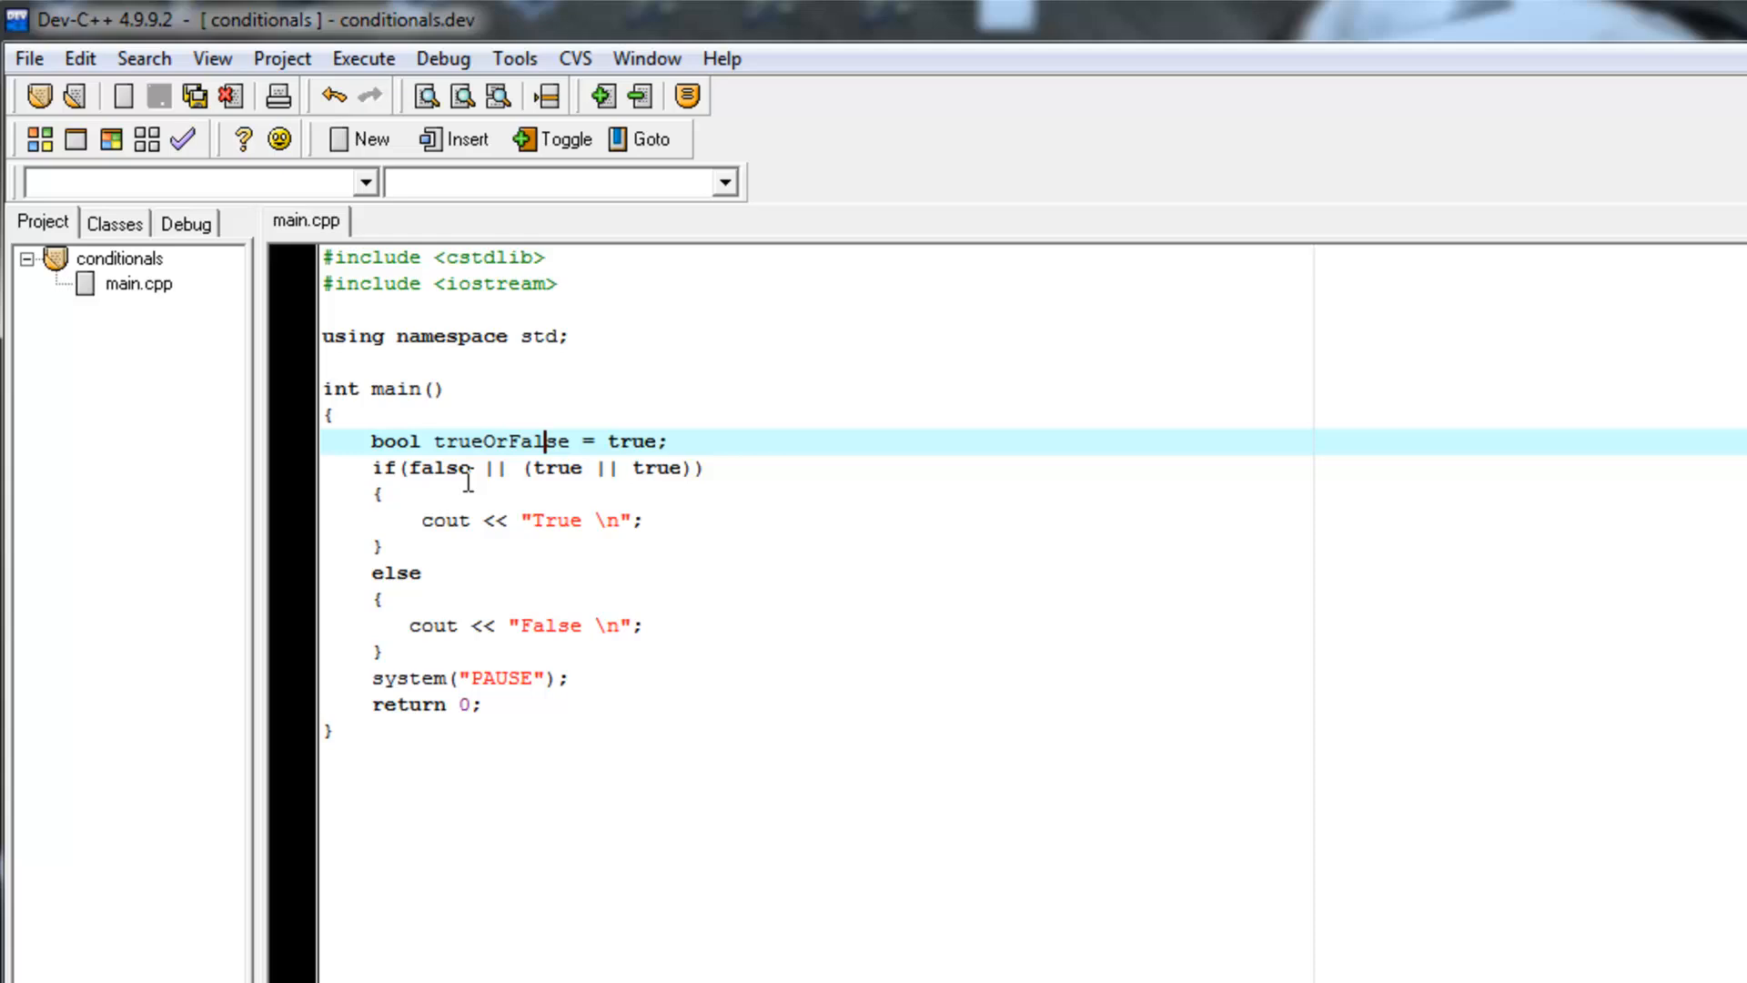
{"action": "mouse_move", "coordinate": [453, 467]}
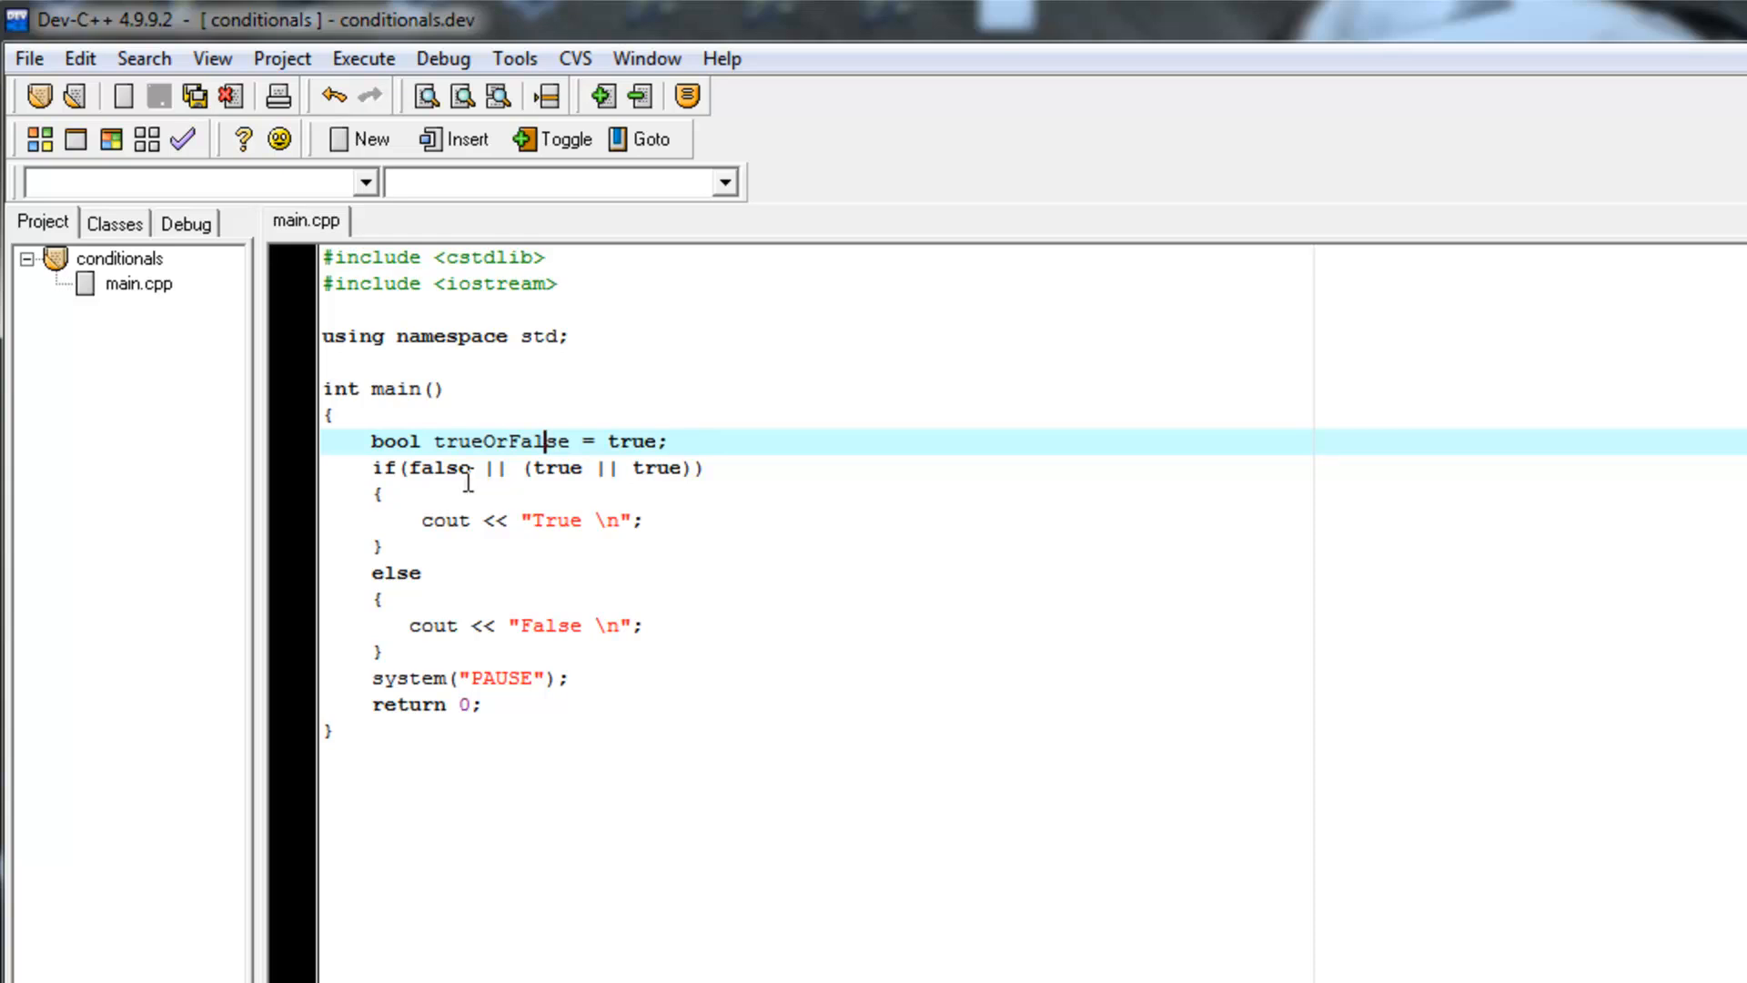
{"action": "mouse_move", "coordinate": [457, 467]}
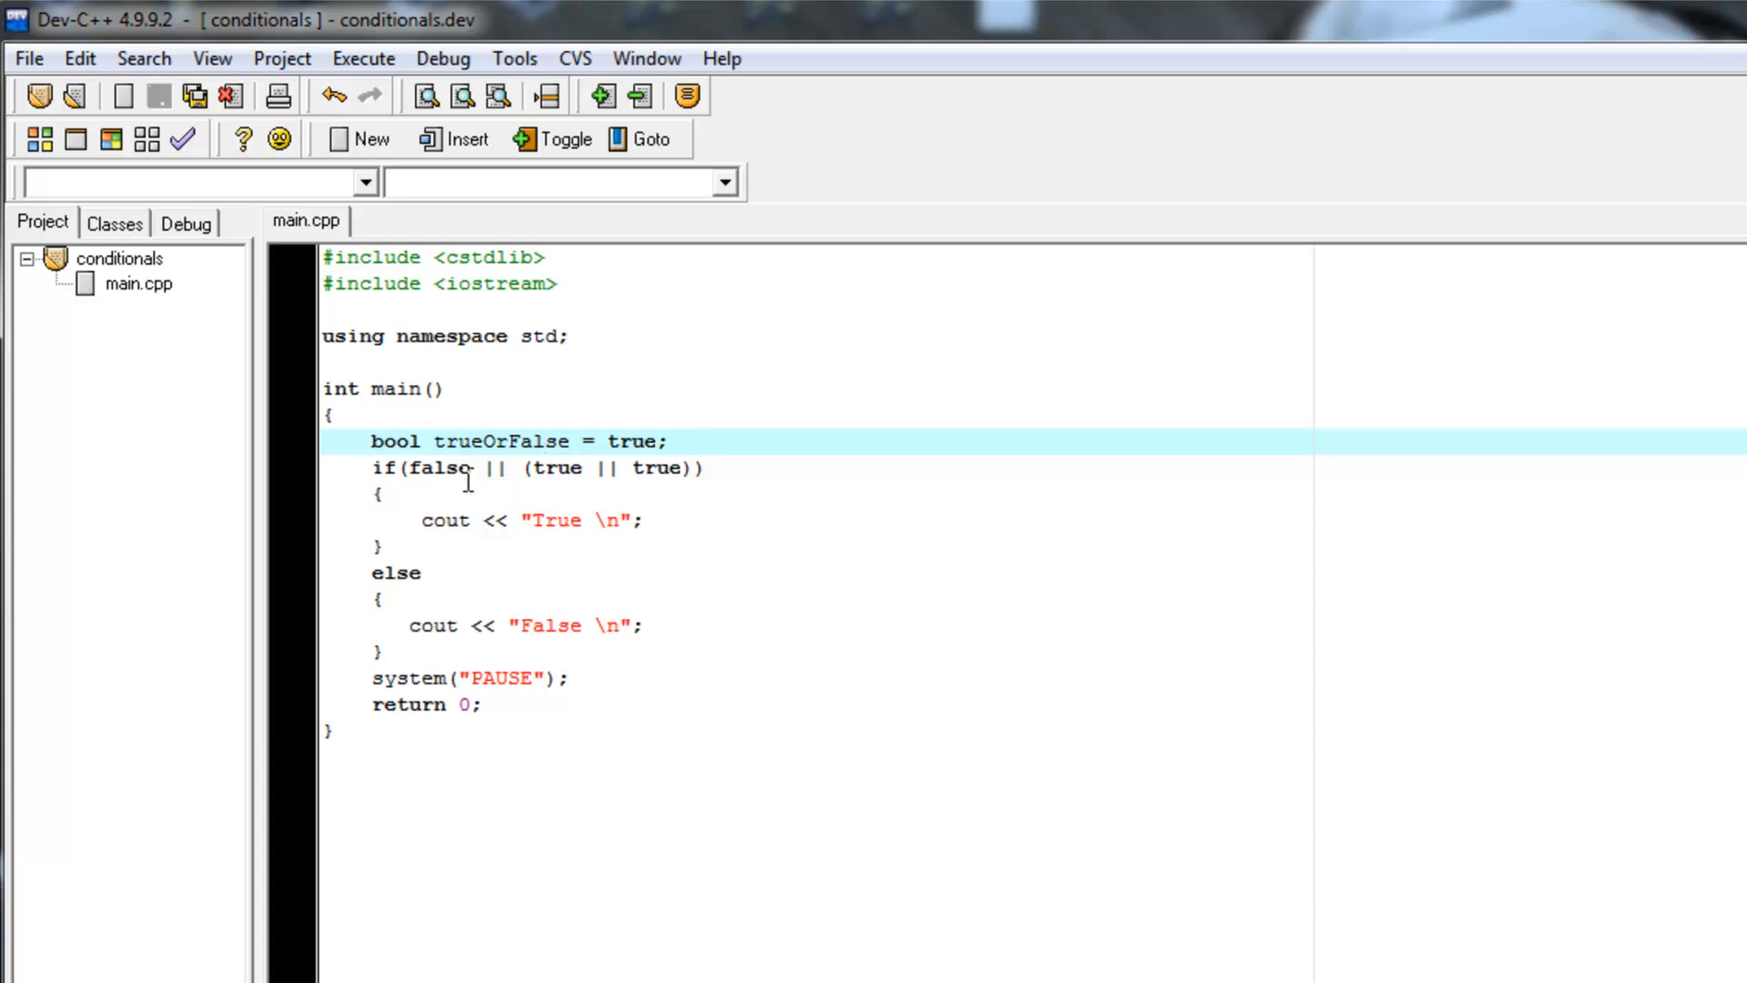
{"action": "mouse_move", "coordinate": [455, 467]}
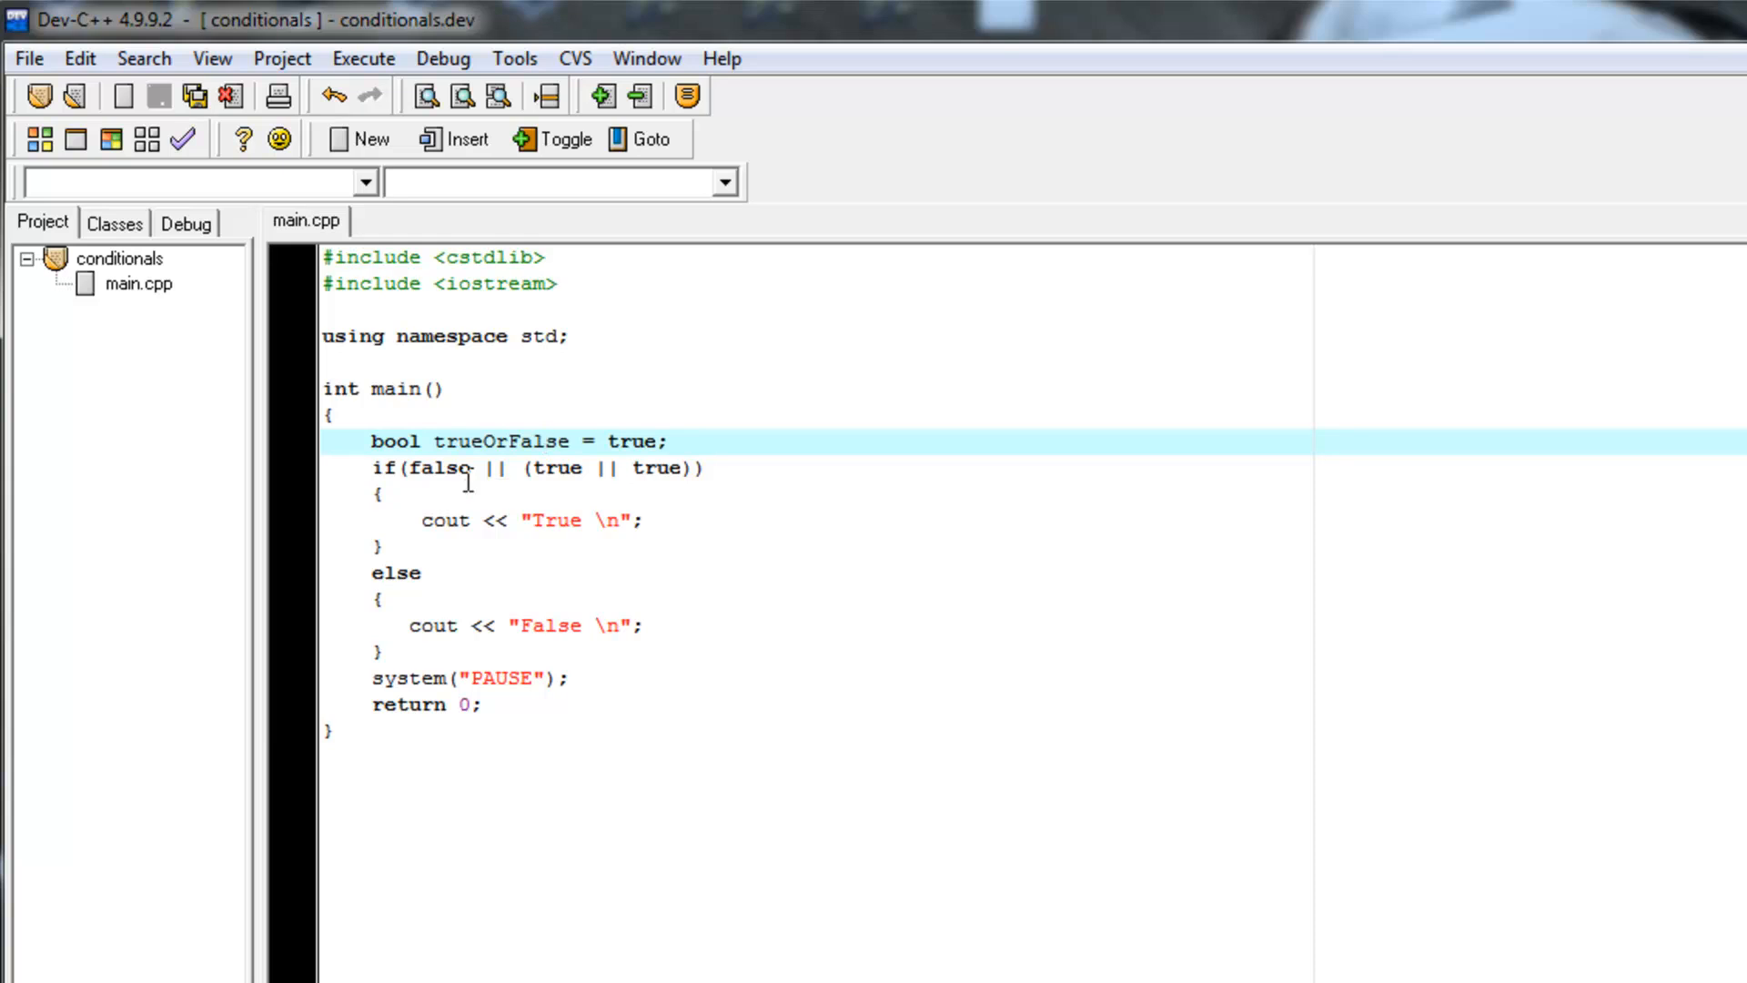
{"action": "mouse_move", "coordinate": [462, 467]}
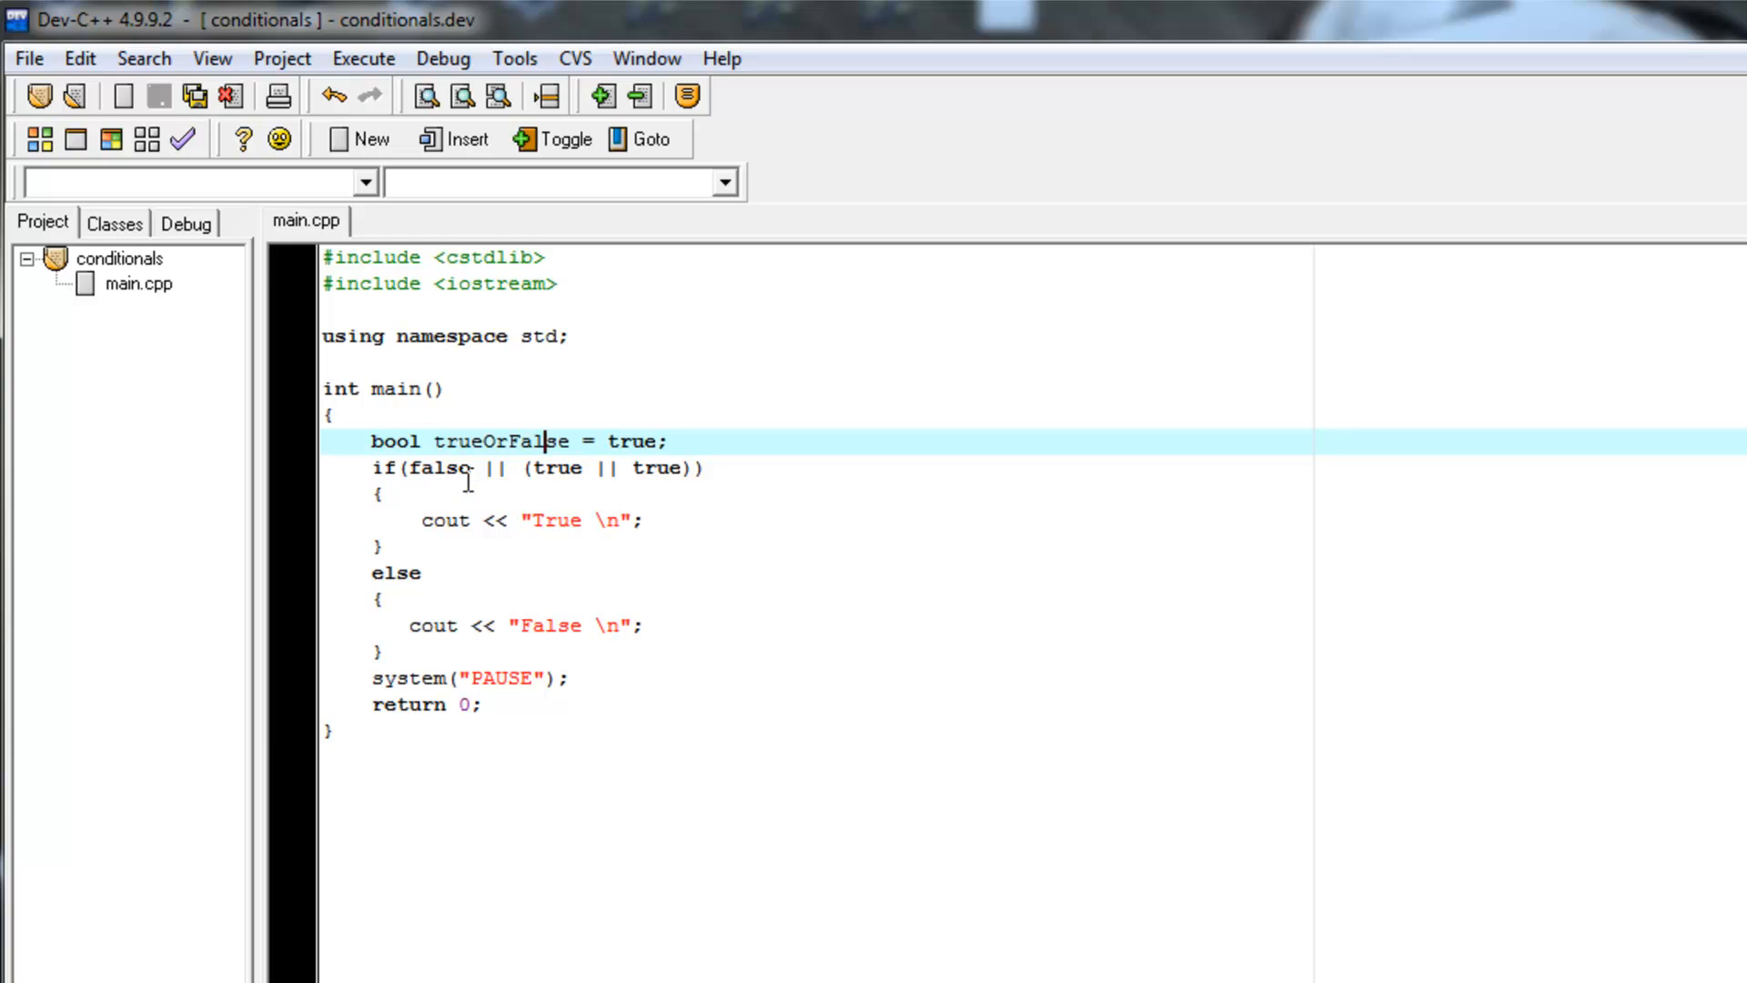
{"action": "mouse_move", "coordinate": [446, 468]}
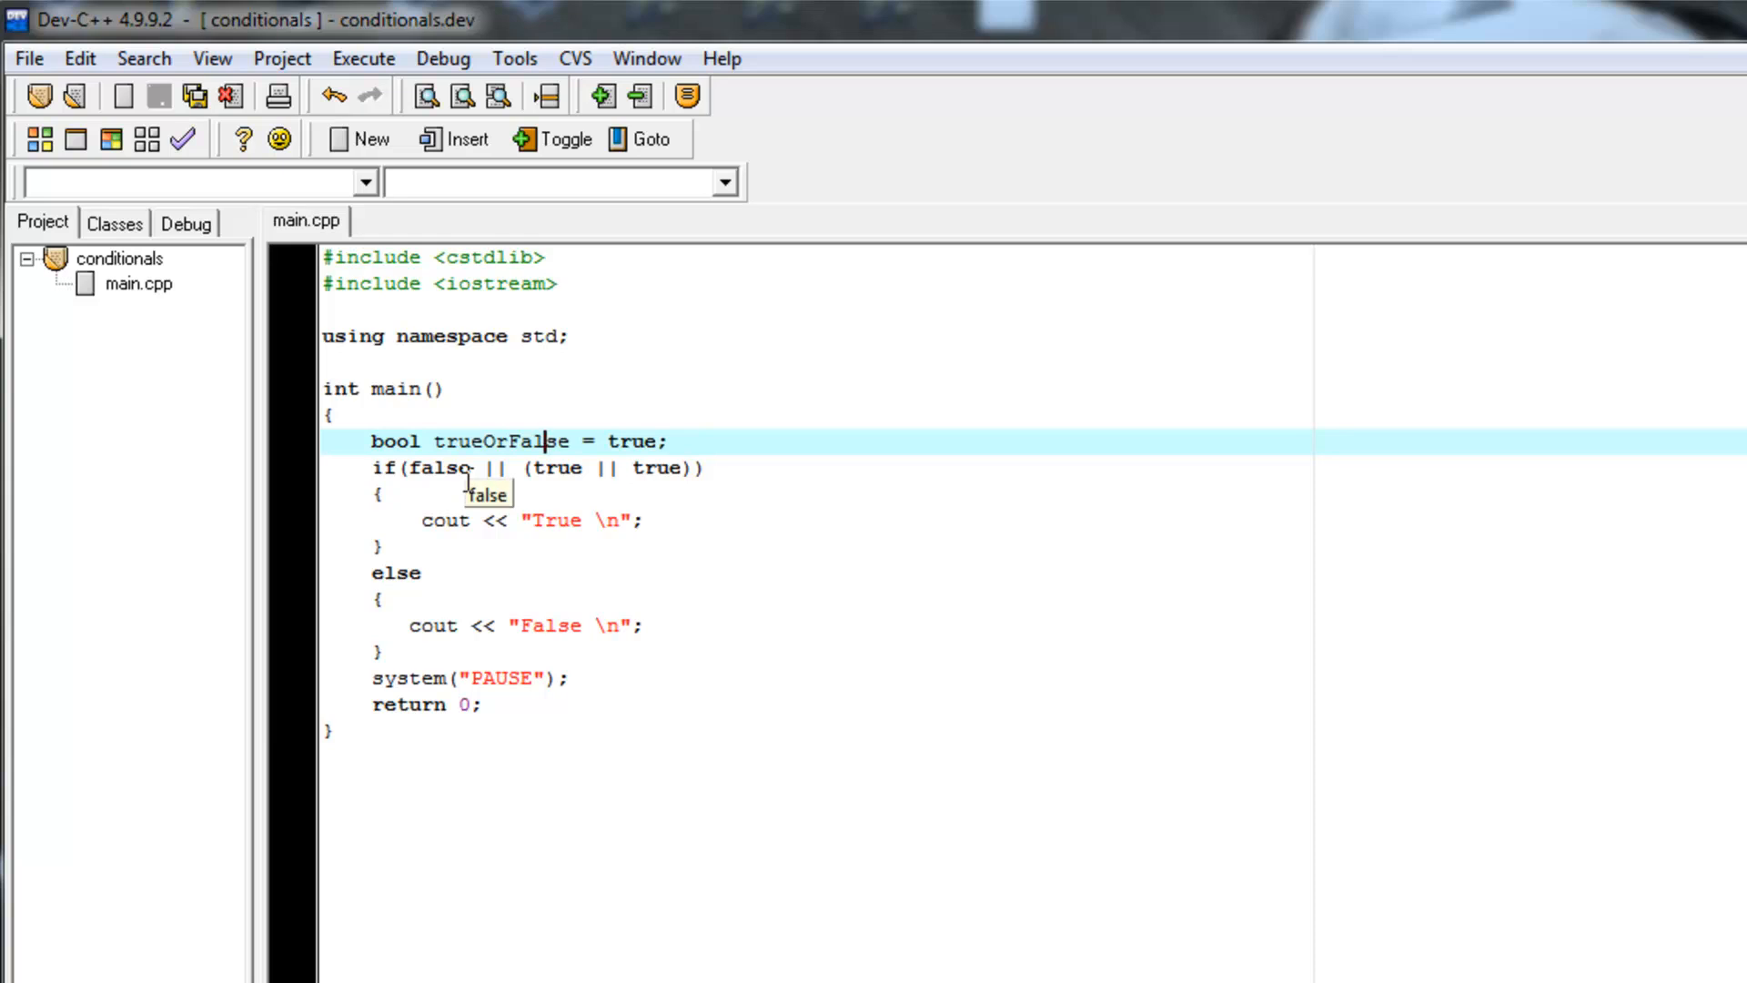